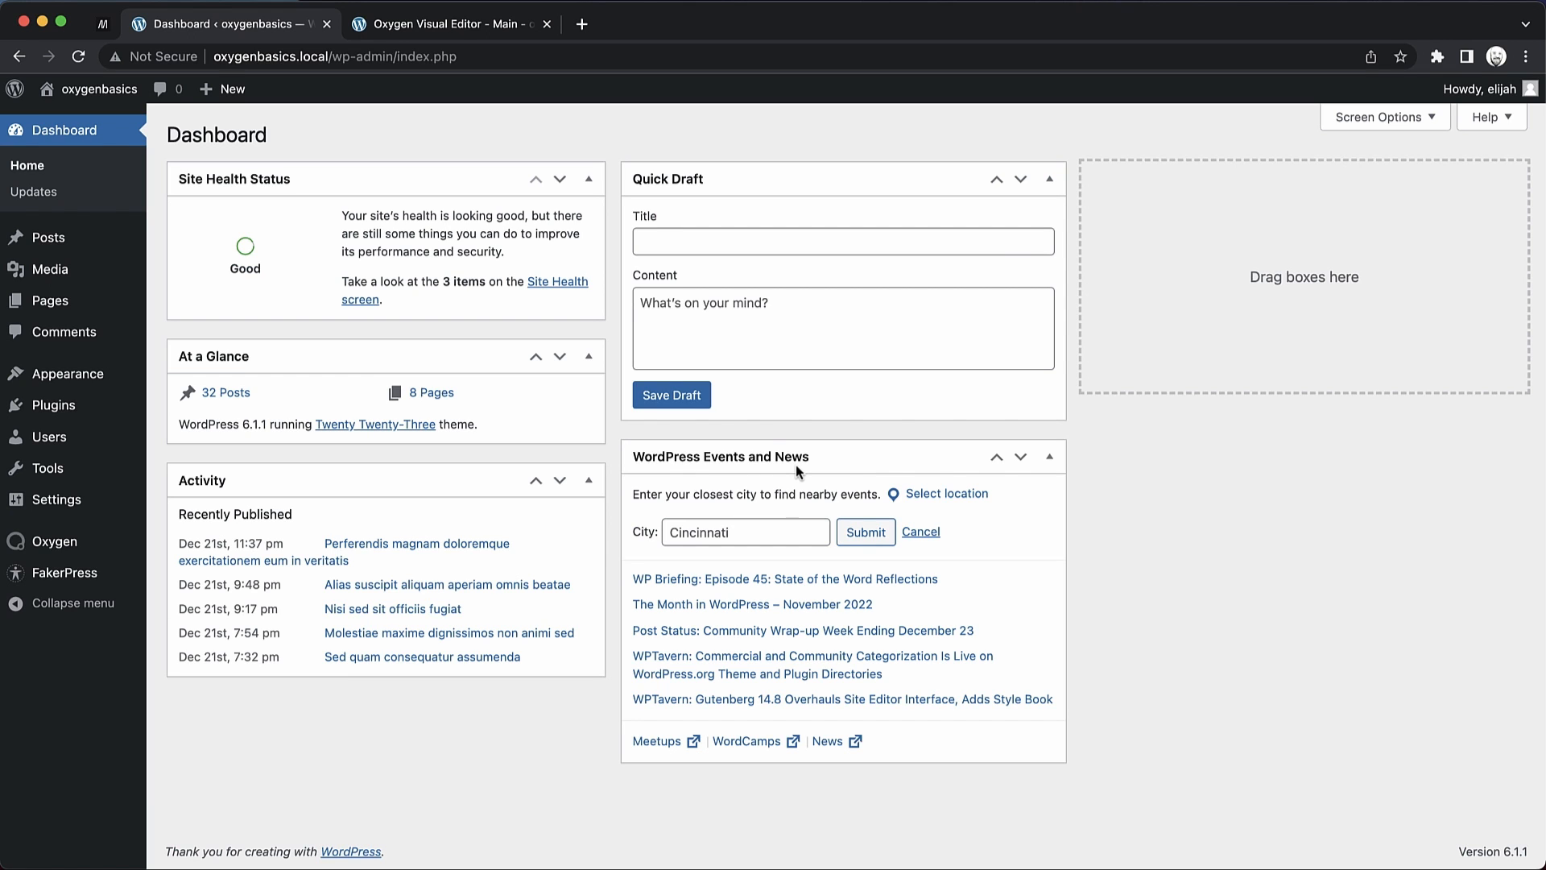
mouse_move(797, 438)
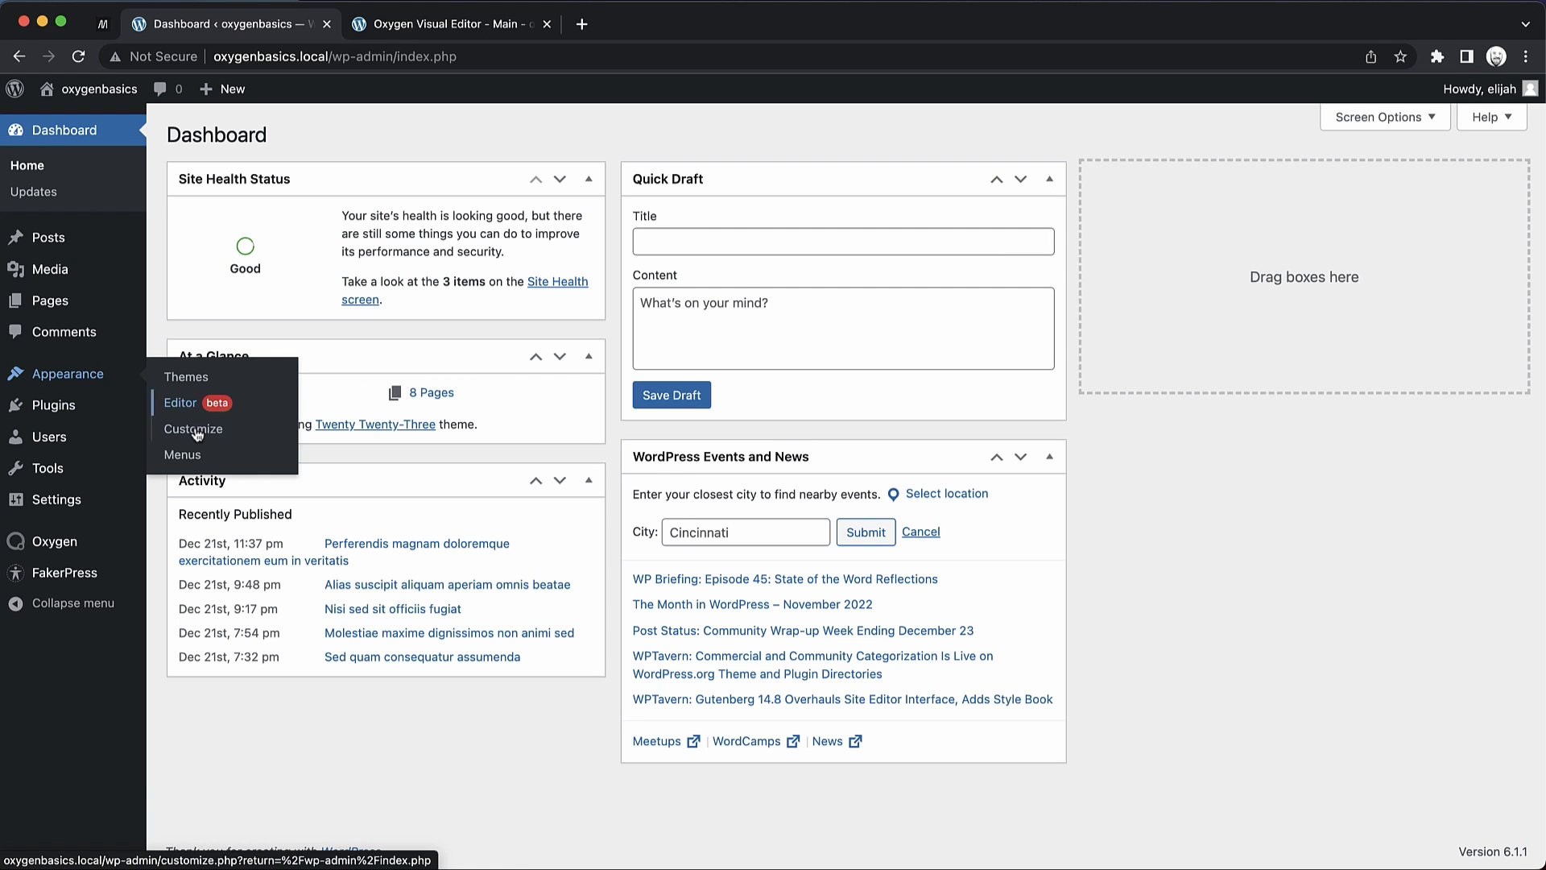
Create a new empty WordPress menu named 'Site Navigation 2' from Appearance > Menus
click(182, 455)
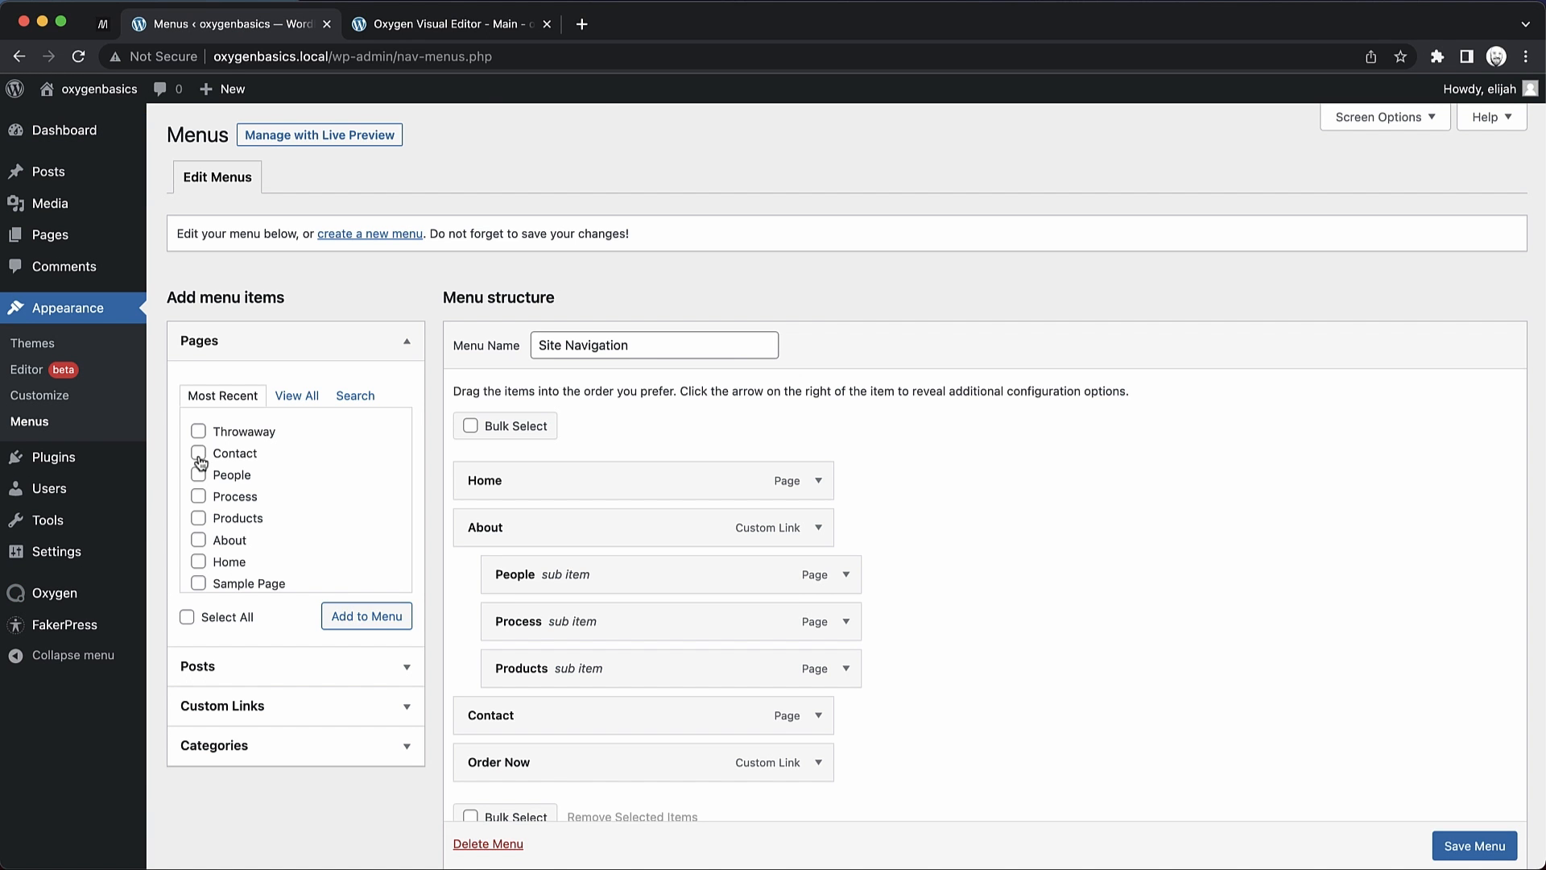
click(368, 234)
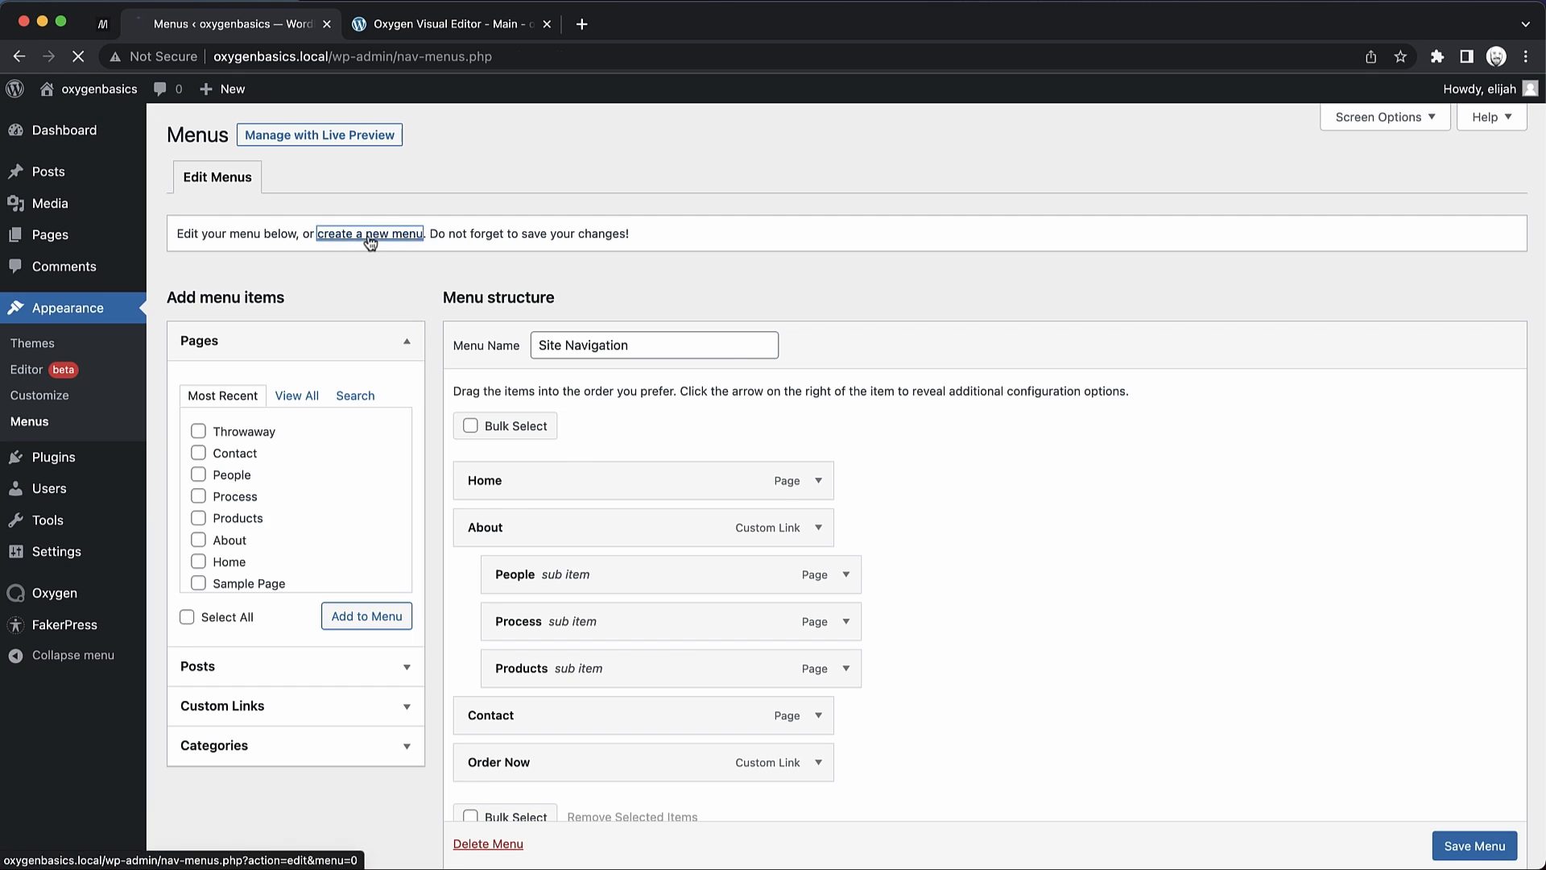
click(369, 234)
text(Site Navigation 2)
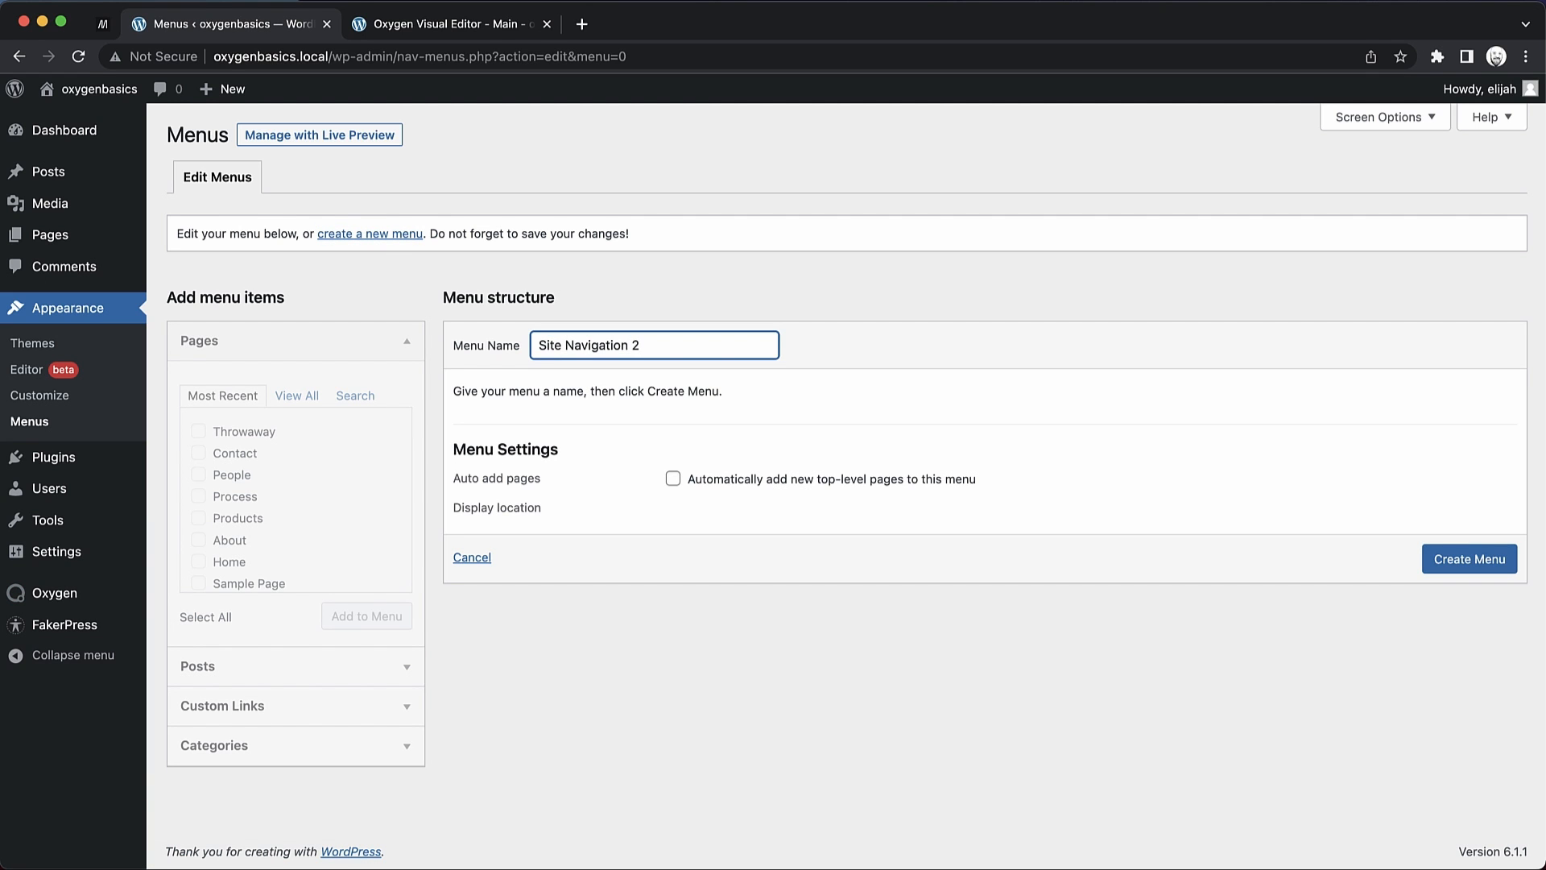
click(1469, 559)
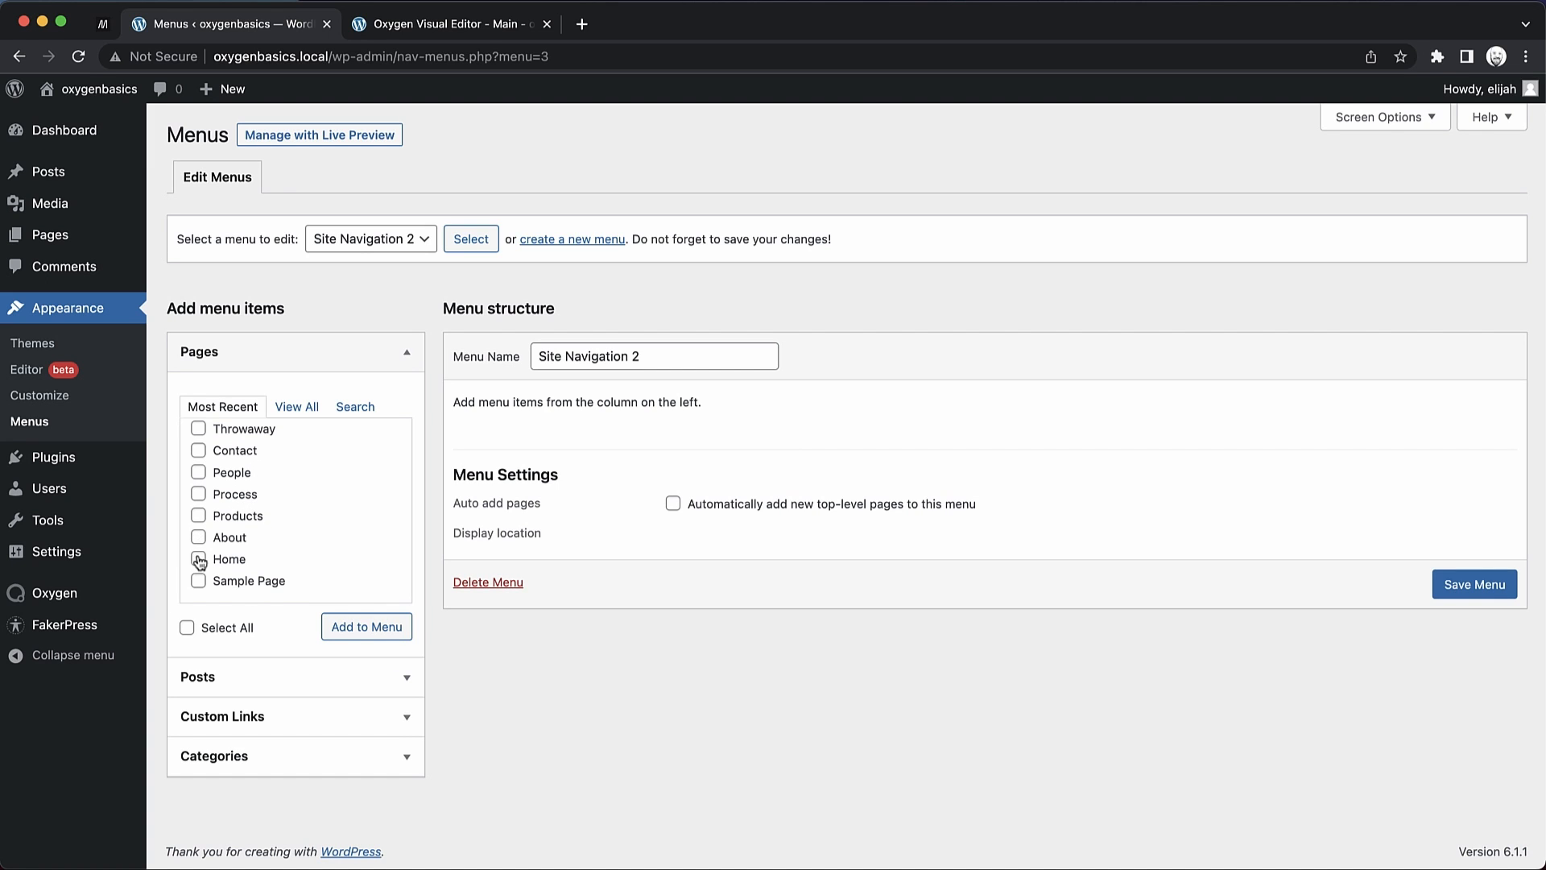
Add the Home, Products, About and Contact pages to the menu and order them
click(198, 516)
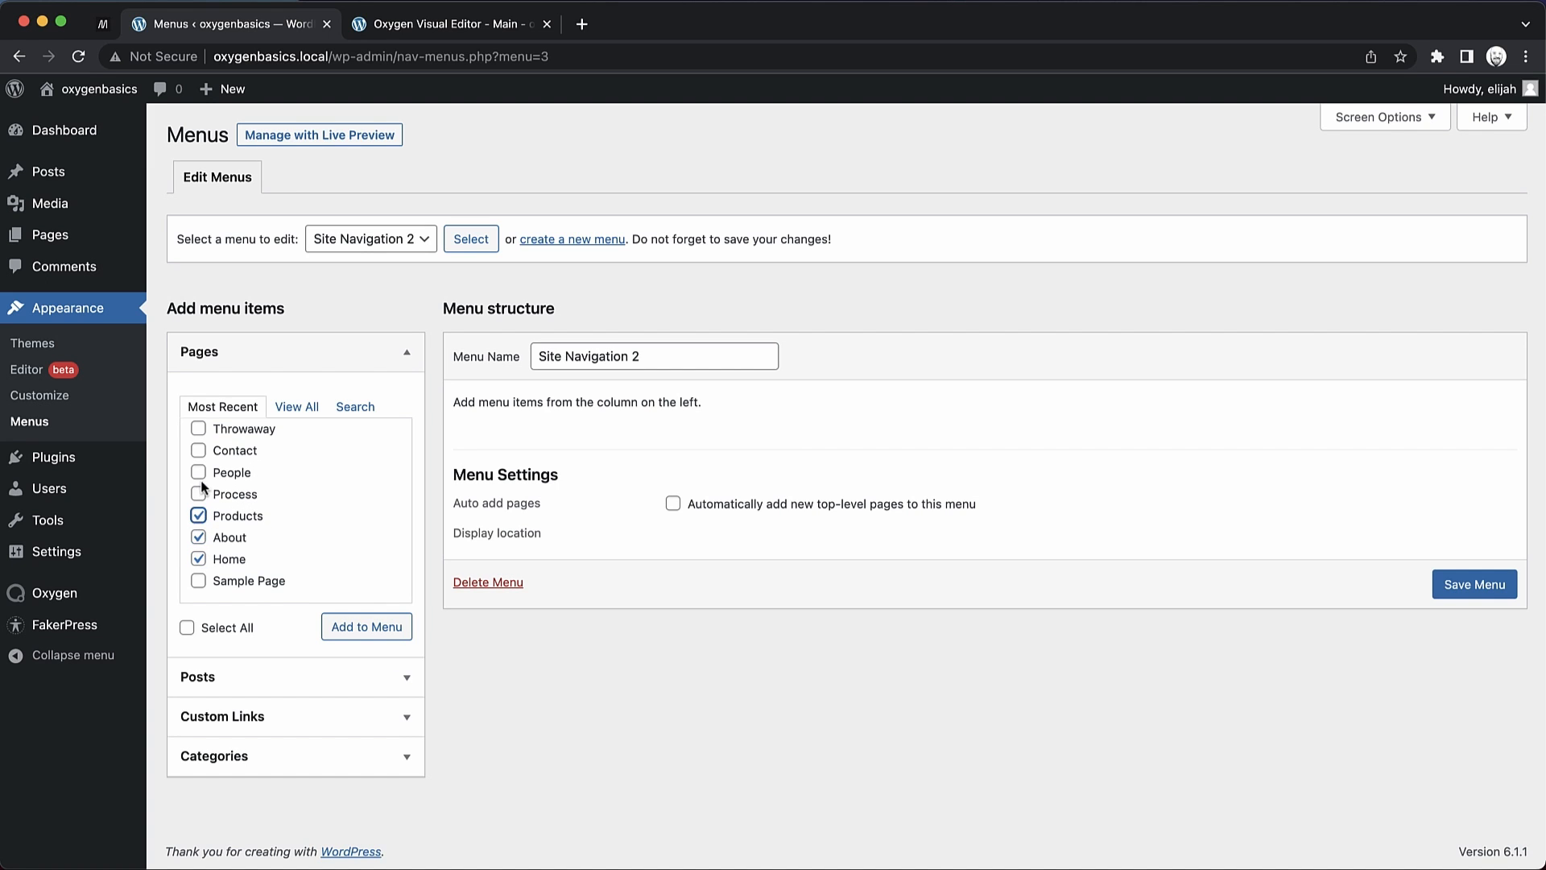
click(366, 626)
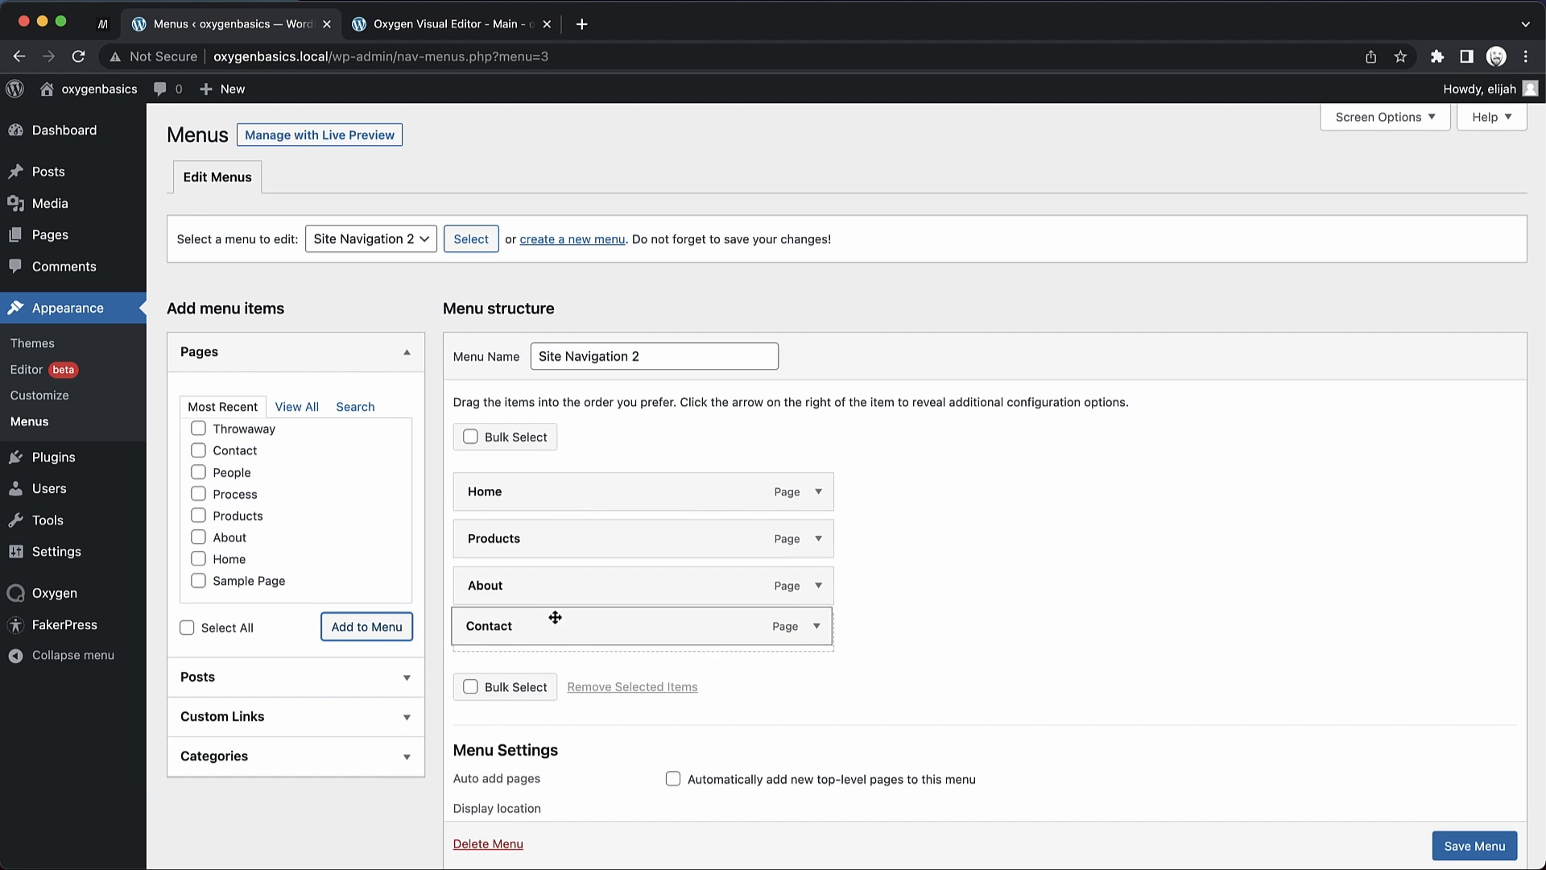
drag(555, 625, 604, 632)
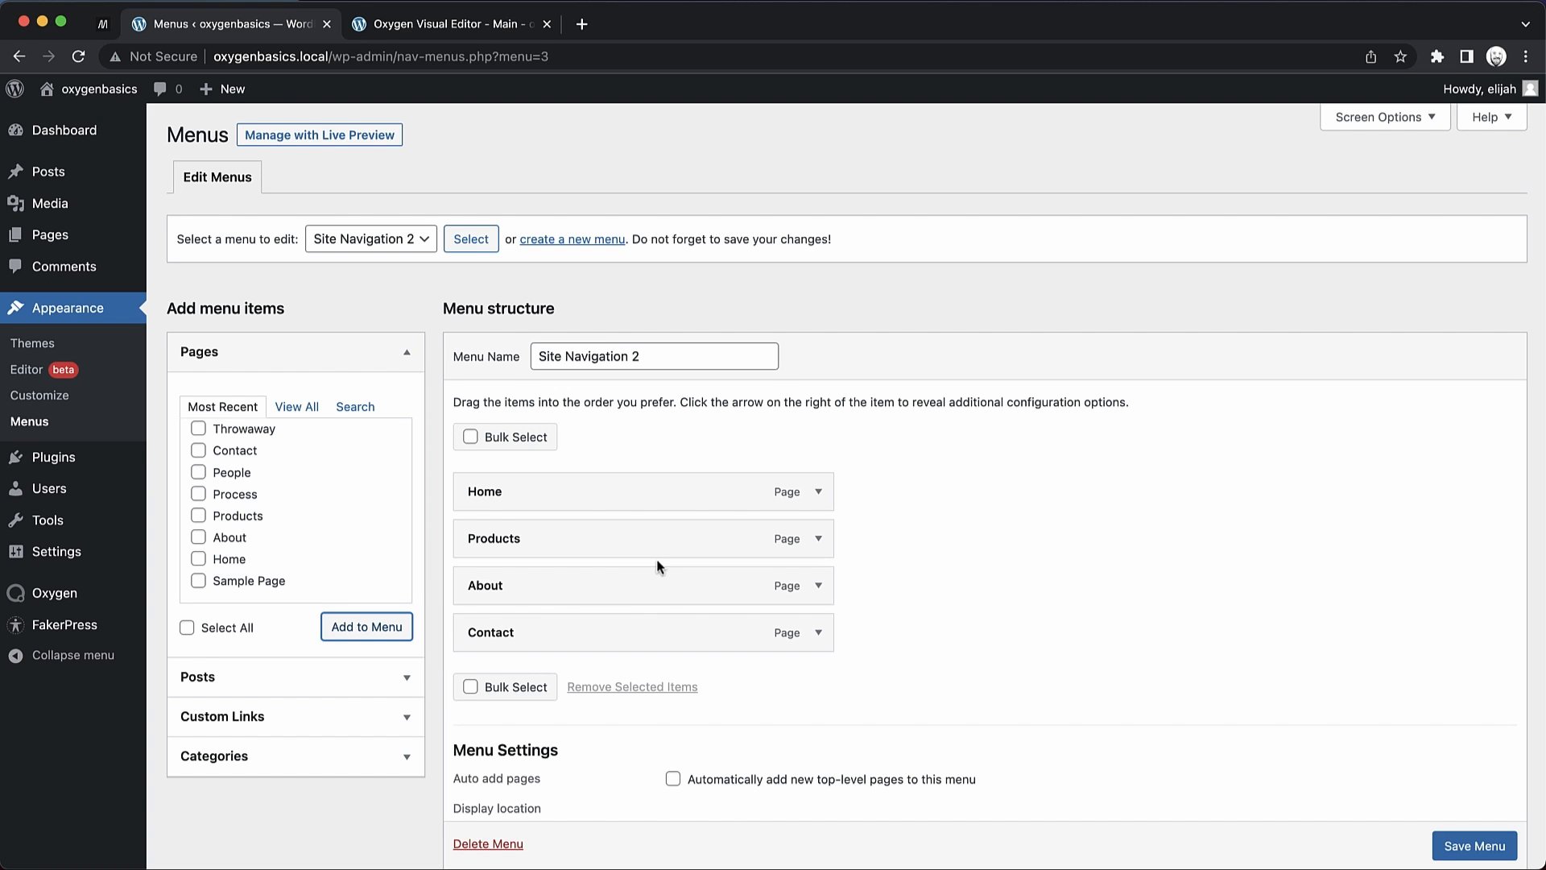
Add People and Process and nest them as sub-items under About
click(196, 446)
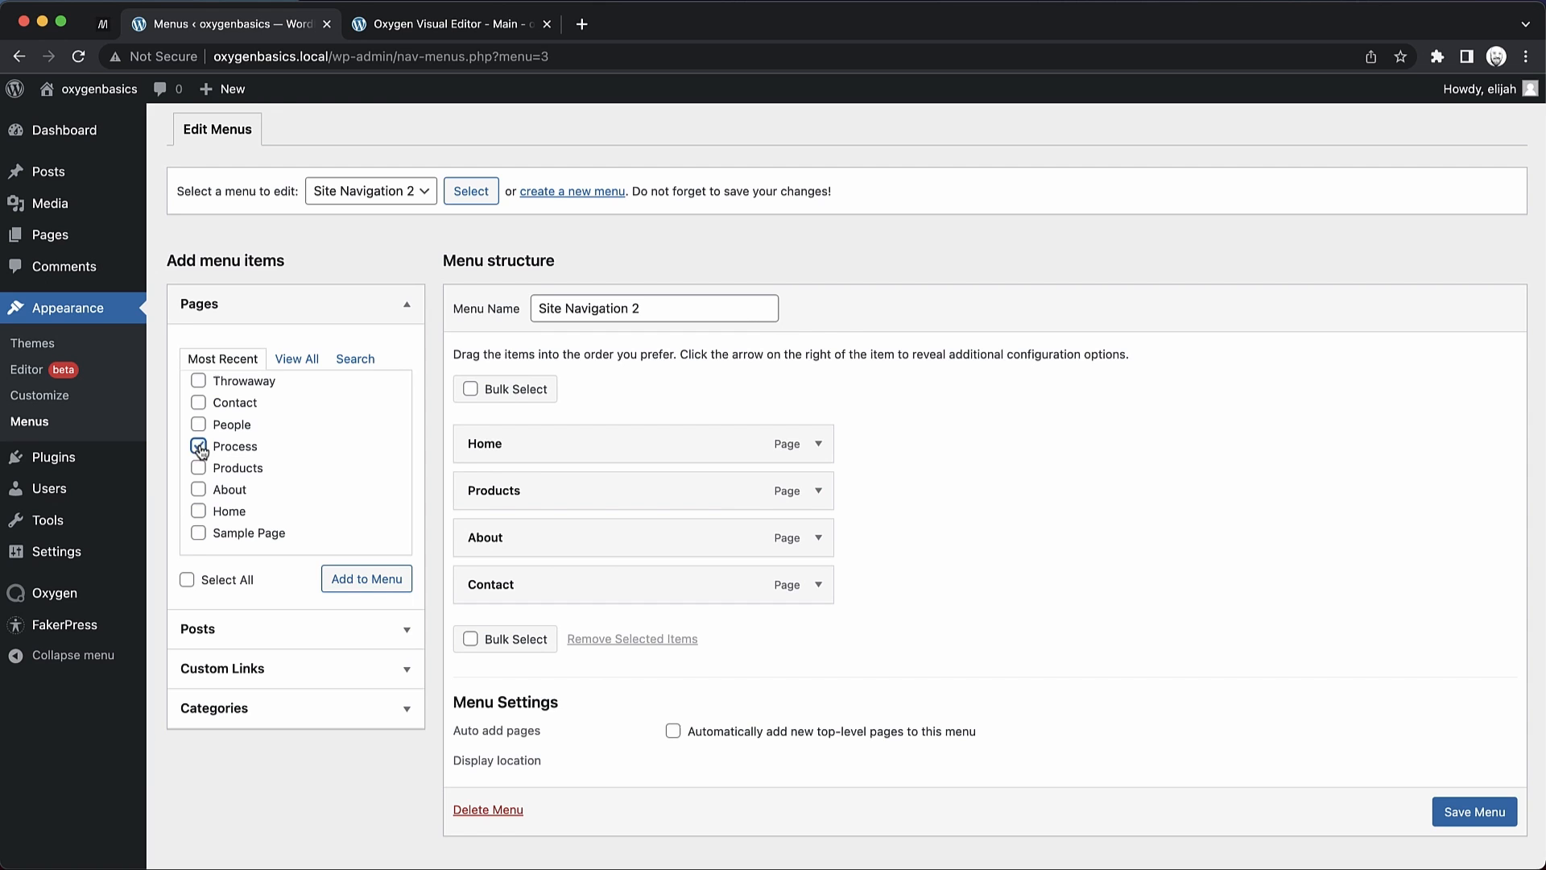
click(365, 578)
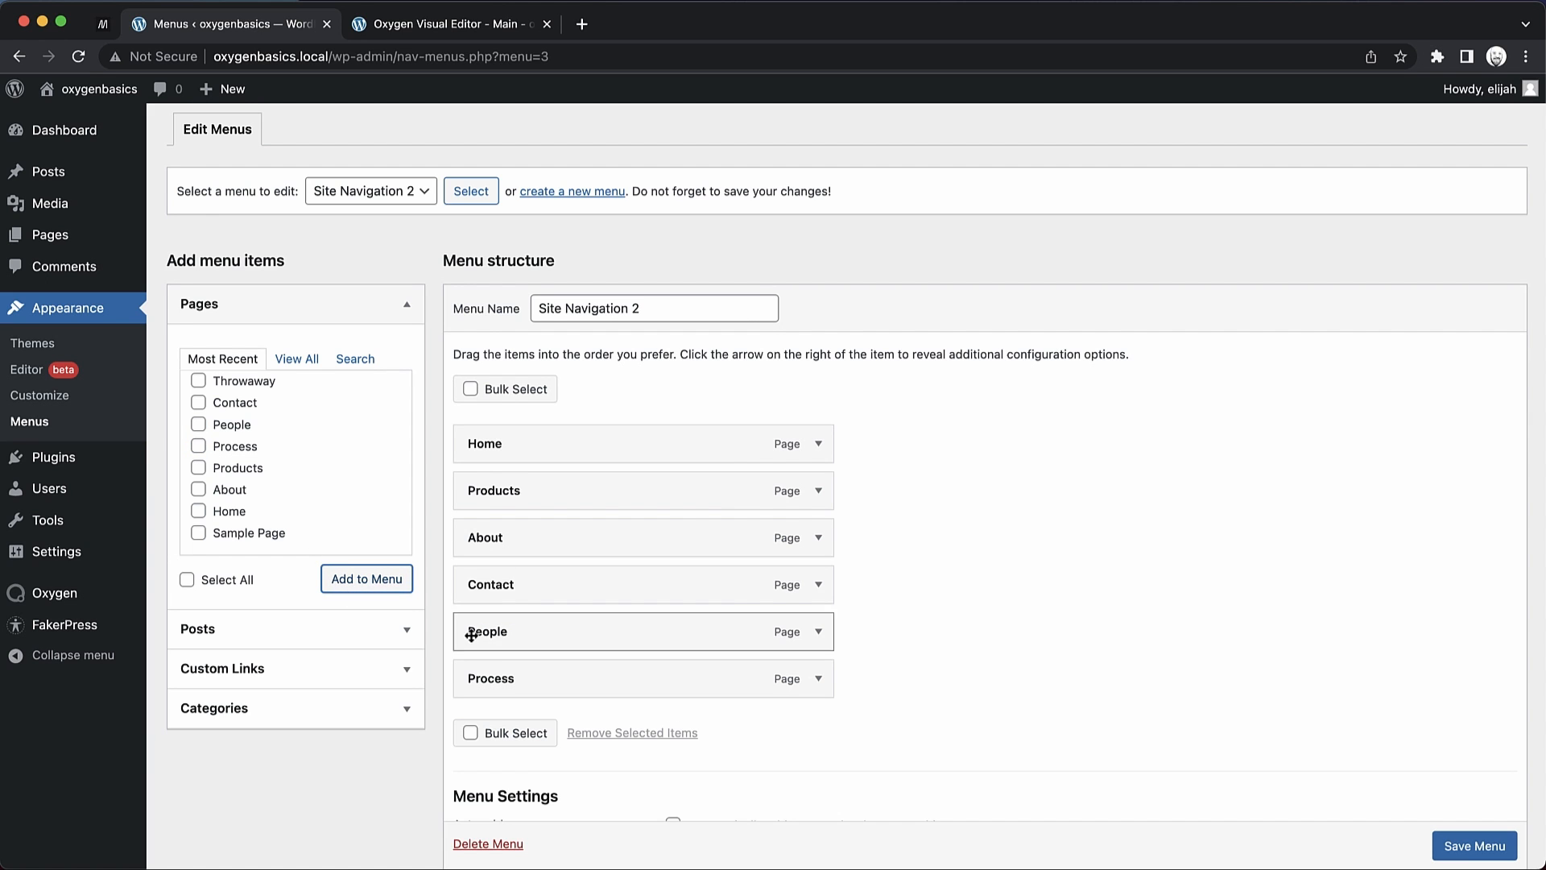
drag(483, 632, 552, 583)
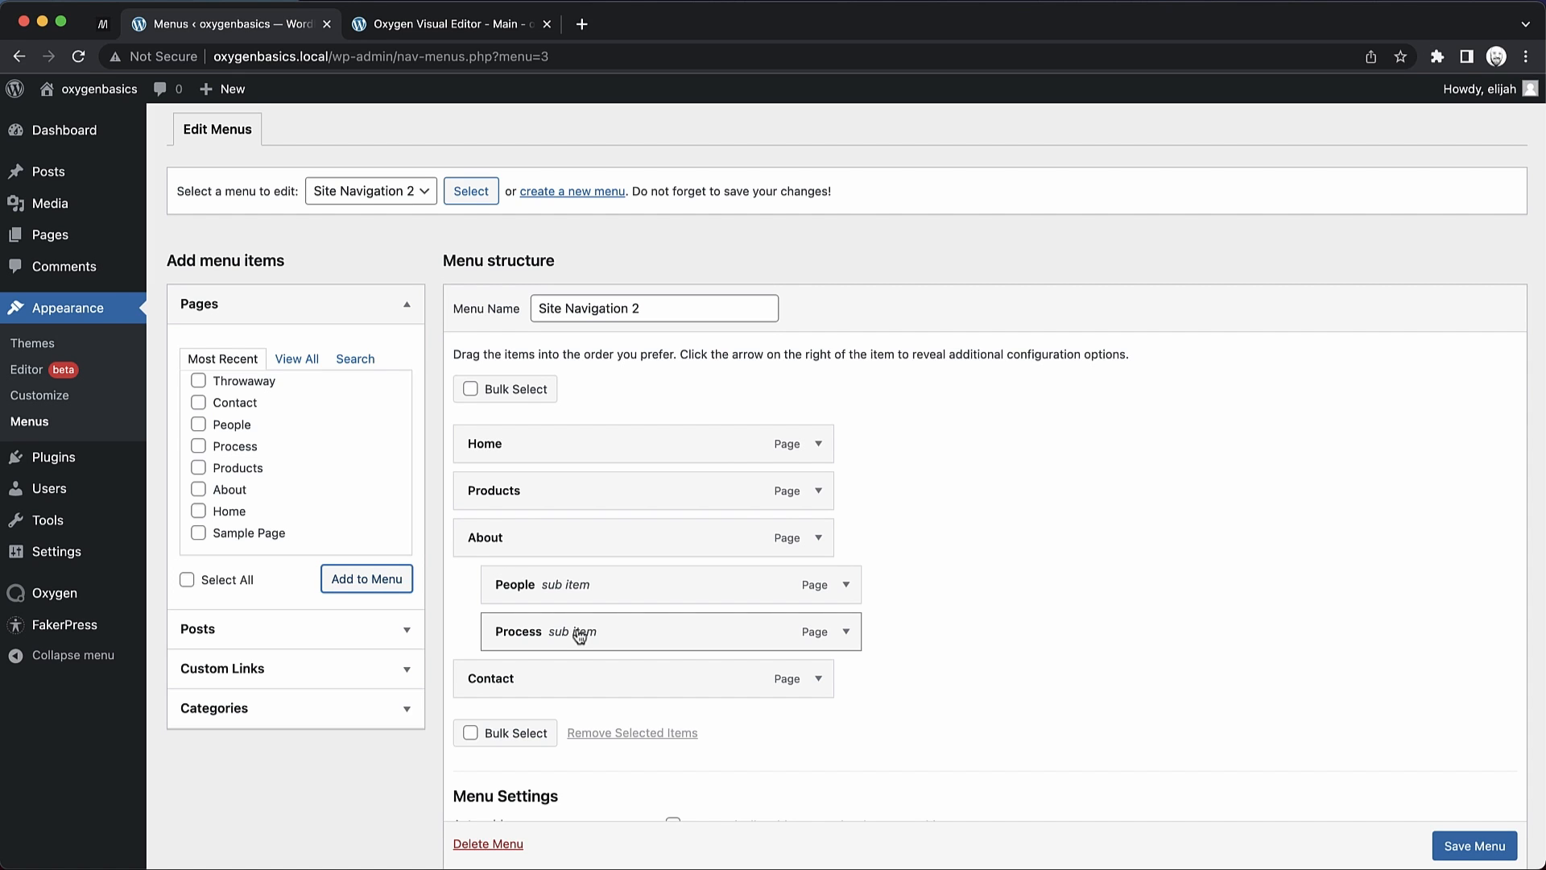
mouse_move(935, 540)
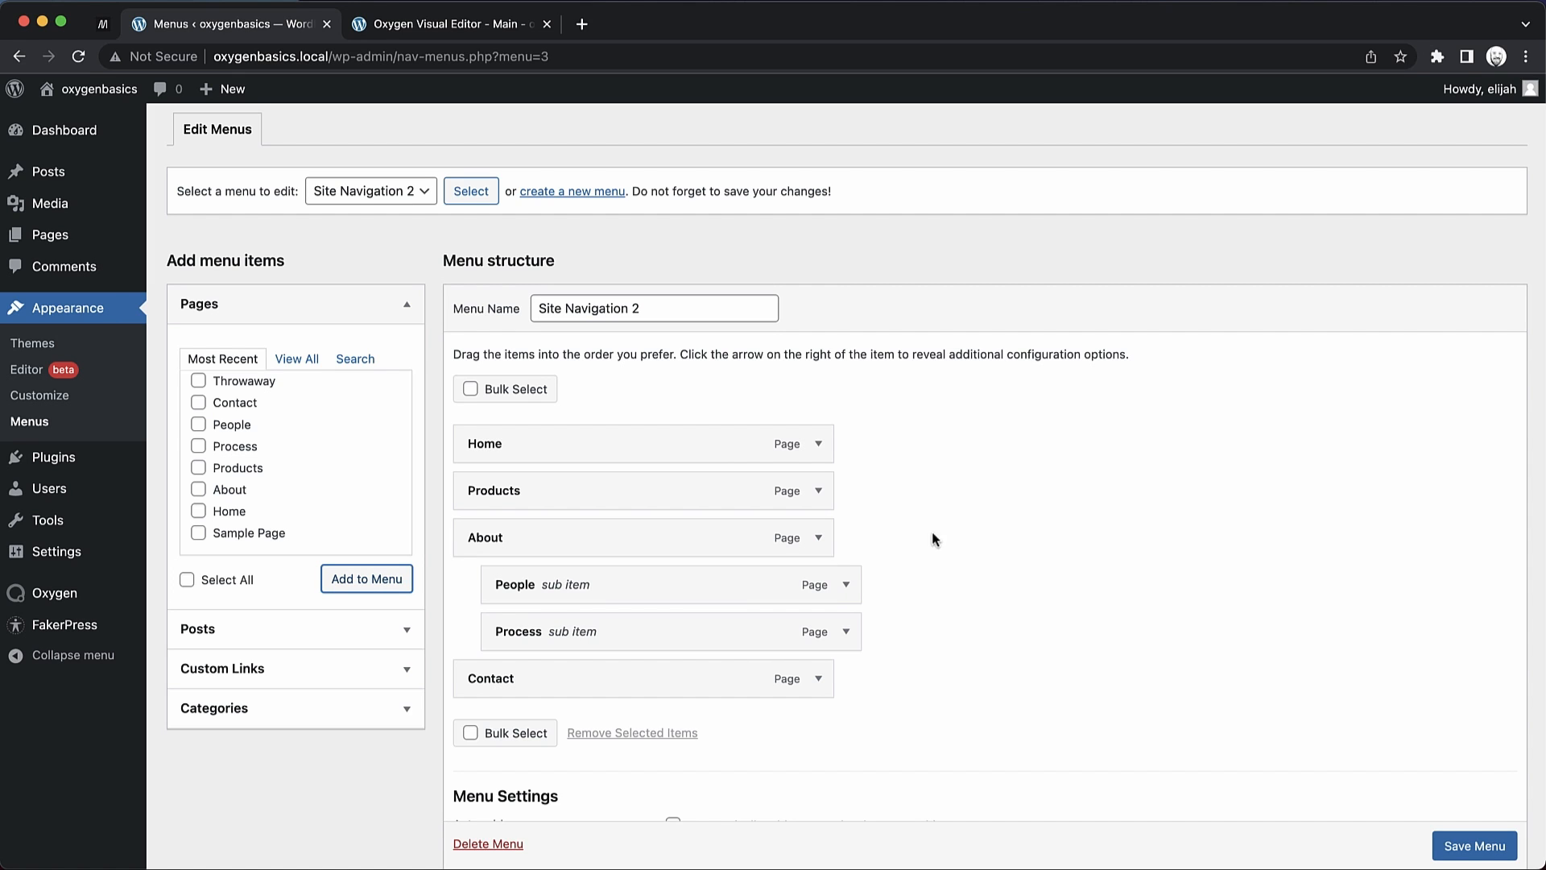
Give Contact the description '24/7 Support Available' and copy the wand-magic-sparkles-solid.svg URL for its image
click(818, 678)
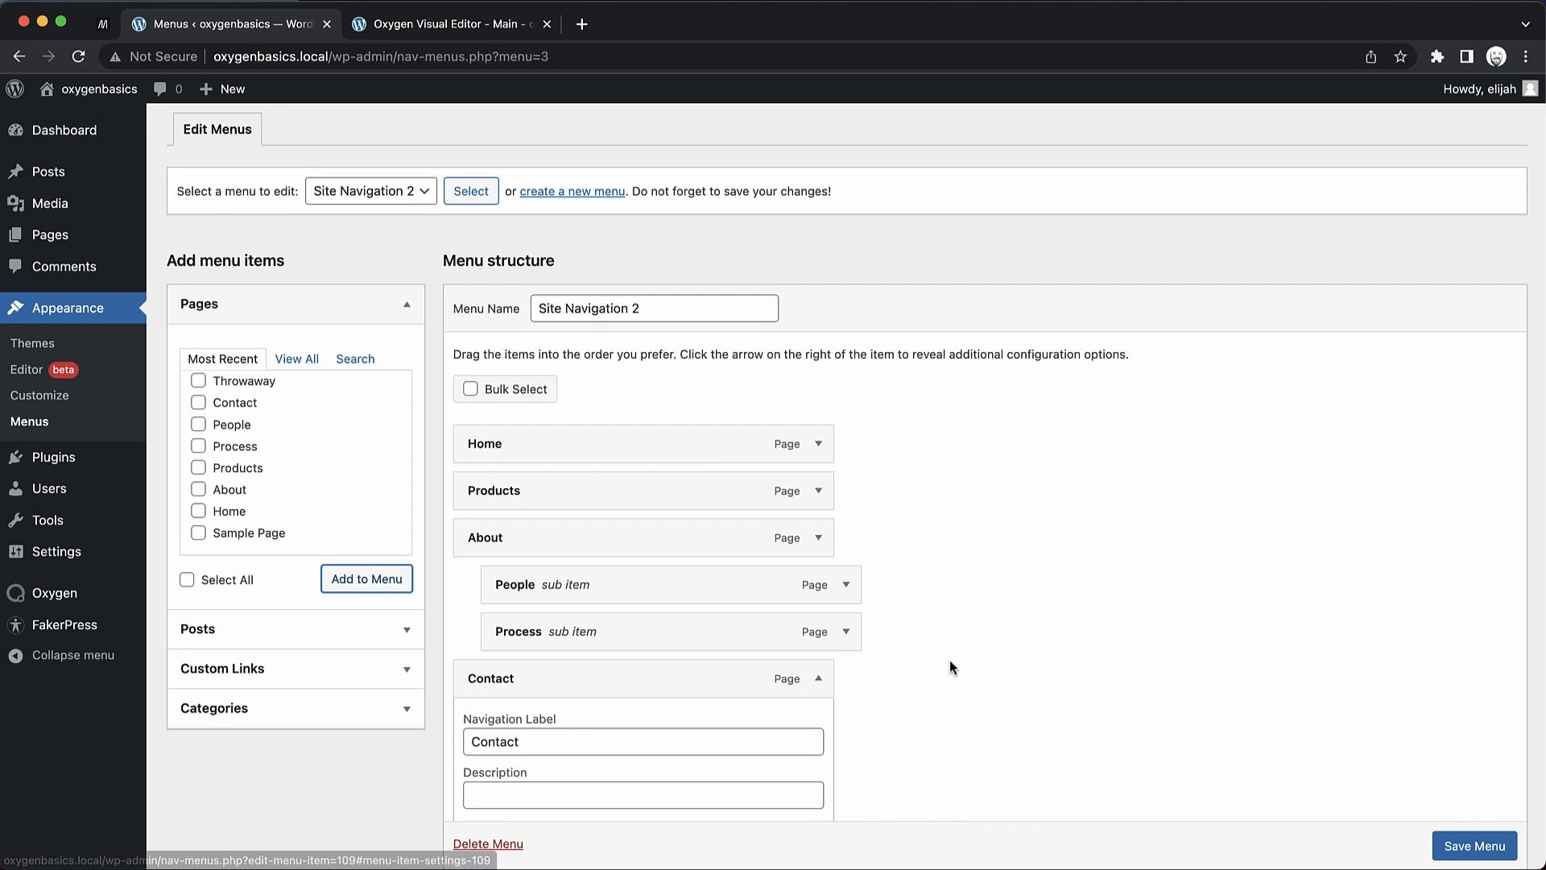
scroll(down, 3)
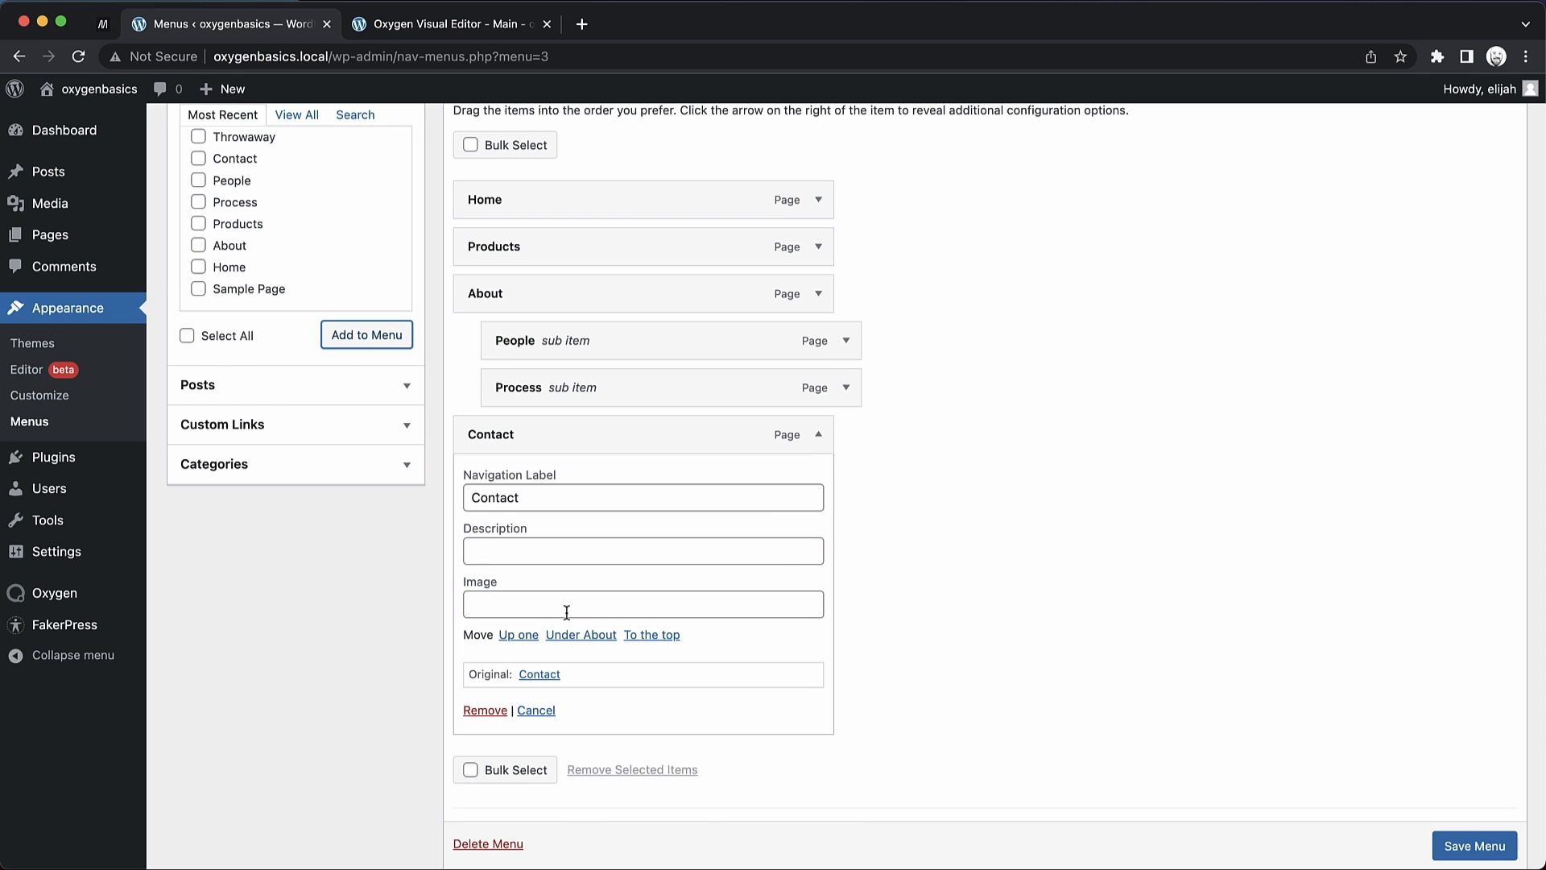
click(643, 551)
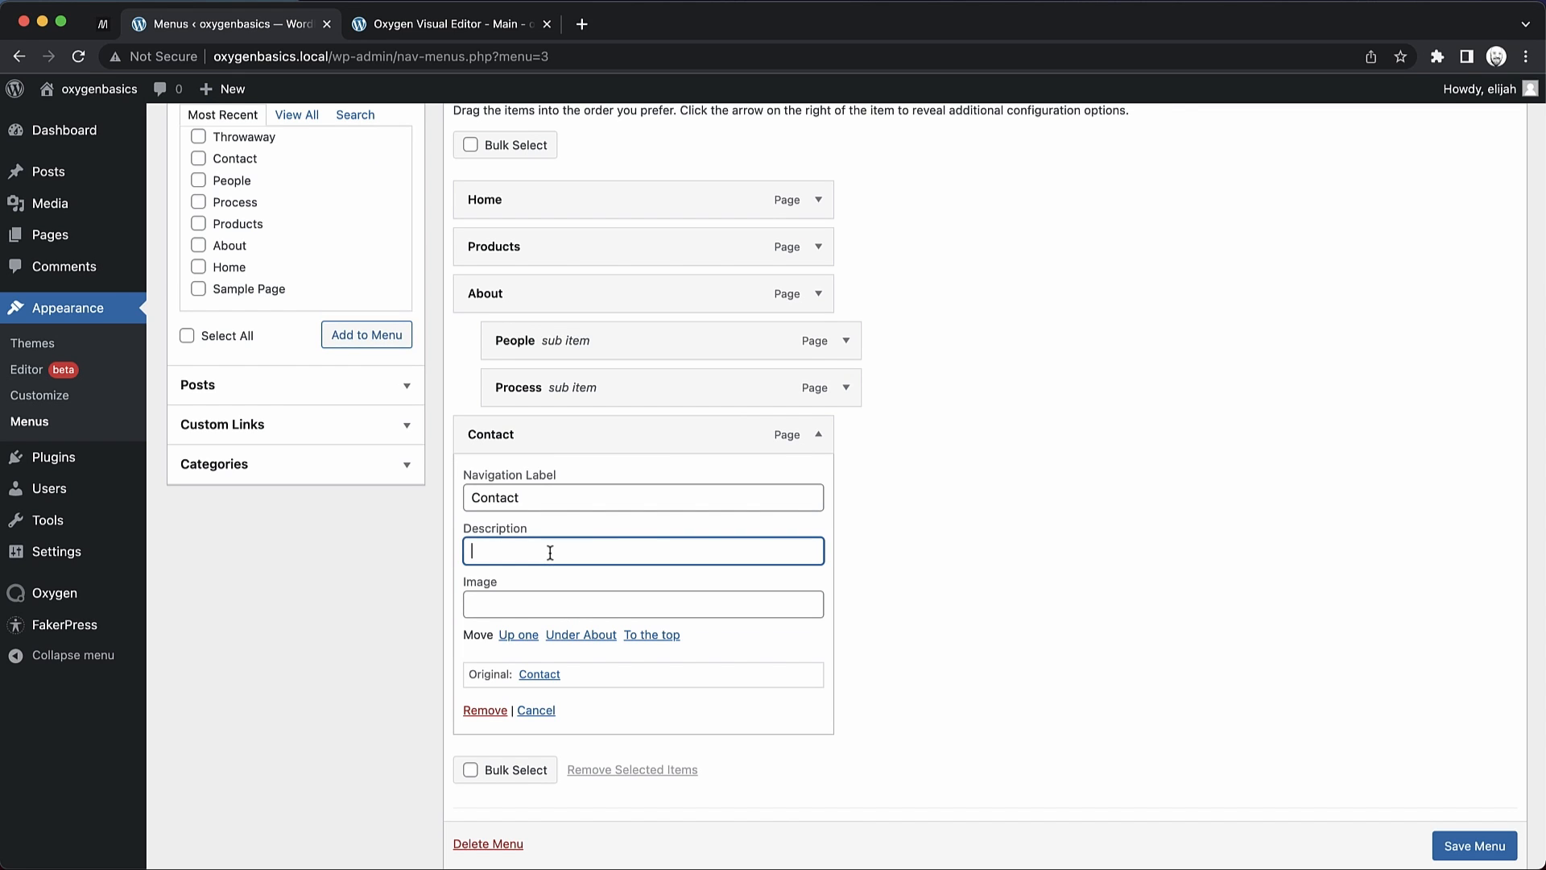
text(24/7)
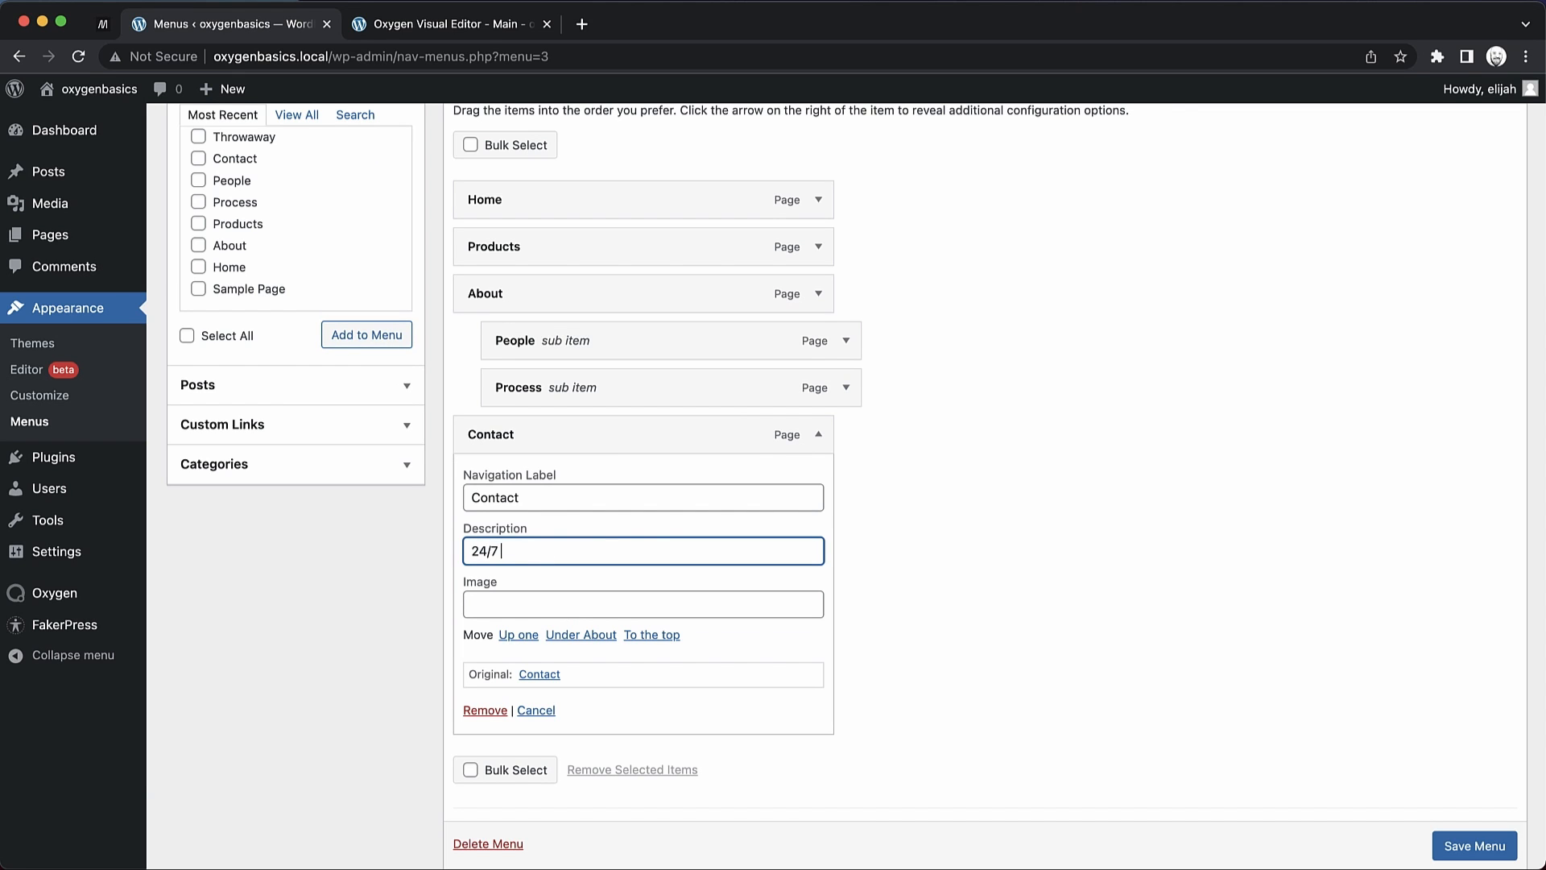
text(Support Available)
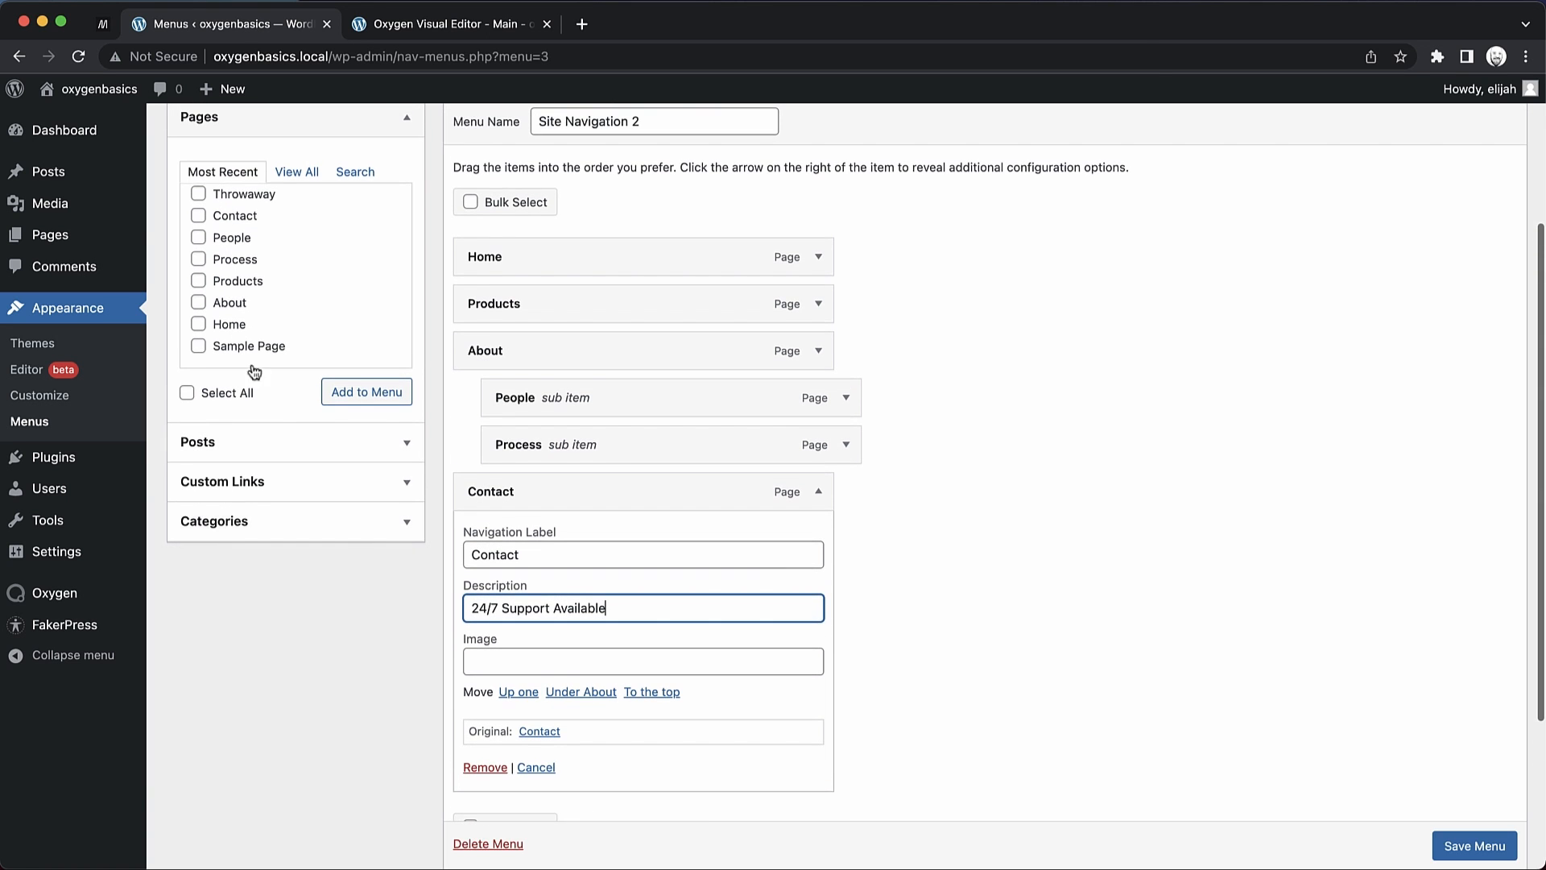
right_click(233, 175)
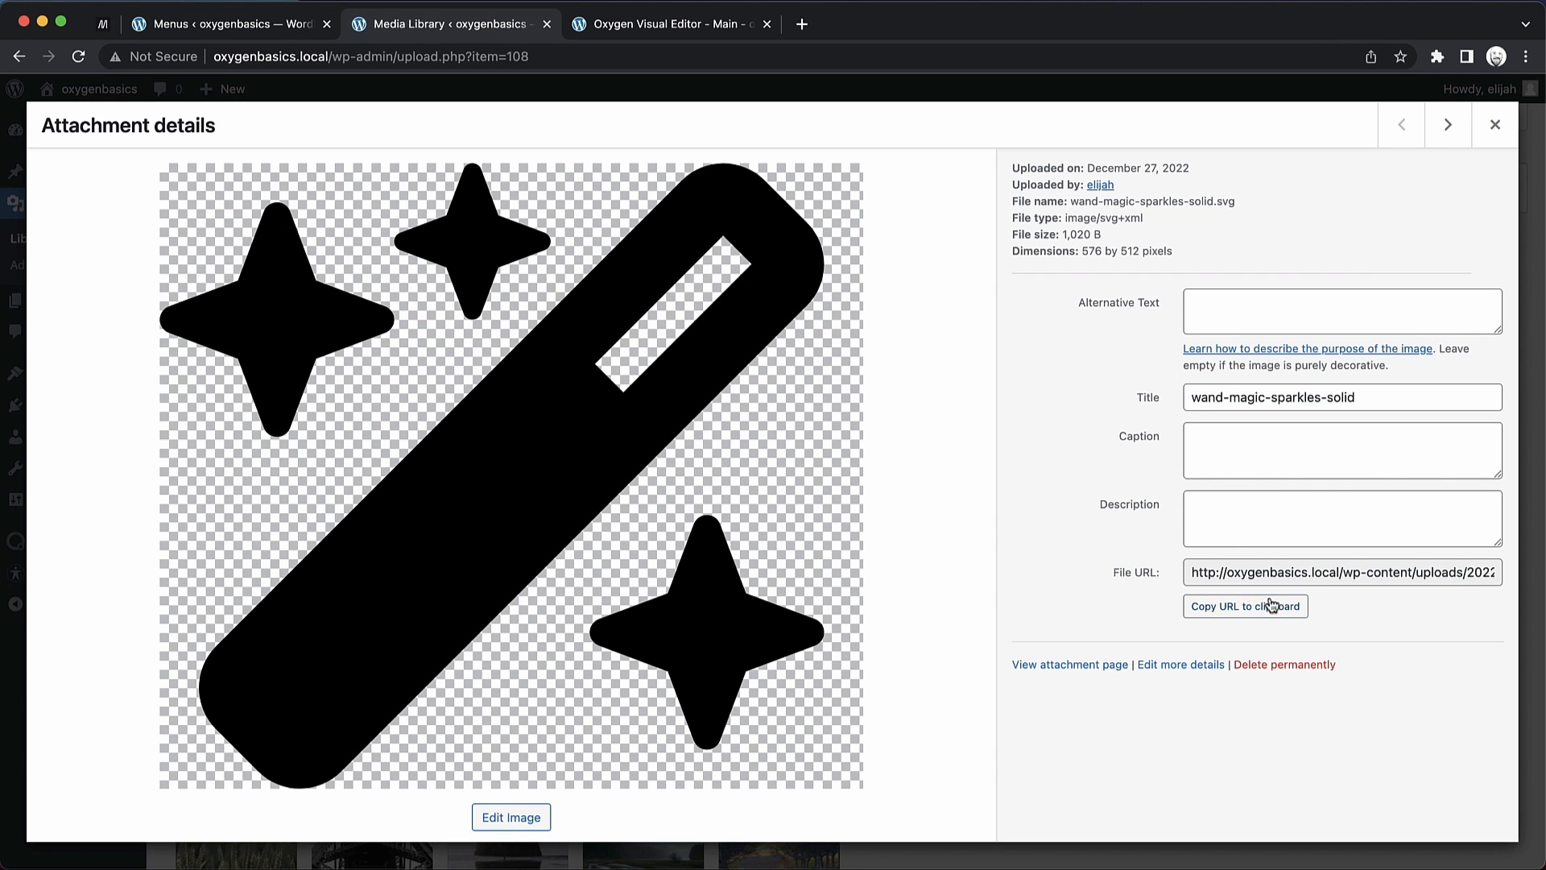
click(1494, 124)
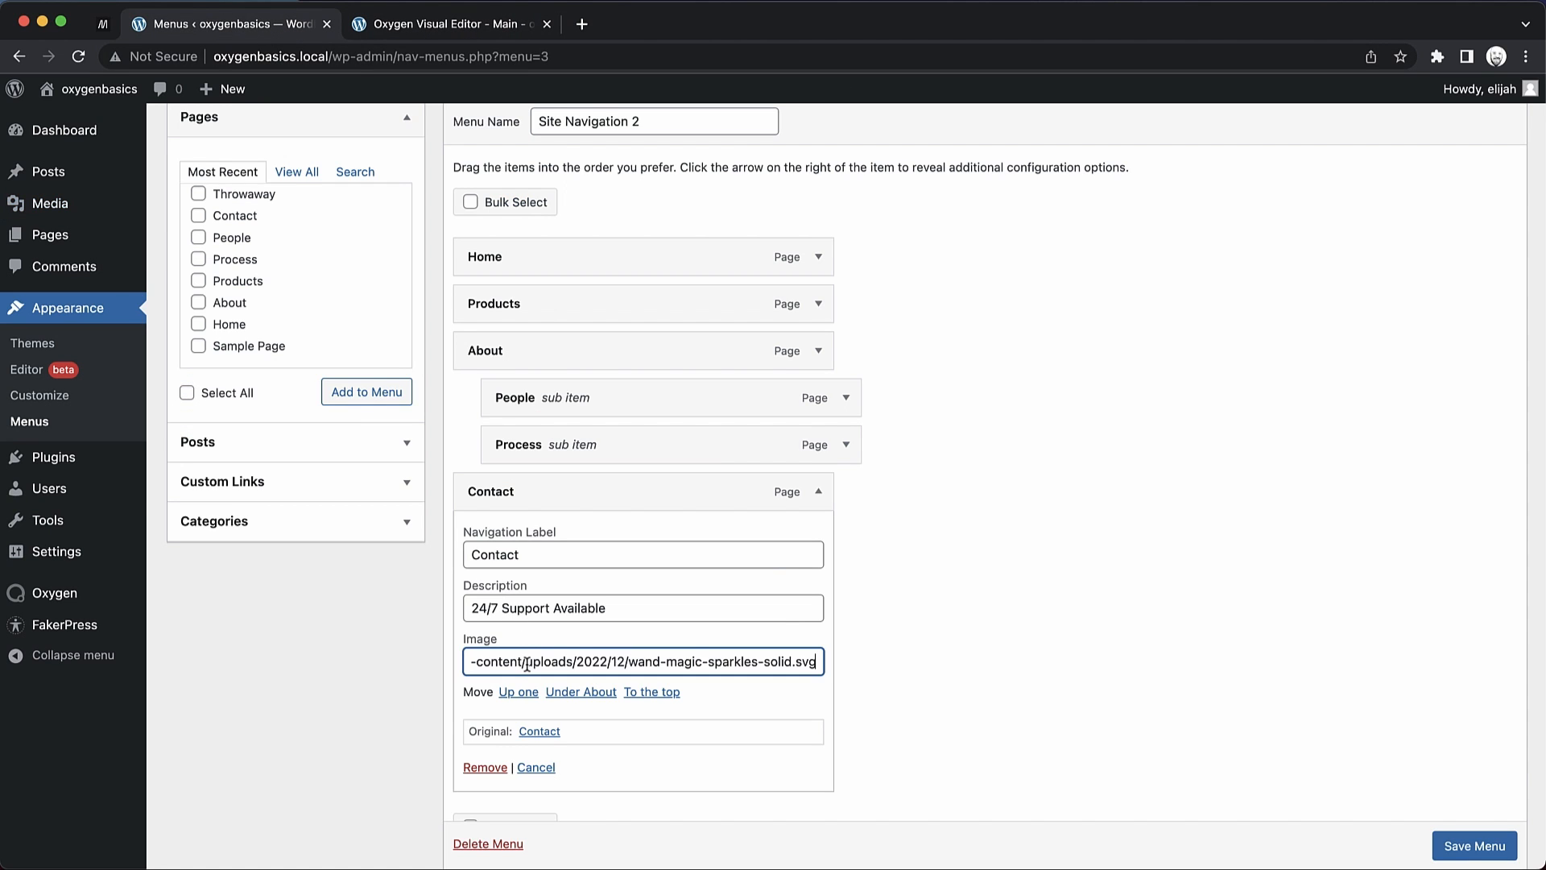
Describe People as 'The Best Team, Hands Down' and start Process's description with 'Expert'
click(535, 767)
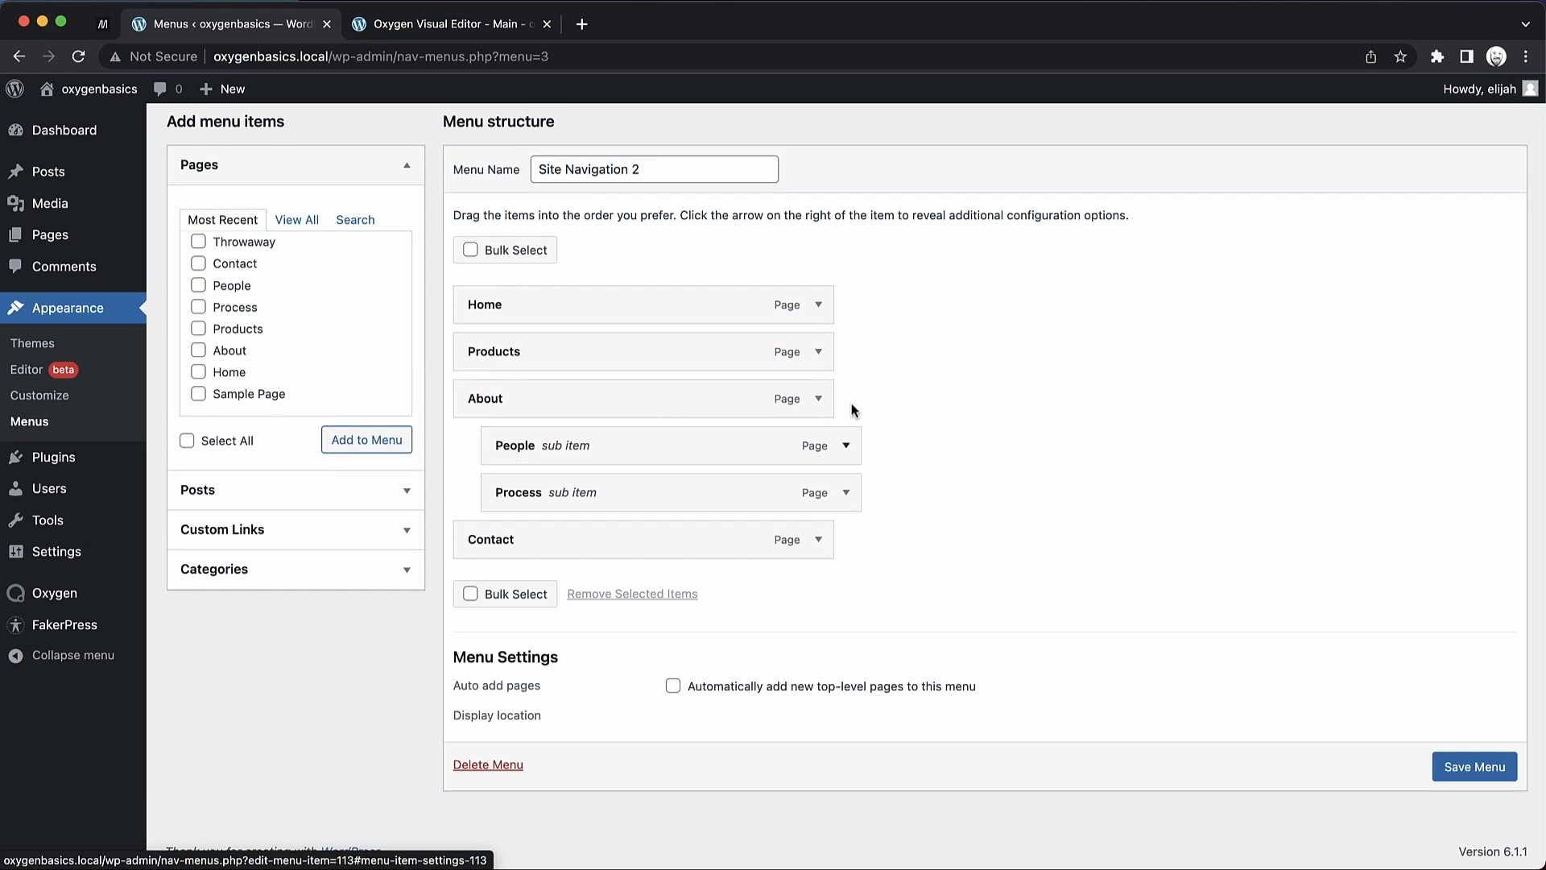
click(845, 445)
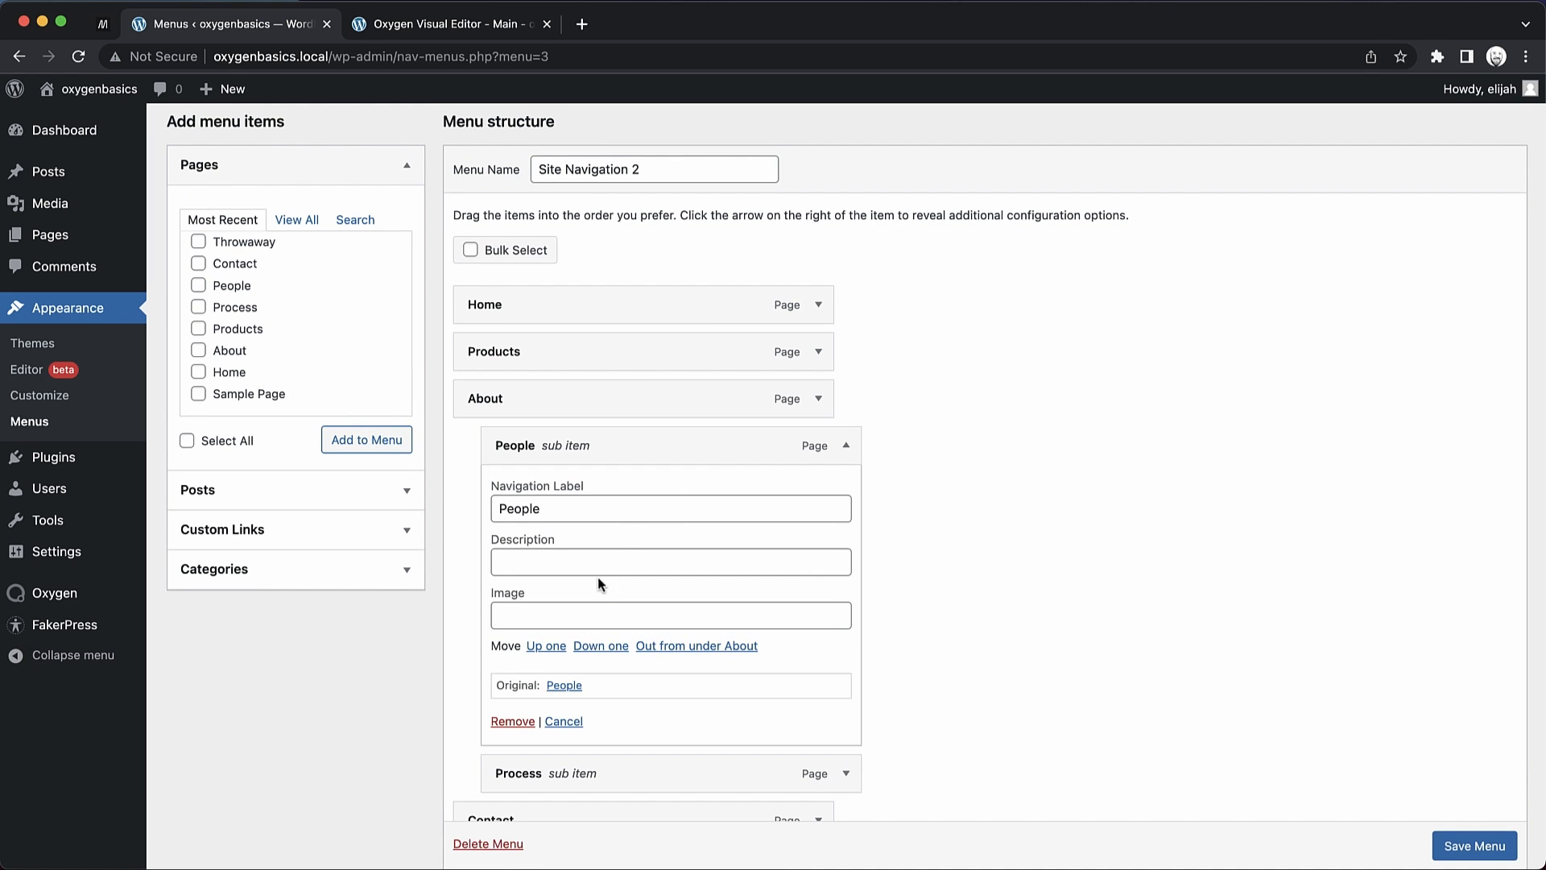
text(The Best)
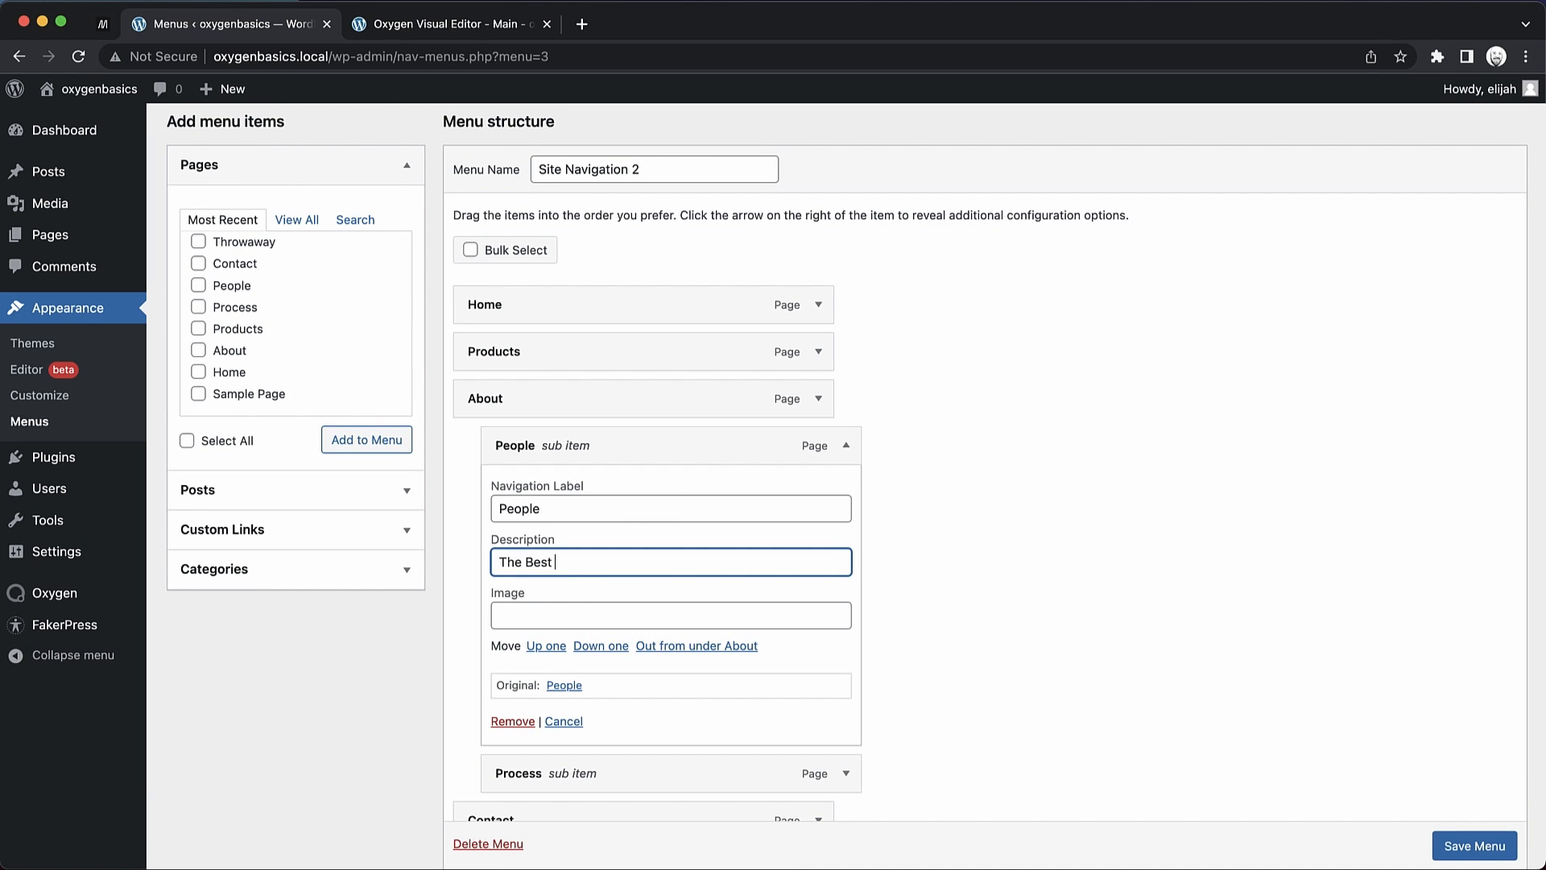
text(Team, Hands Down)
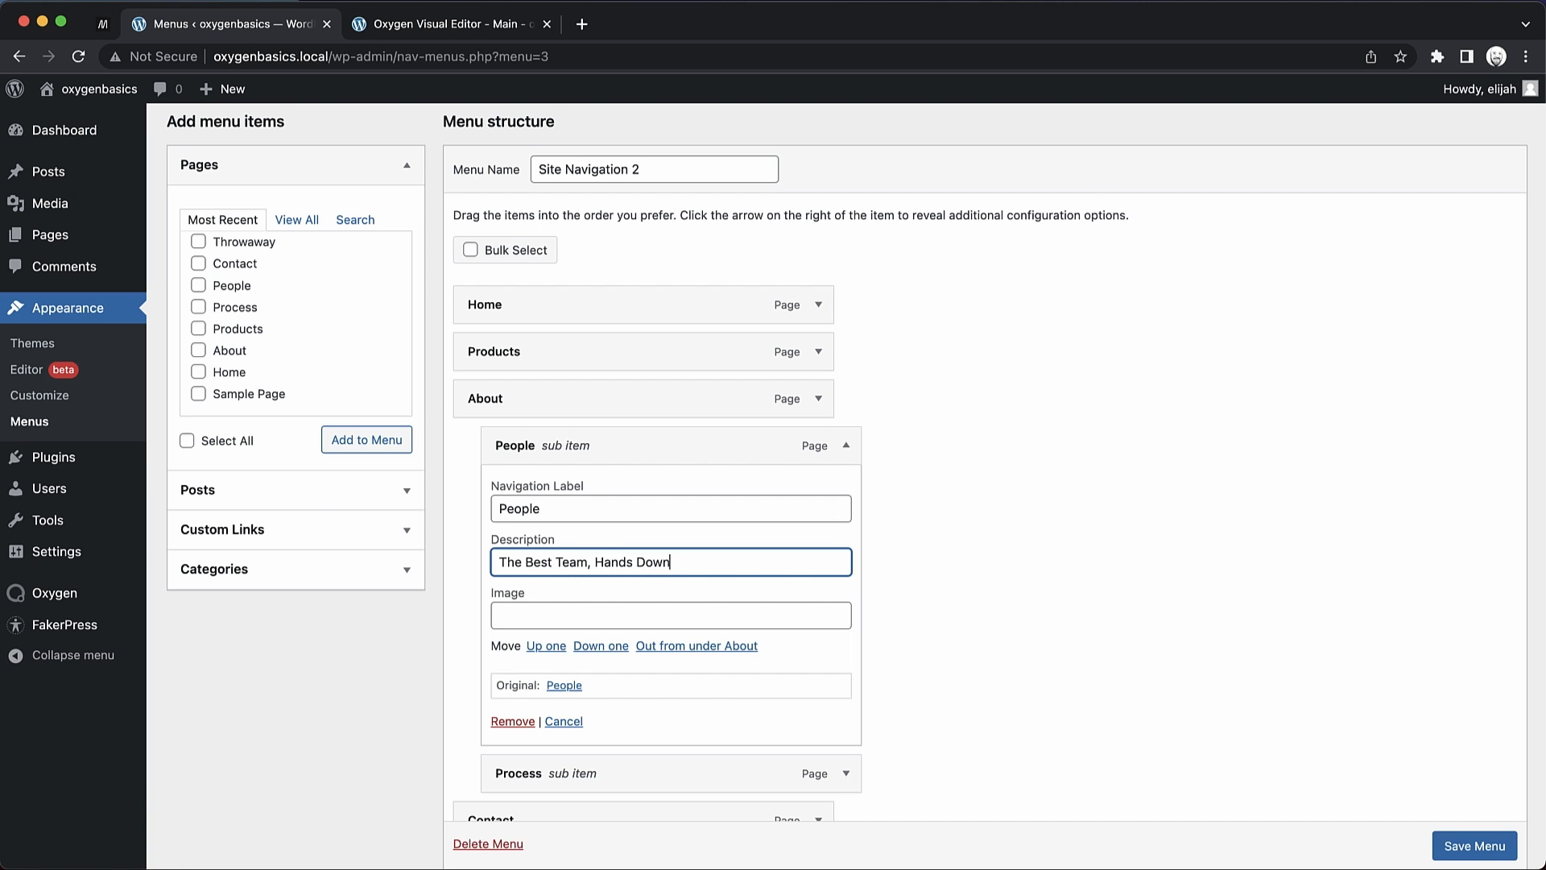
scroll(down, 3)
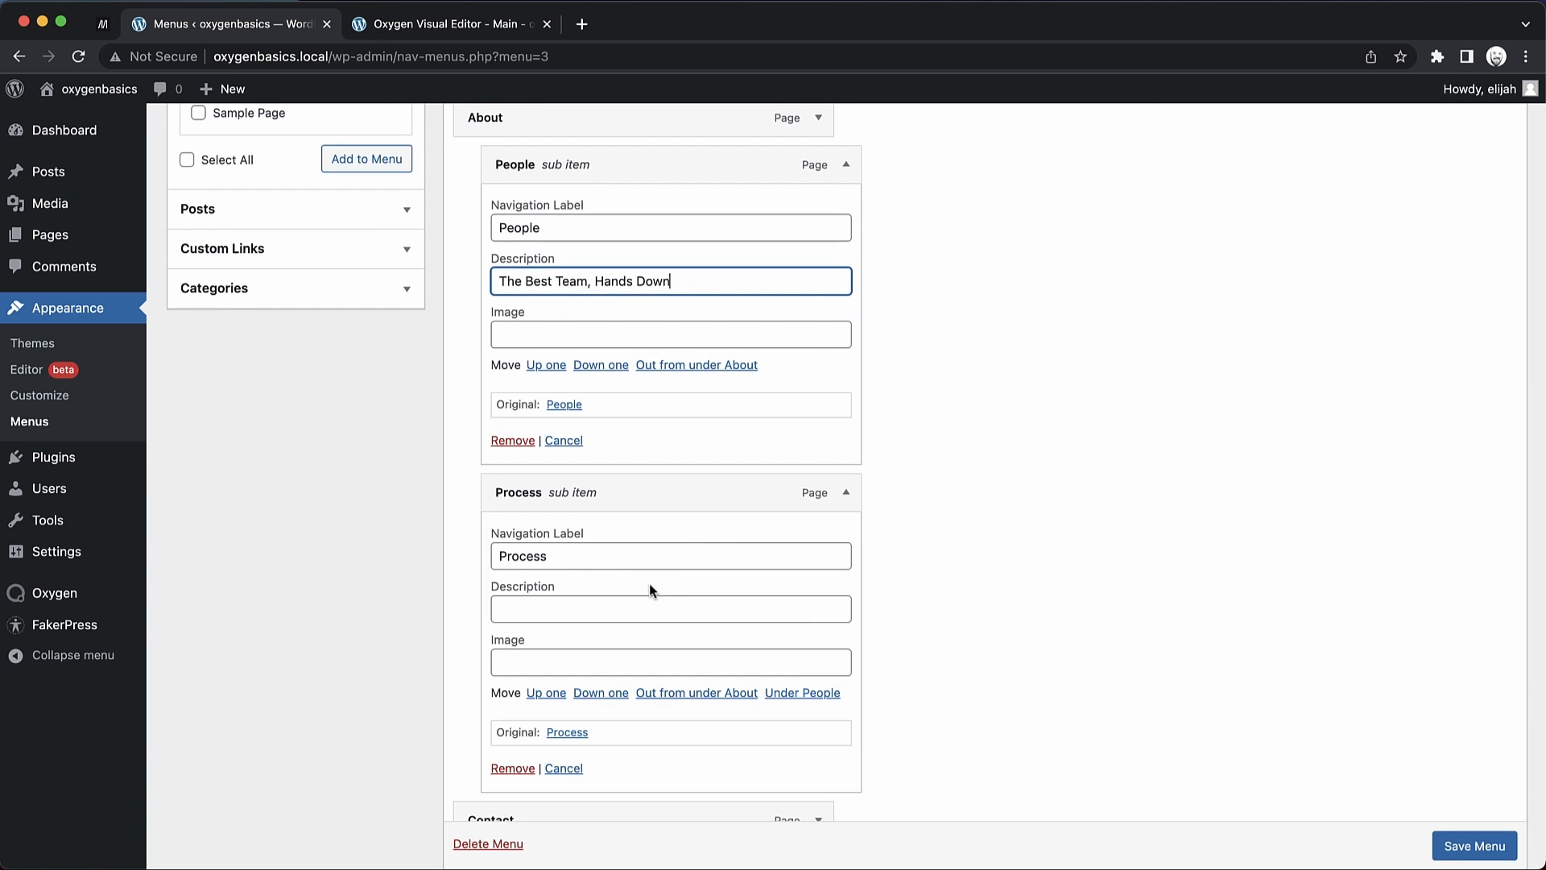
text(Expert)
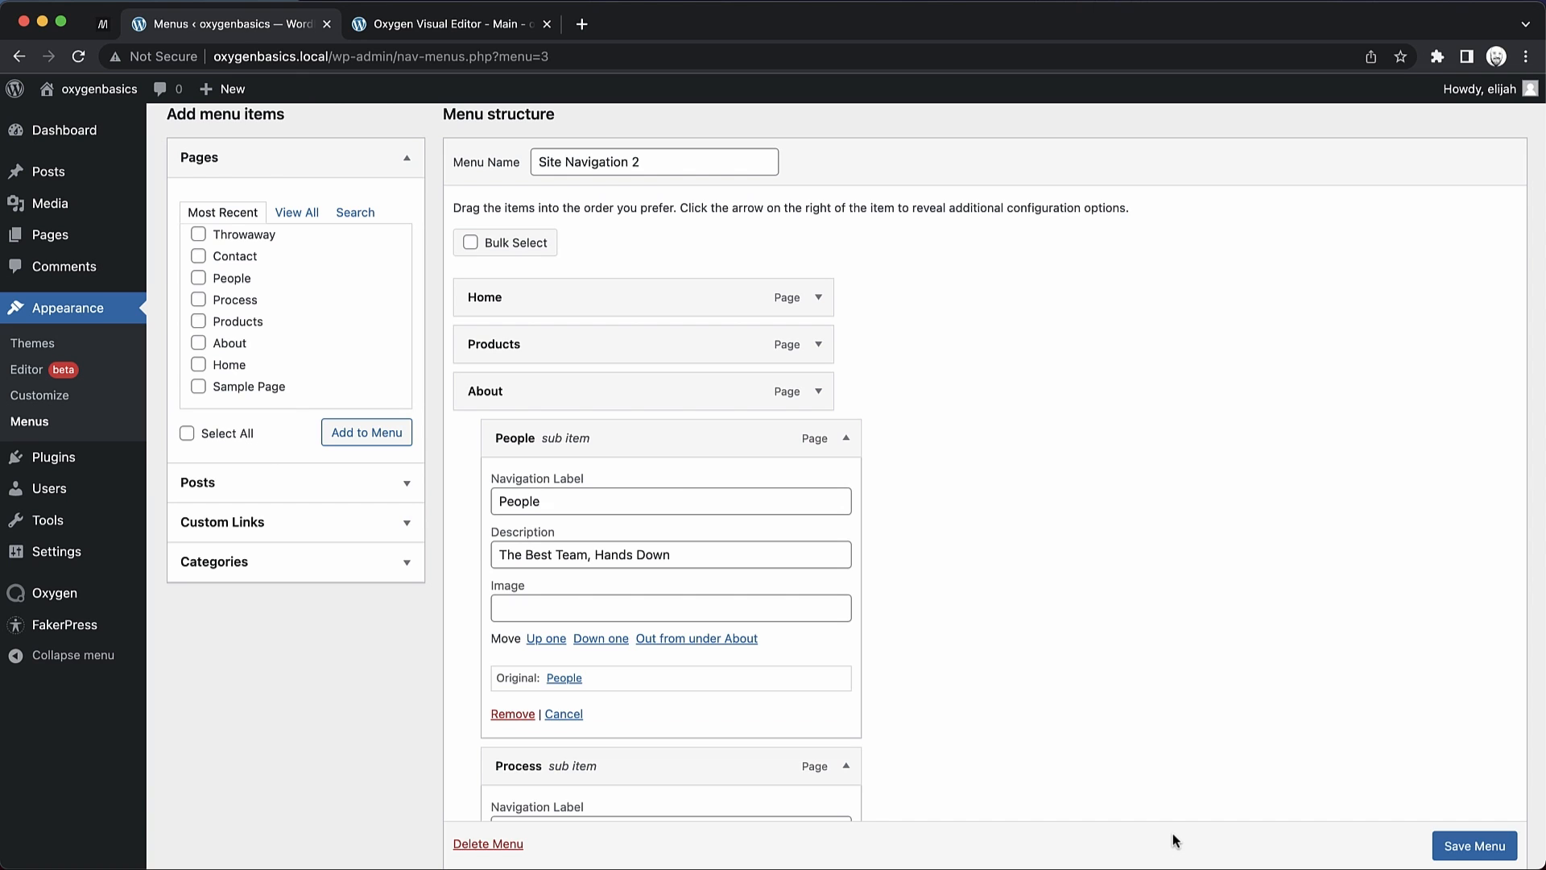
mouse_move(1174, 502)
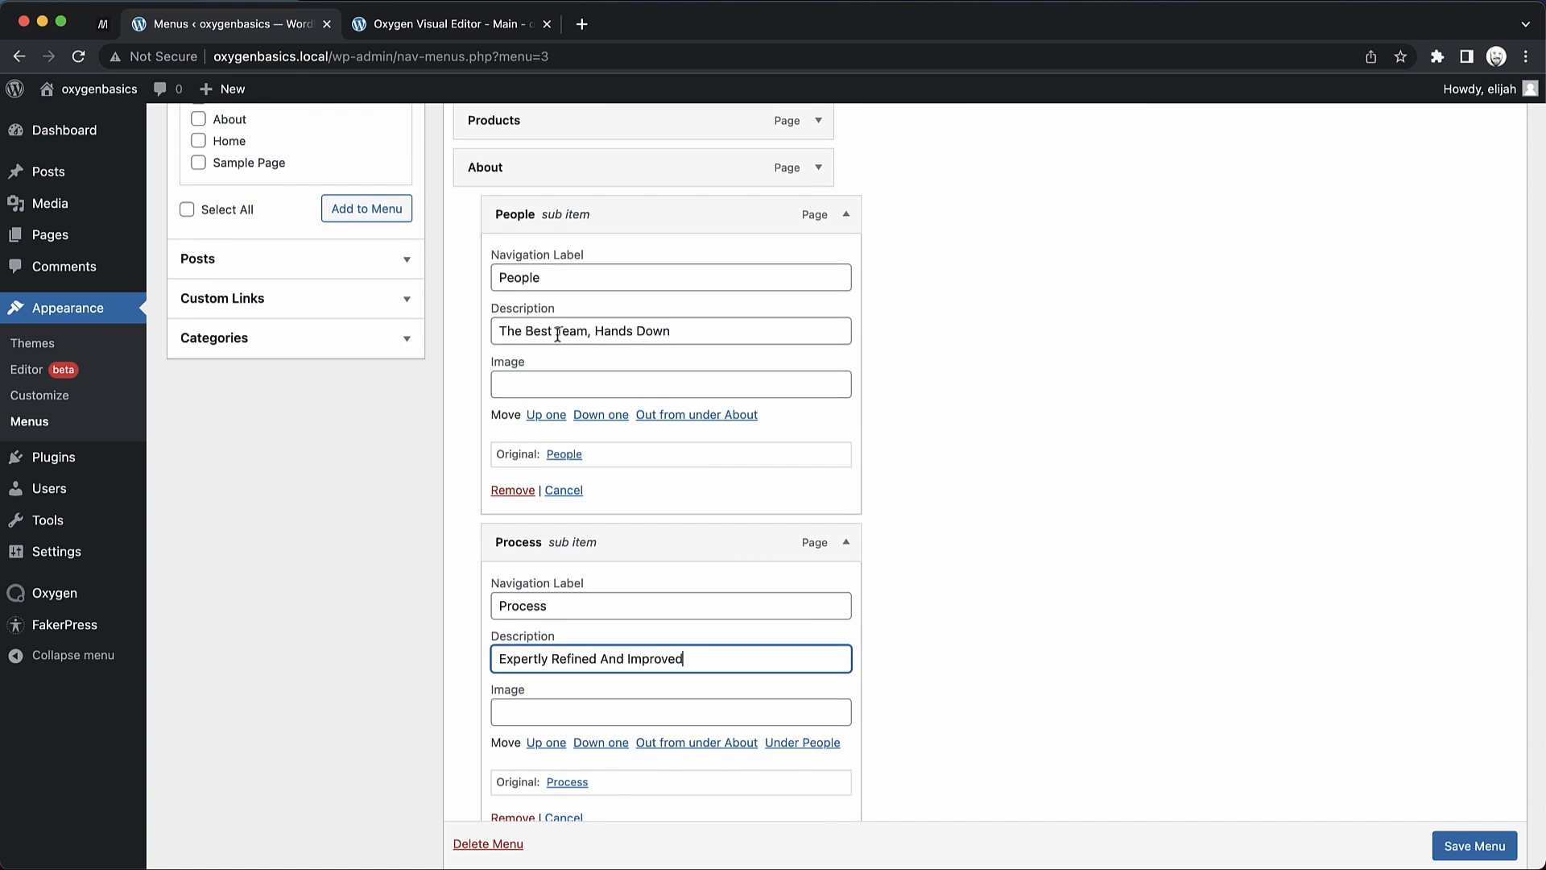
Save the Site Navigation 2 menu and switch to the Oxygen visual editor
scroll(down, 3)
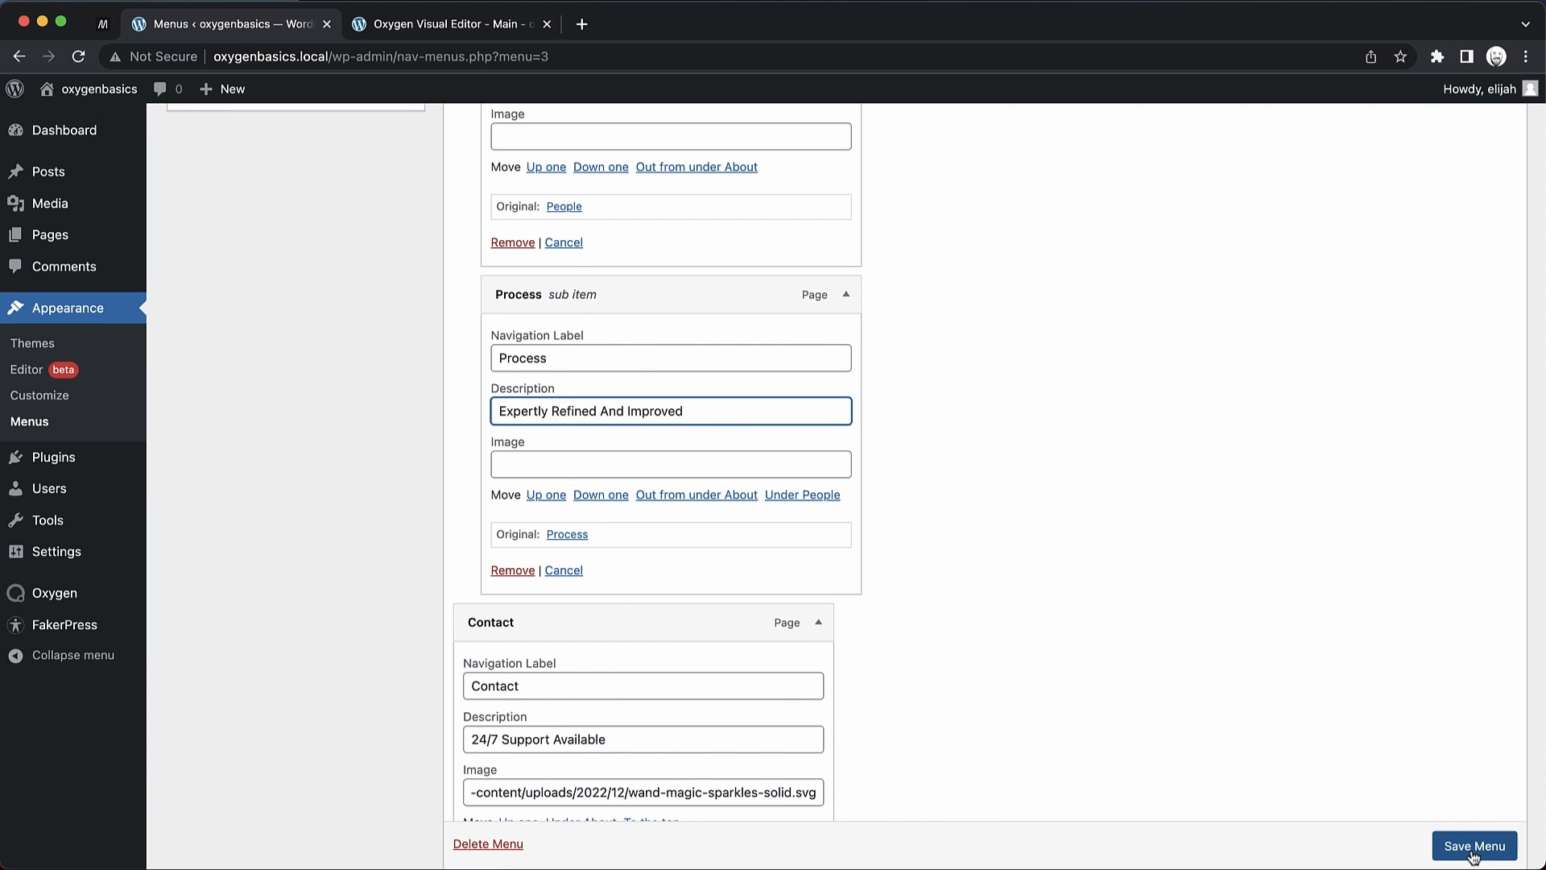
click(1473, 845)
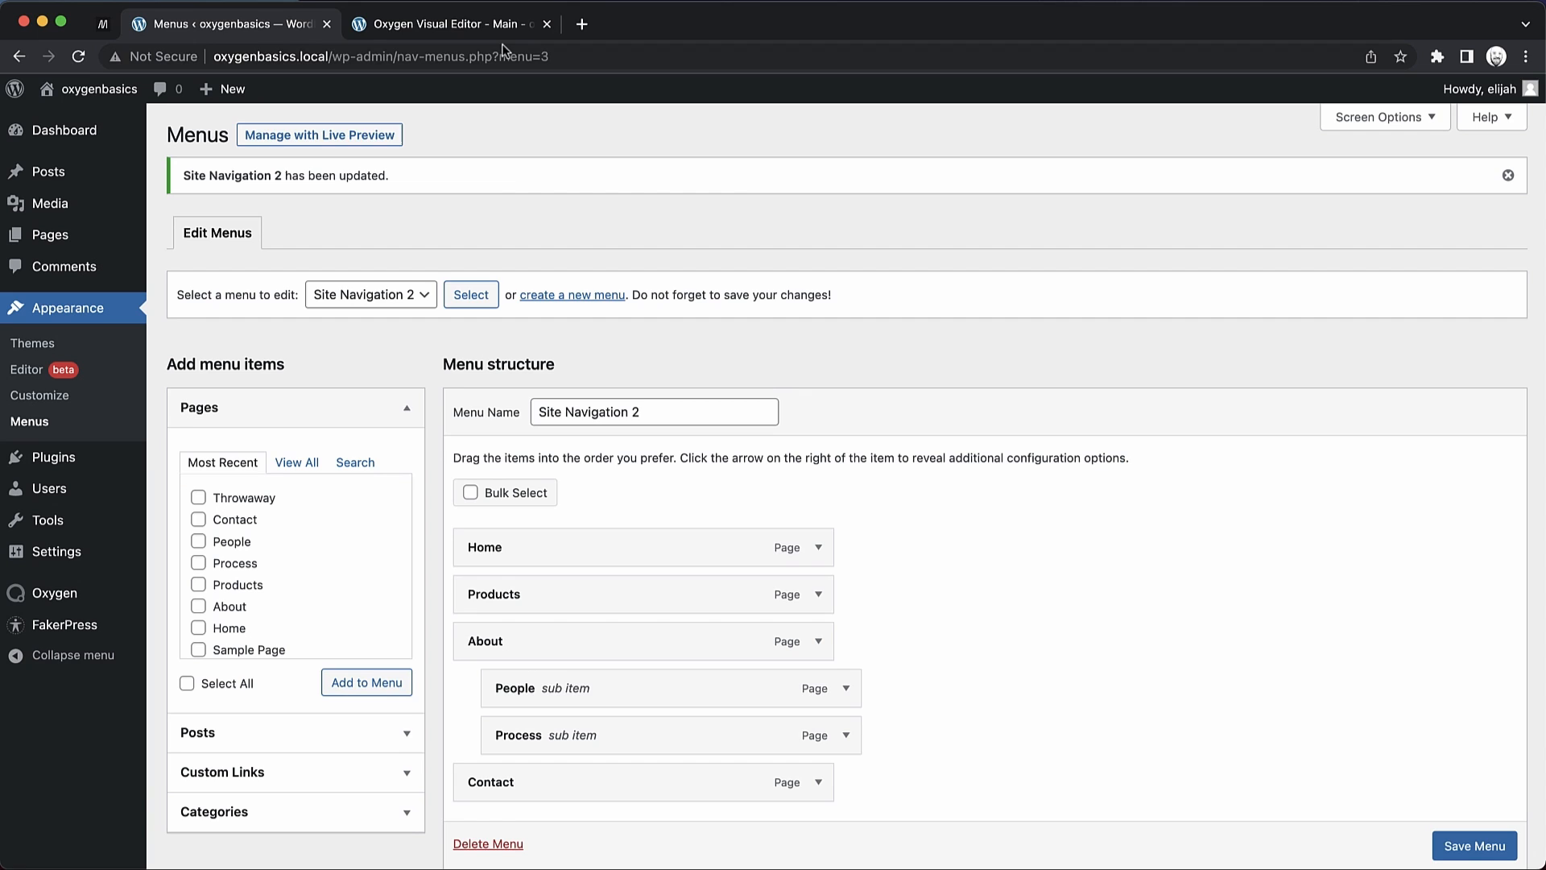
mouse_move(450, 22)
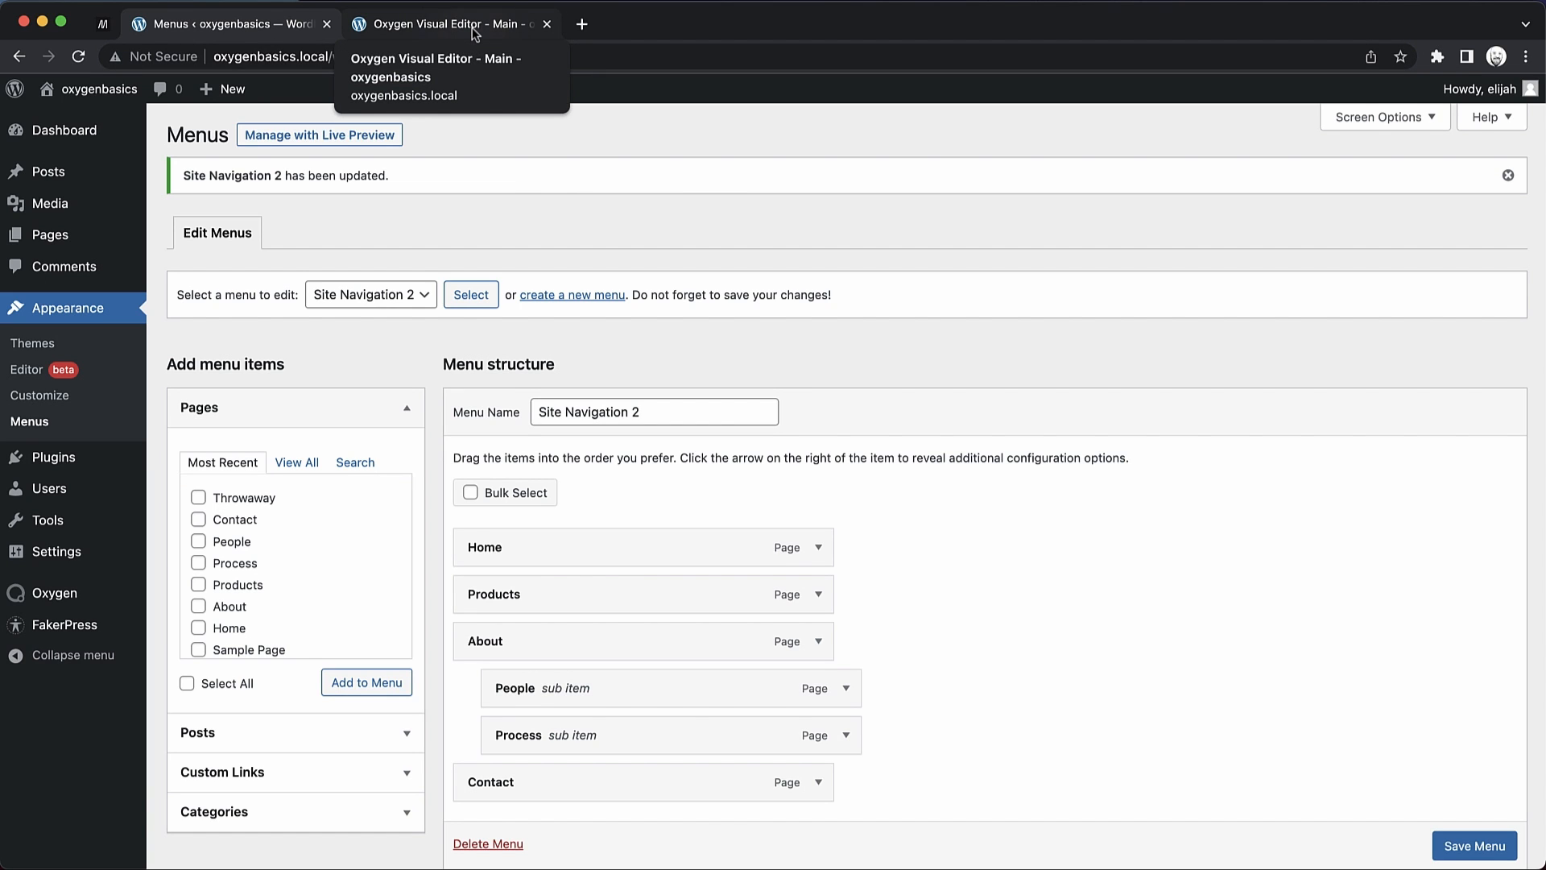
click(445, 22)
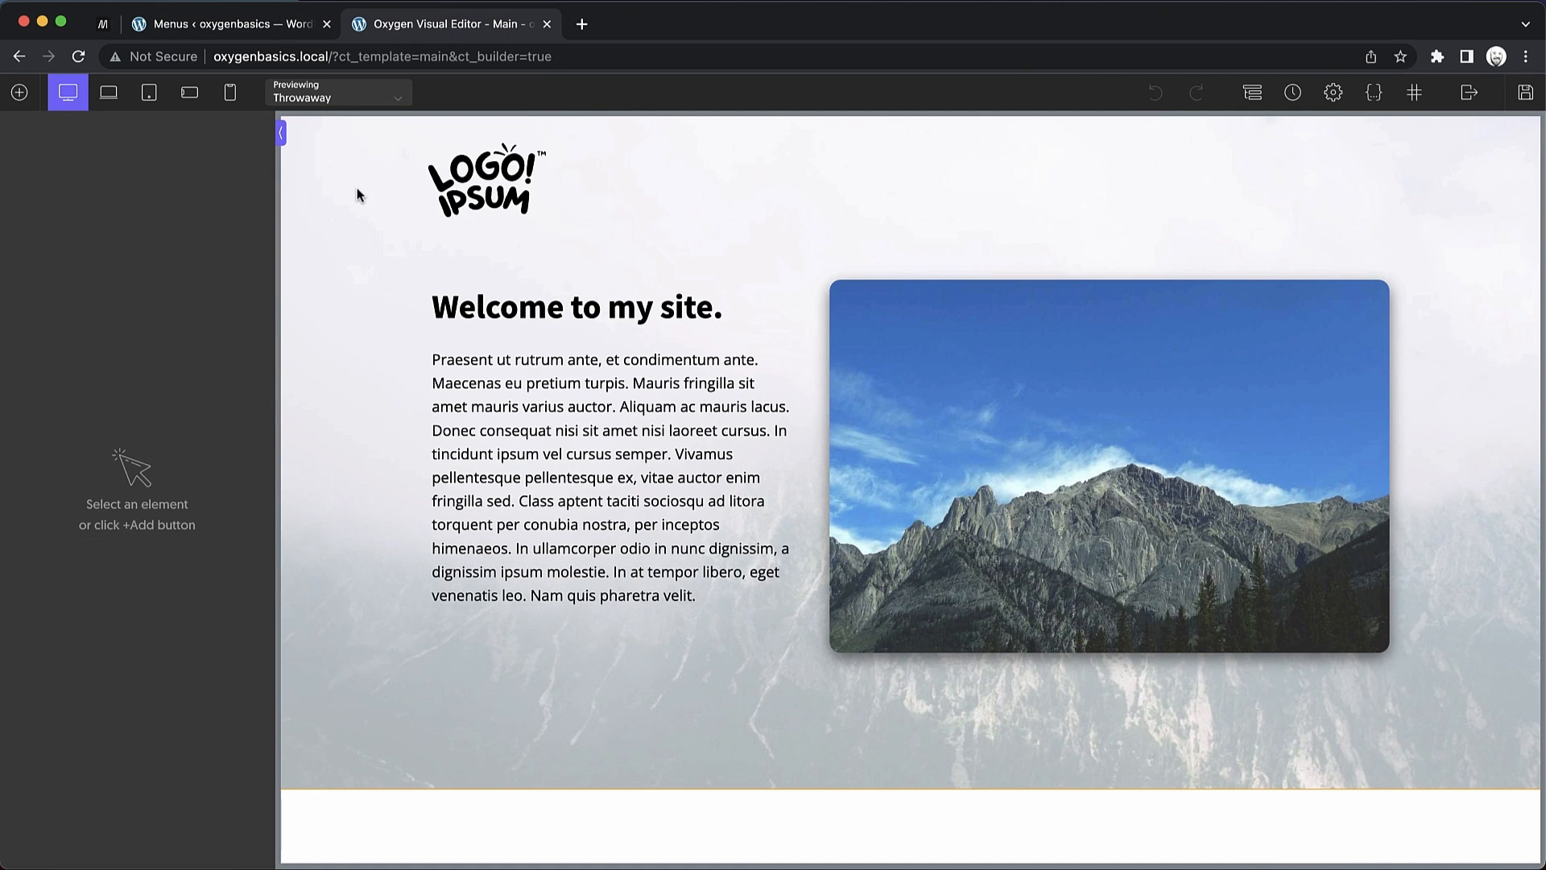
Select the header's Site Navigation element and point it at the Site Navigation 2 menu
click(483, 180)
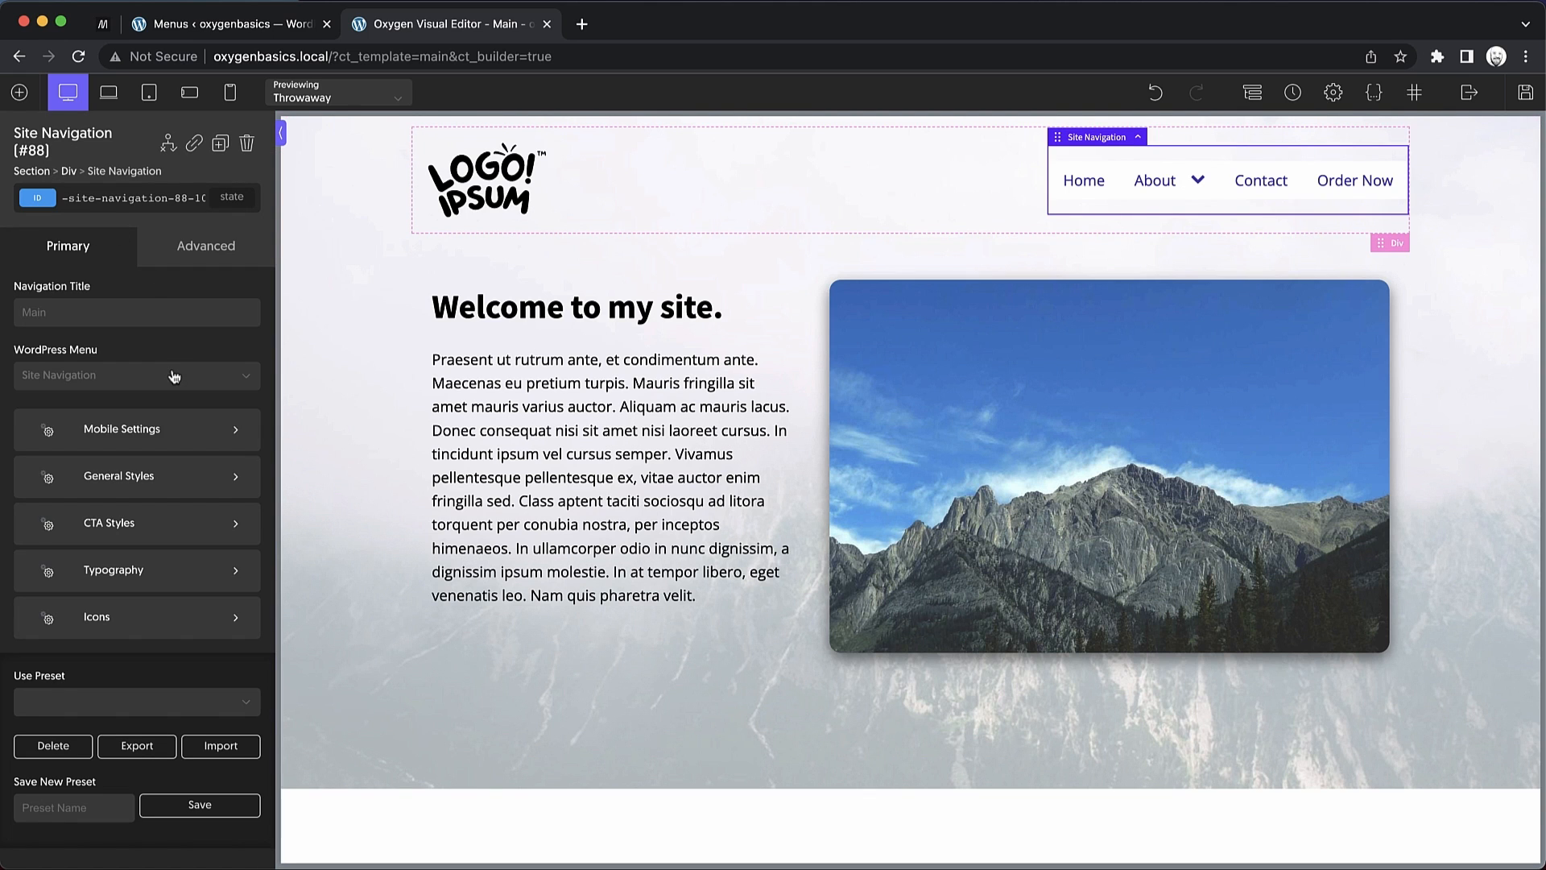
click(135, 375)
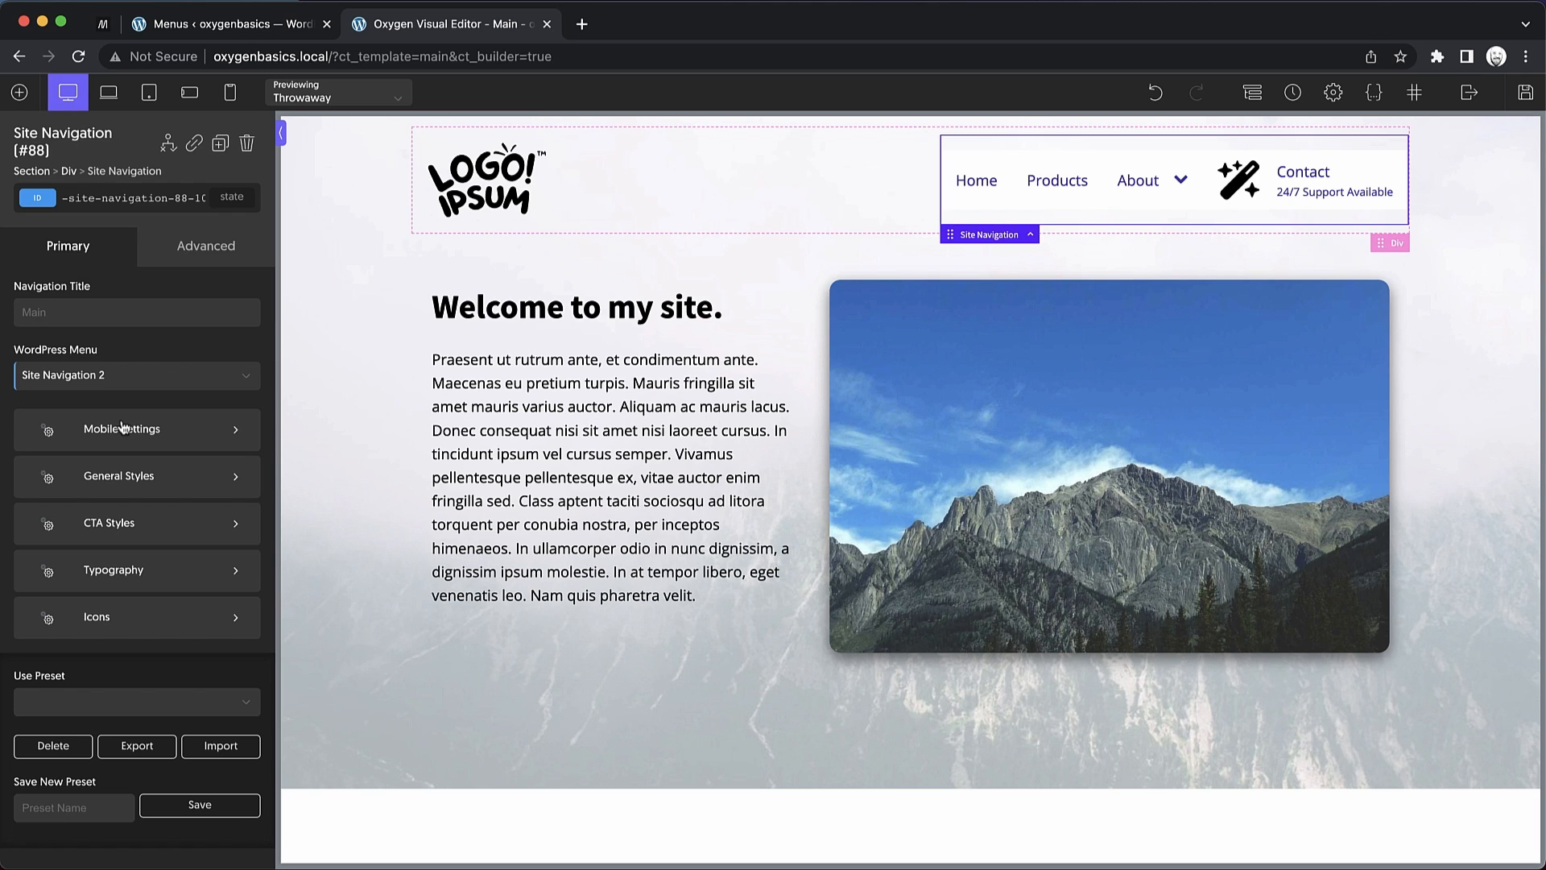
In Mobile Settings, switch to the mobile menu below 992px and position it on the right
click(121, 429)
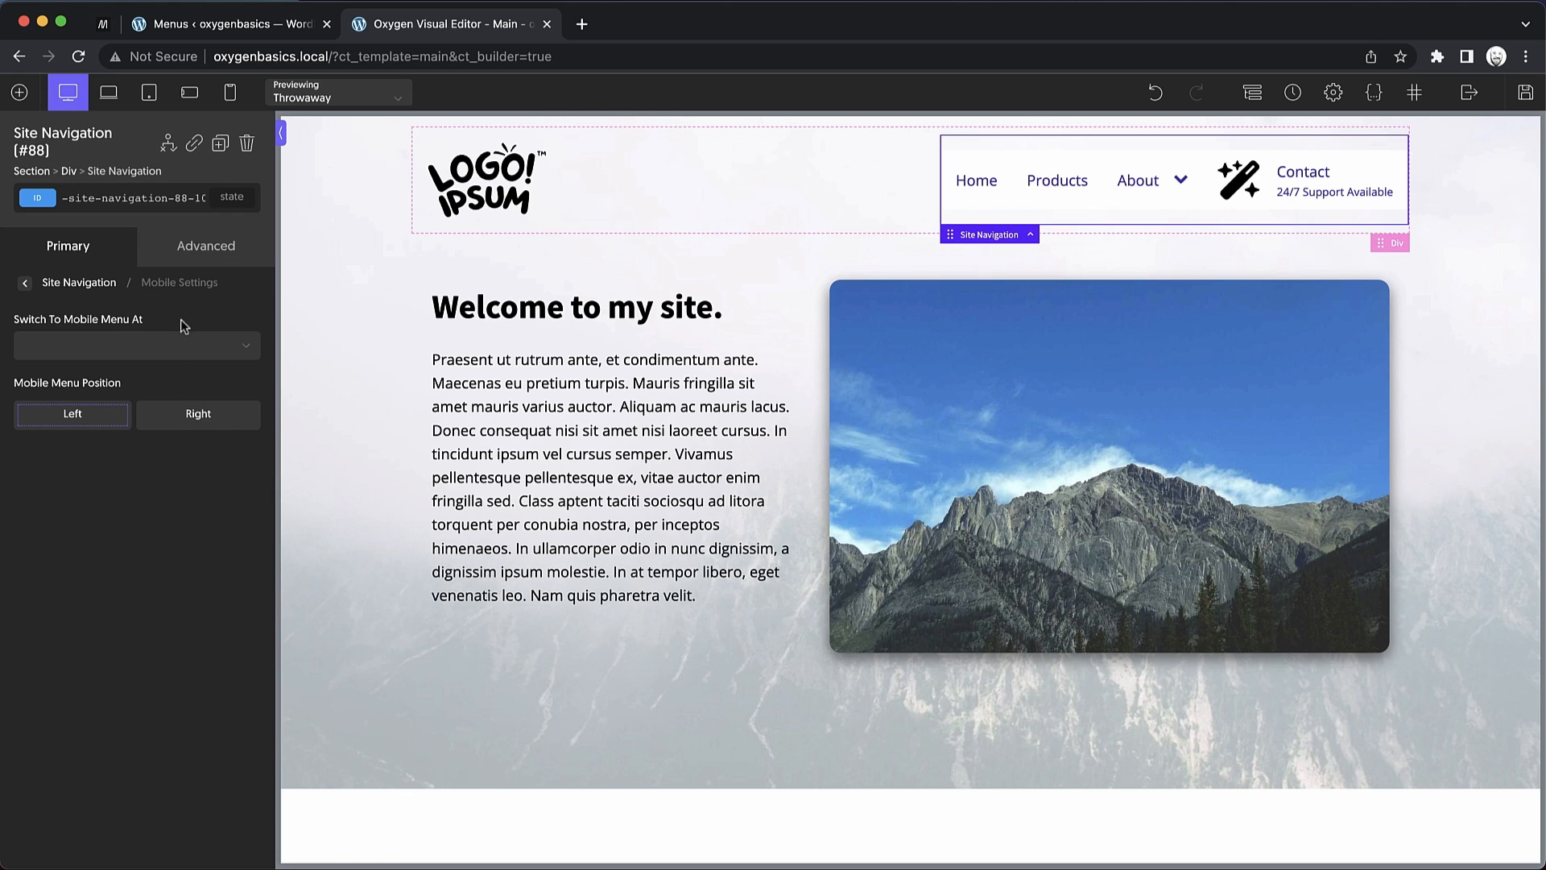
click(135, 345)
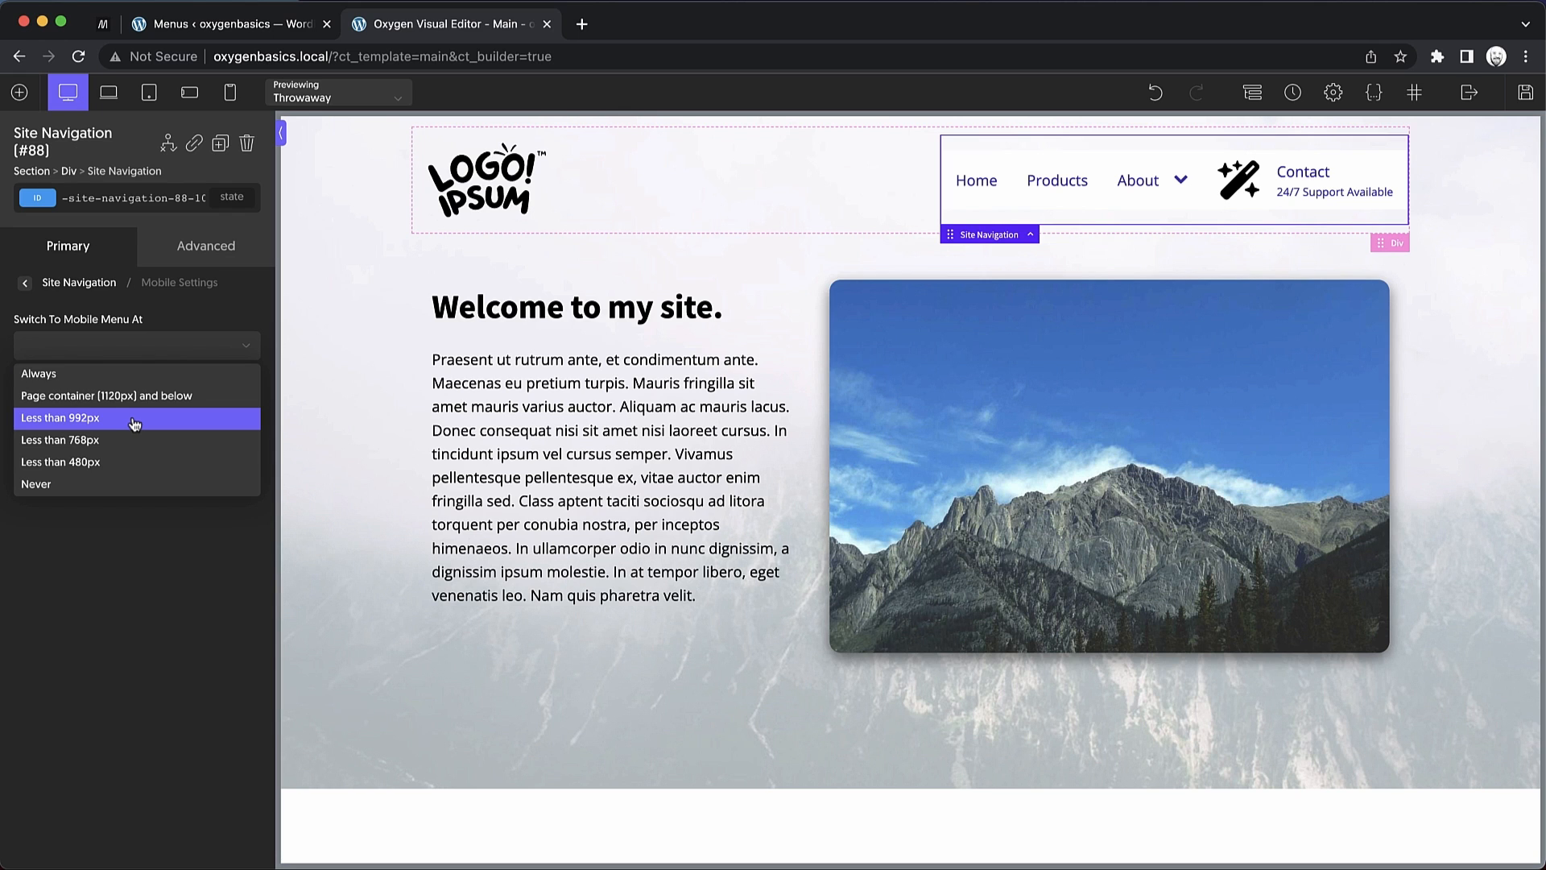
click(61, 418)
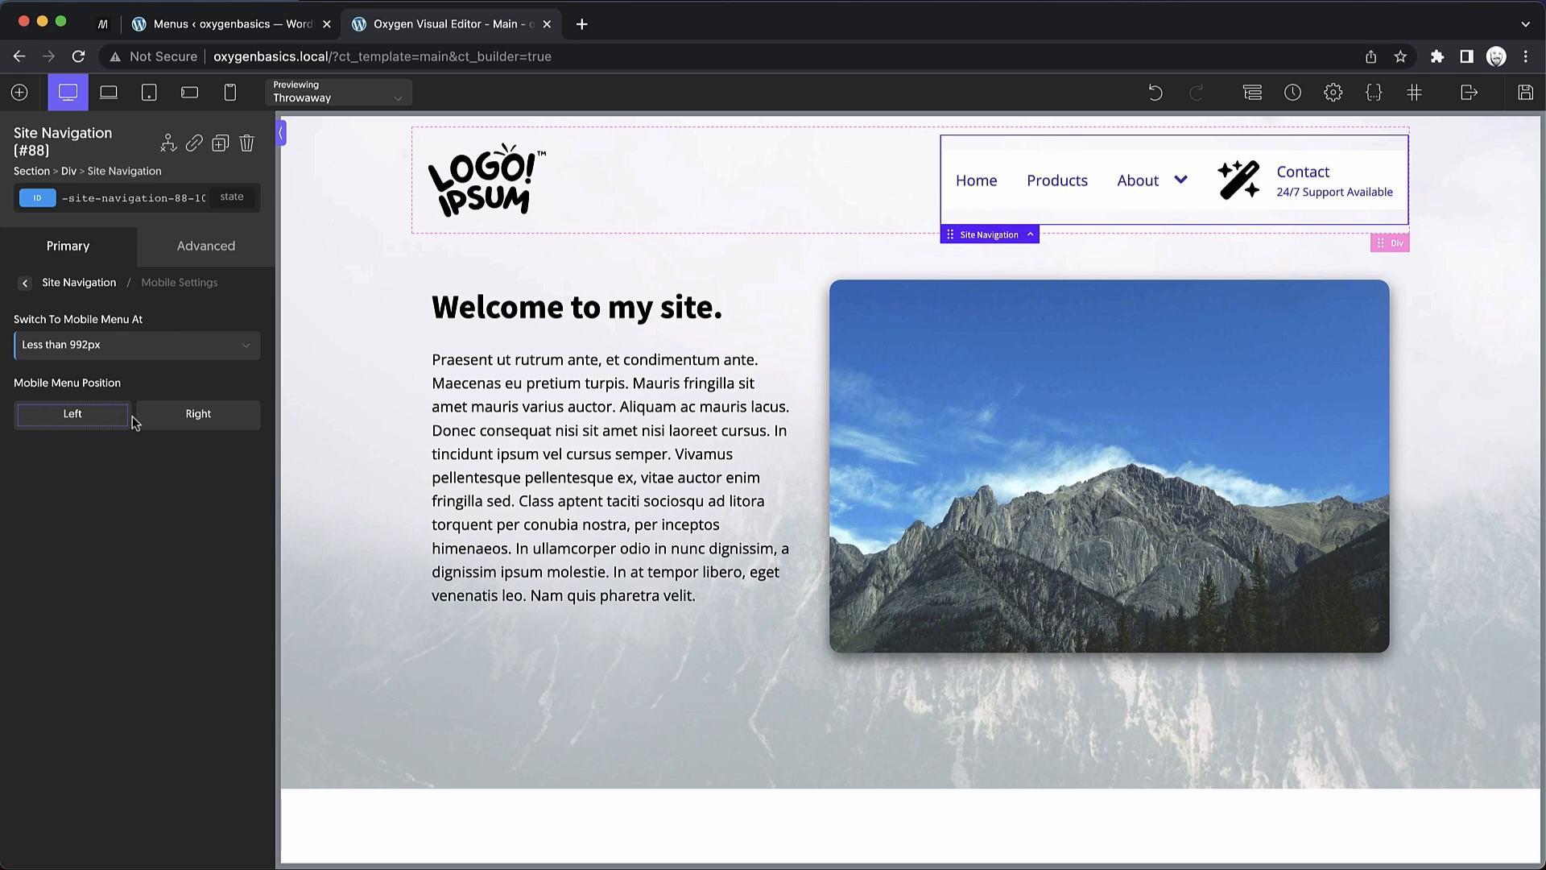
click(196, 414)
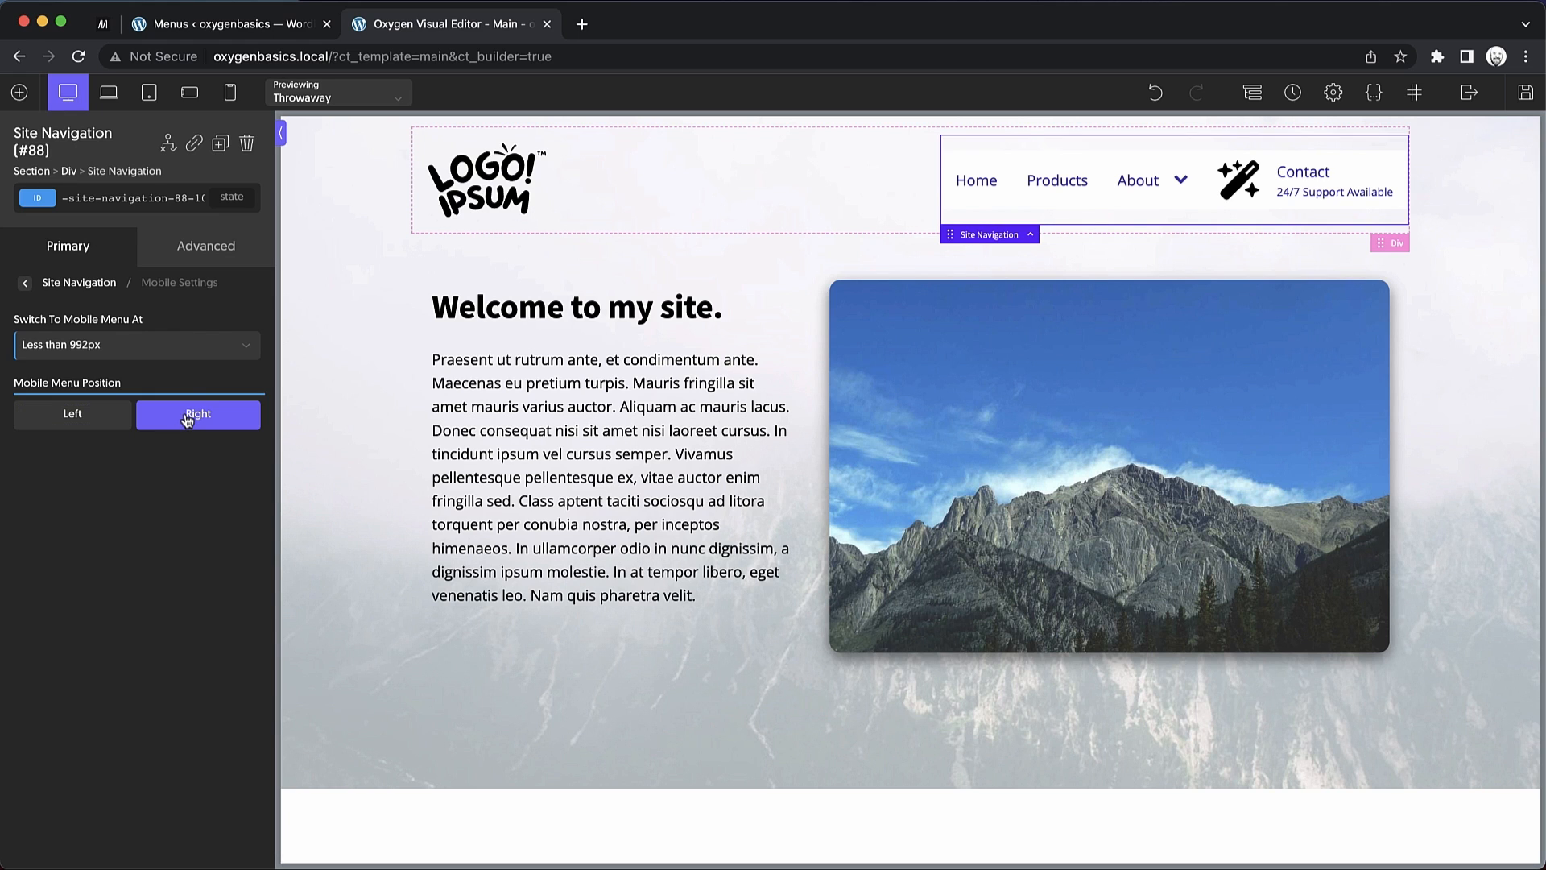
mouse_move(169, 389)
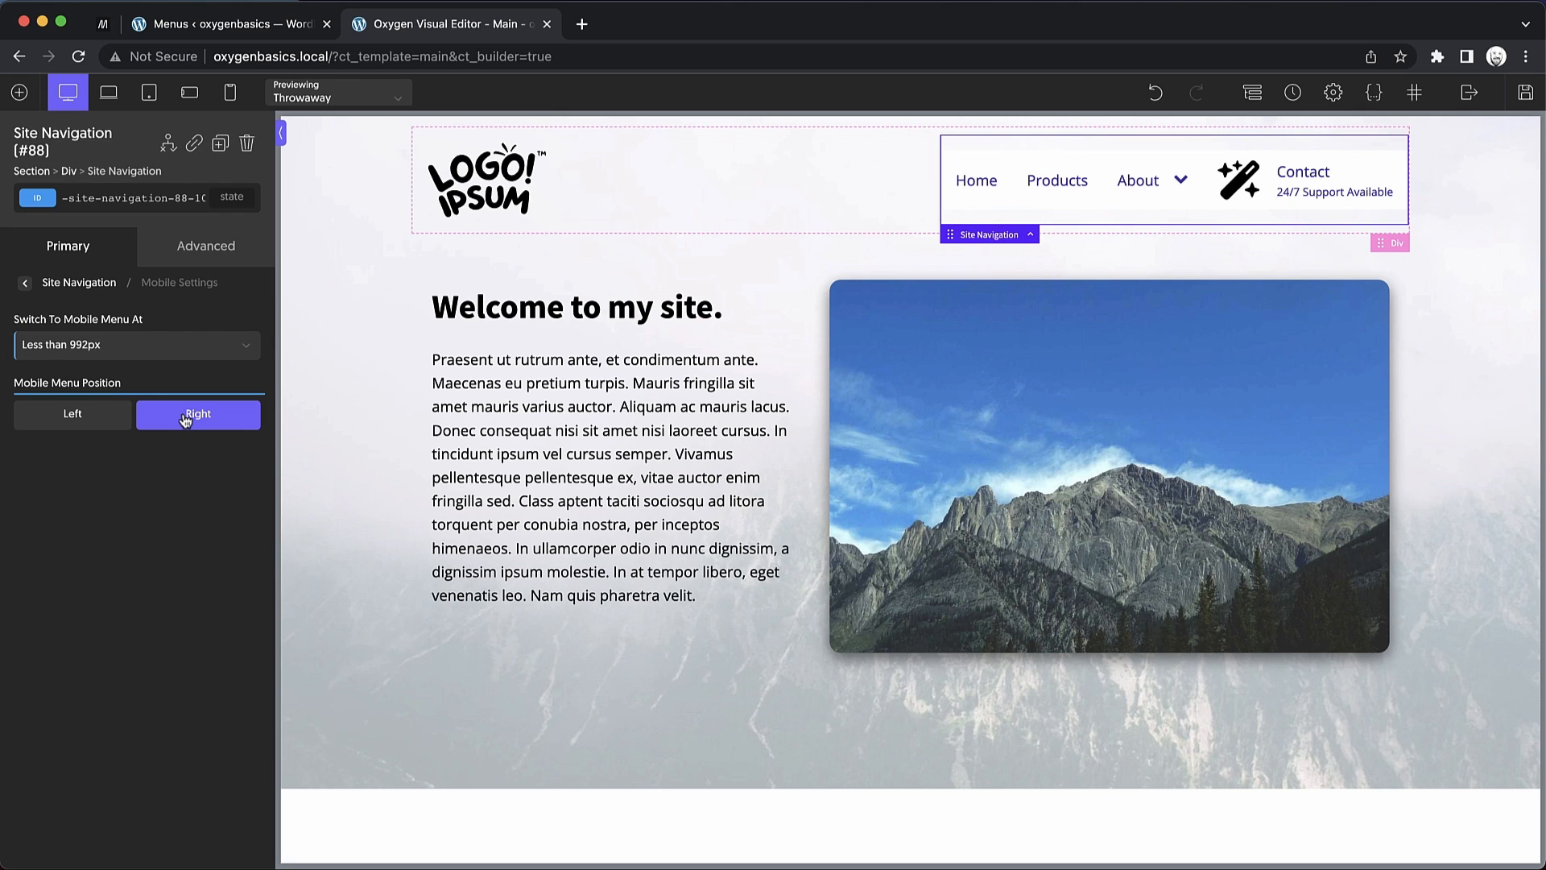
Preview the hamburger menu at all widths with 'Always', then return to the 992px breakpoint
click(136, 345)
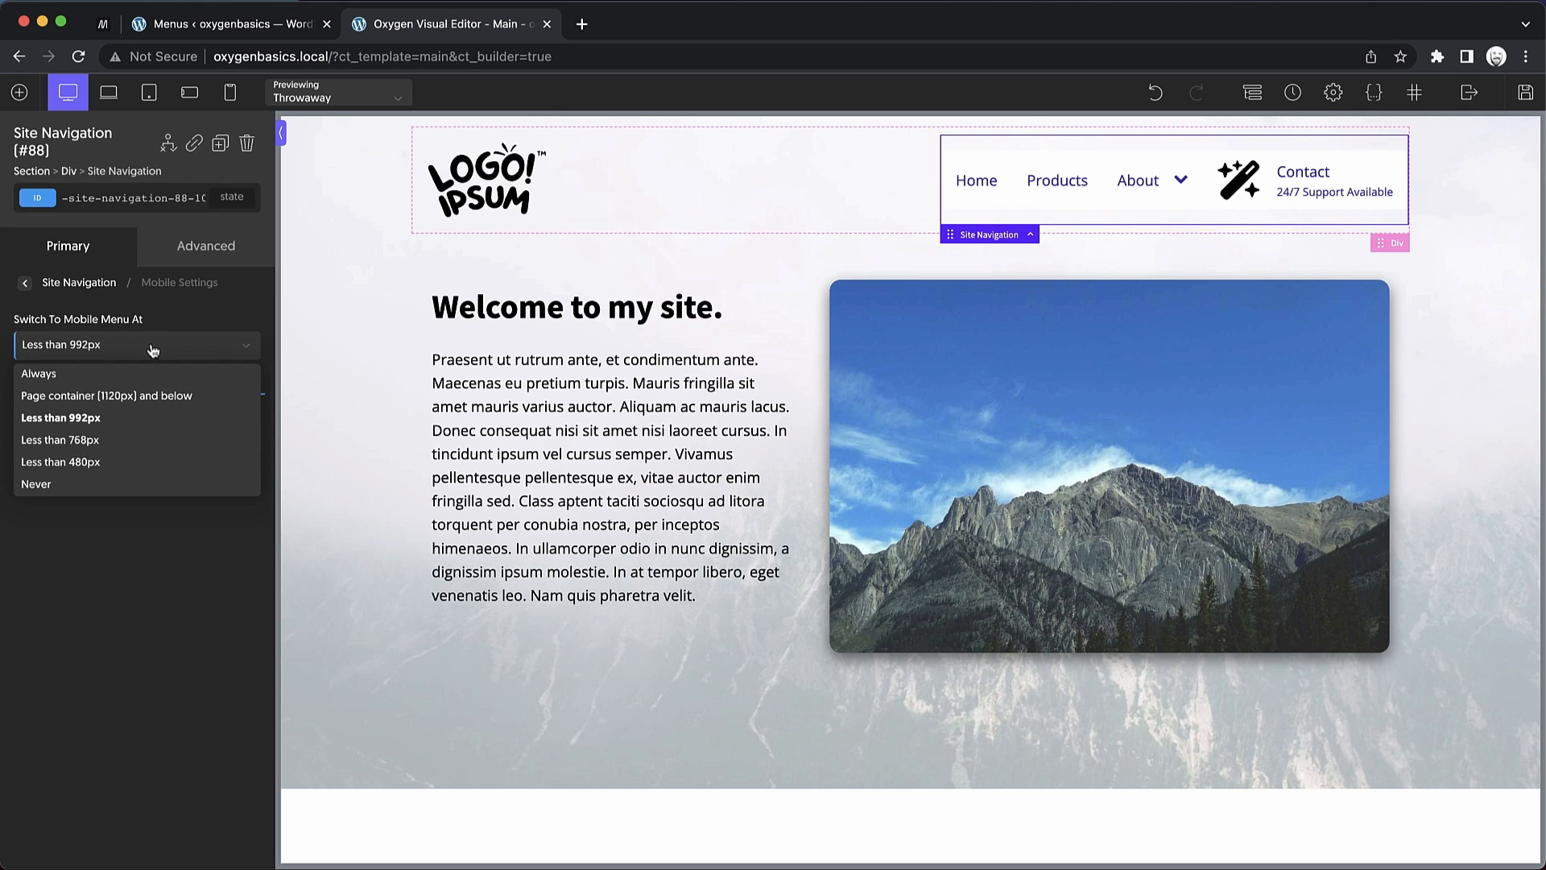
click(38, 372)
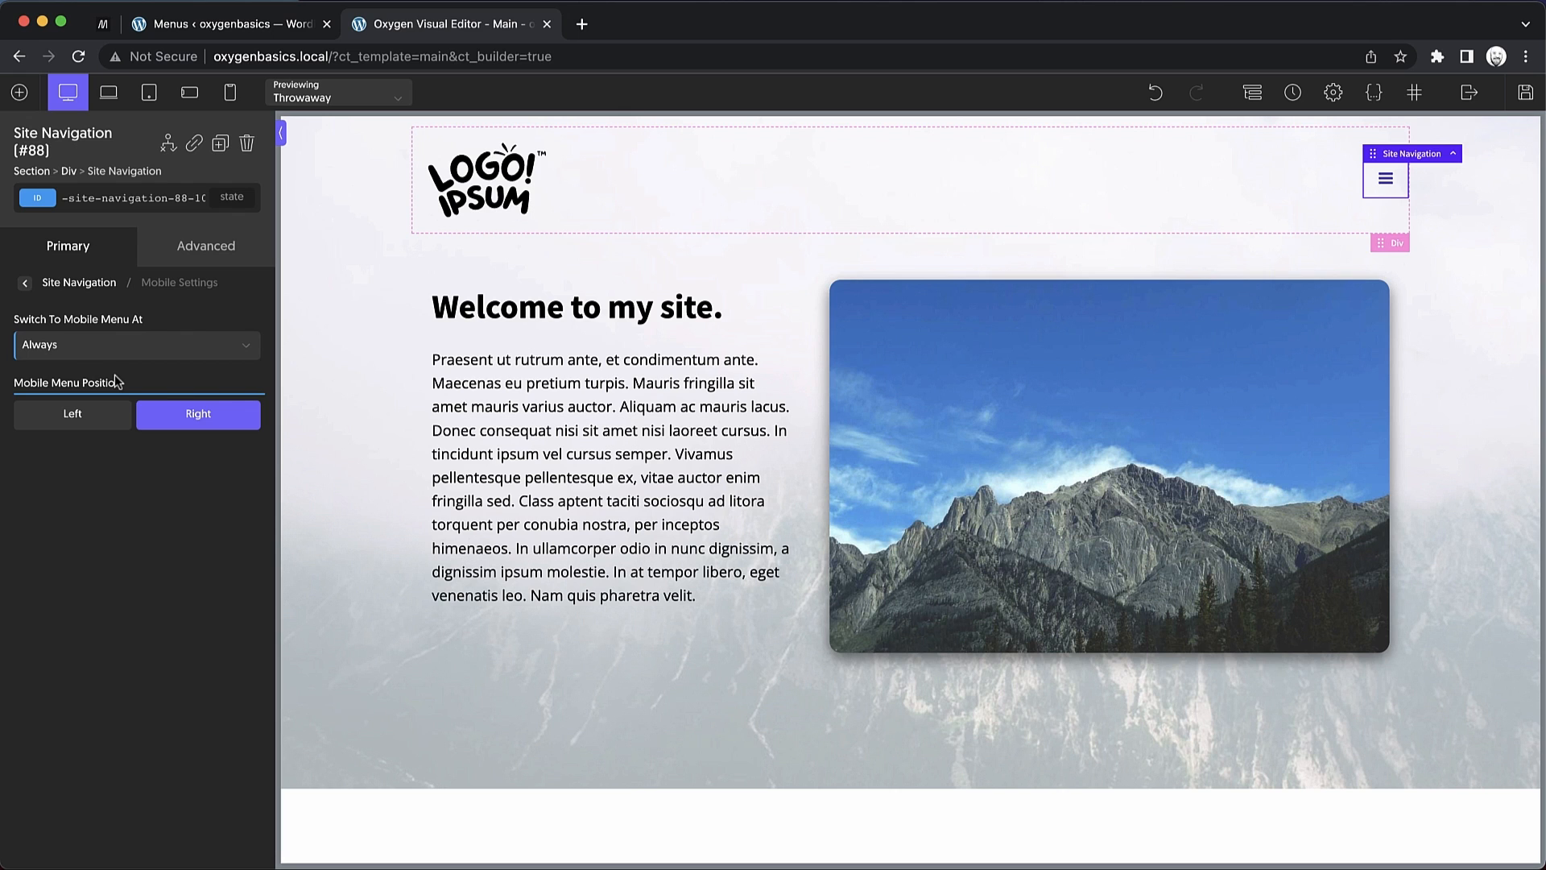
click(136, 345)
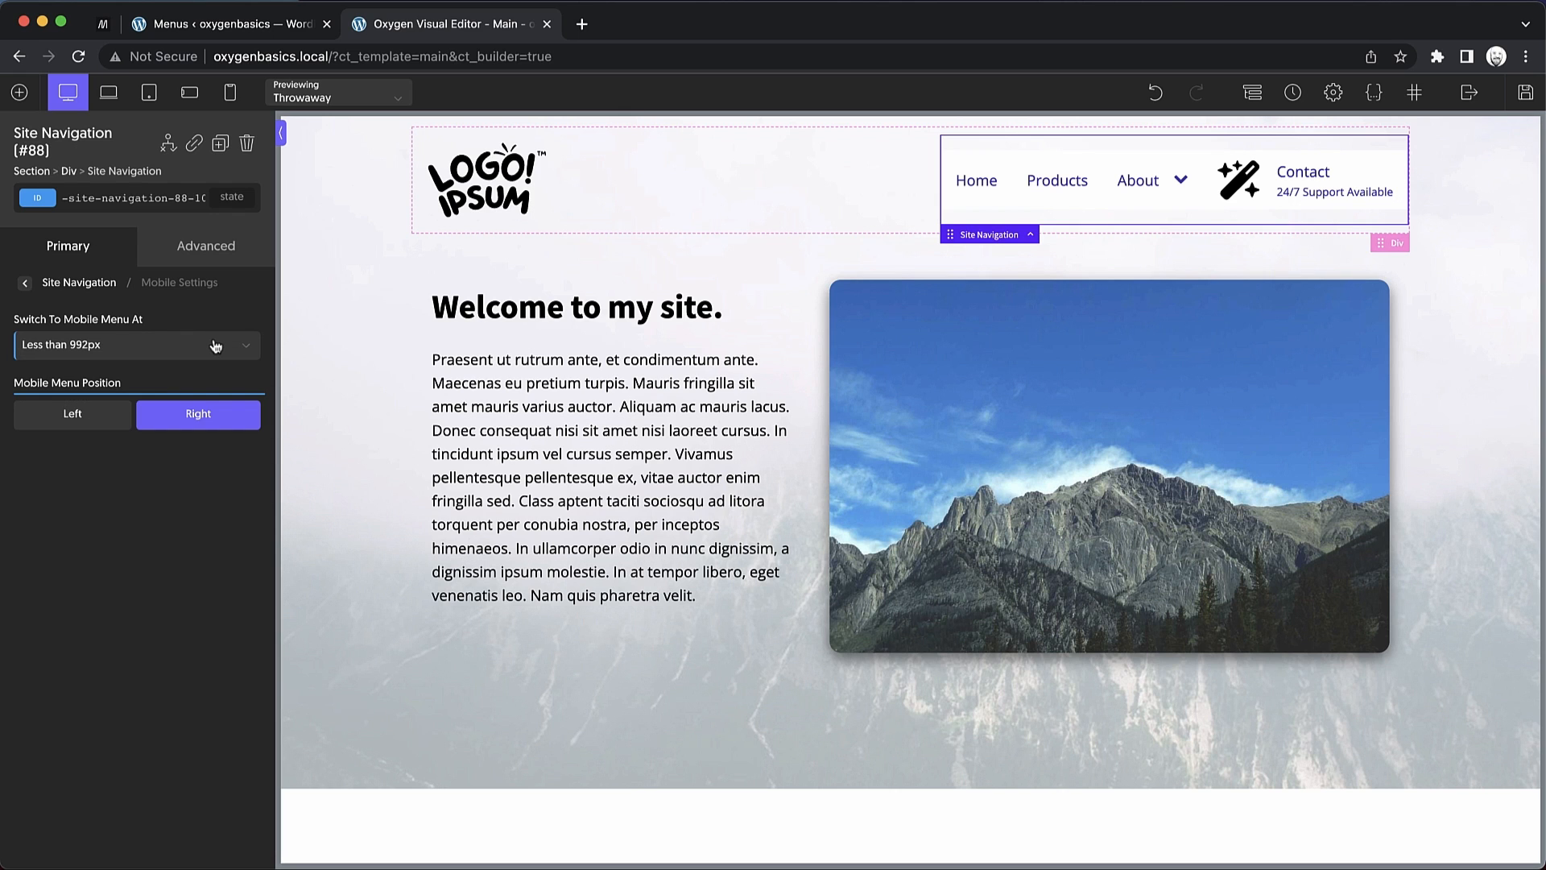
click(133, 344)
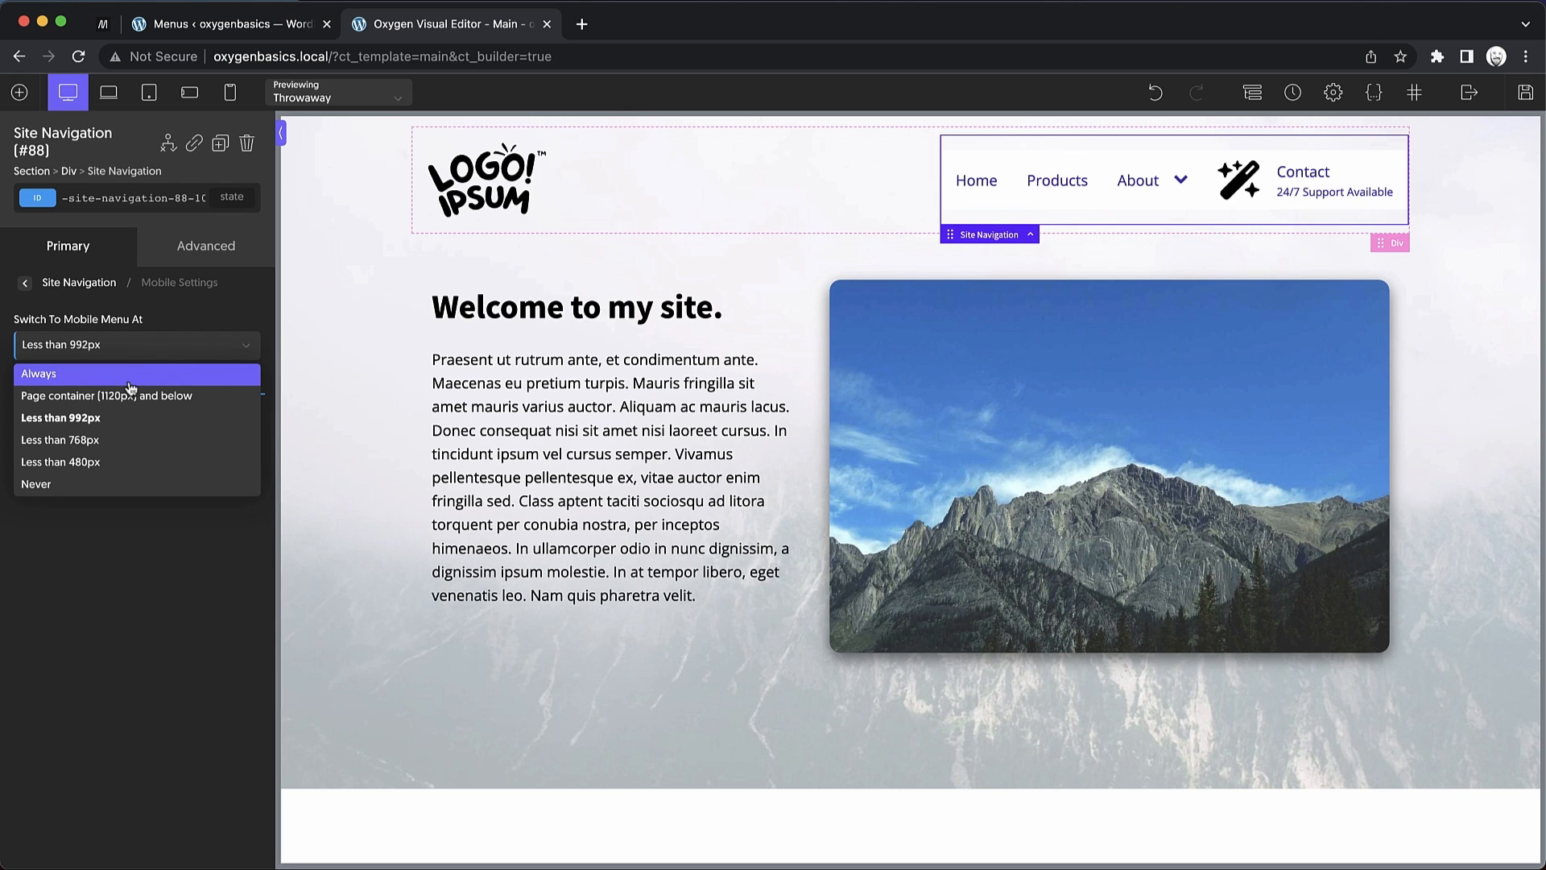
click(39, 372)
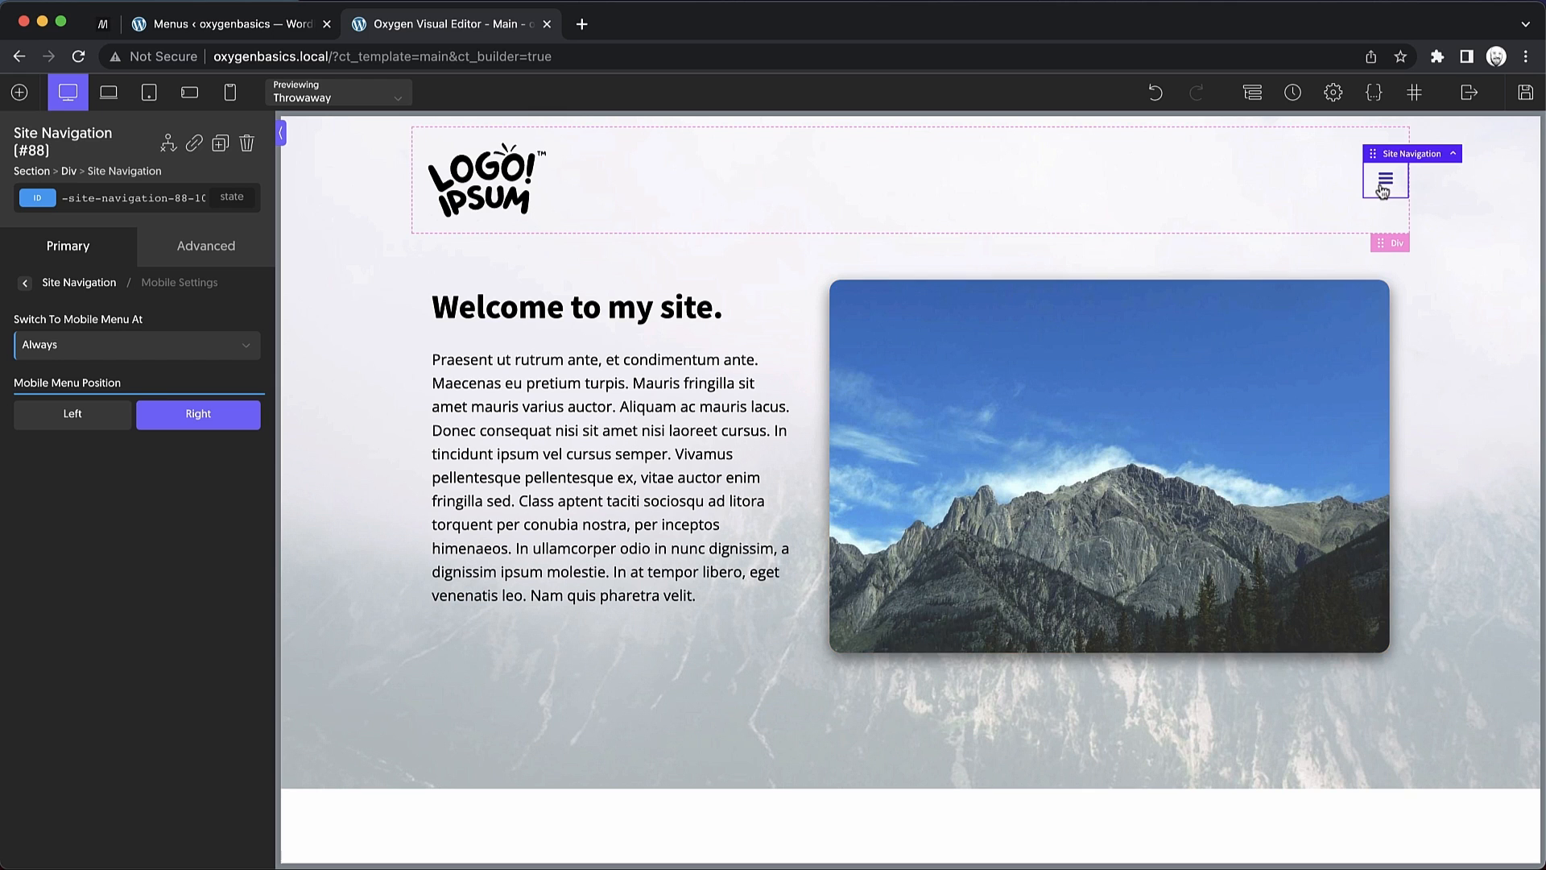
click(136, 344)
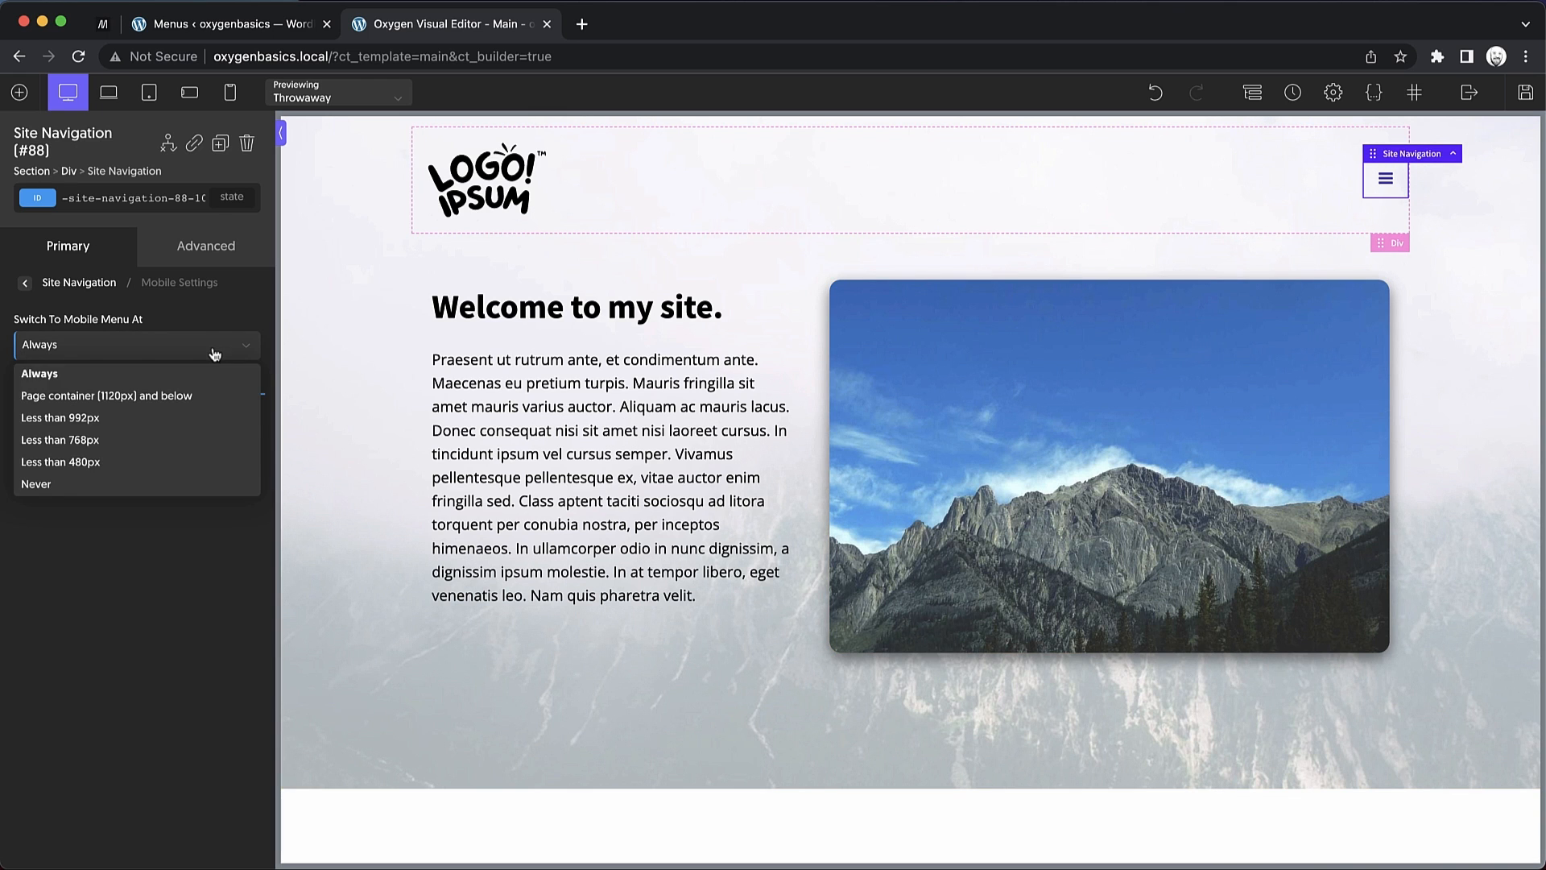
click(60, 417)
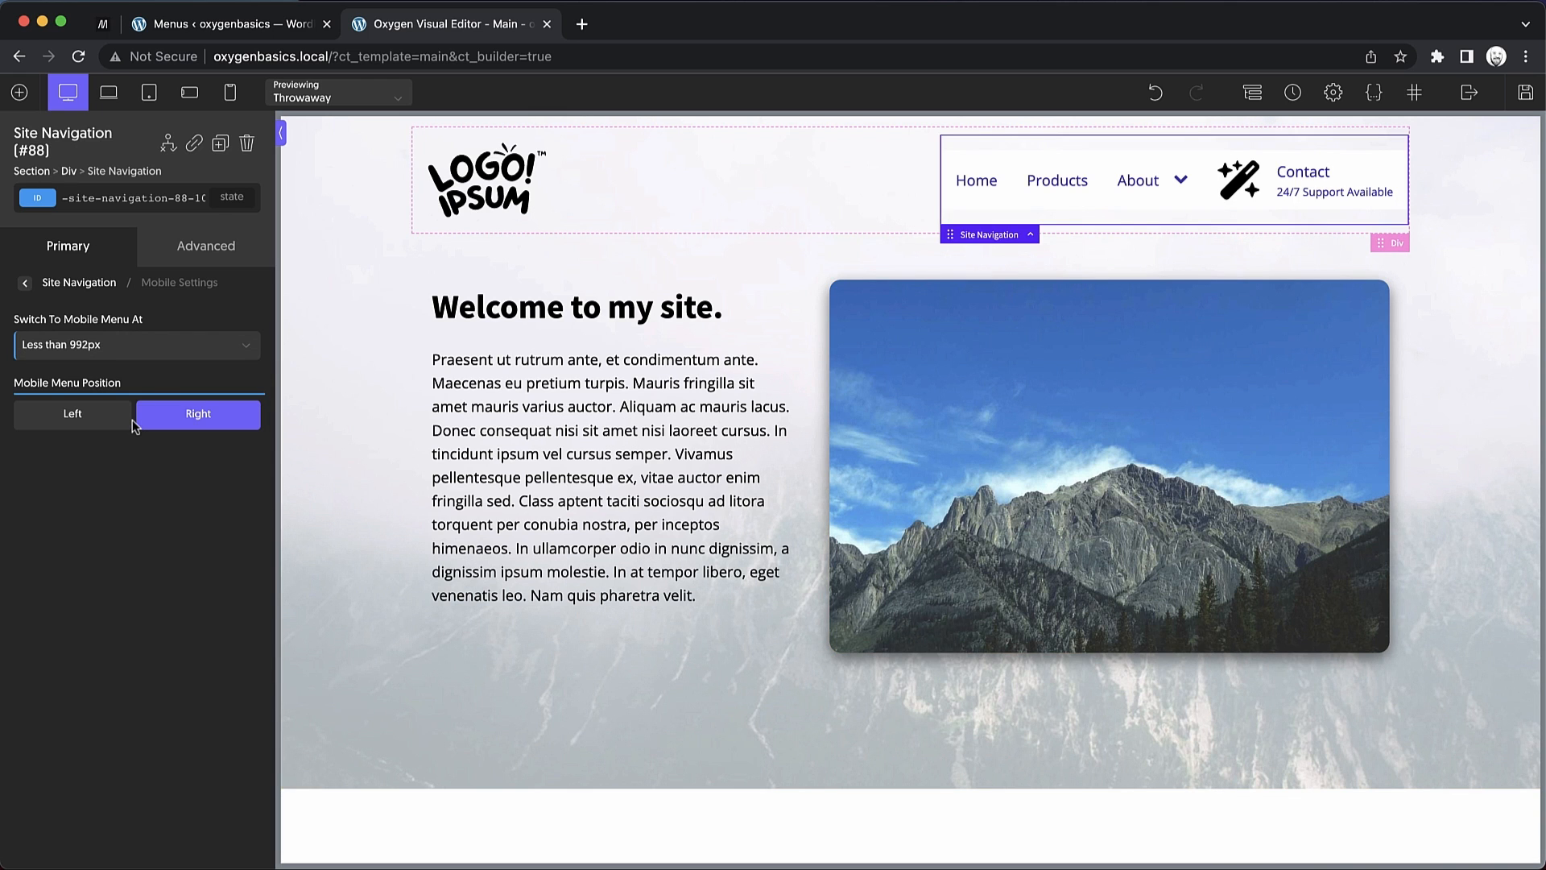
mouse_move(11, 287)
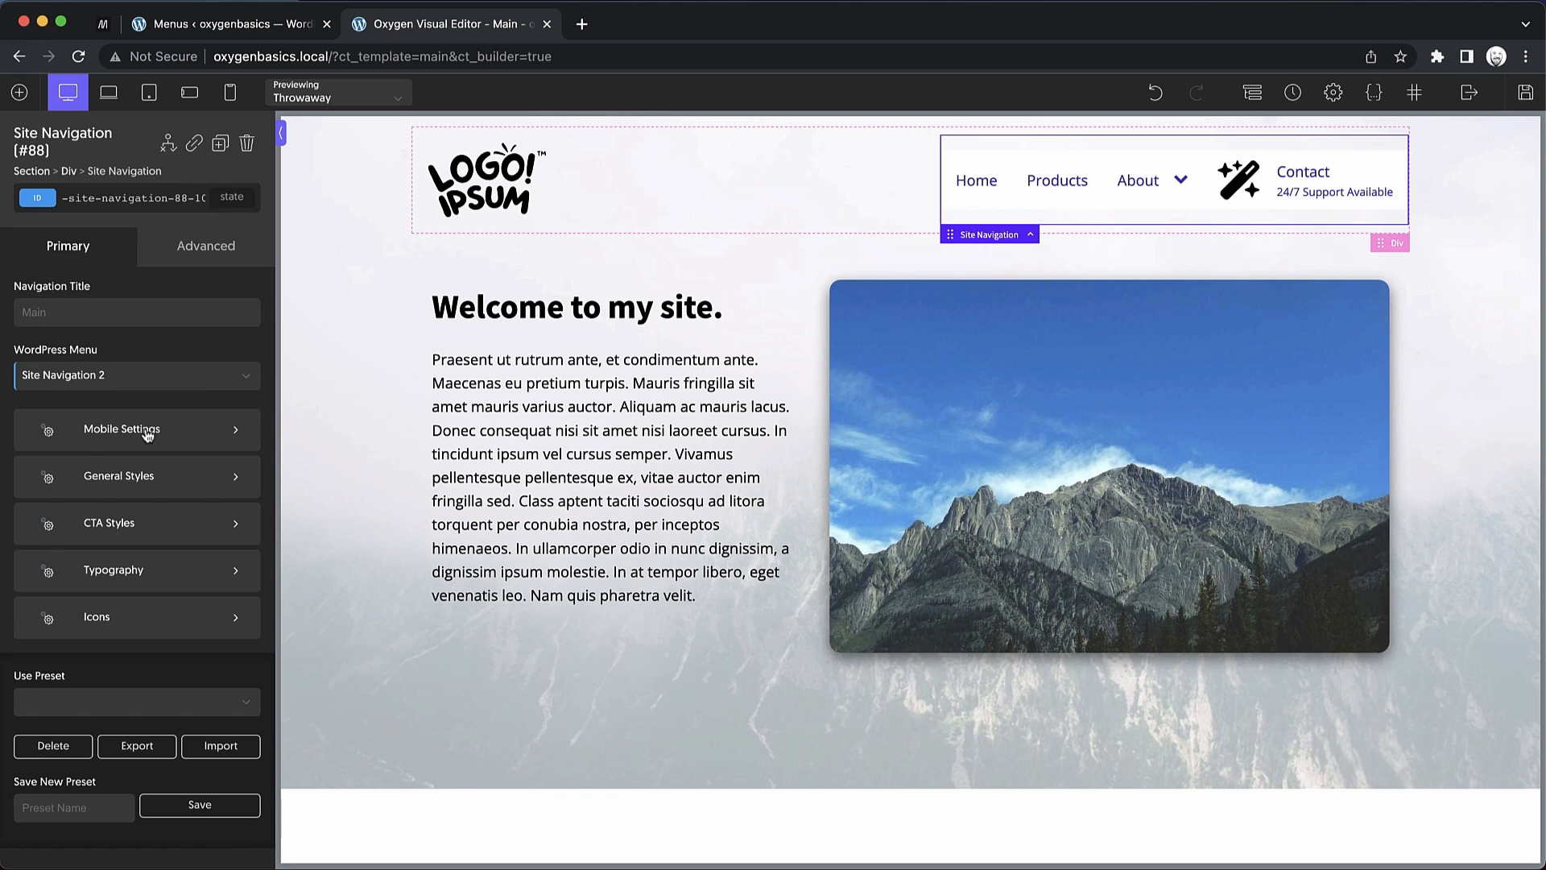
In General Styles, preview green primary colours on the links, then restore the hex to #4831b0
click(117, 477)
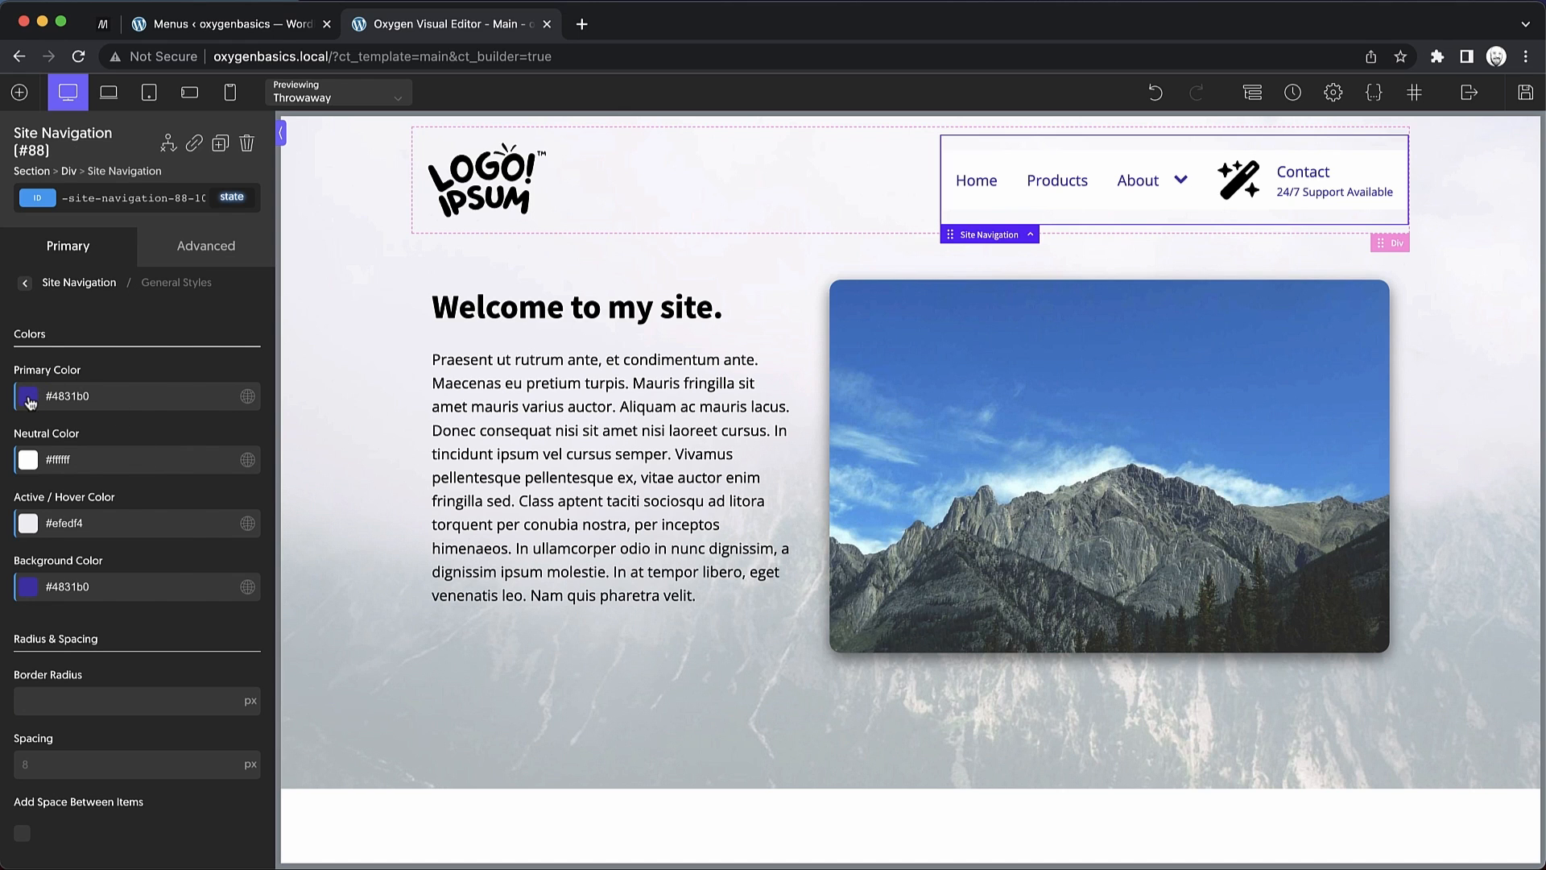
click(27, 396)
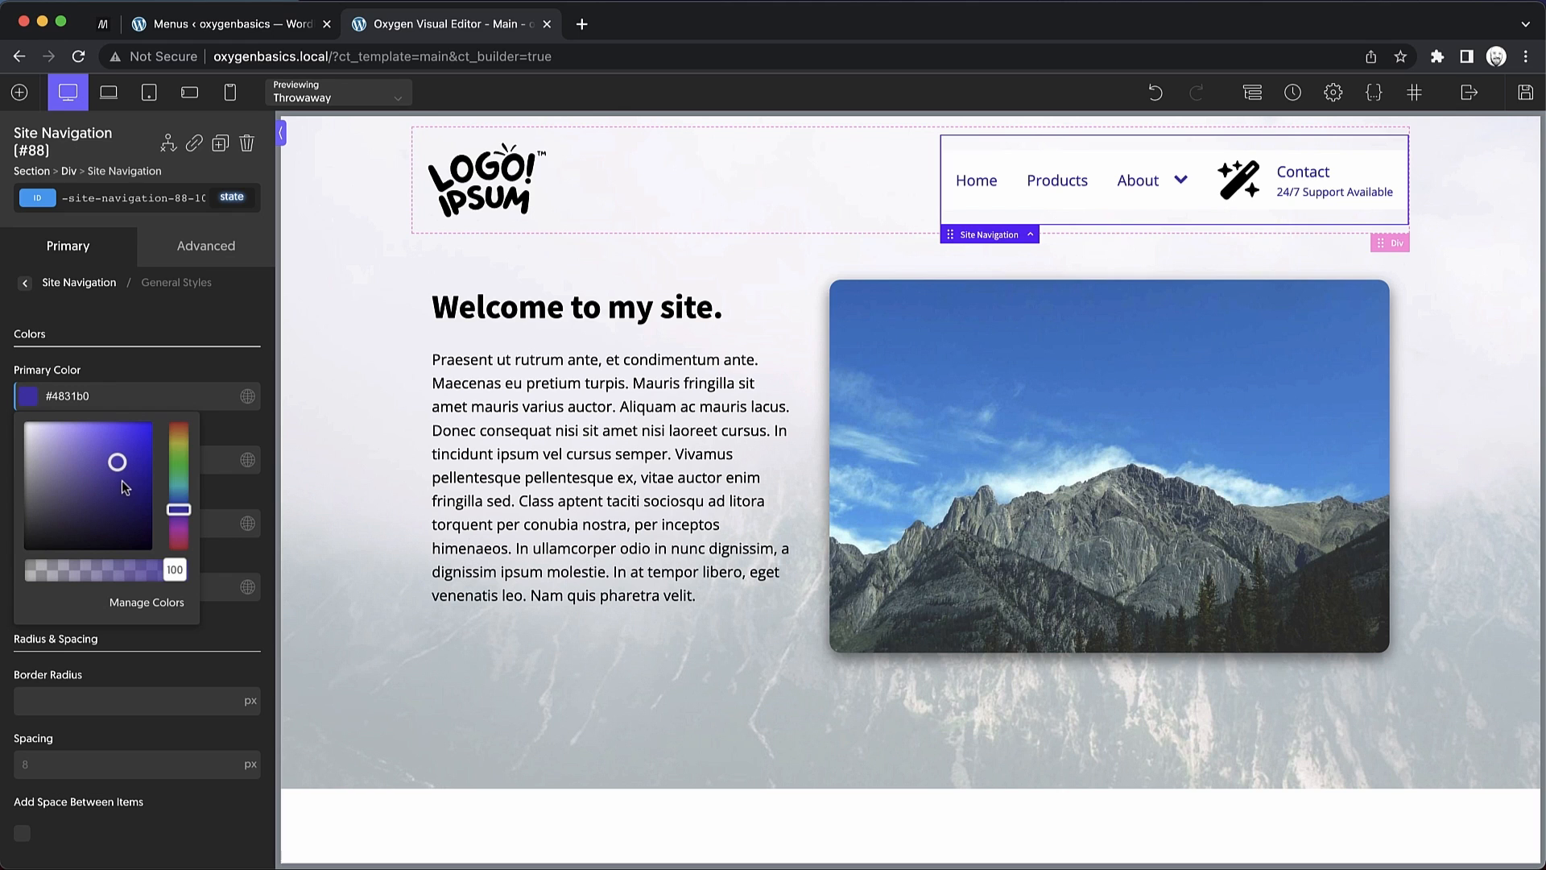
mouse_move(124, 487)
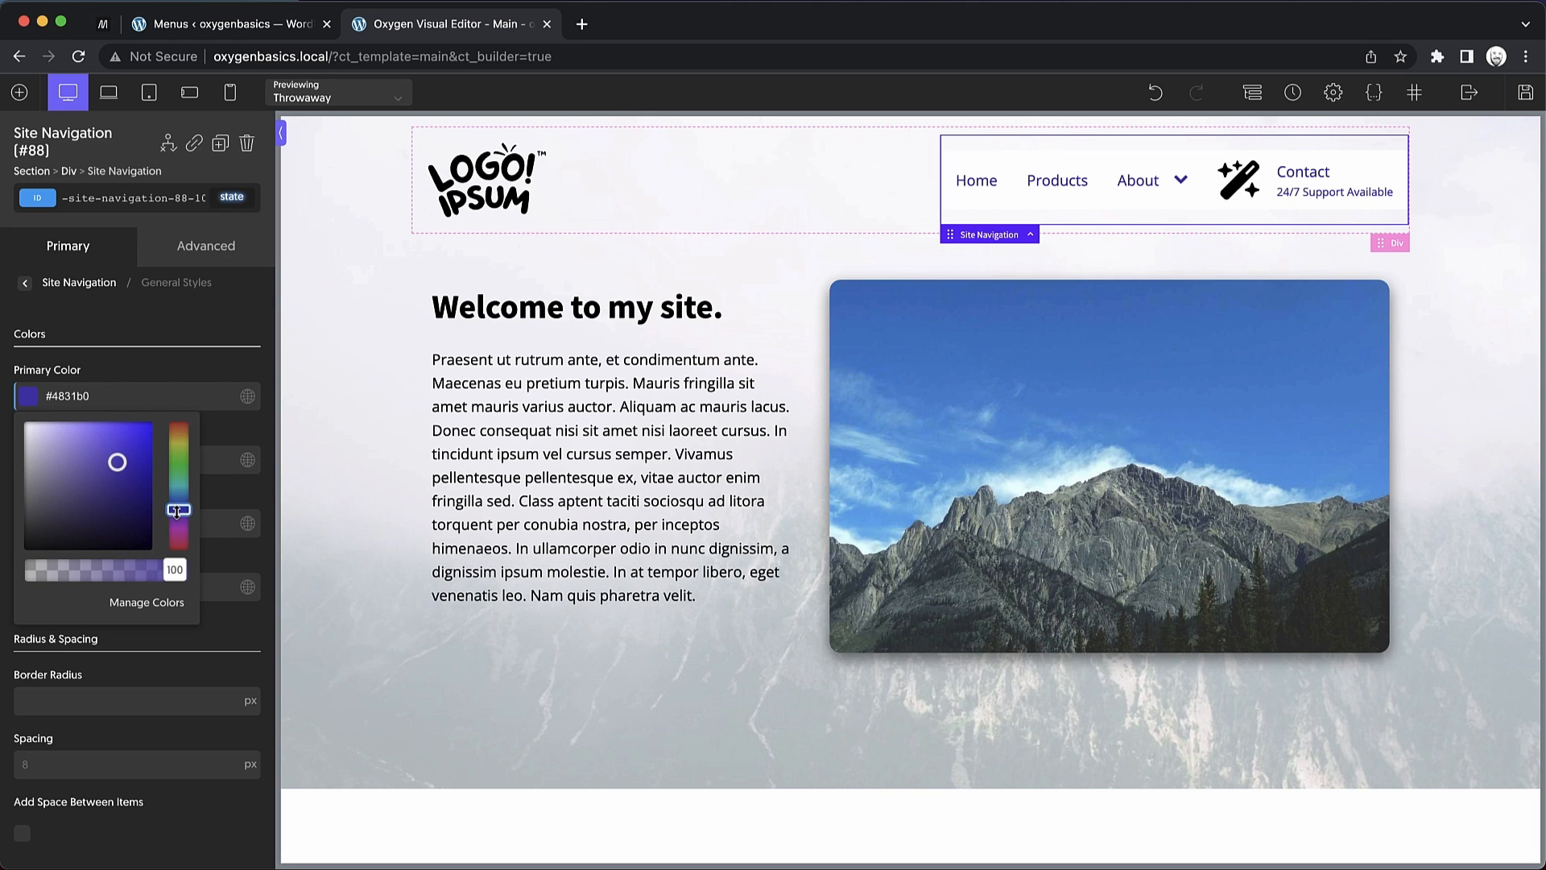
drag(177, 511, 177, 496)
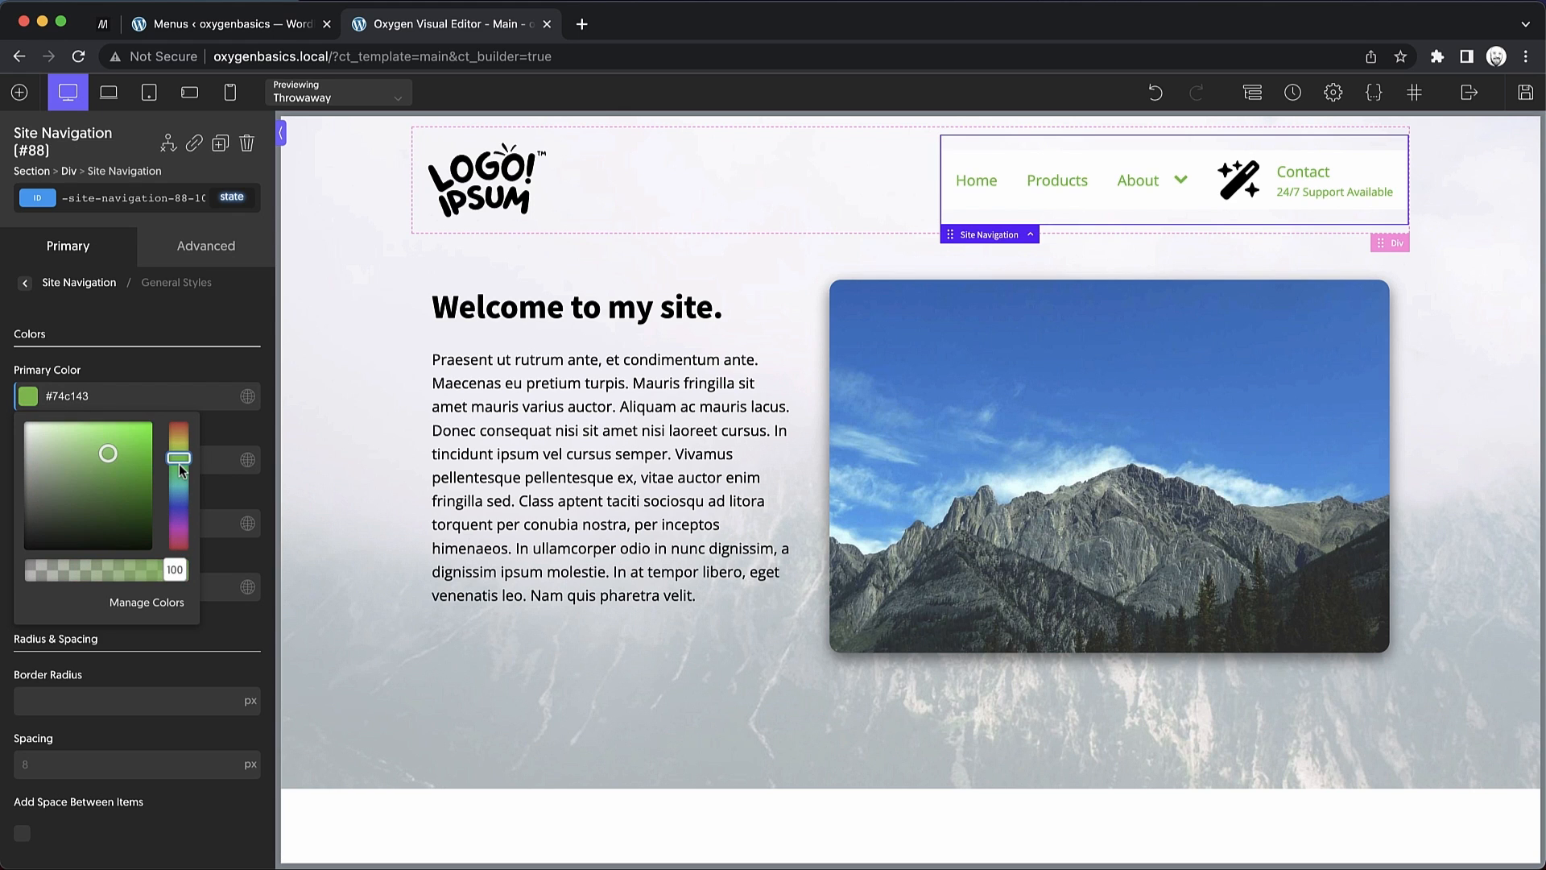
drag(179, 455, 179, 481)
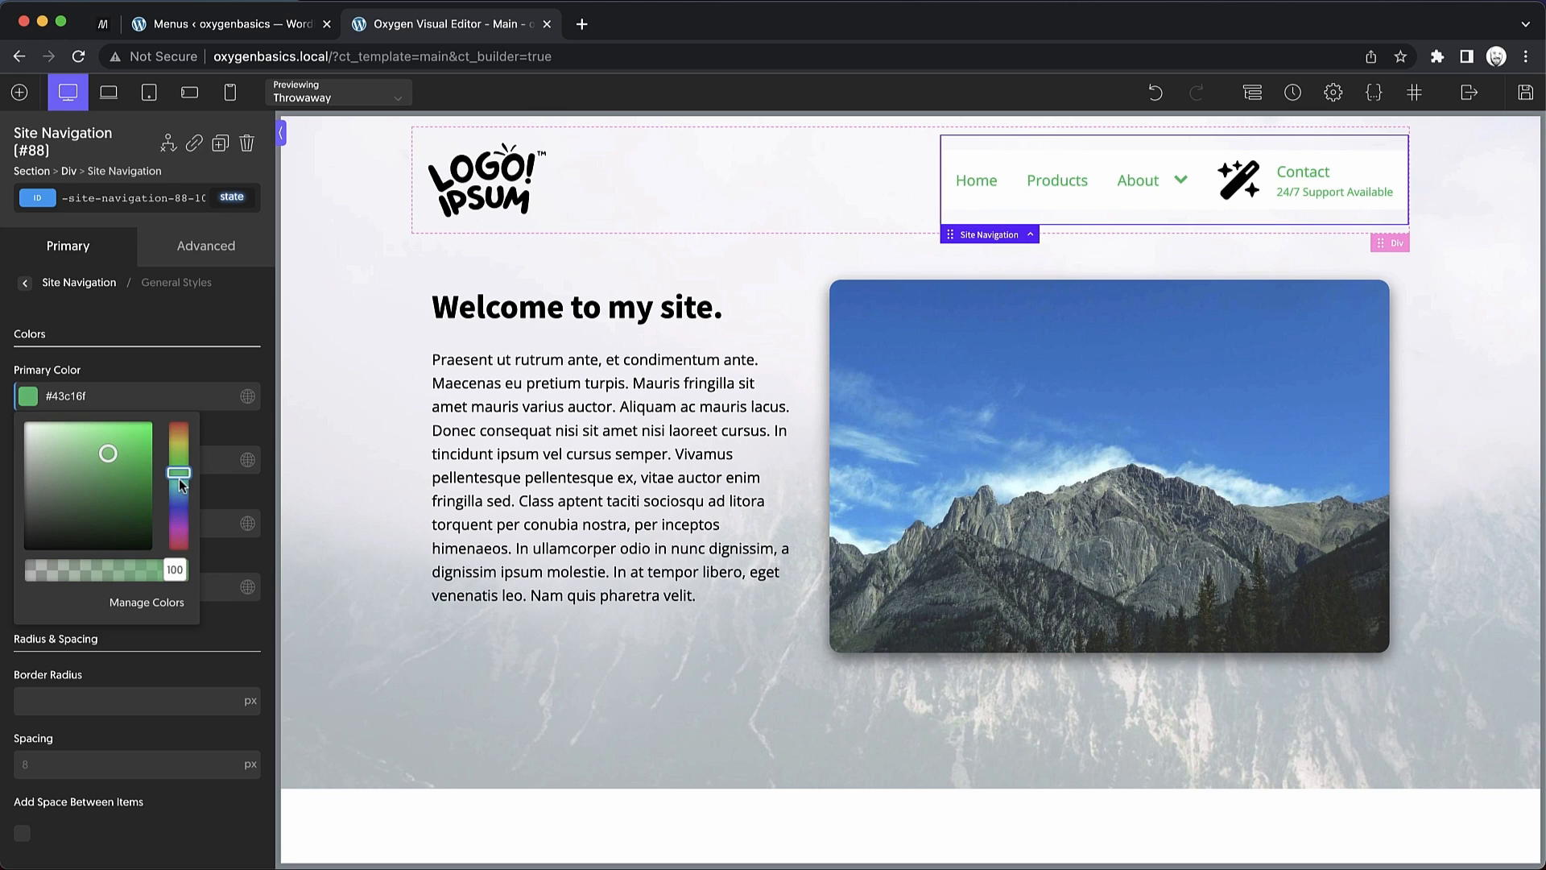
drag(179, 472, 179, 493)
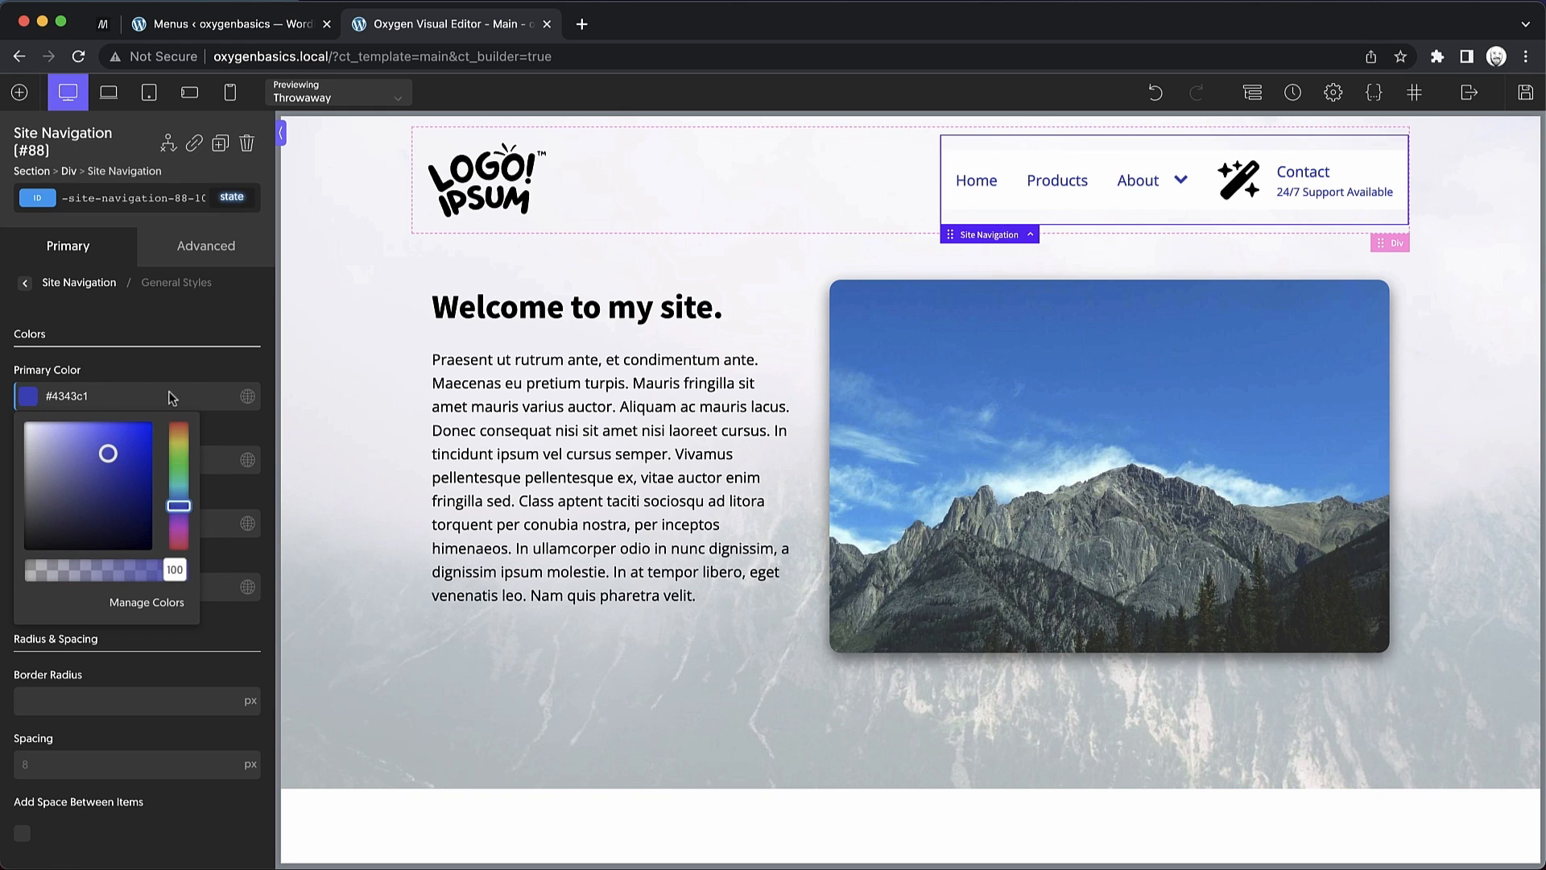
click(64, 587)
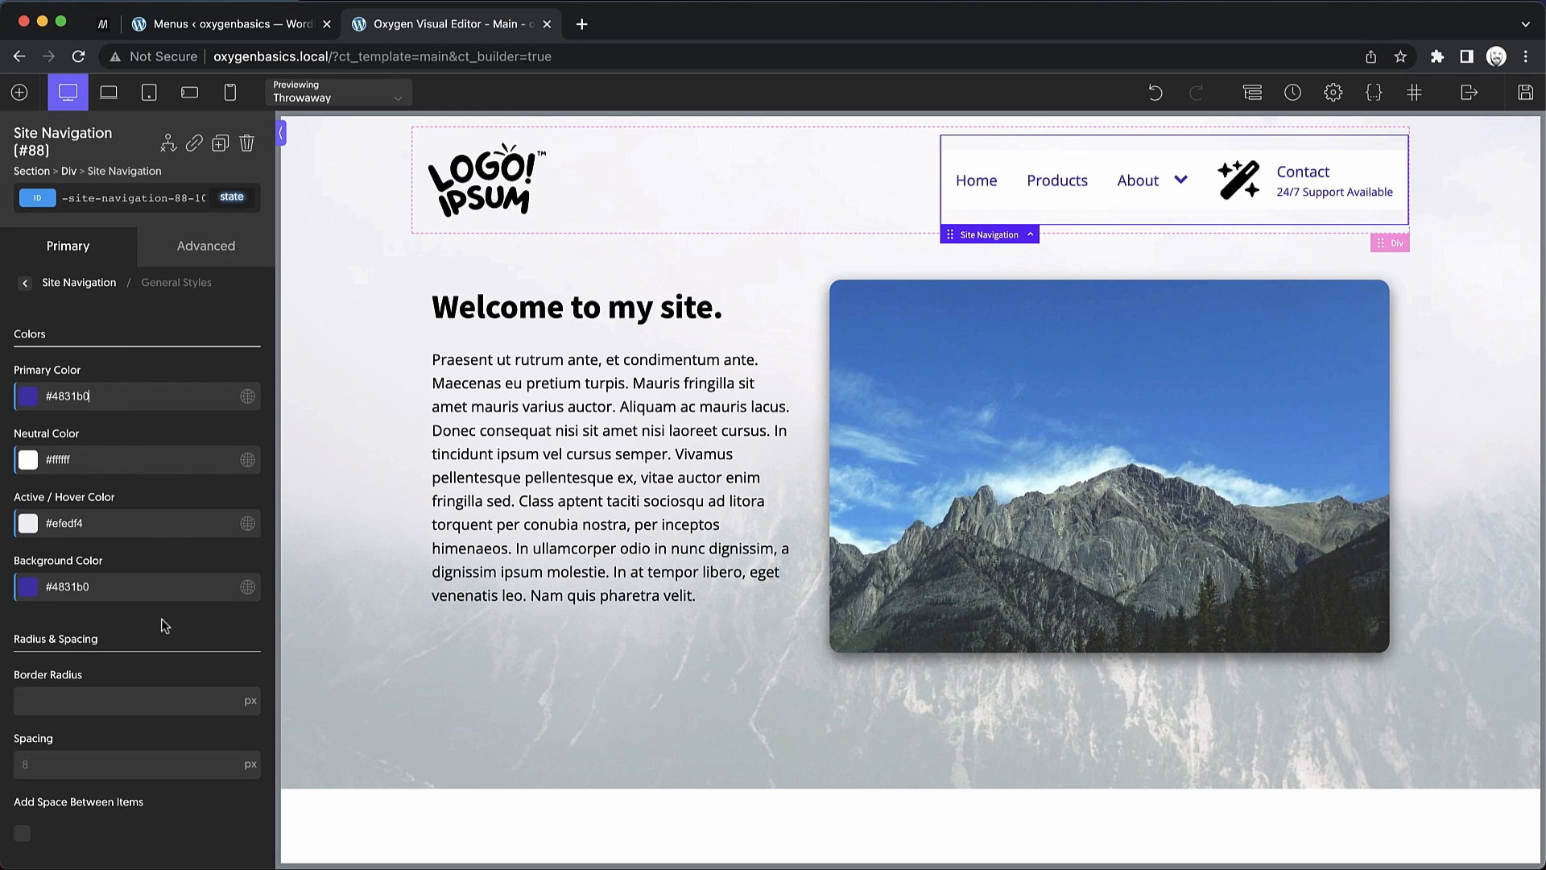
mouse_move(164, 631)
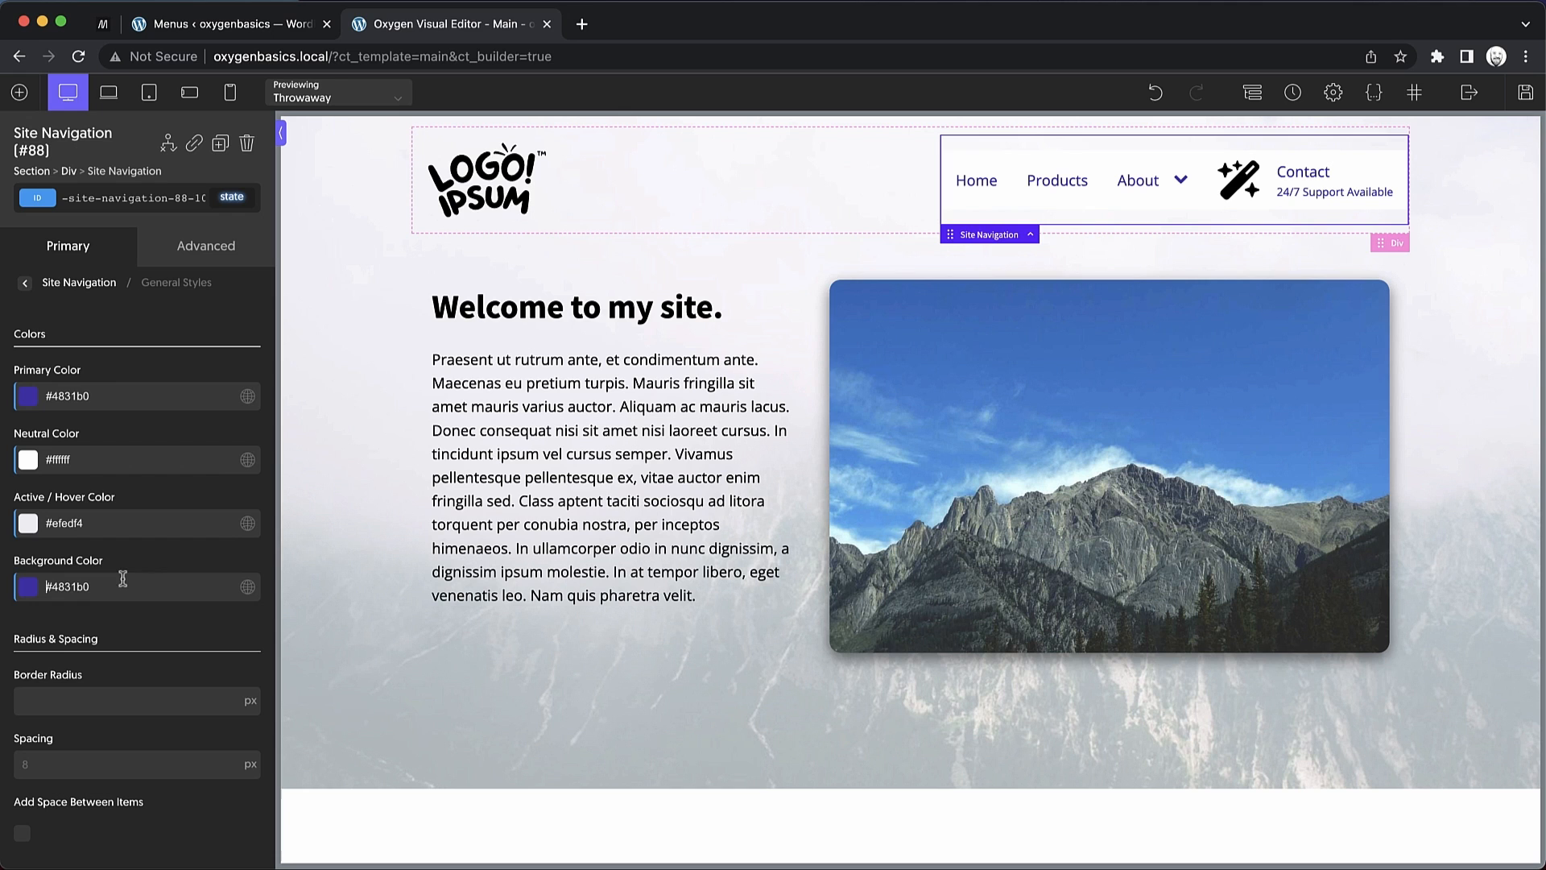
mouse_move(1208, 233)
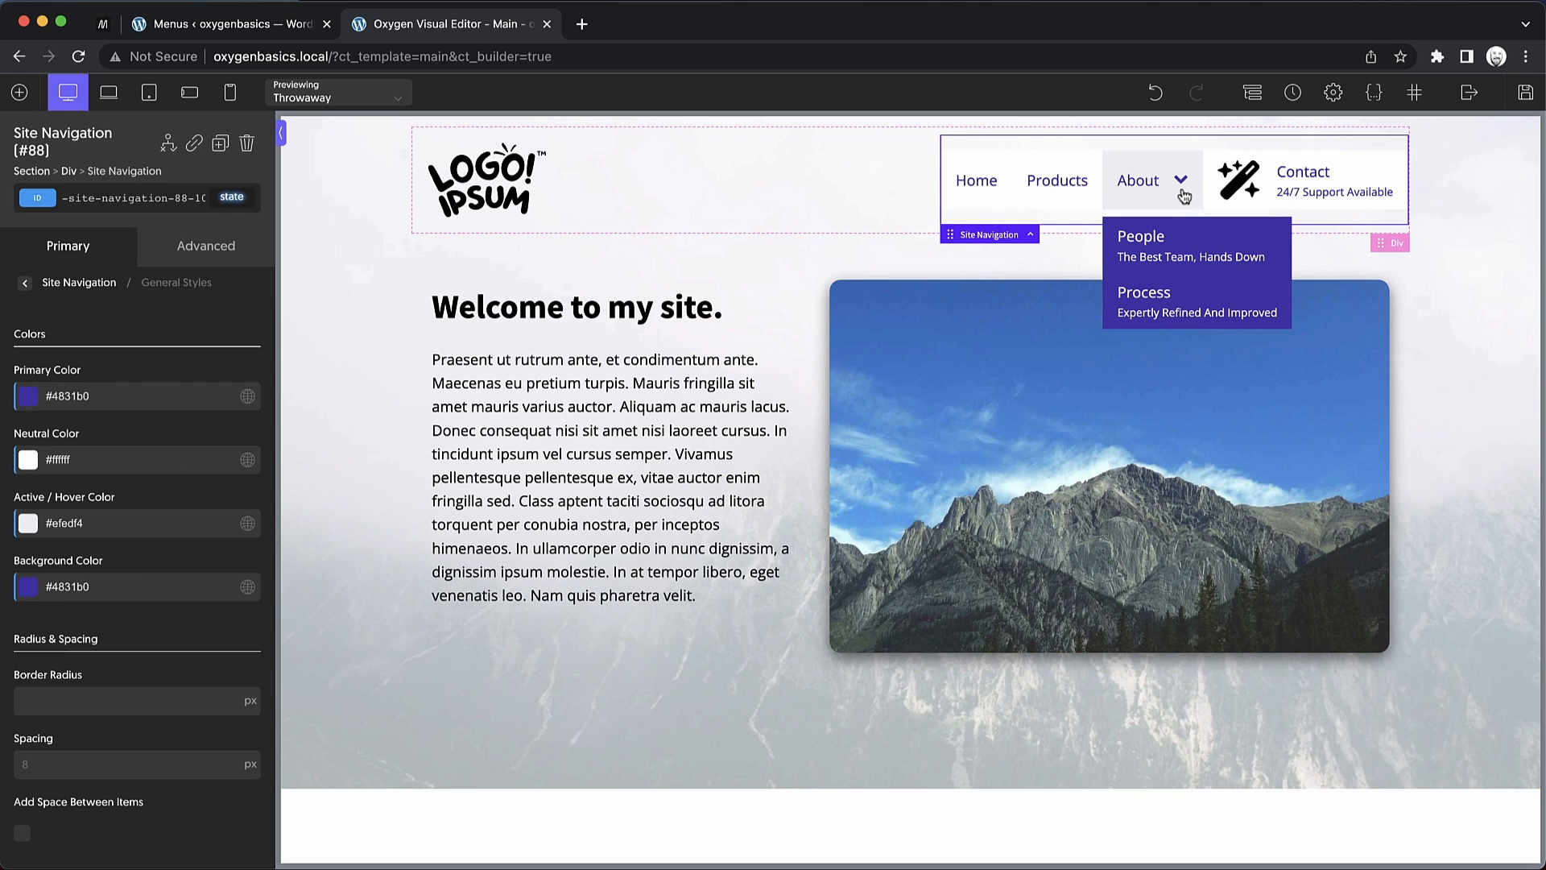
Show the About submenu to preview the dropdown and keep its background at #4831b0
click(27, 586)
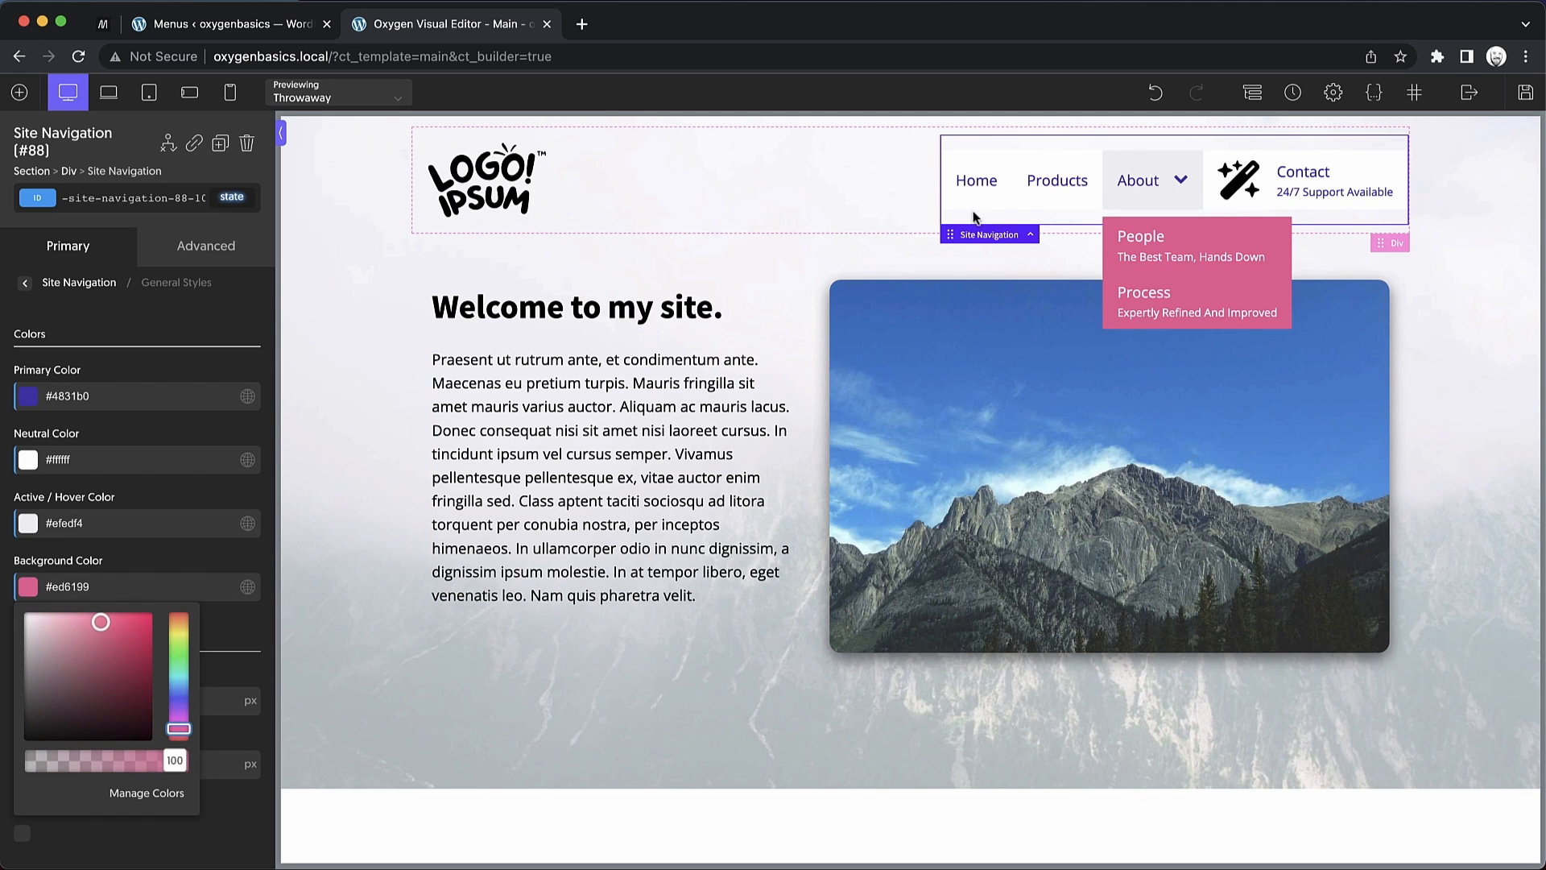
click(129, 522)
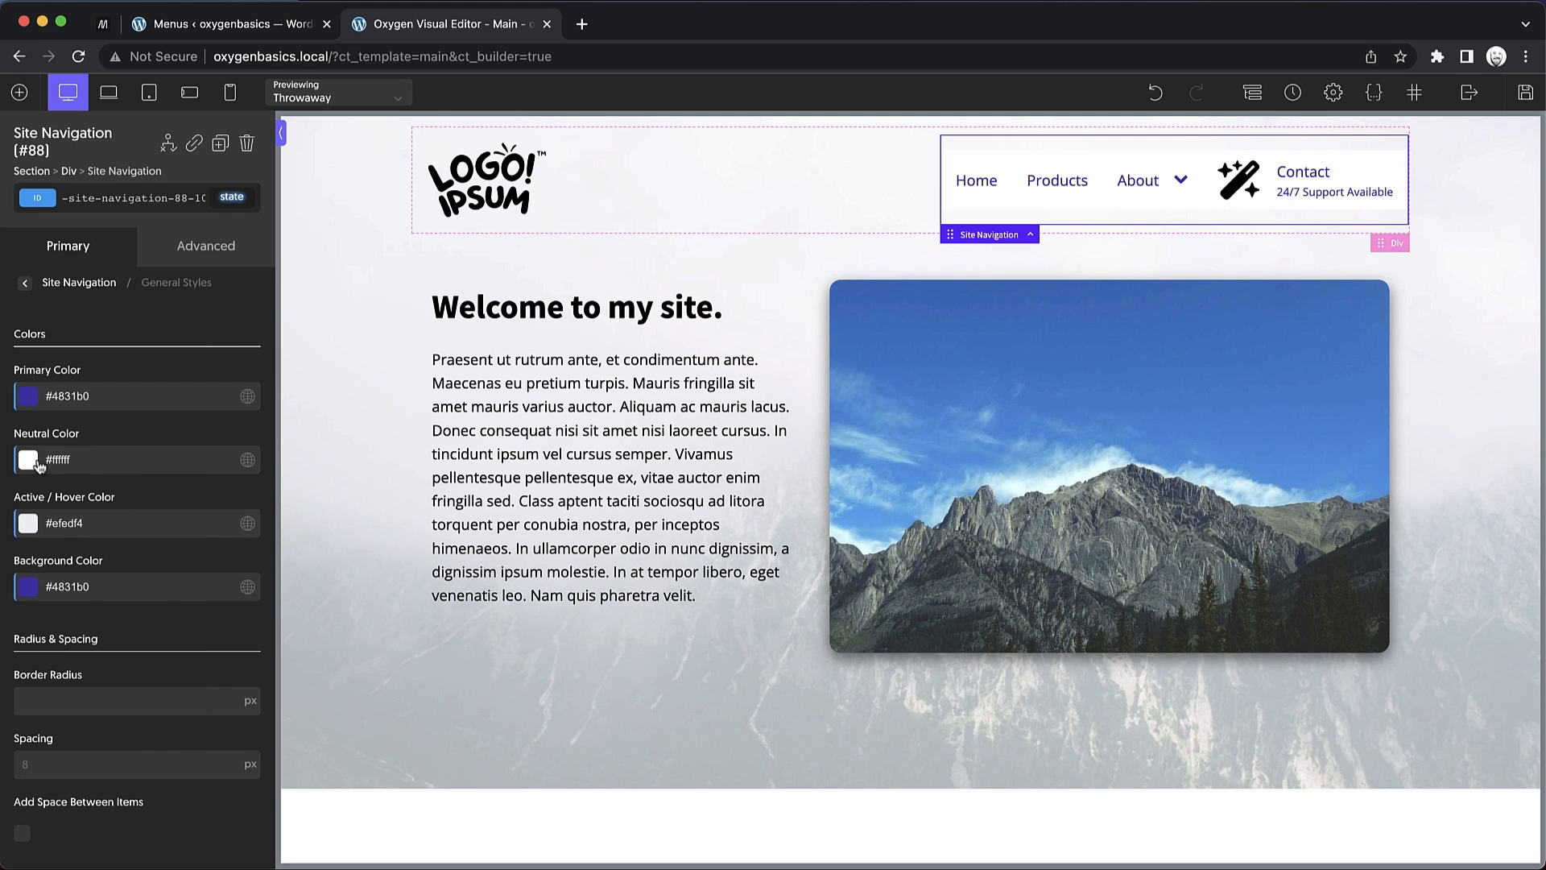
mouse_move(1020, 211)
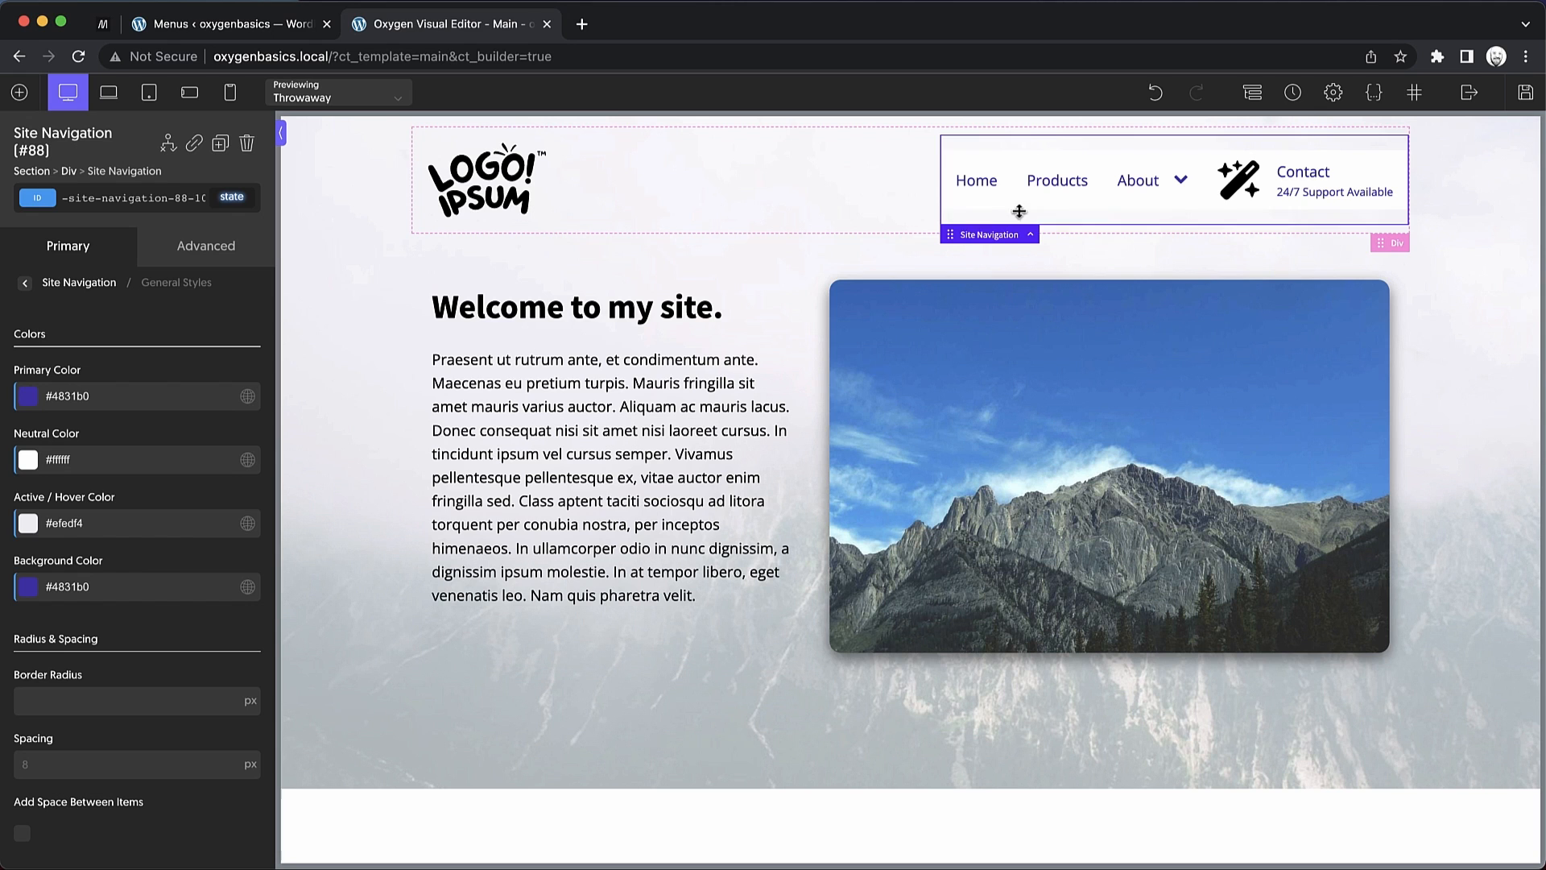
mouse_move(783, 217)
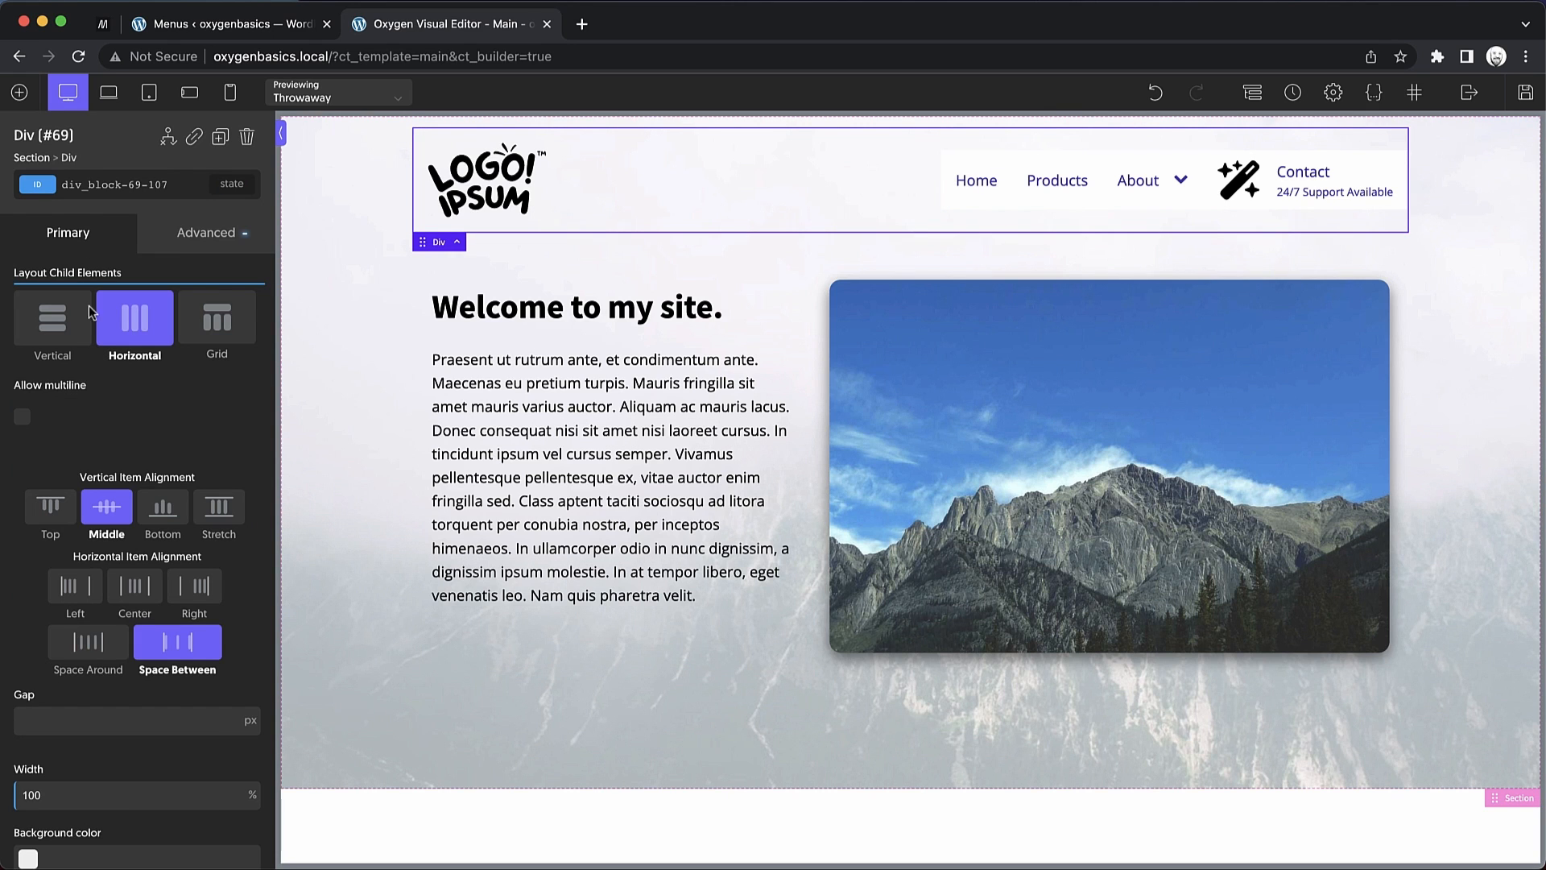
Give the header Div a #302222 background and keep the navigation's neutral colour at #ffffff after a reddish try
click(27, 728)
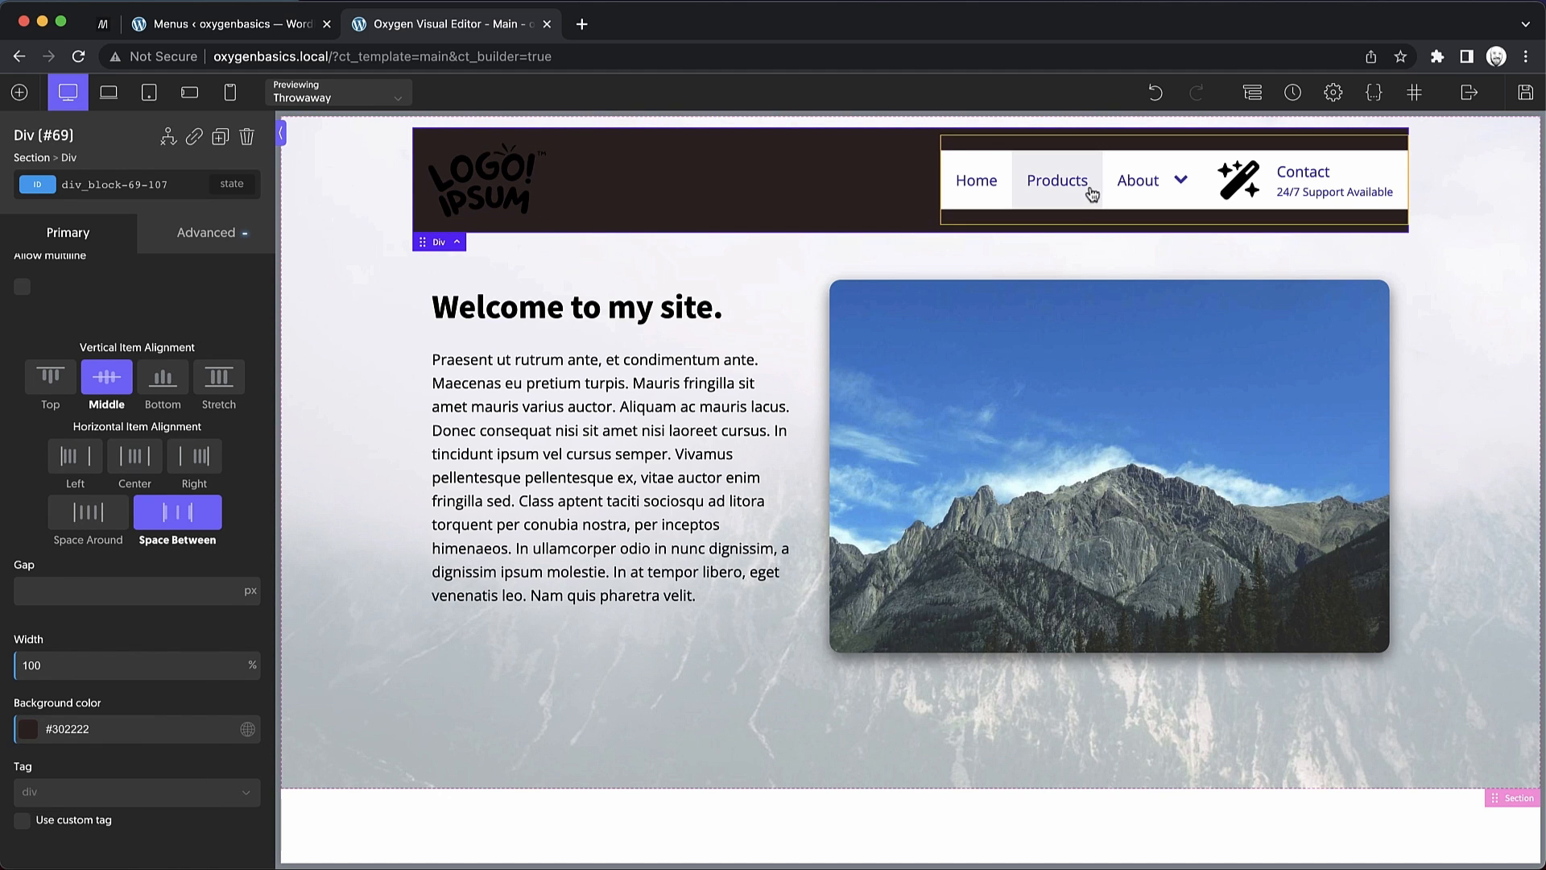
click(1056, 180)
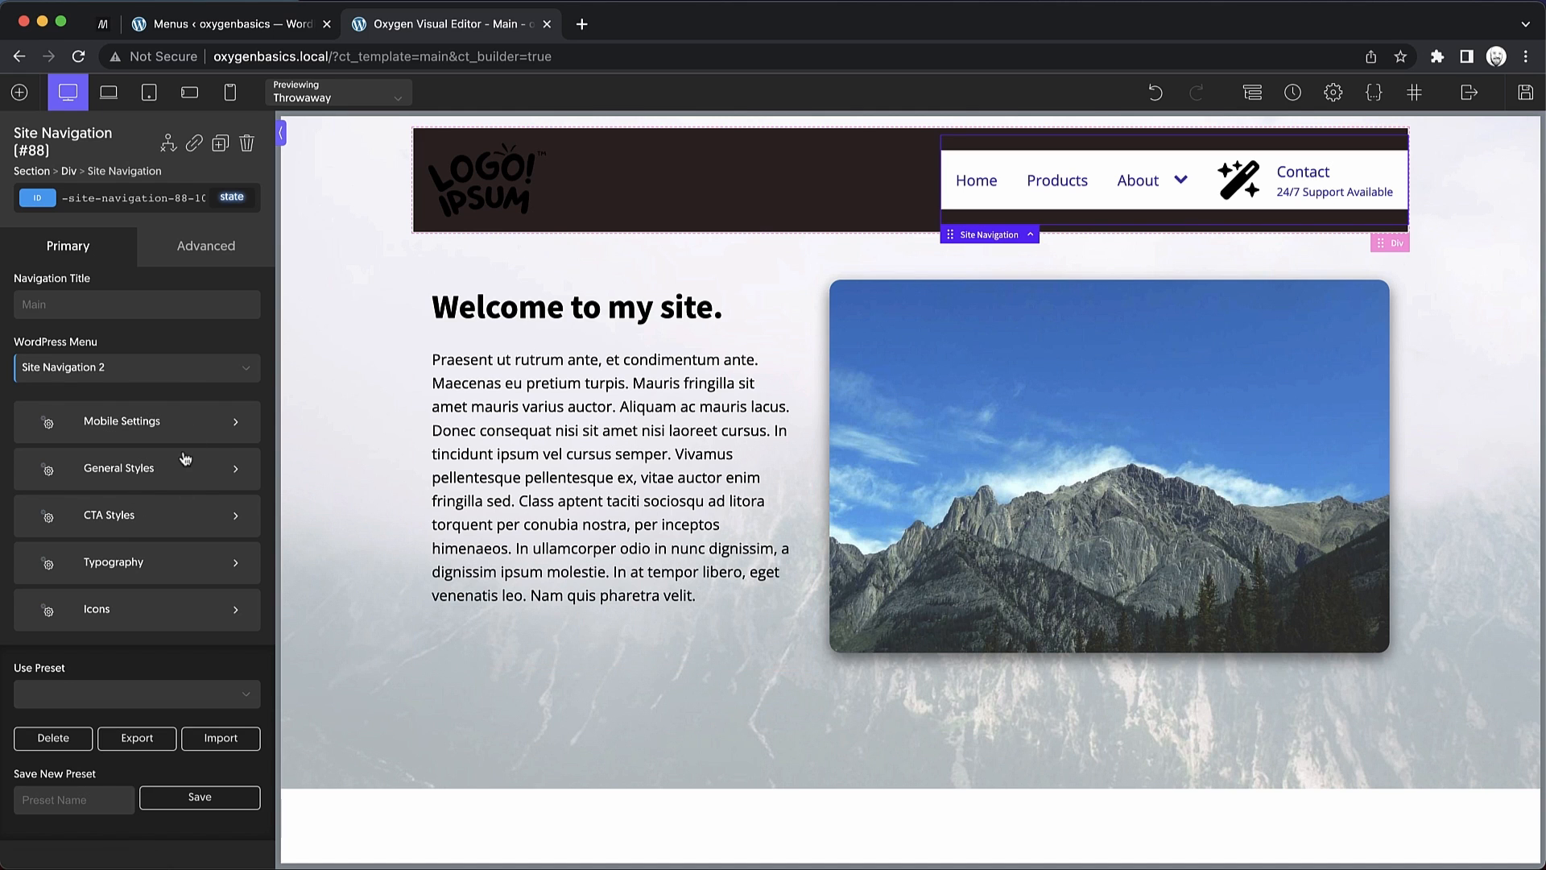
click(117, 467)
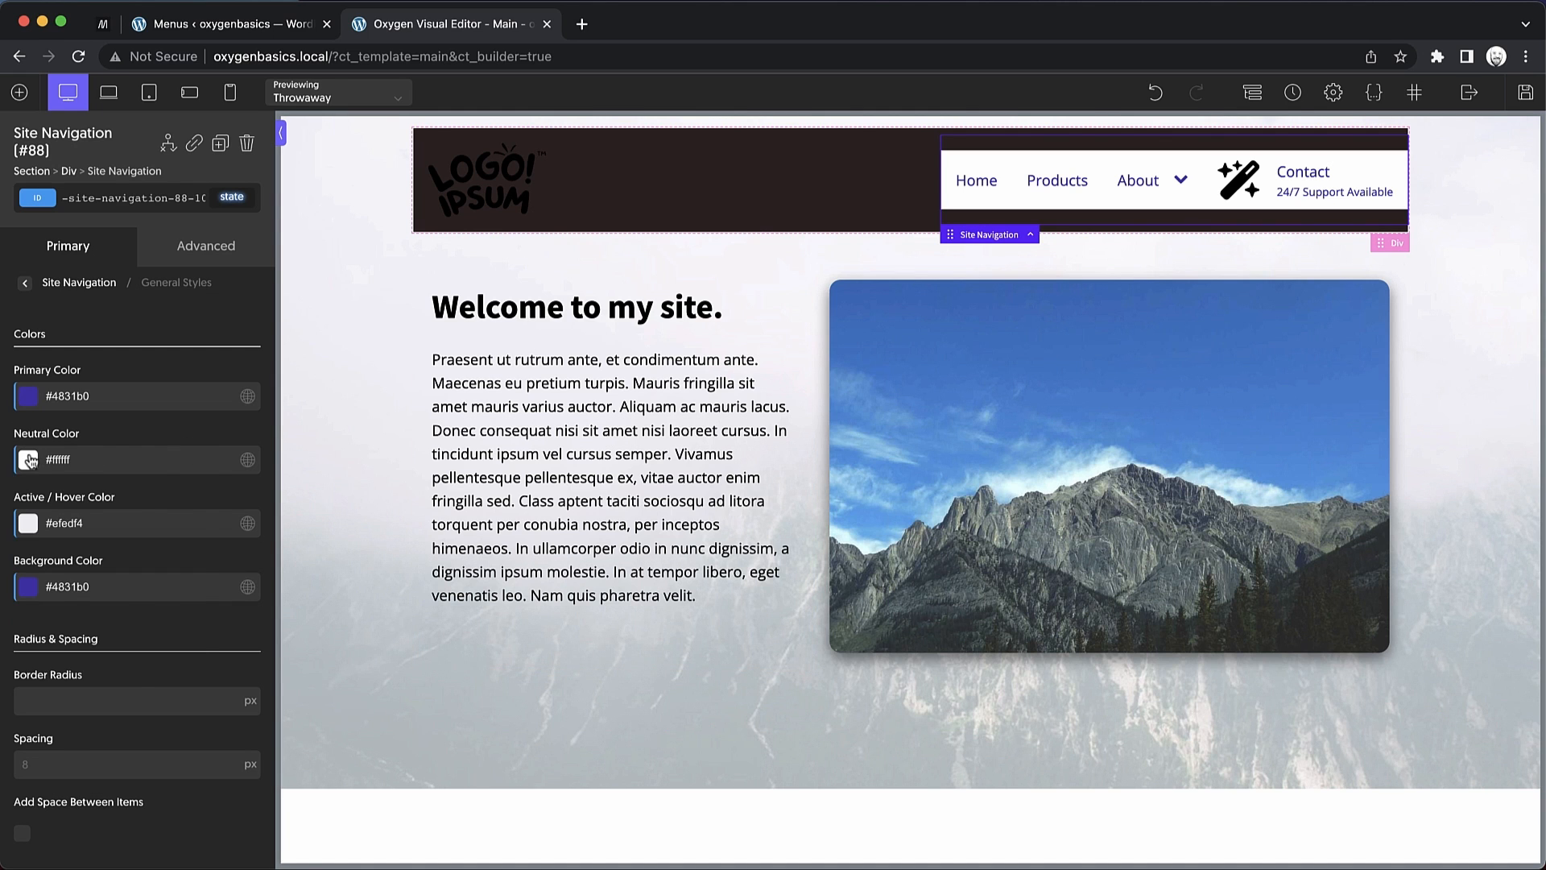
click(28, 459)
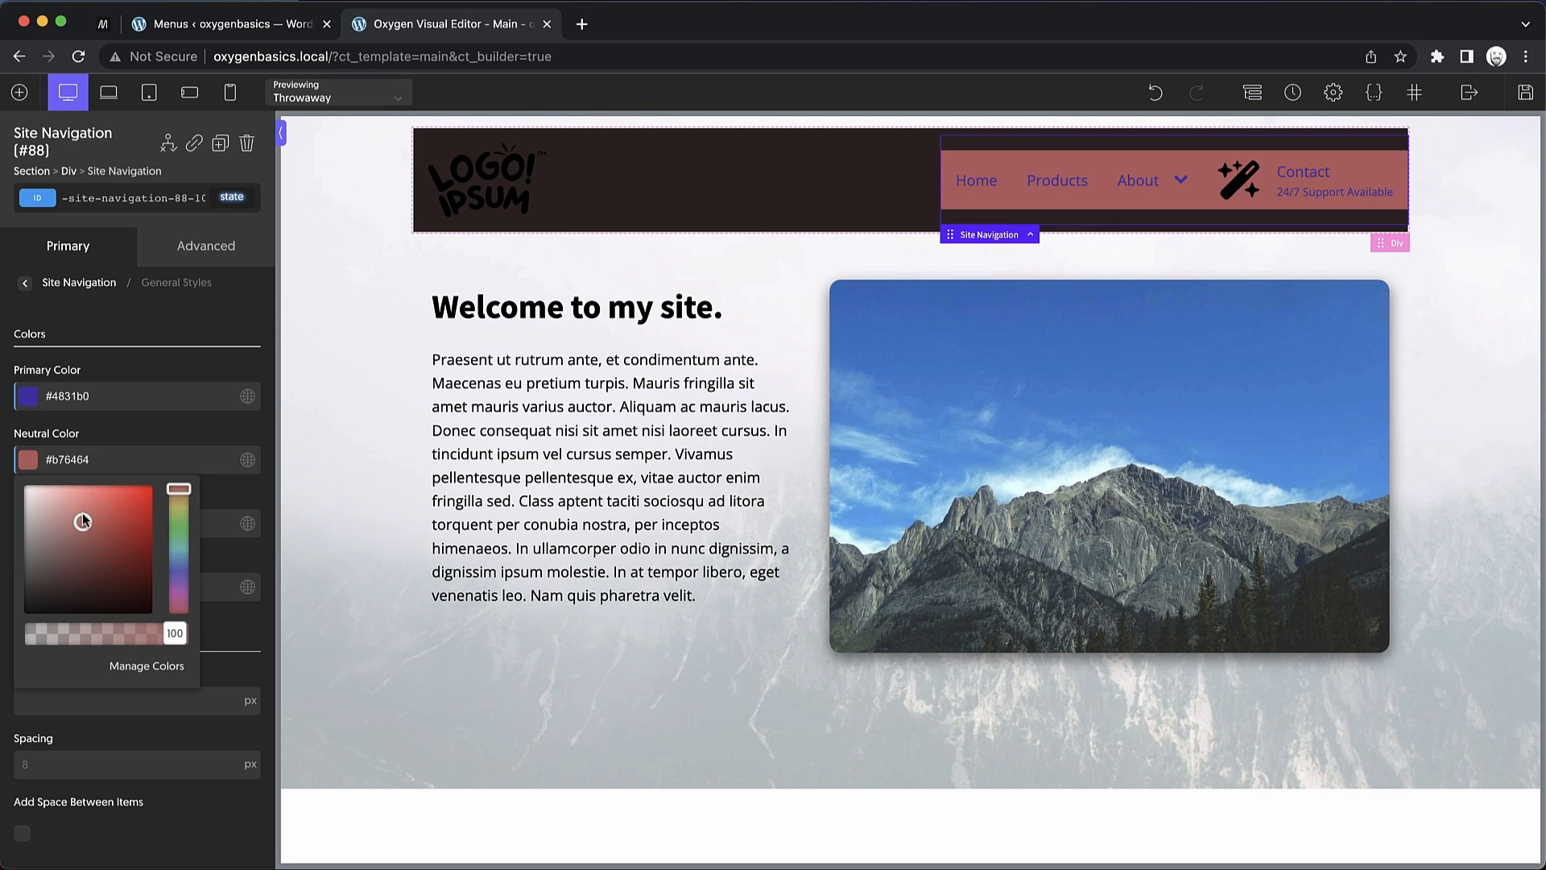
click(27, 459)
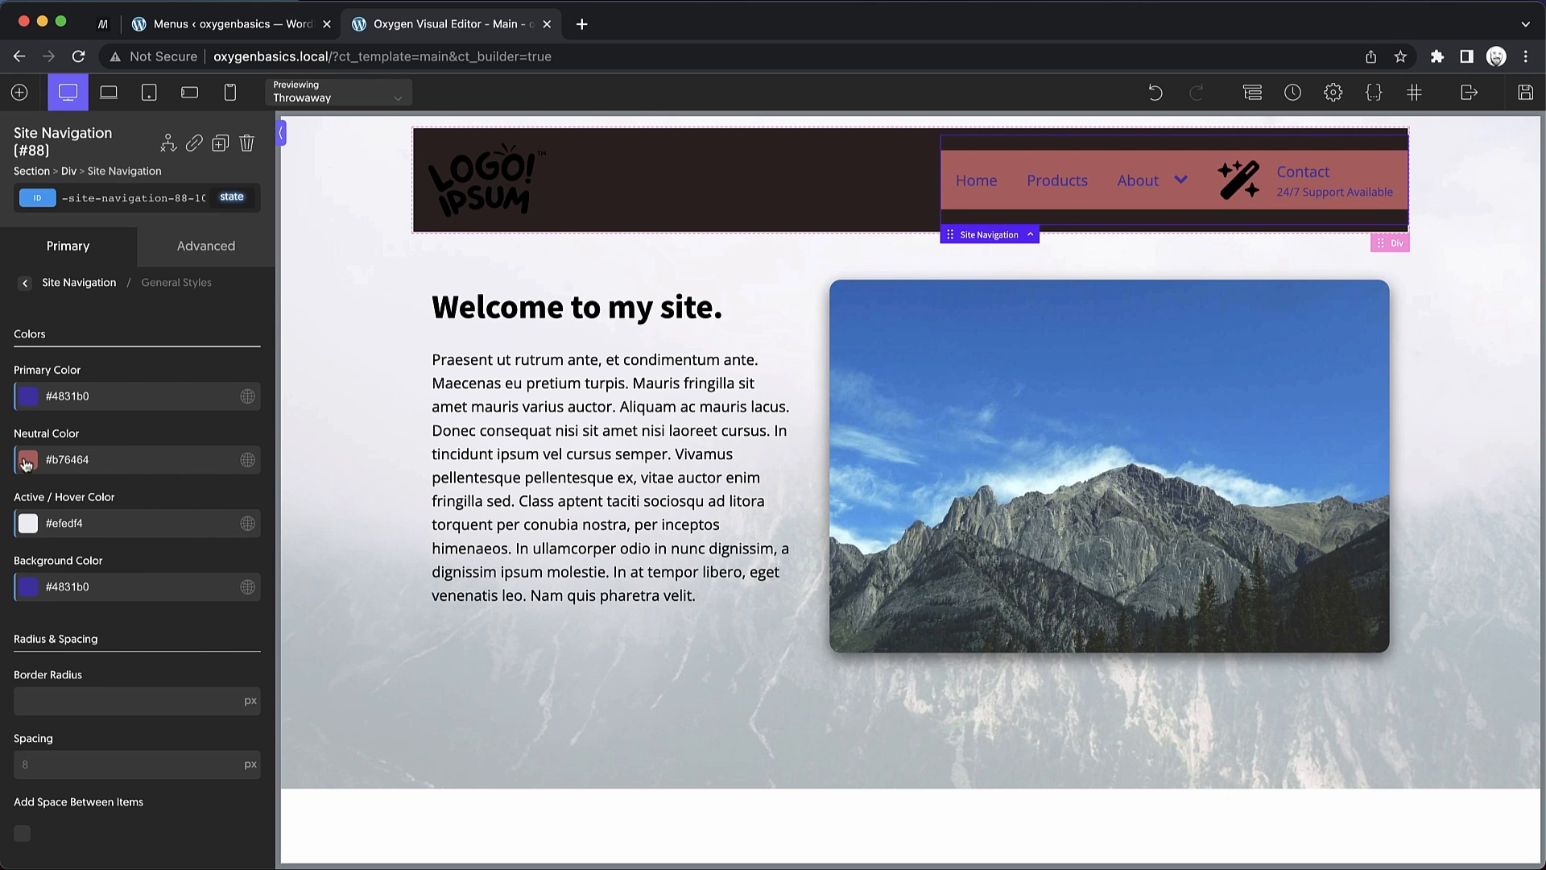
click(136, 459)
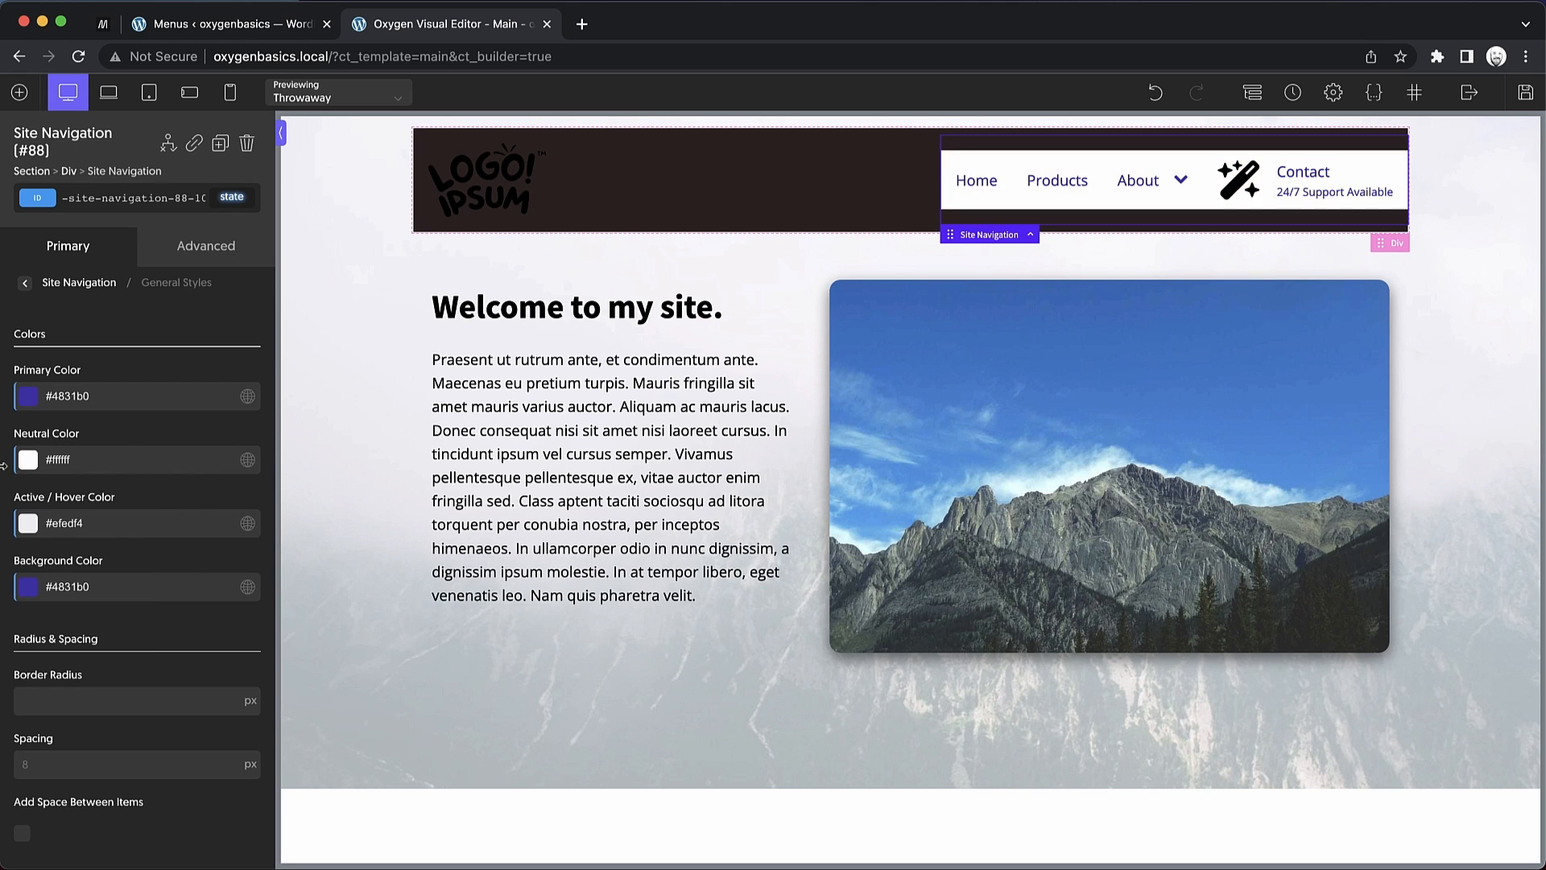
mouse_move(124, 443)
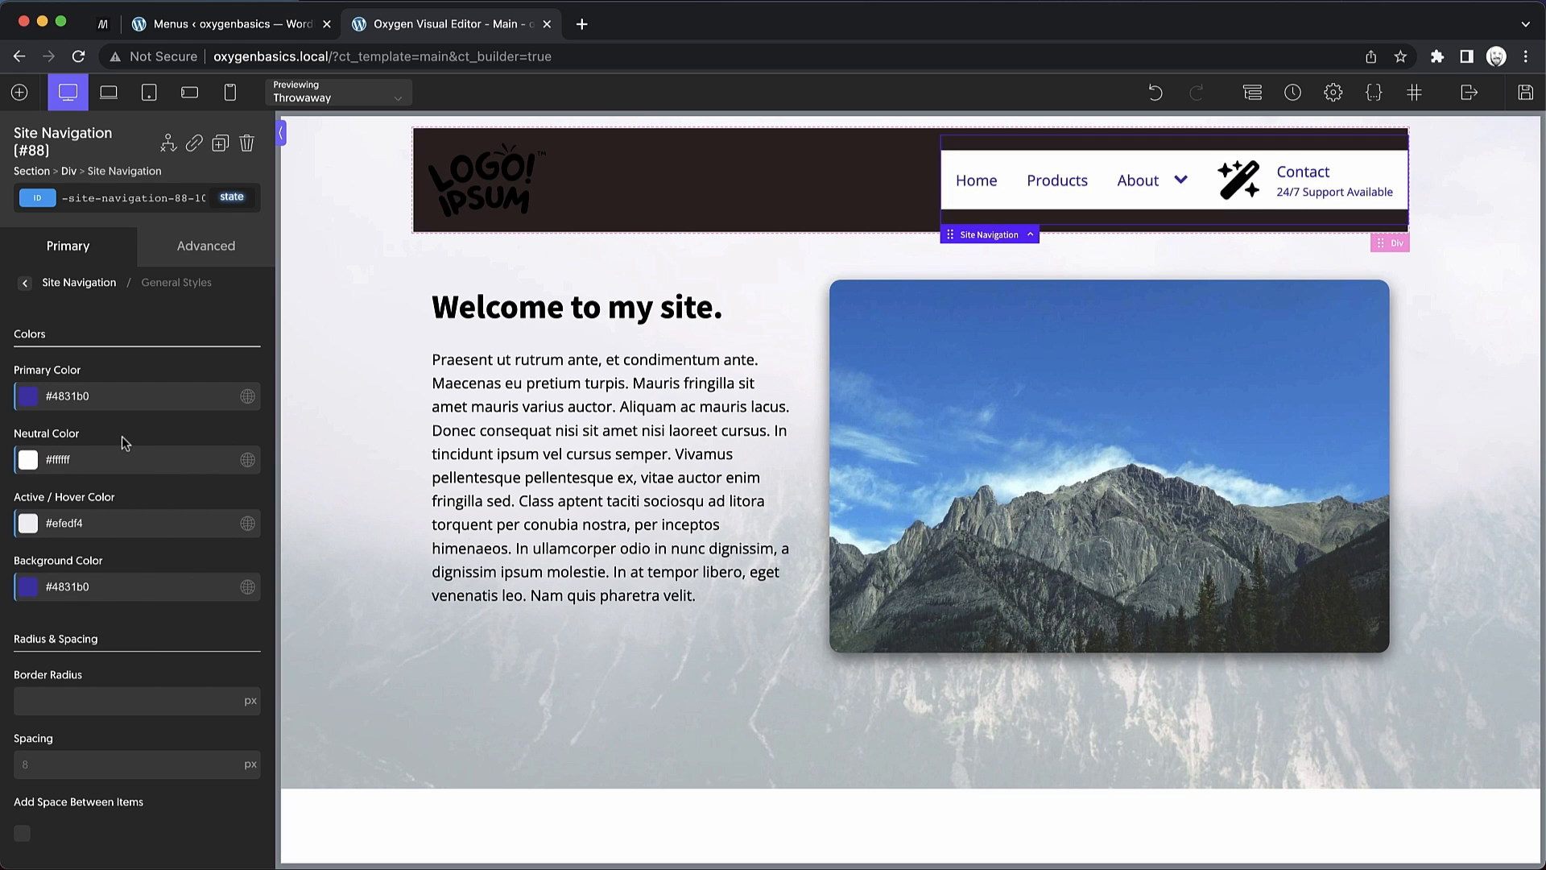
Set the navigation's active/hover colour to light lavender #ede3f4
click(27, 522)
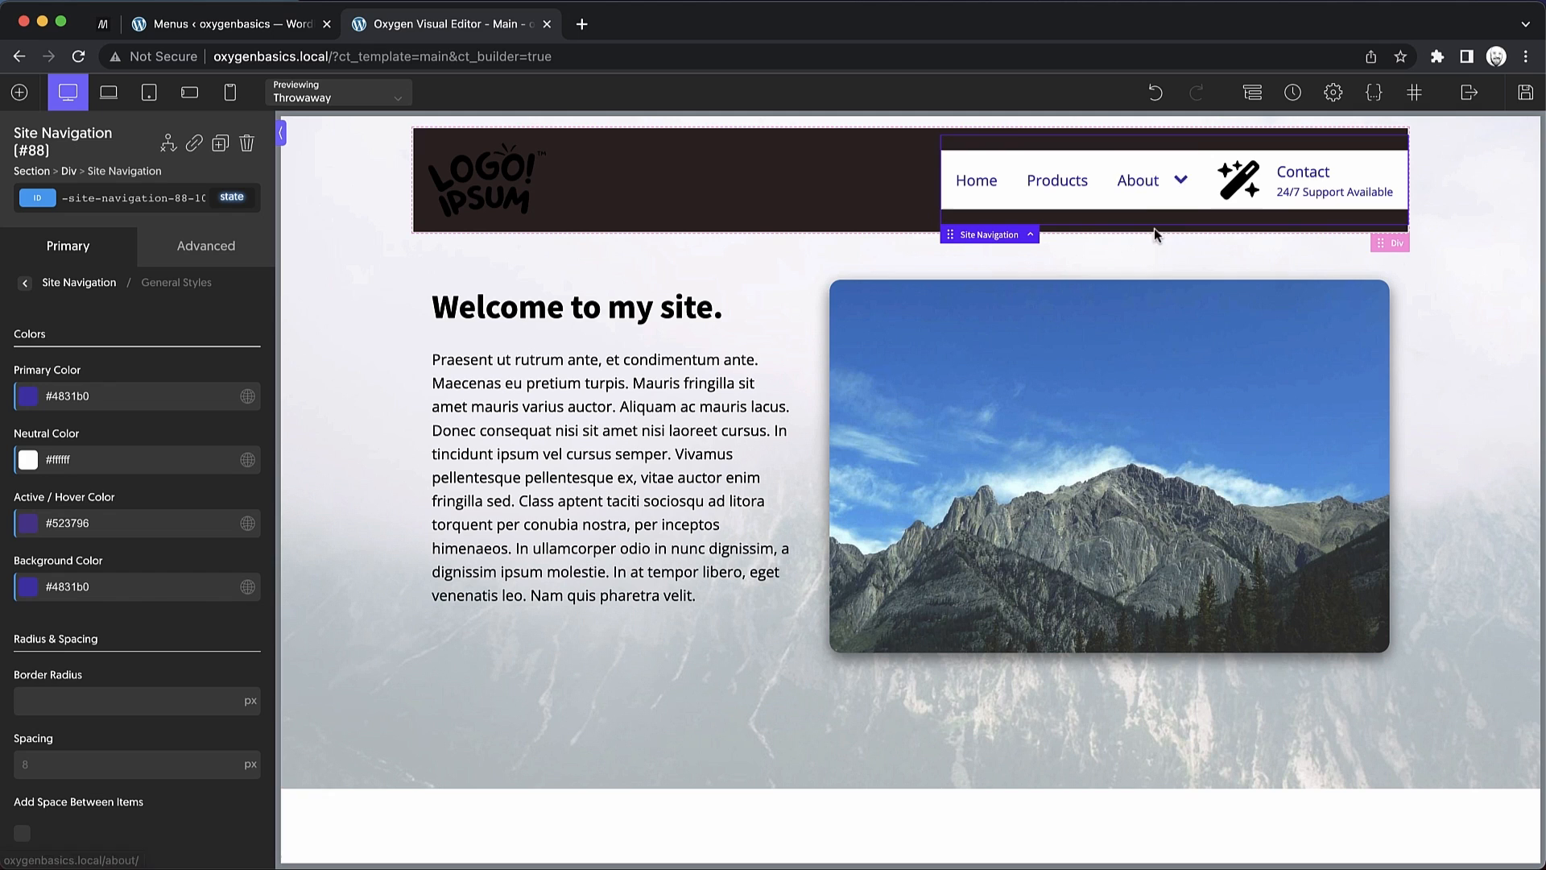
click(27, 522)
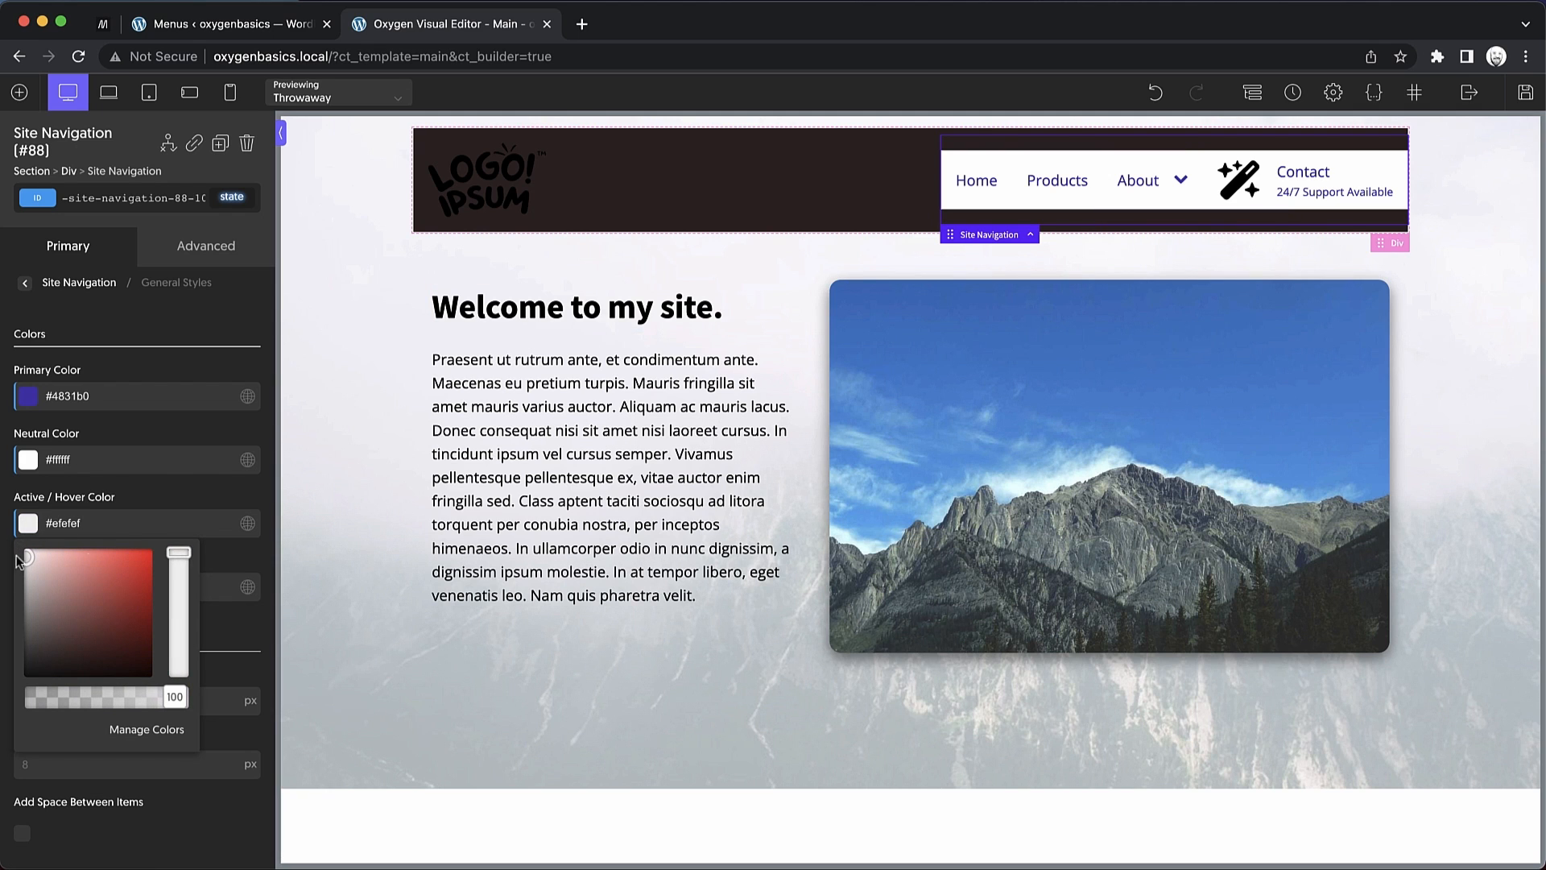
drag(179, 552, 178, 651)
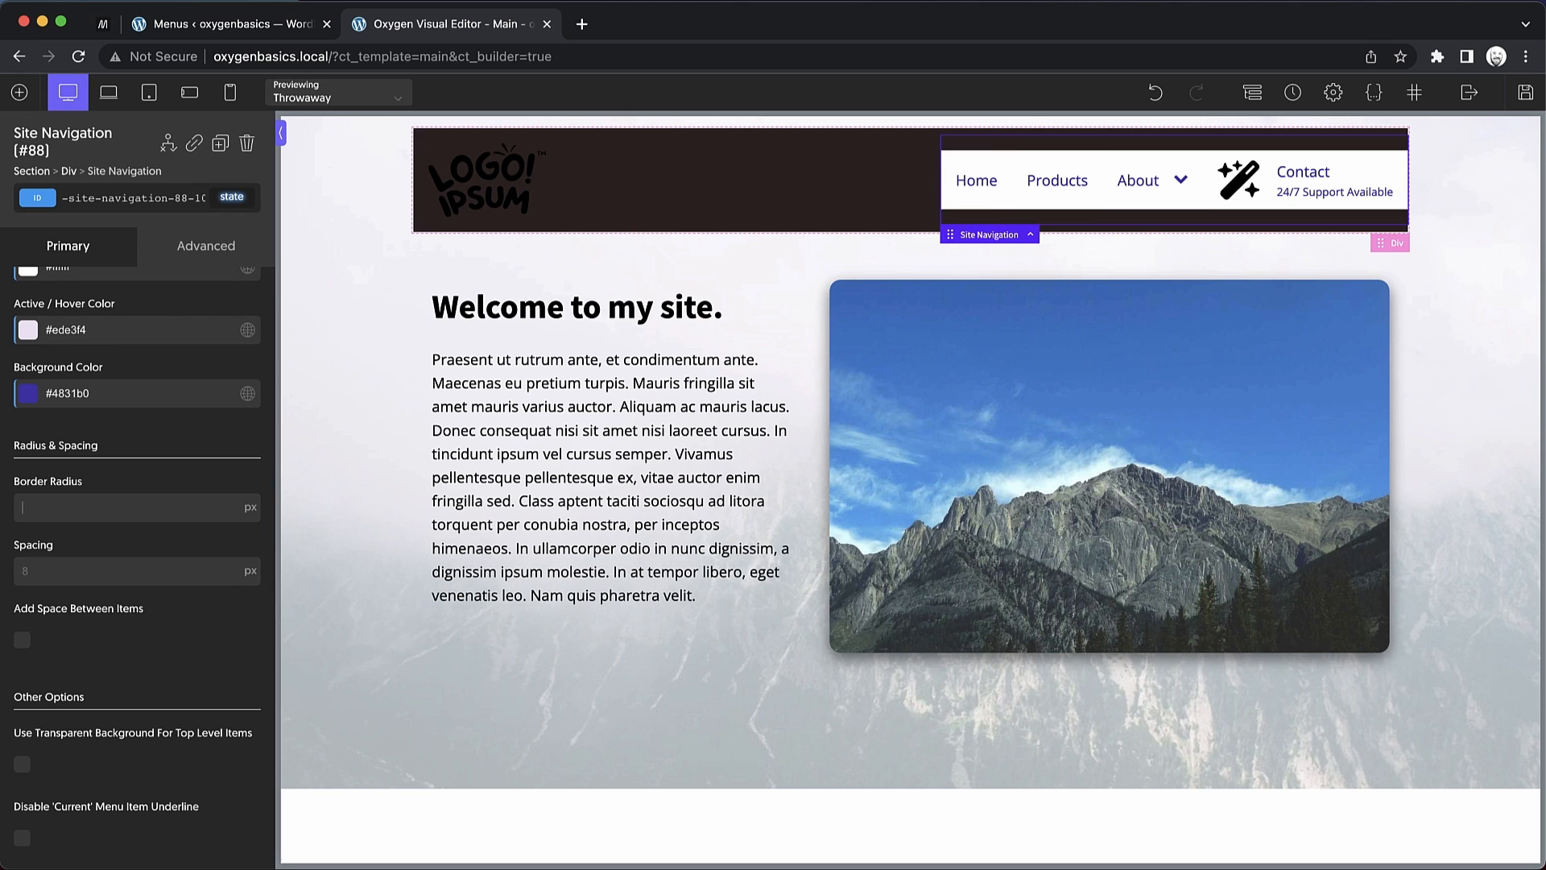
Set the navigation's border radius to 4px and item spacing to 8px after trying 12px and 32px
text(12)
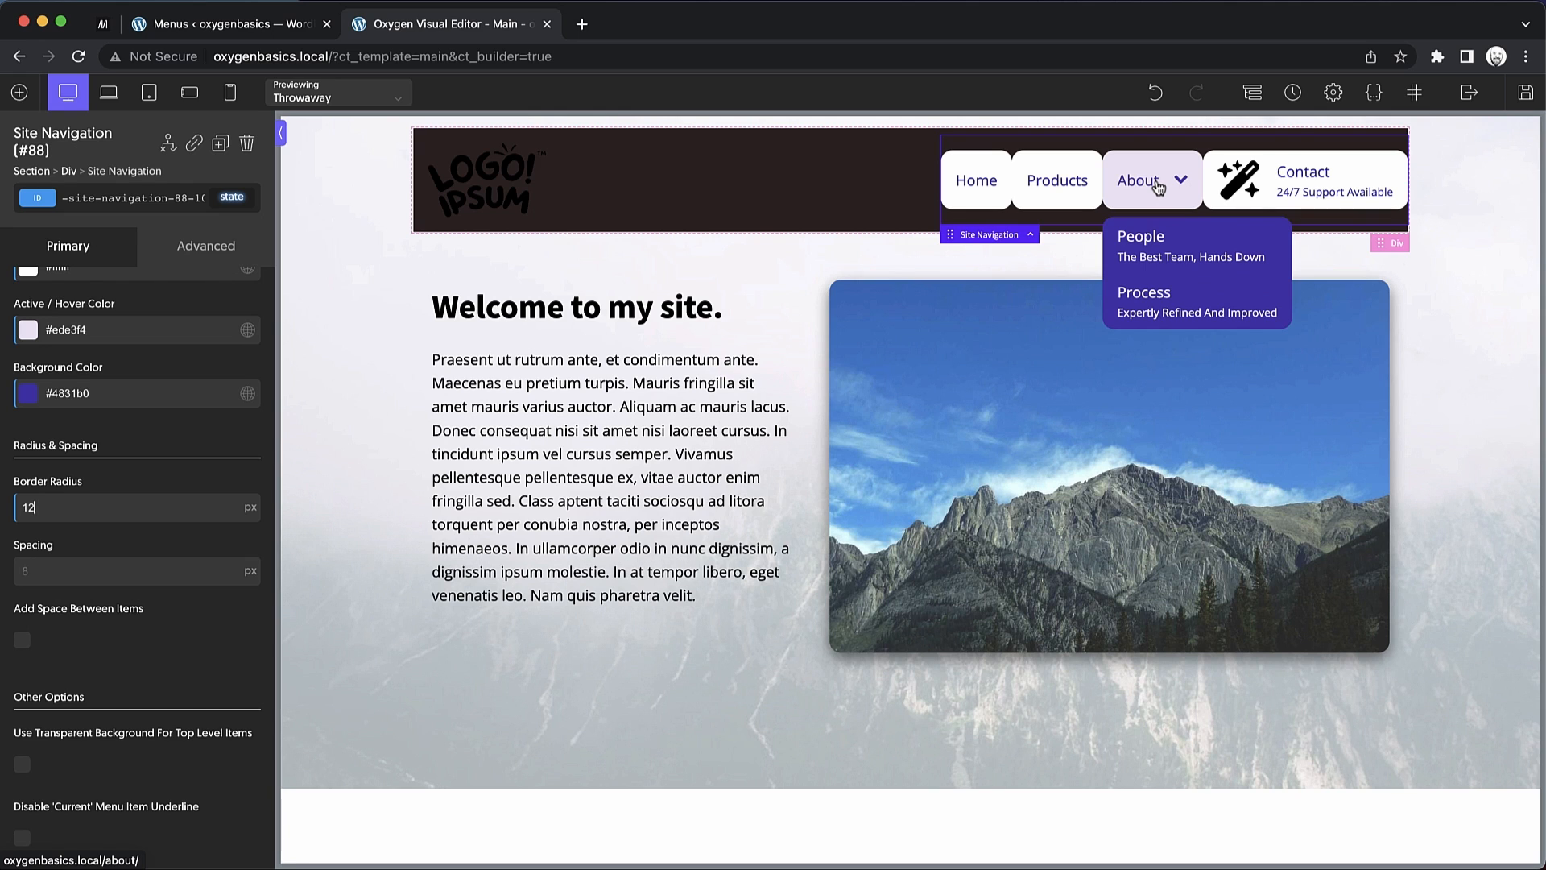
mouse_move(1154, 186)
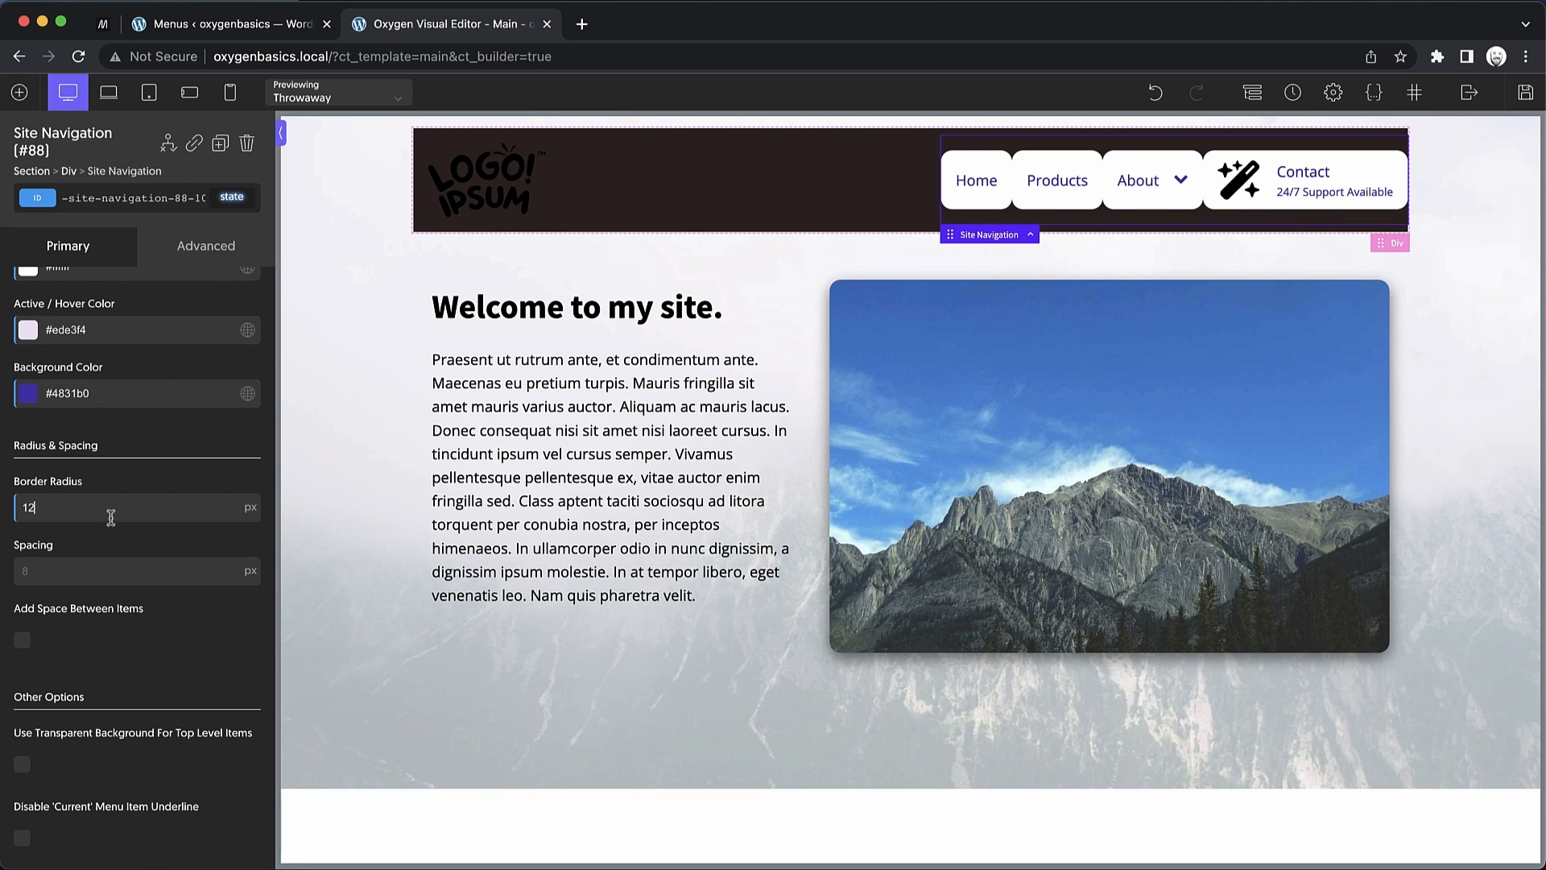
text(0)
text(4)
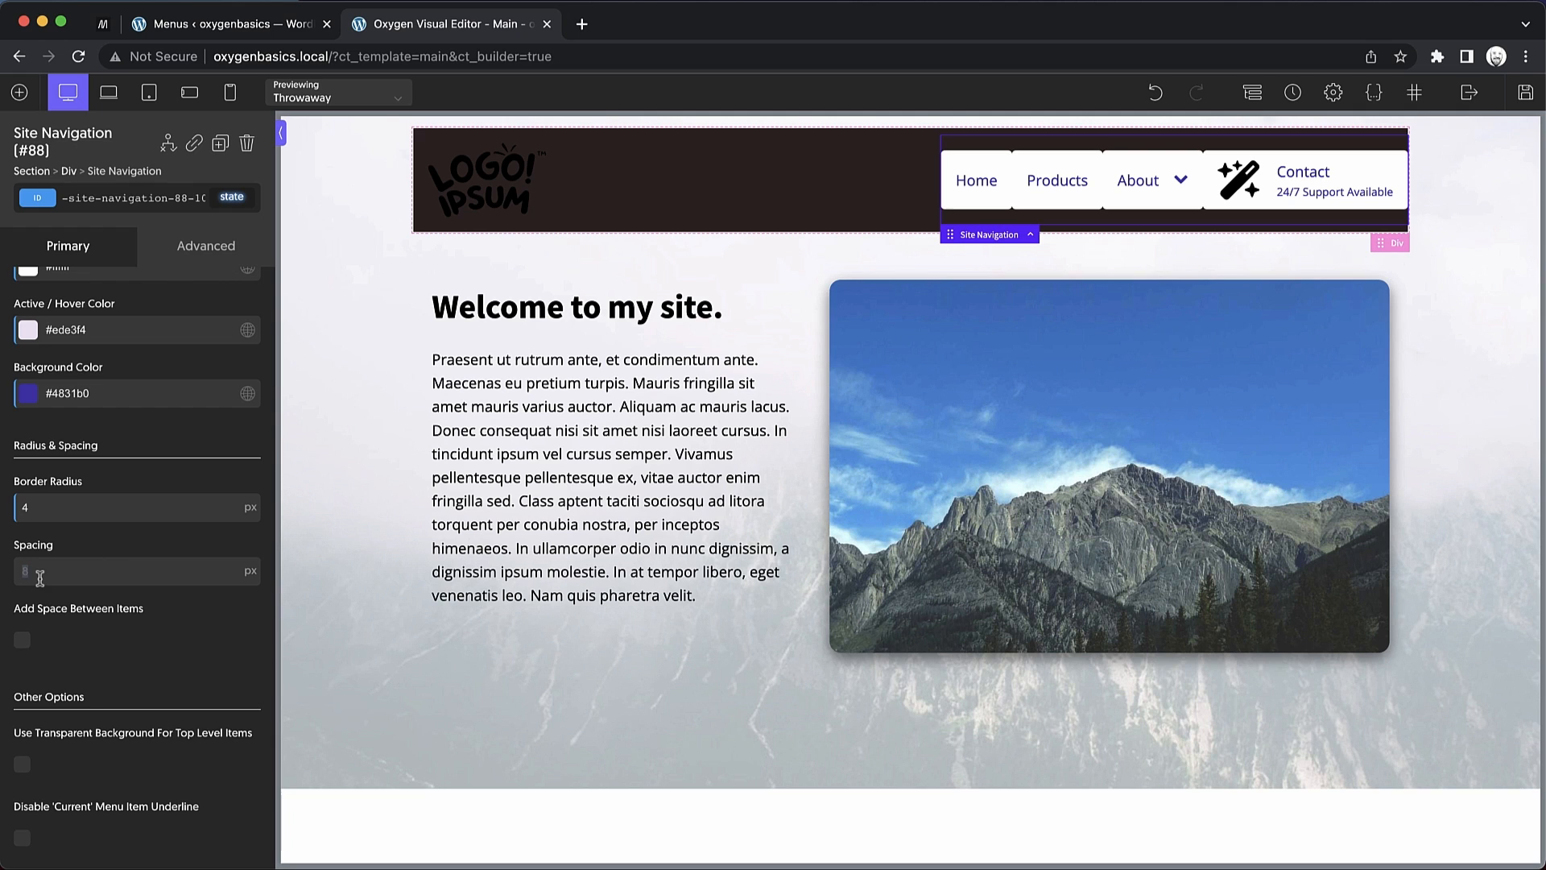
mouse_move(1138, 179)
text(12)
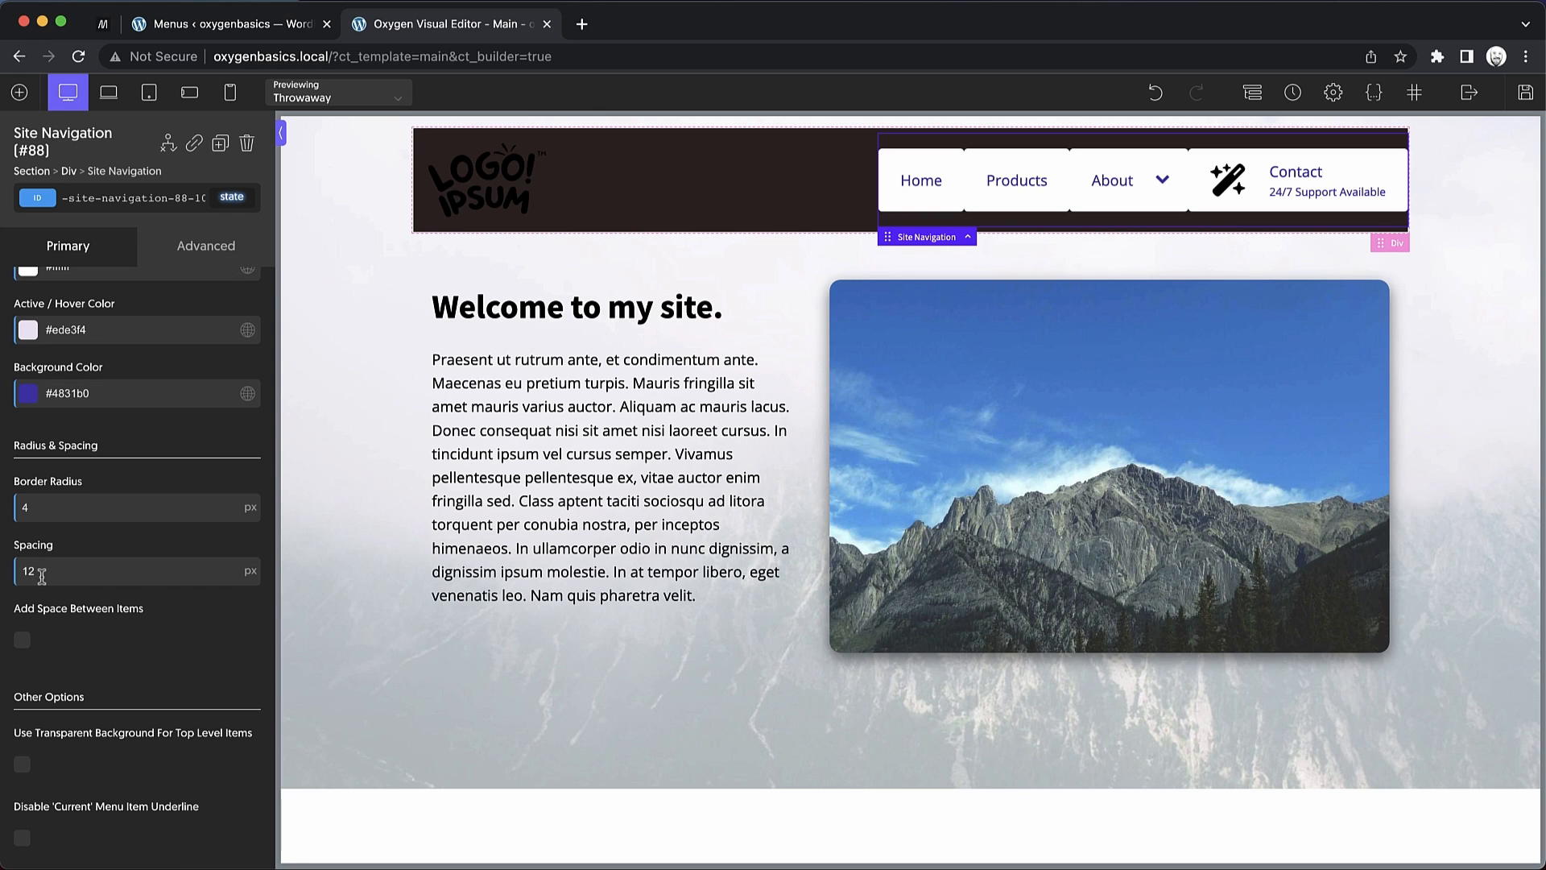
double_click(27, 572)
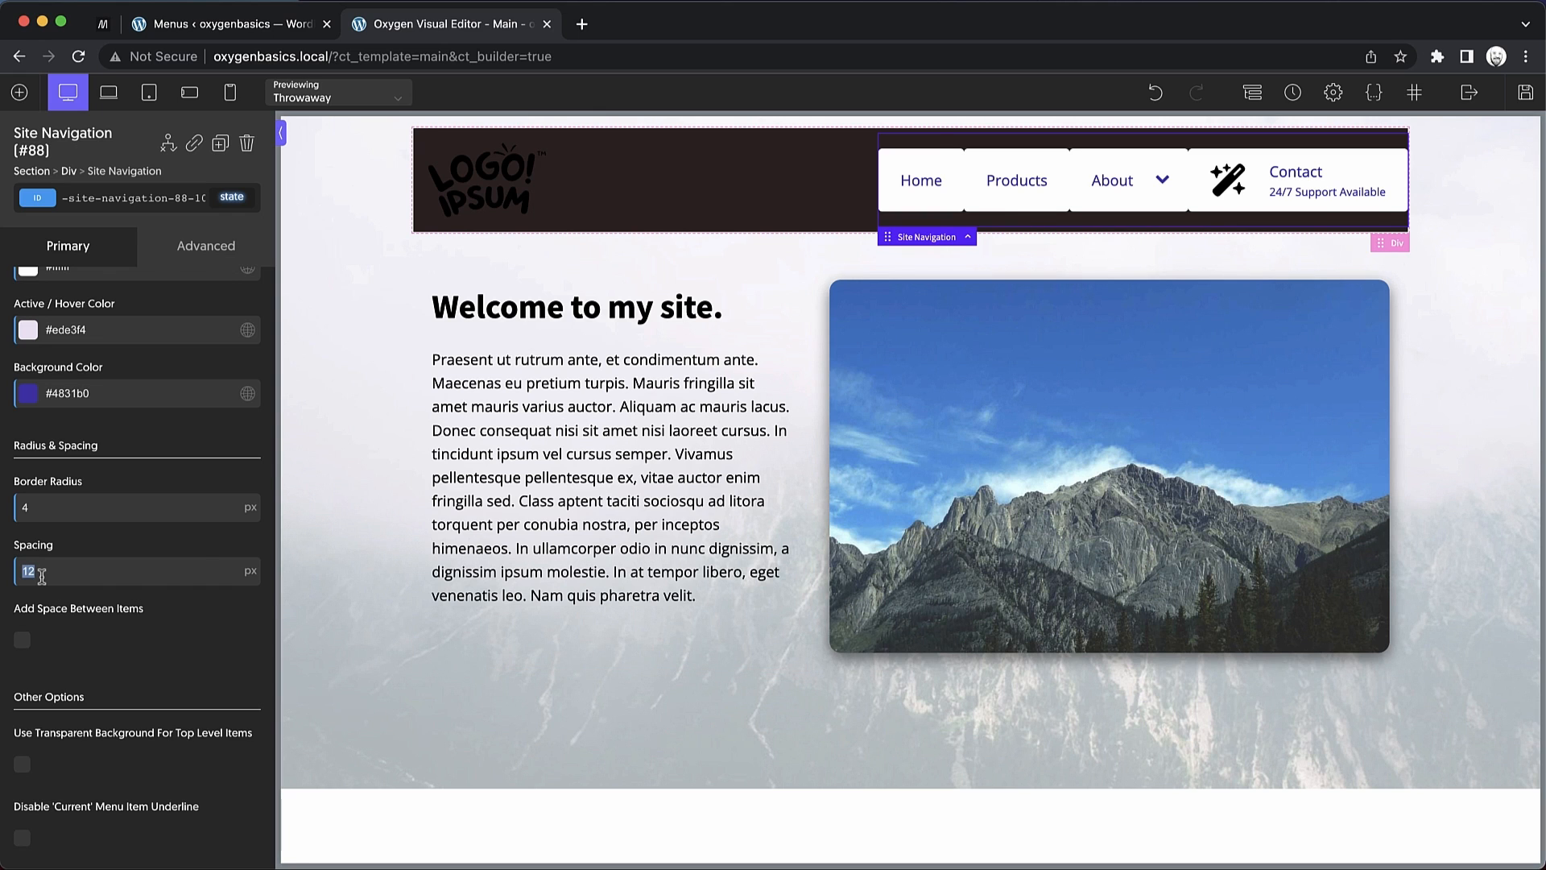
text(8)
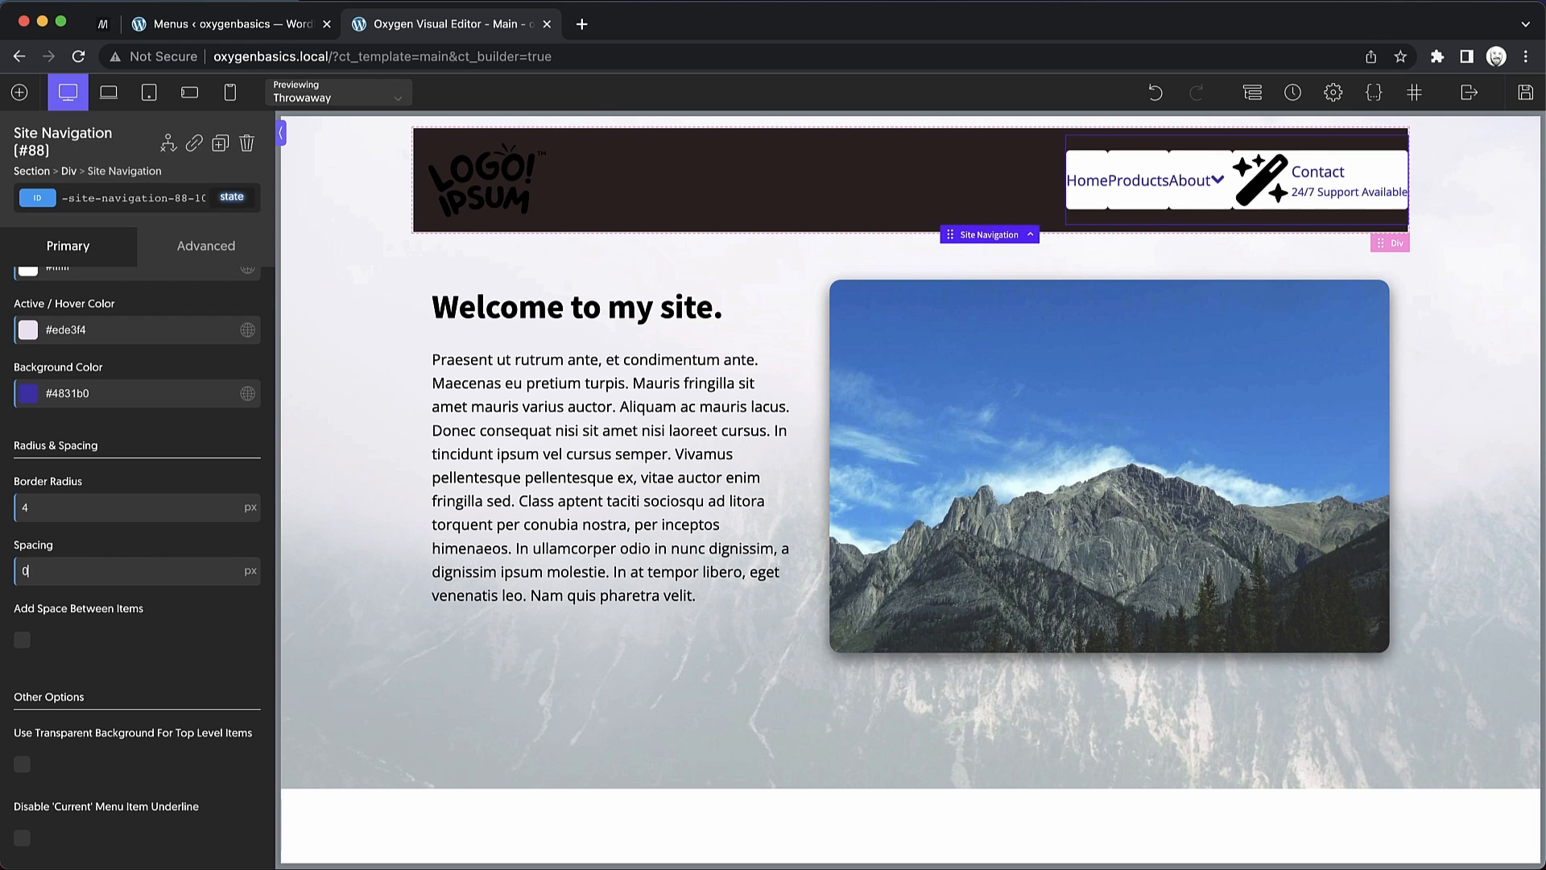
text(3)
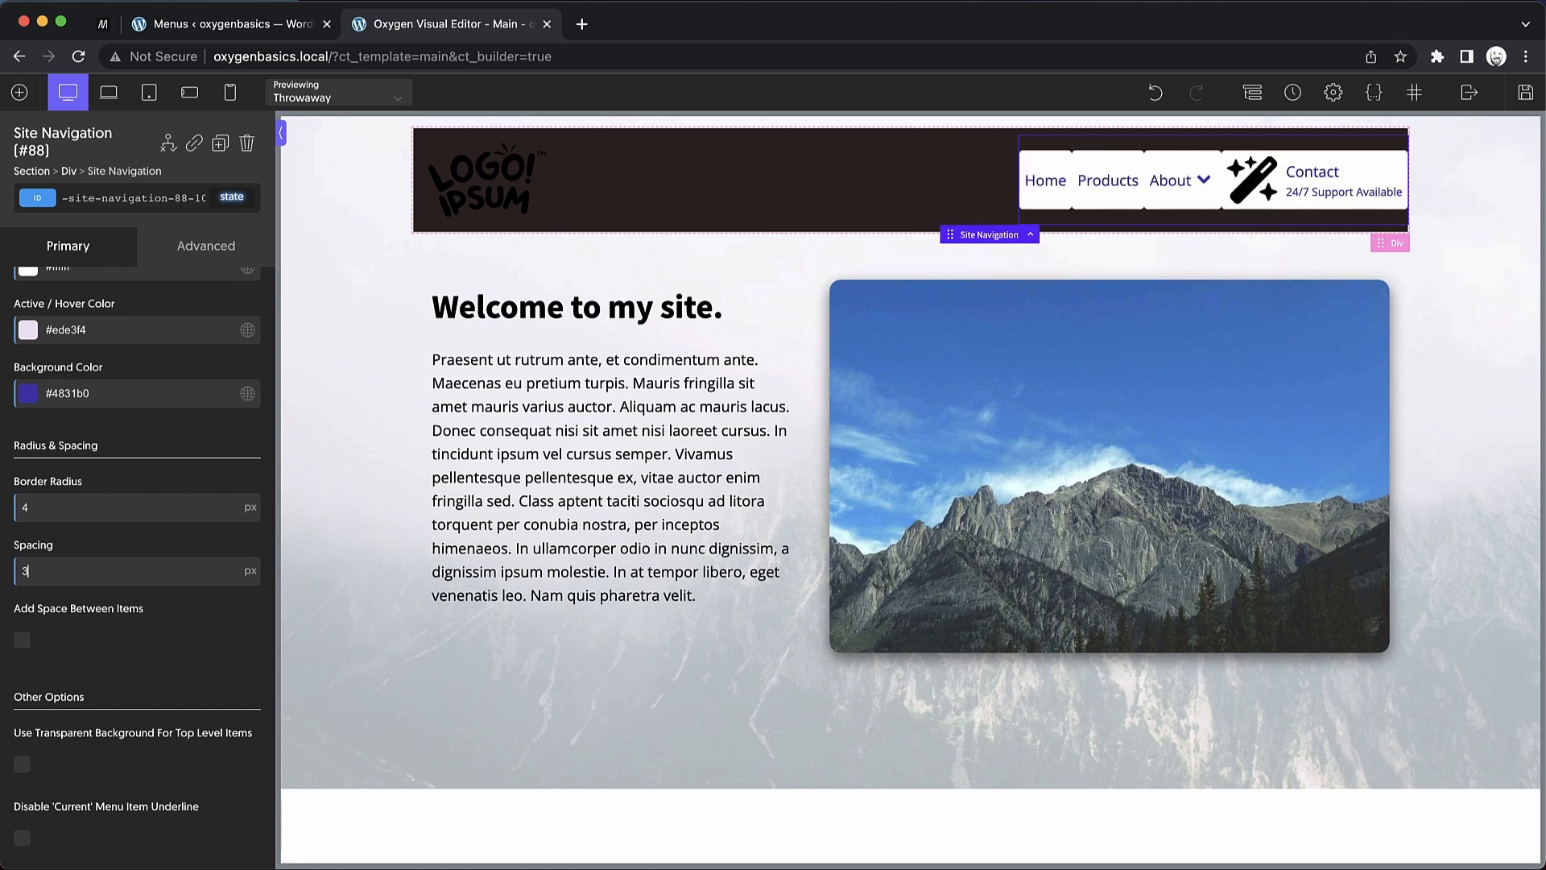
text(32)
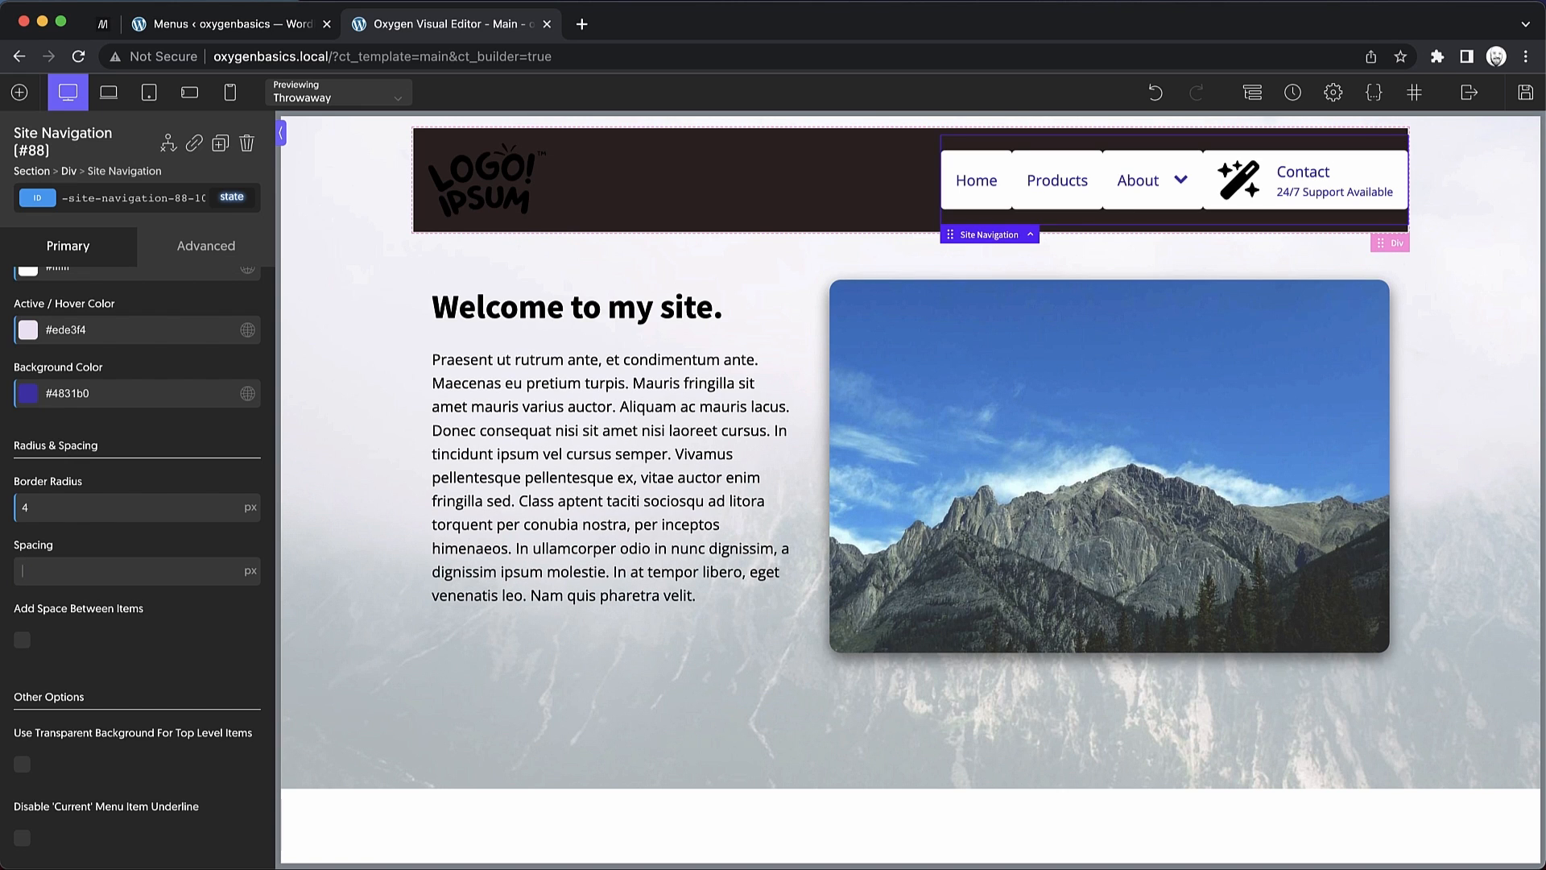
text(8)
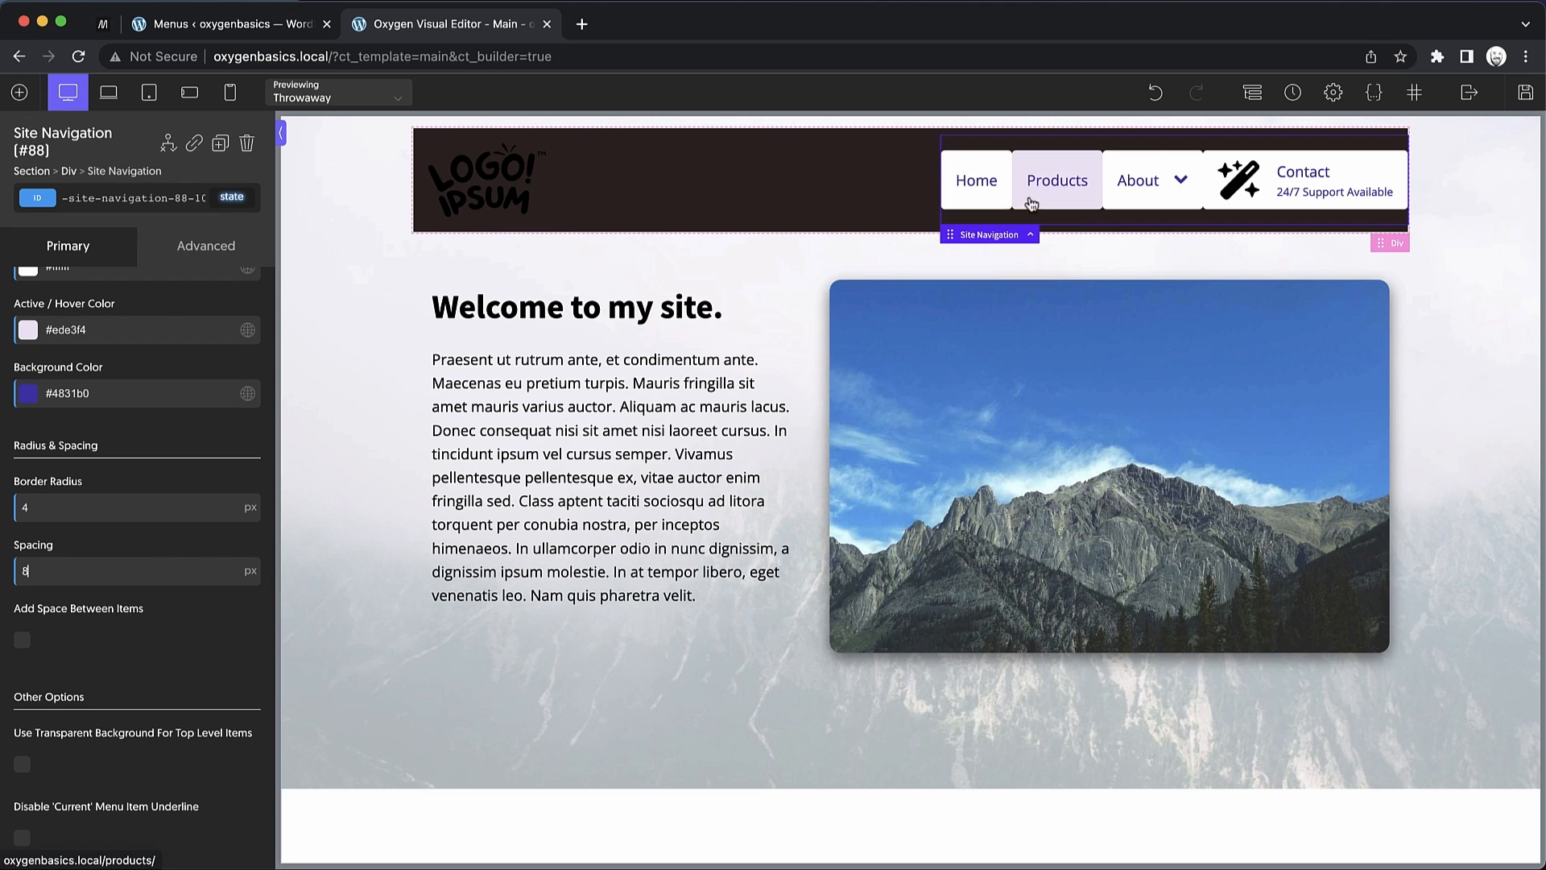
mouse_move(860, 190)
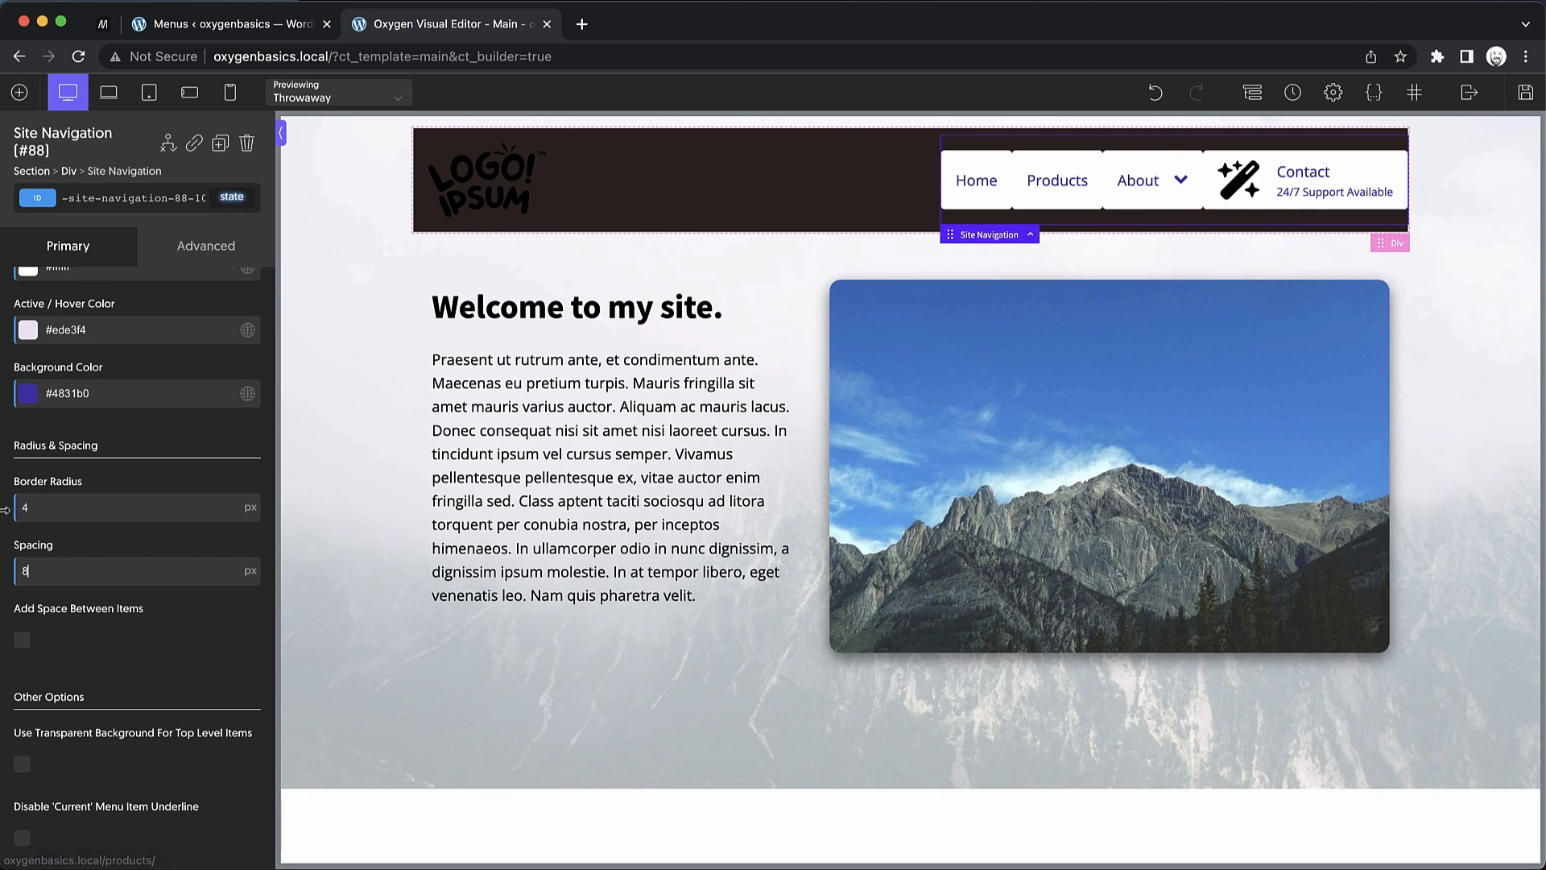
Enable Add Space Between Items and transparent backgrounds for top-level items under General Styles
click(21, 640)
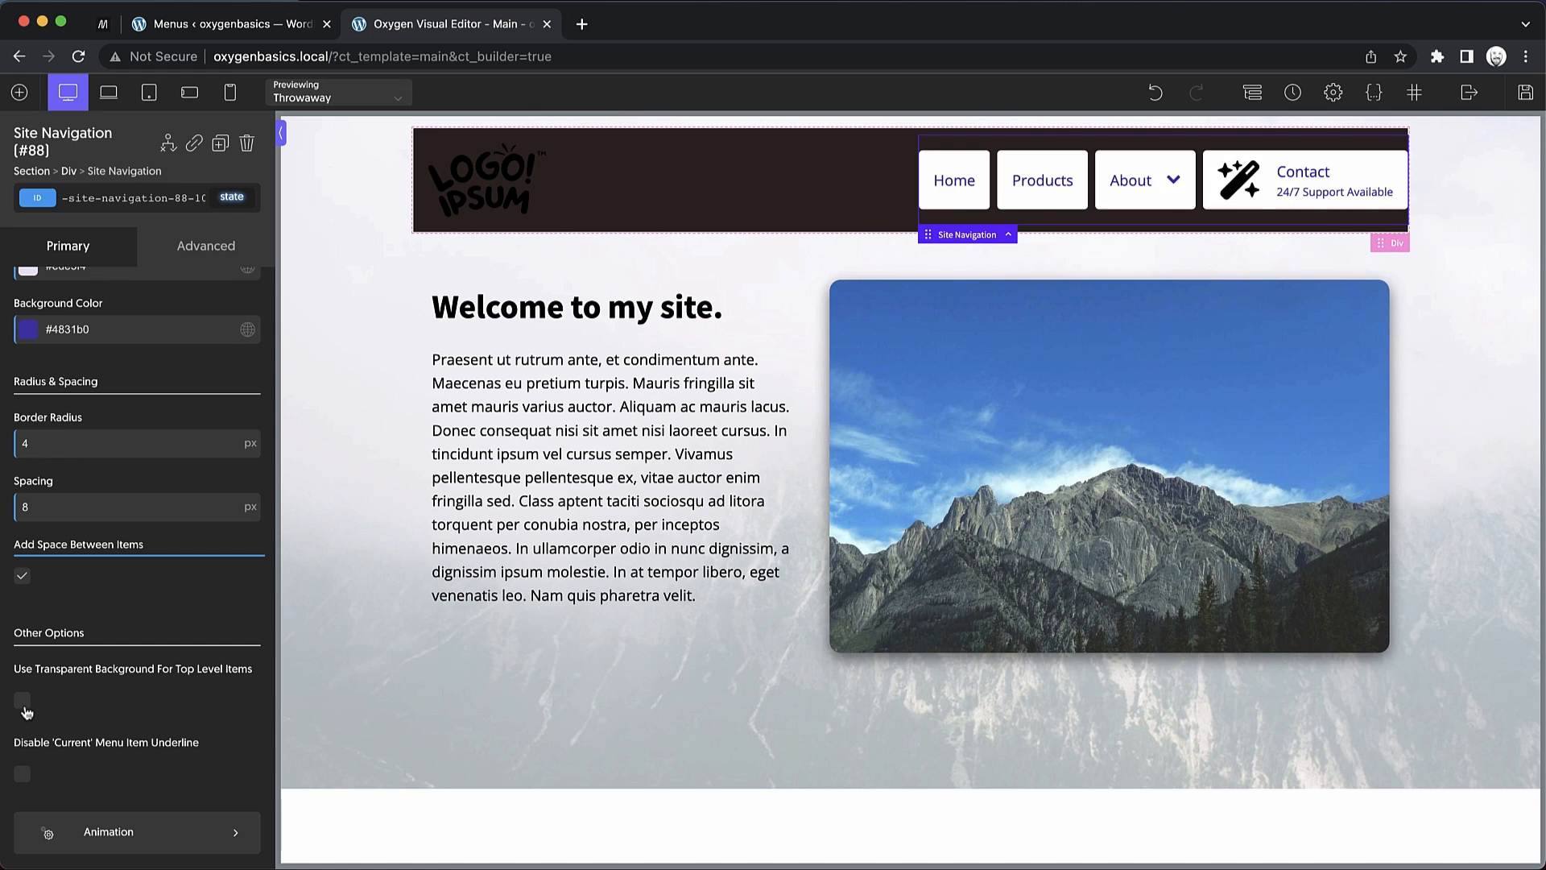
click(21, 713)
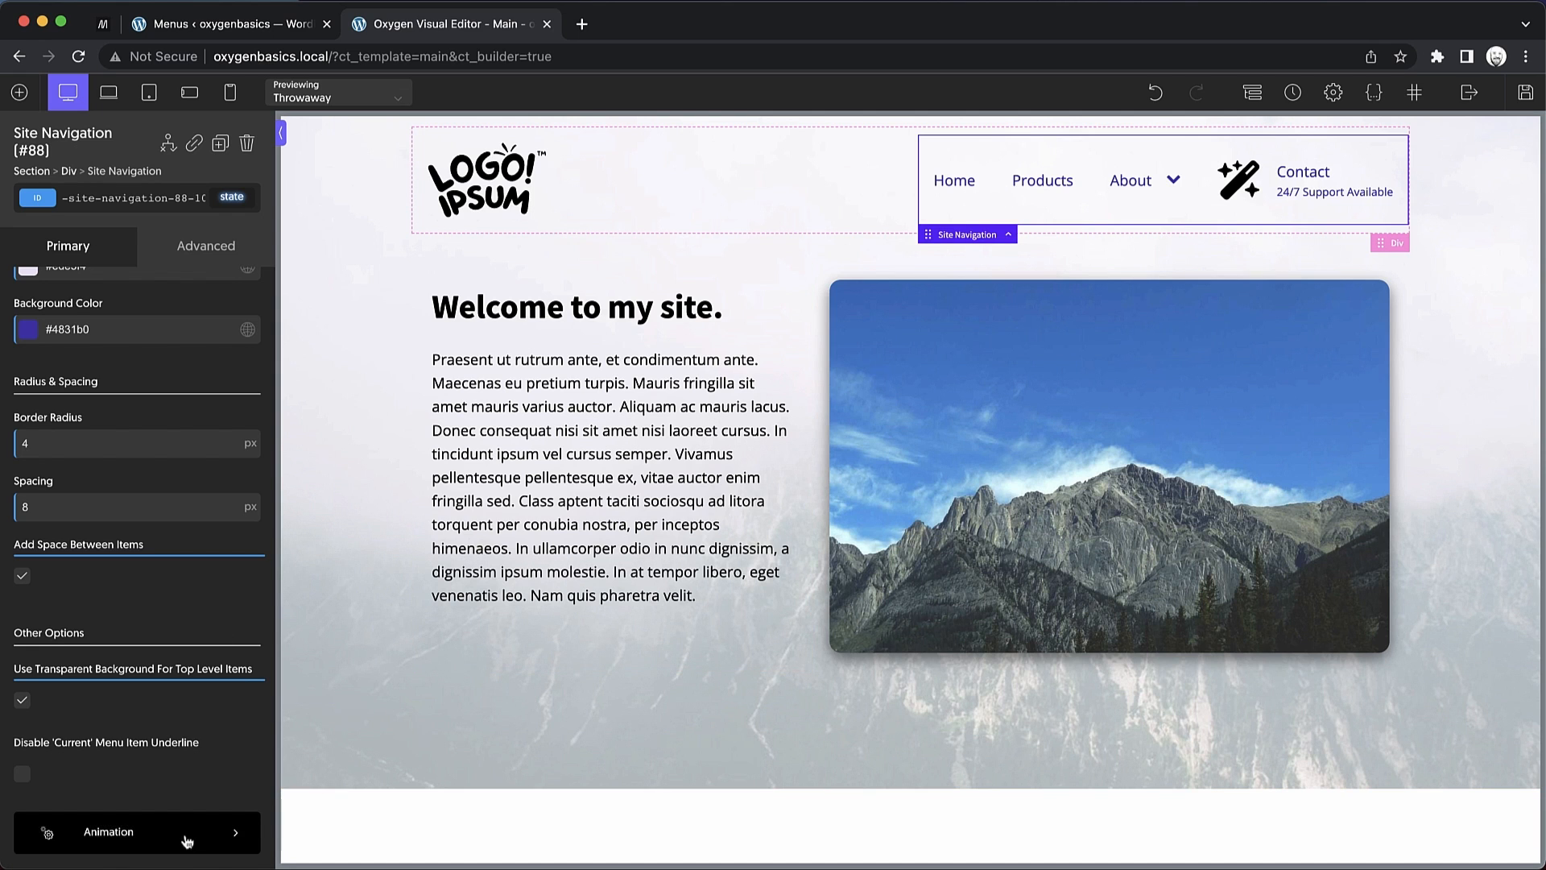
Set the dropdown animation style to Slide Up, keeping 0.3 duration and cubic-bezier timing
click(135, 831)
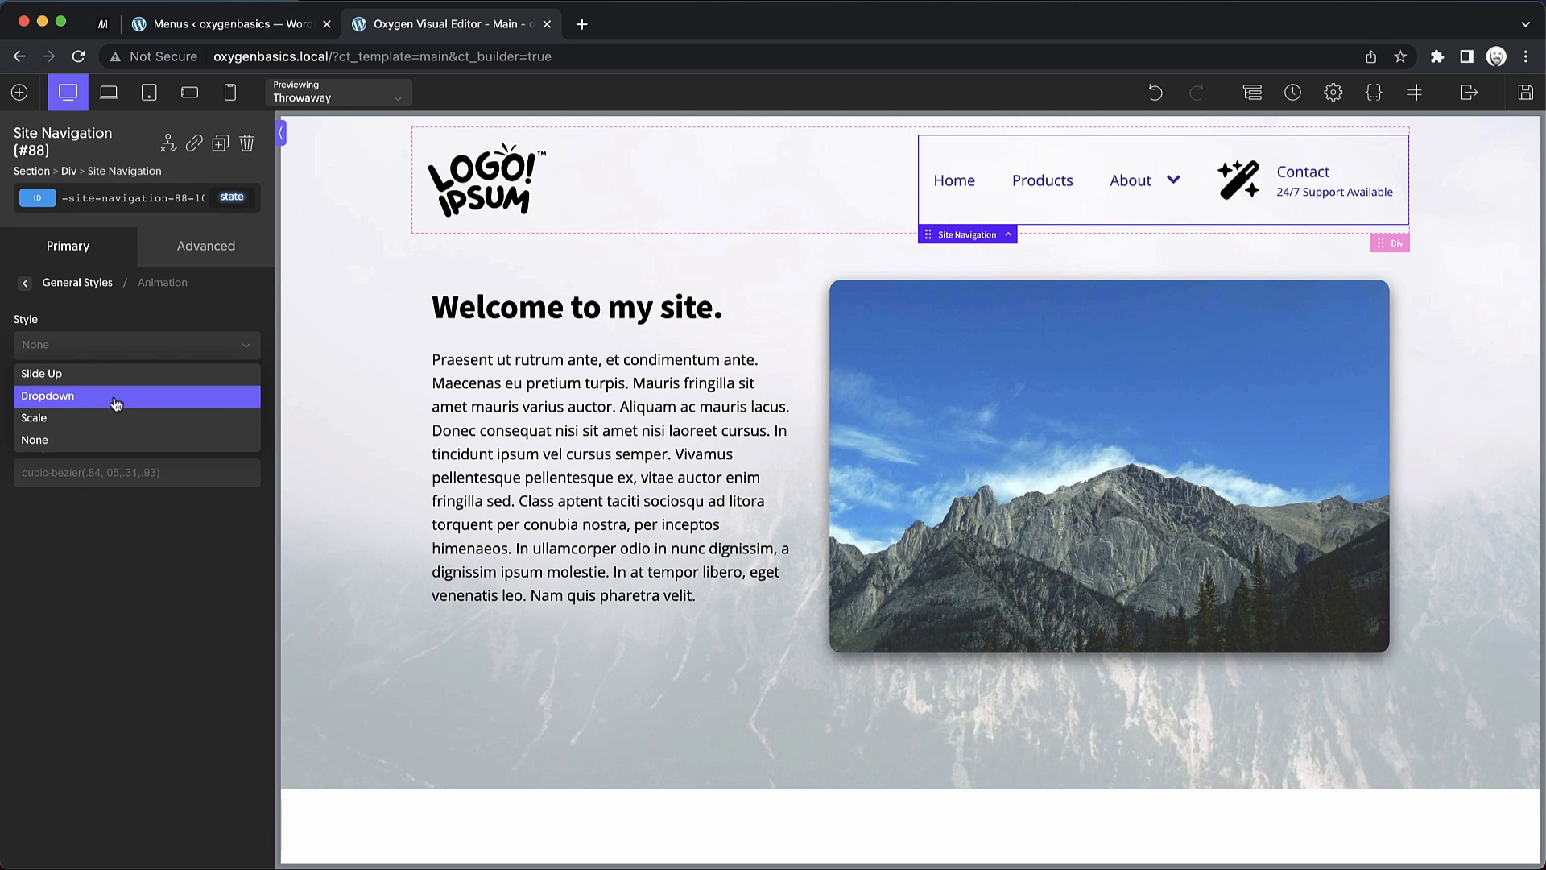
click(47, 396)
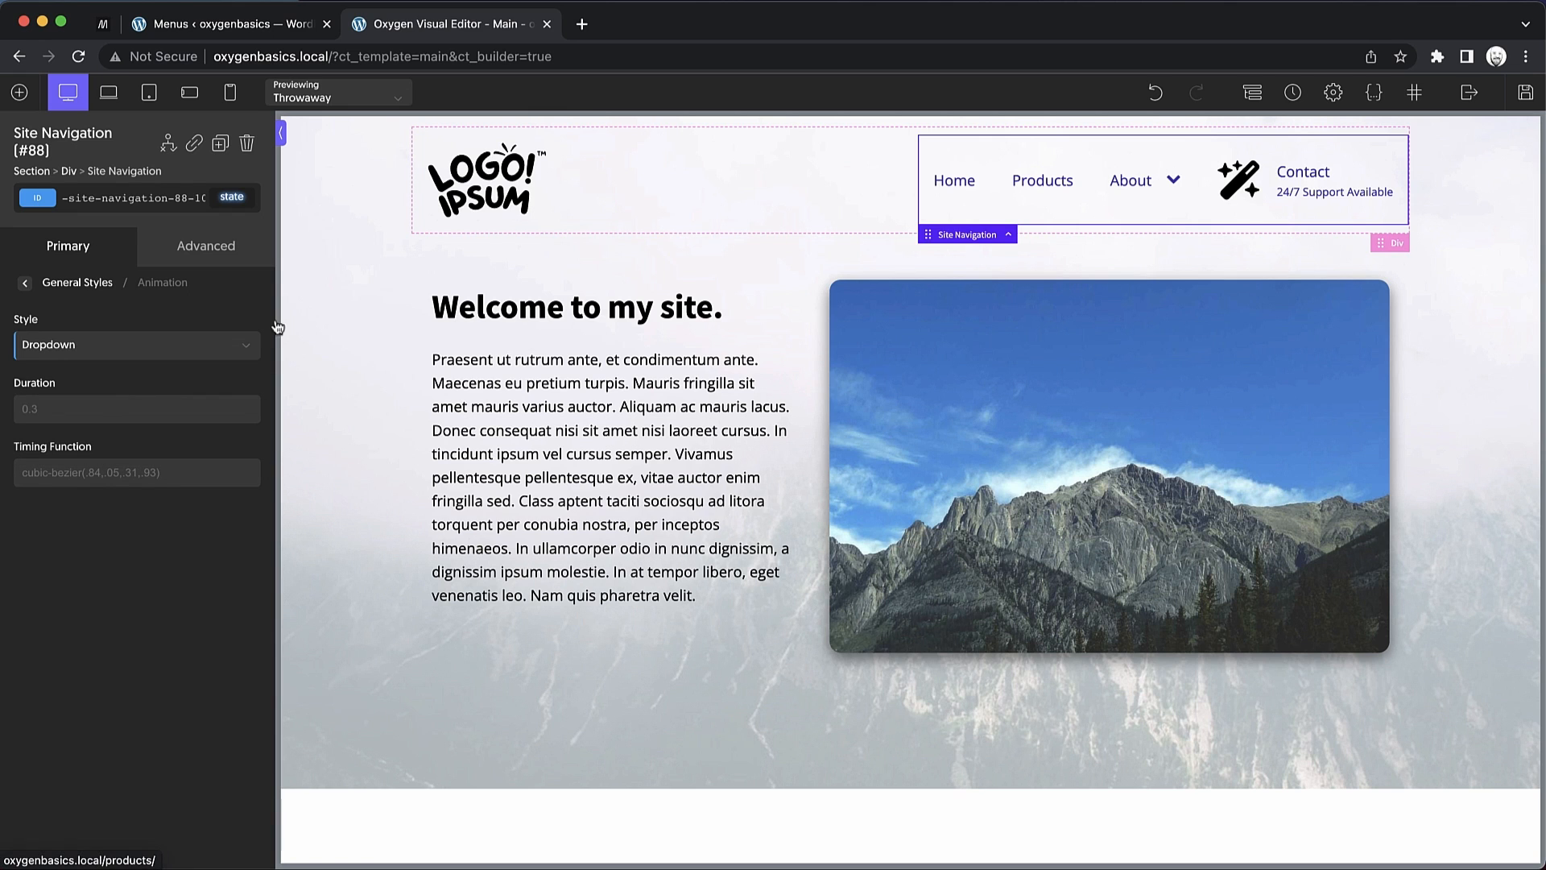
click(135, 345)
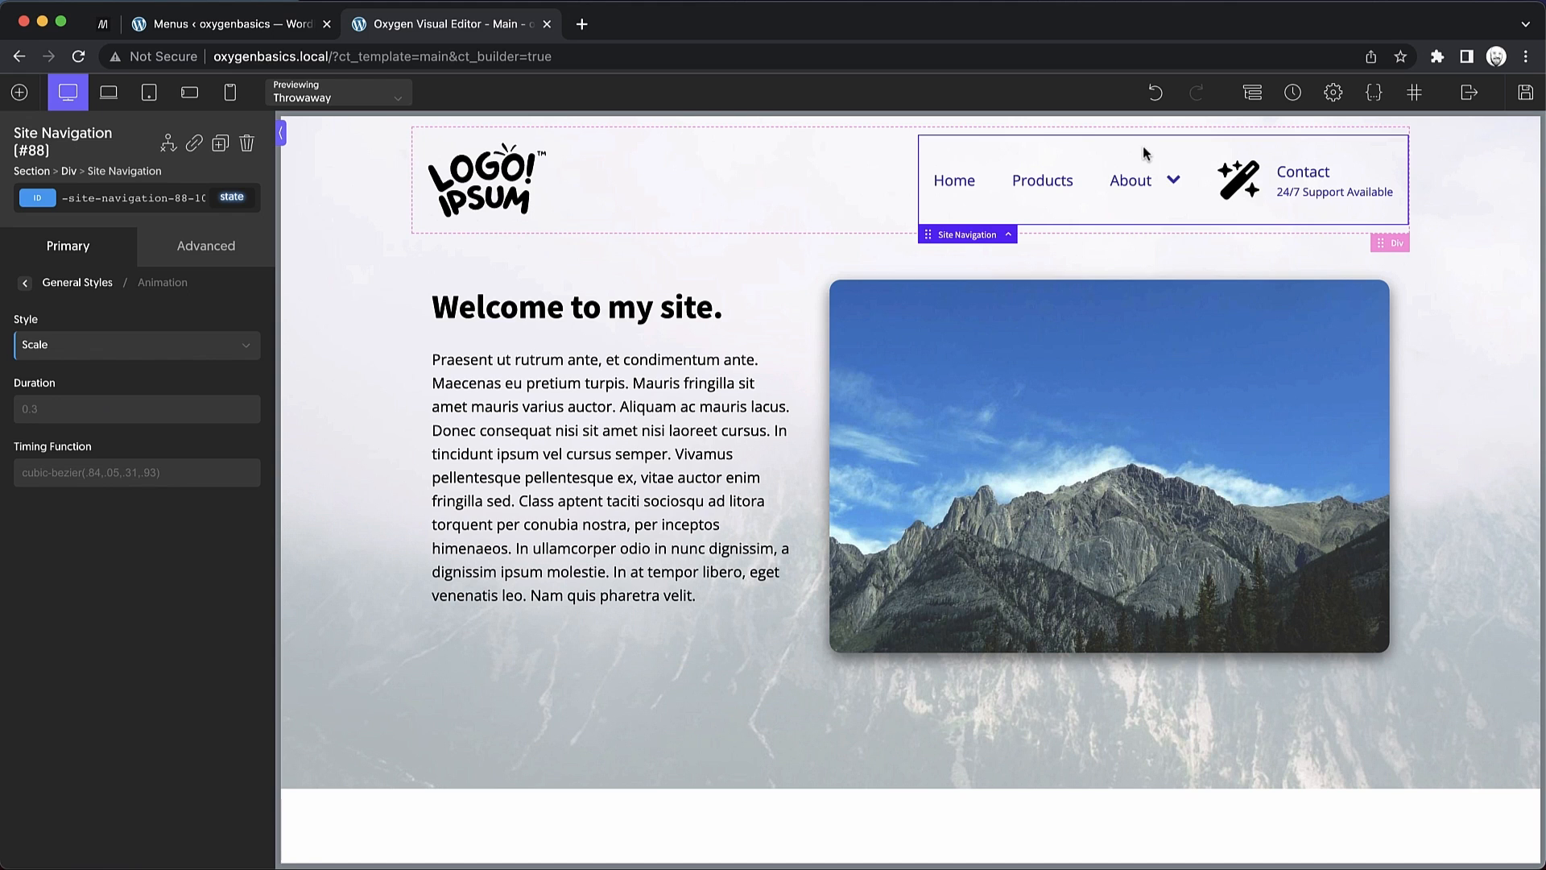
click(135, 345)
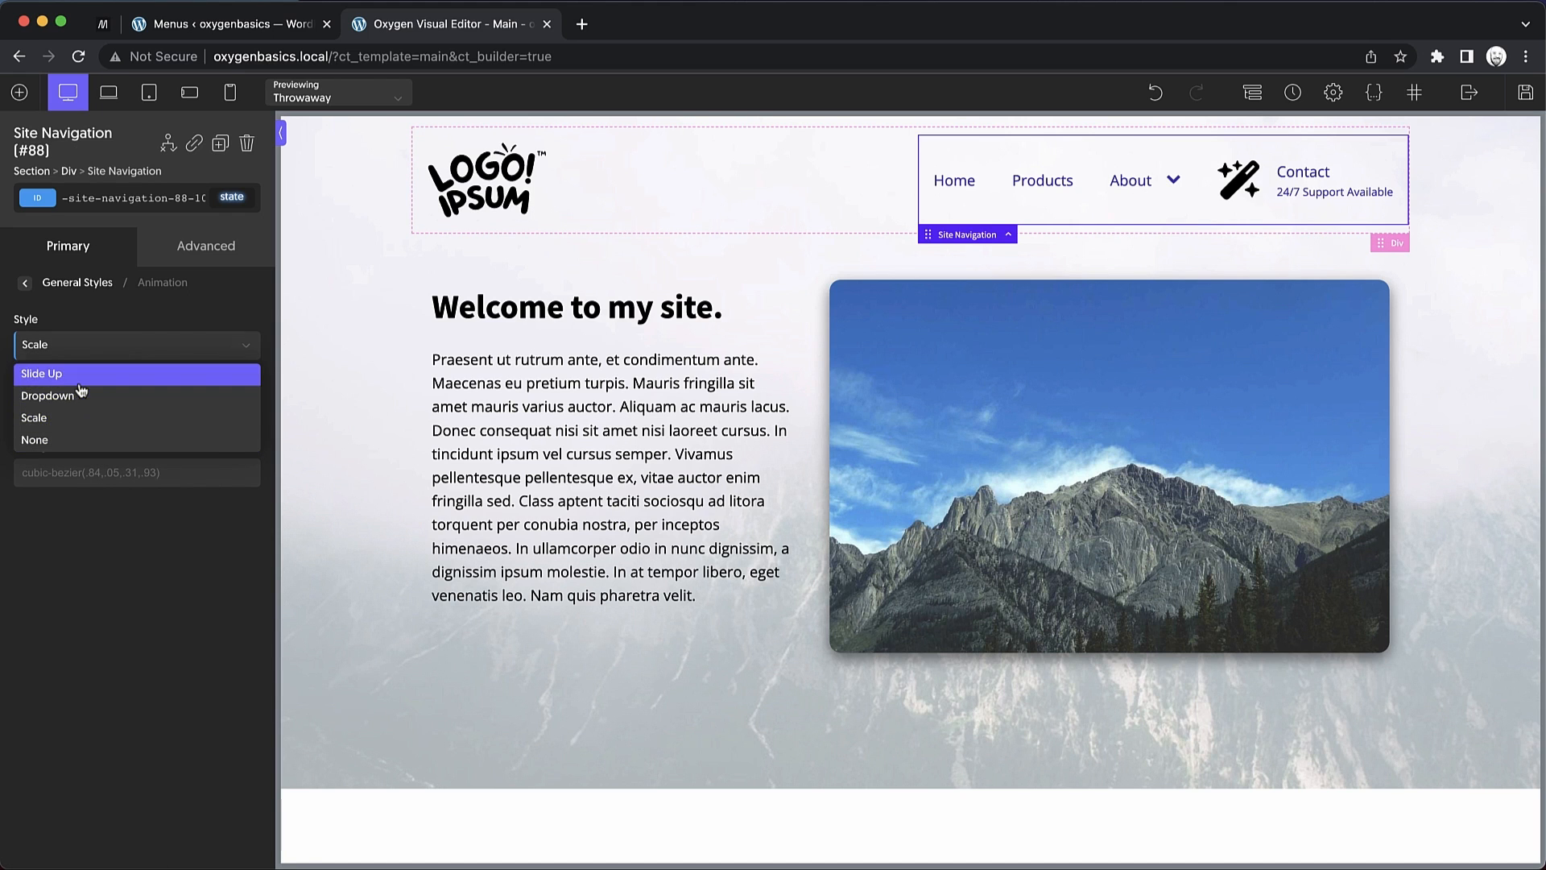
click(40, 372)
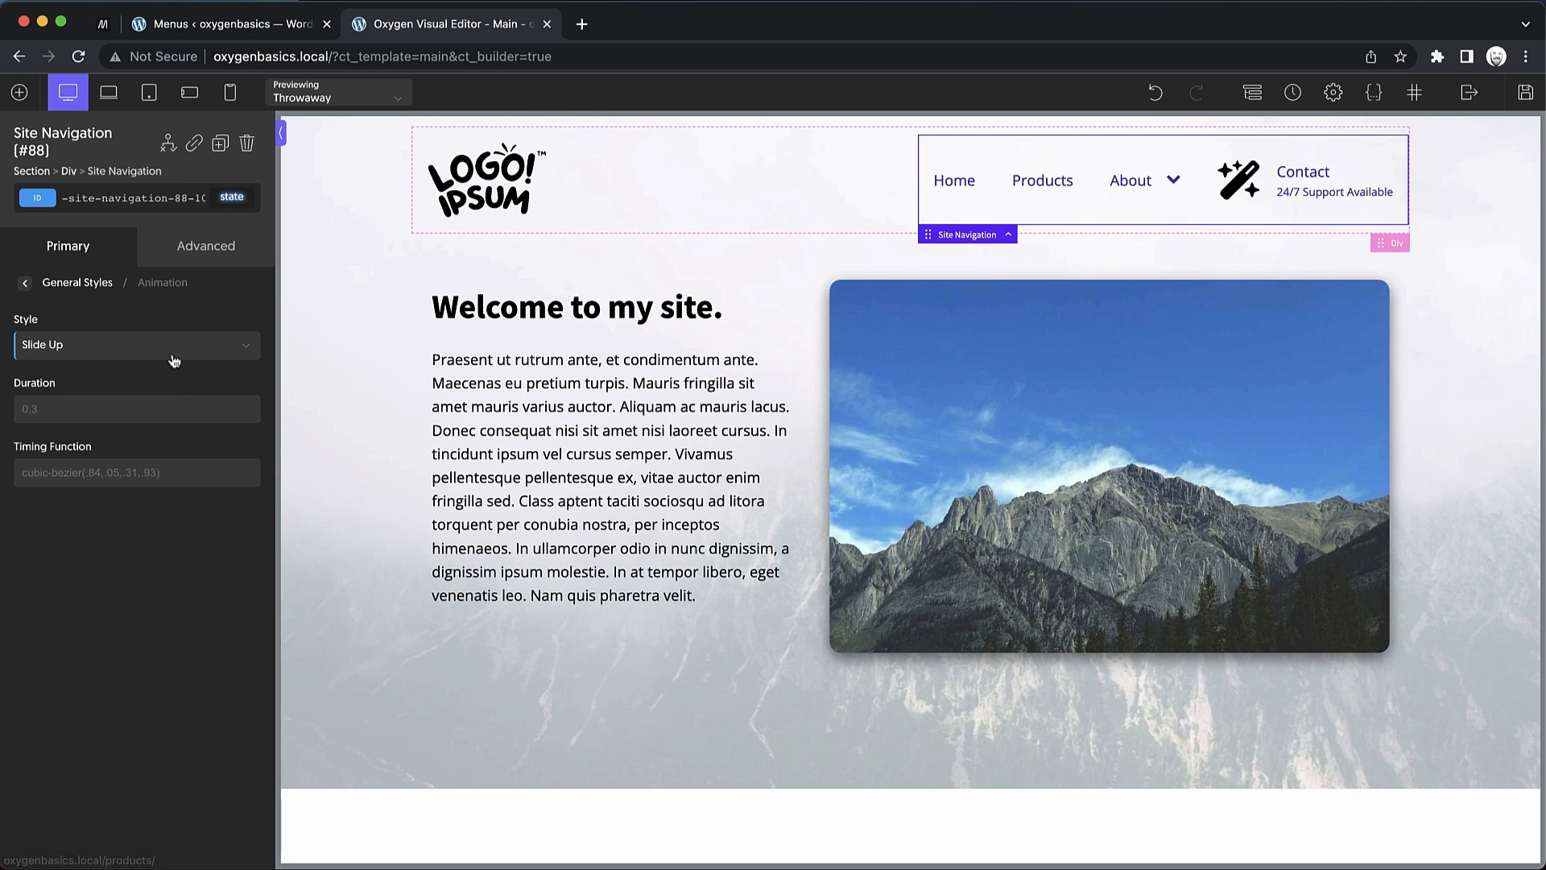
mouse_move(74, 612)
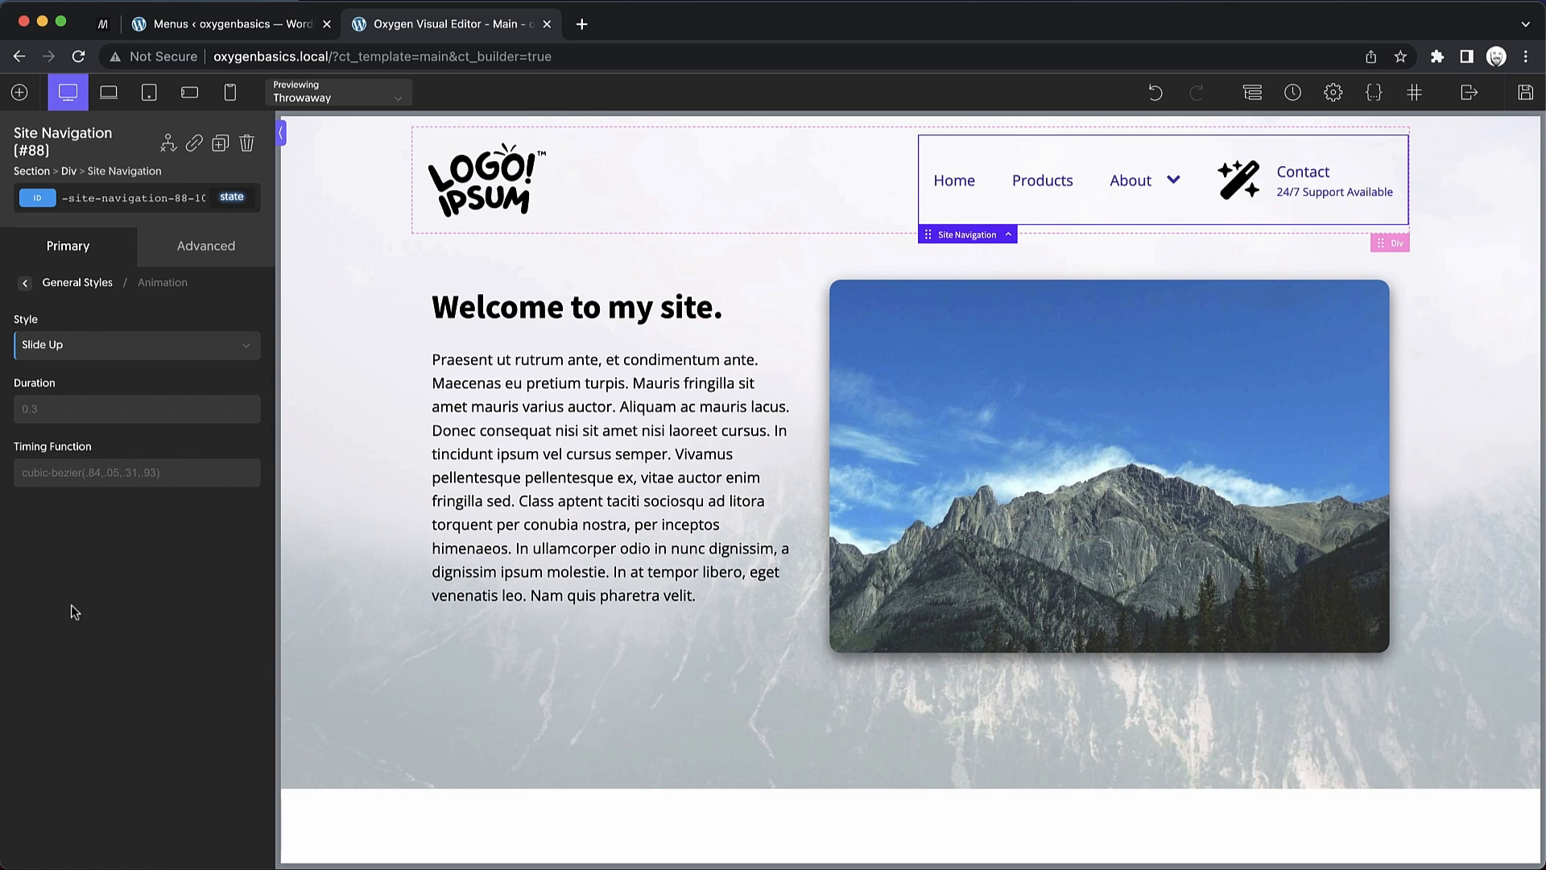
mouse_move(106, 371)
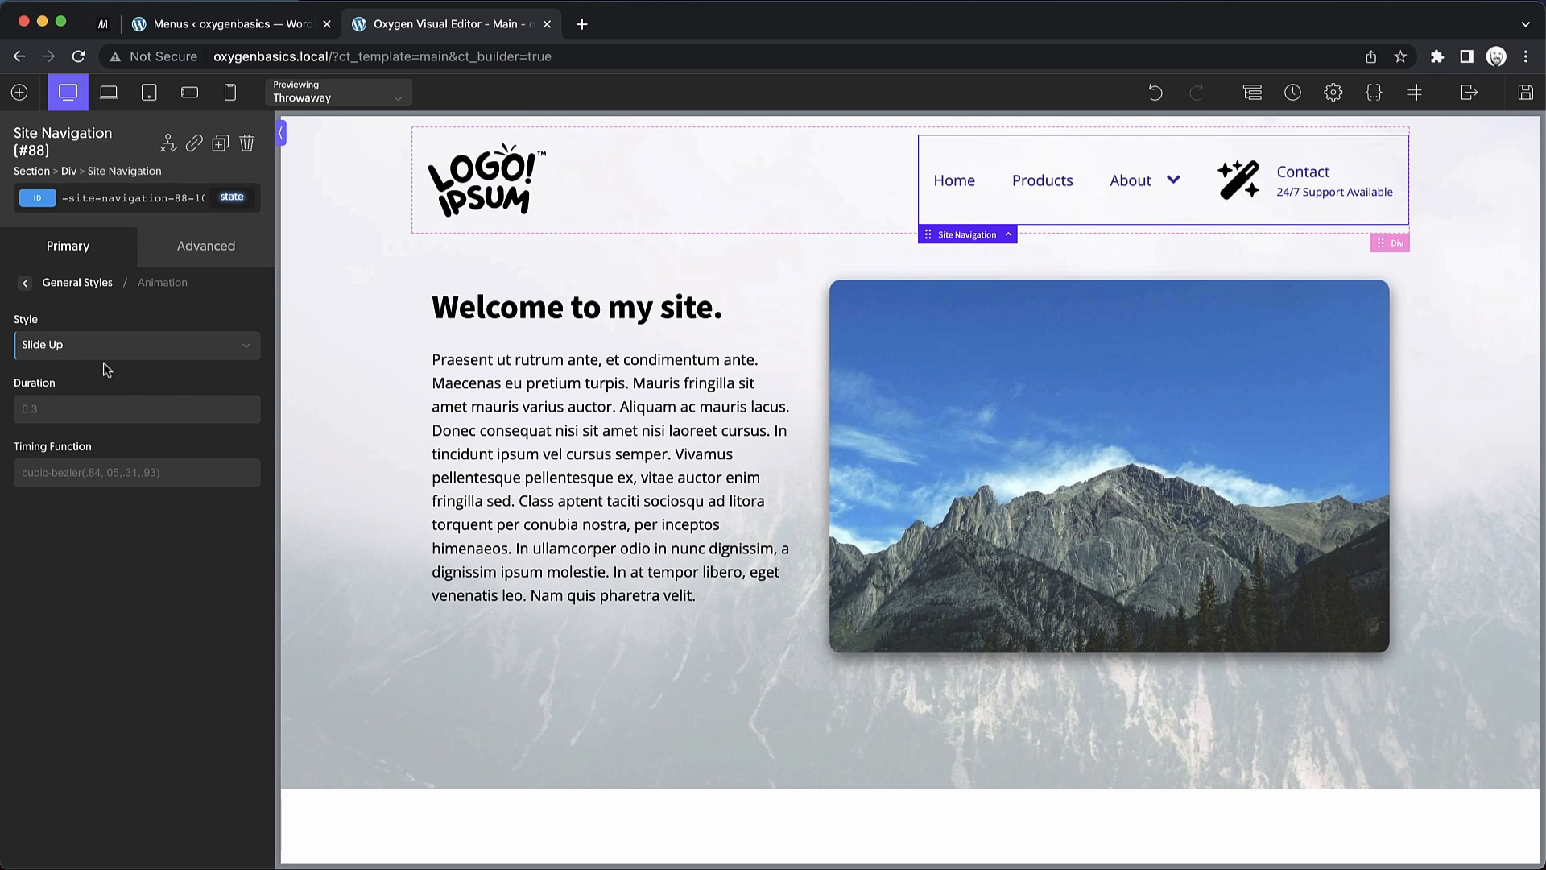
click(137, 345)
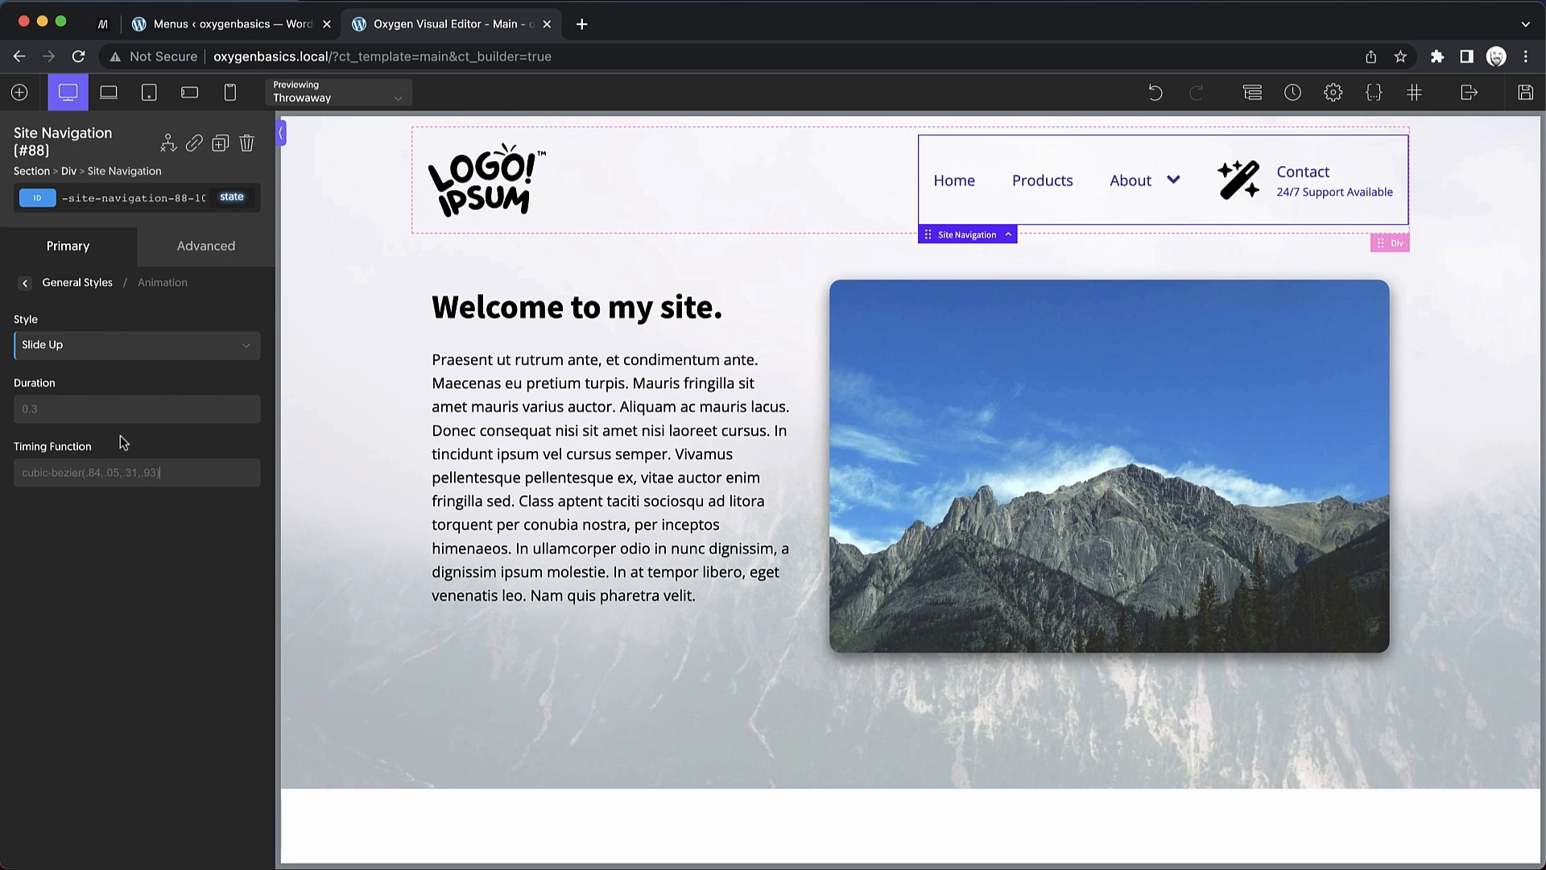
mouse_move(145, 433)
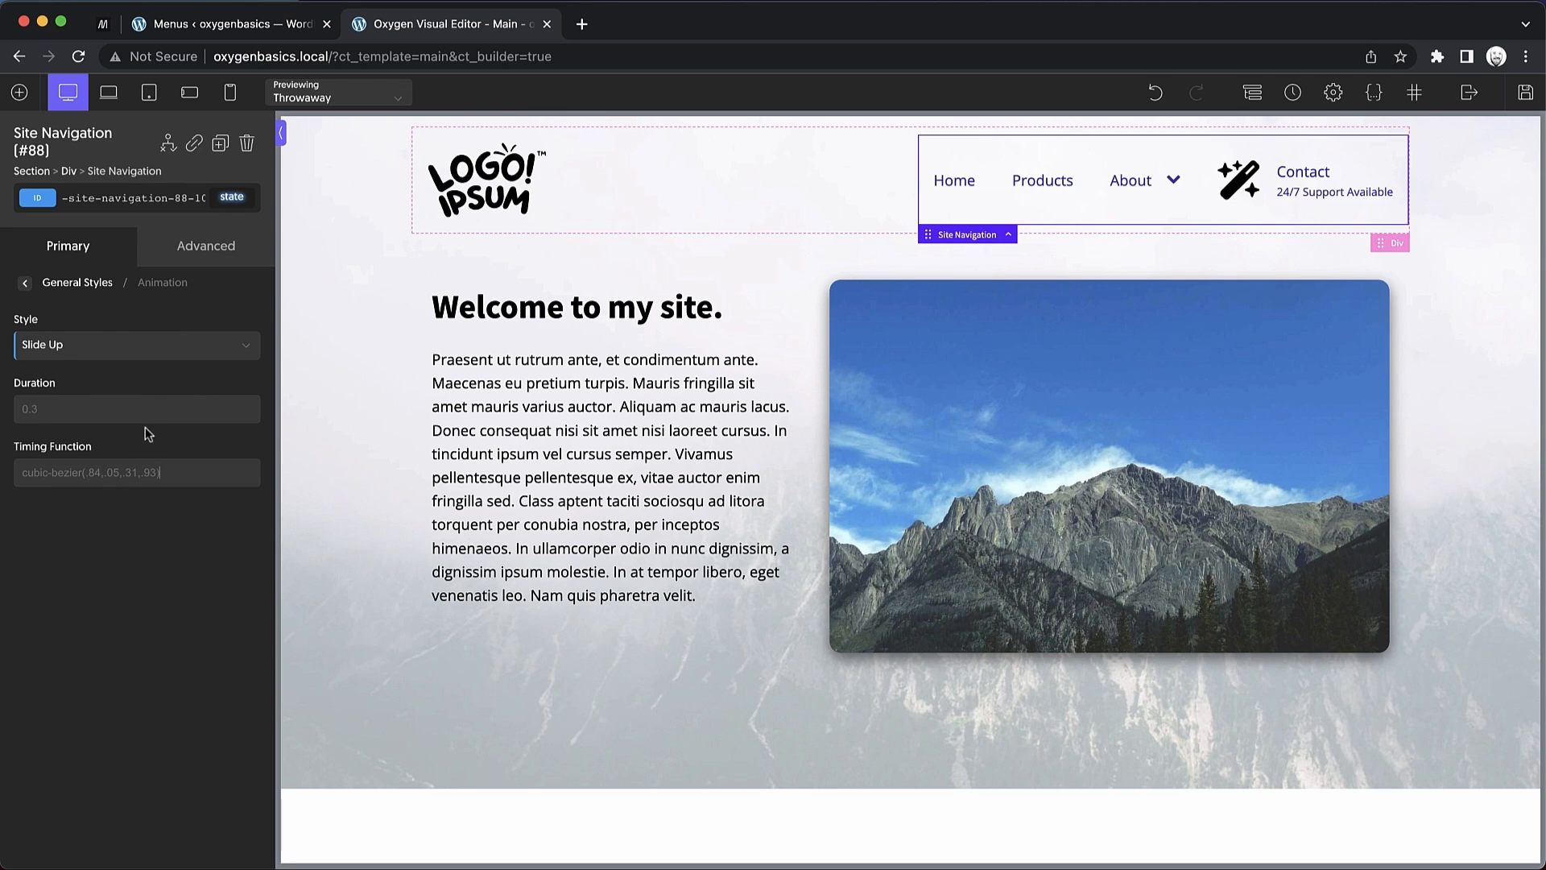
mouse_move(195, 385)
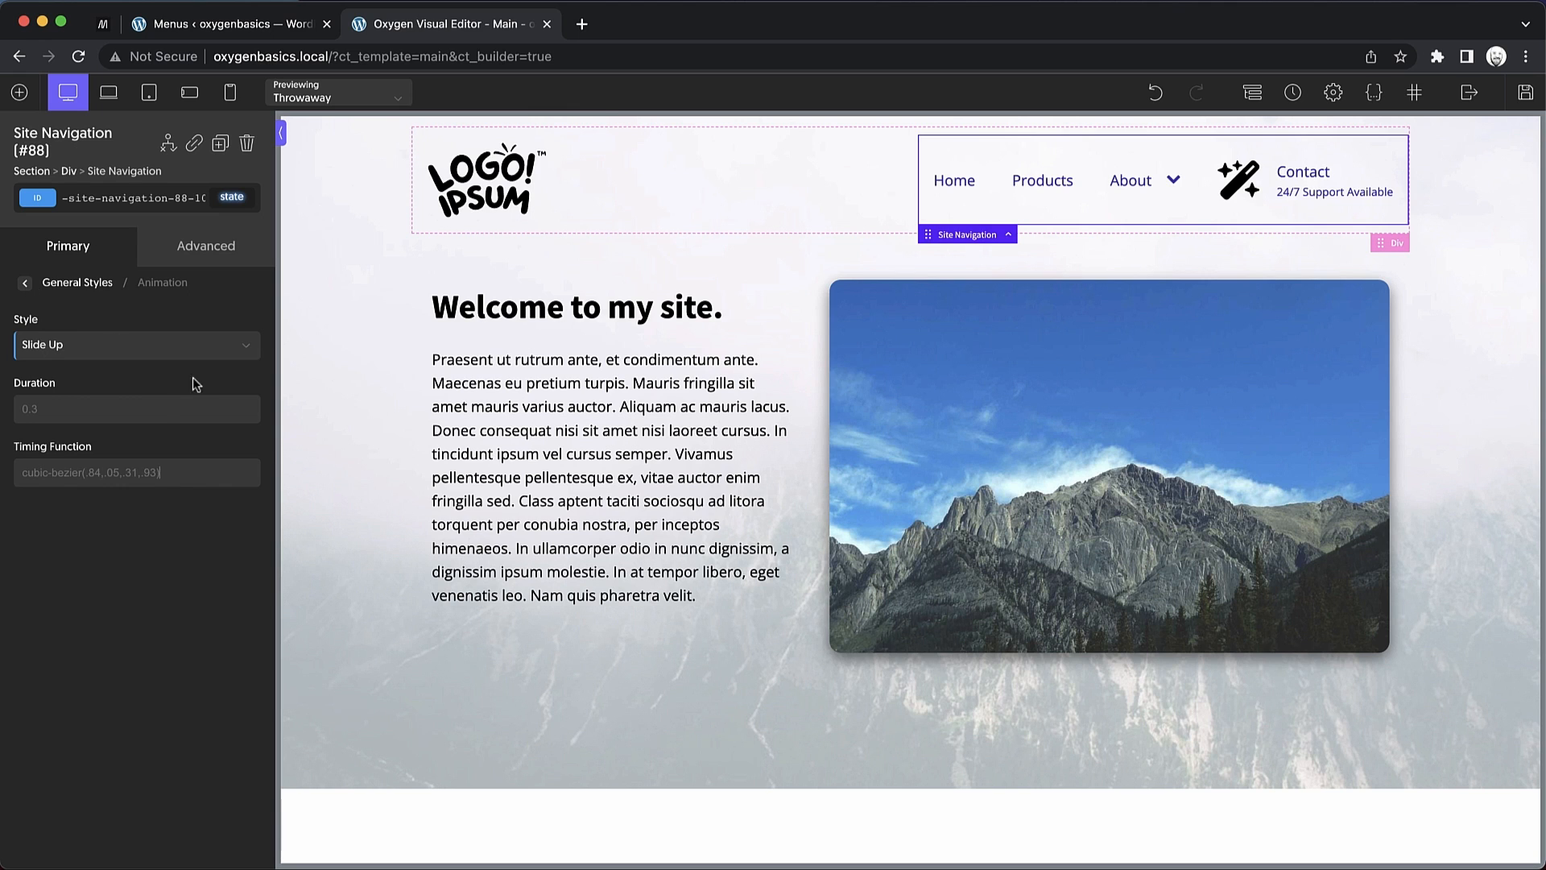
click(24, 284)
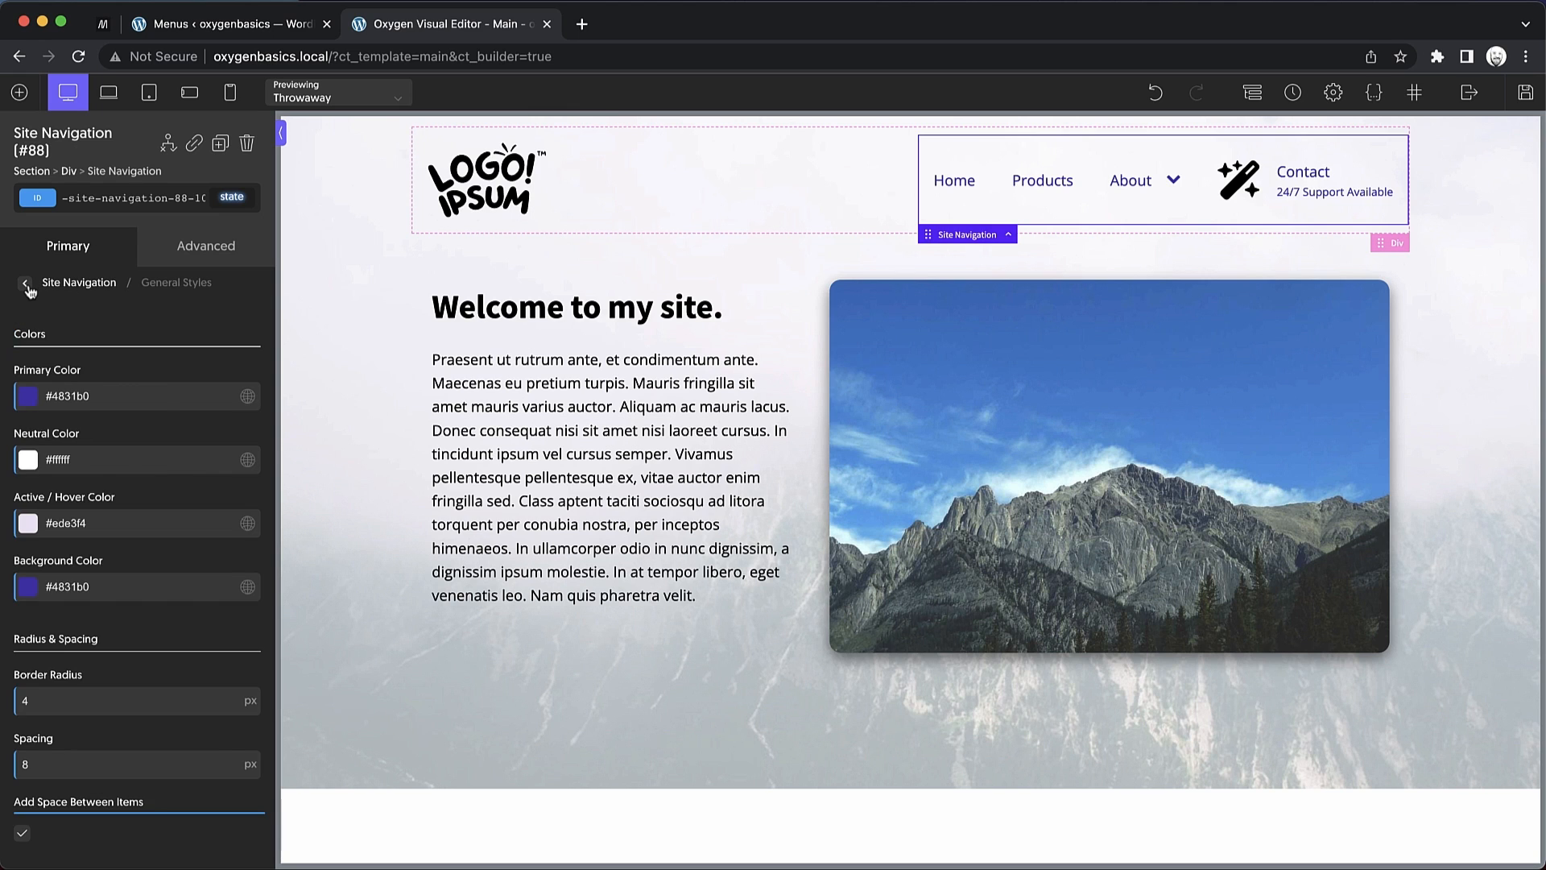
Enable Style Last Item(s) As CTA and preview outline and two-CTA variants on Contact
click(27, 284)
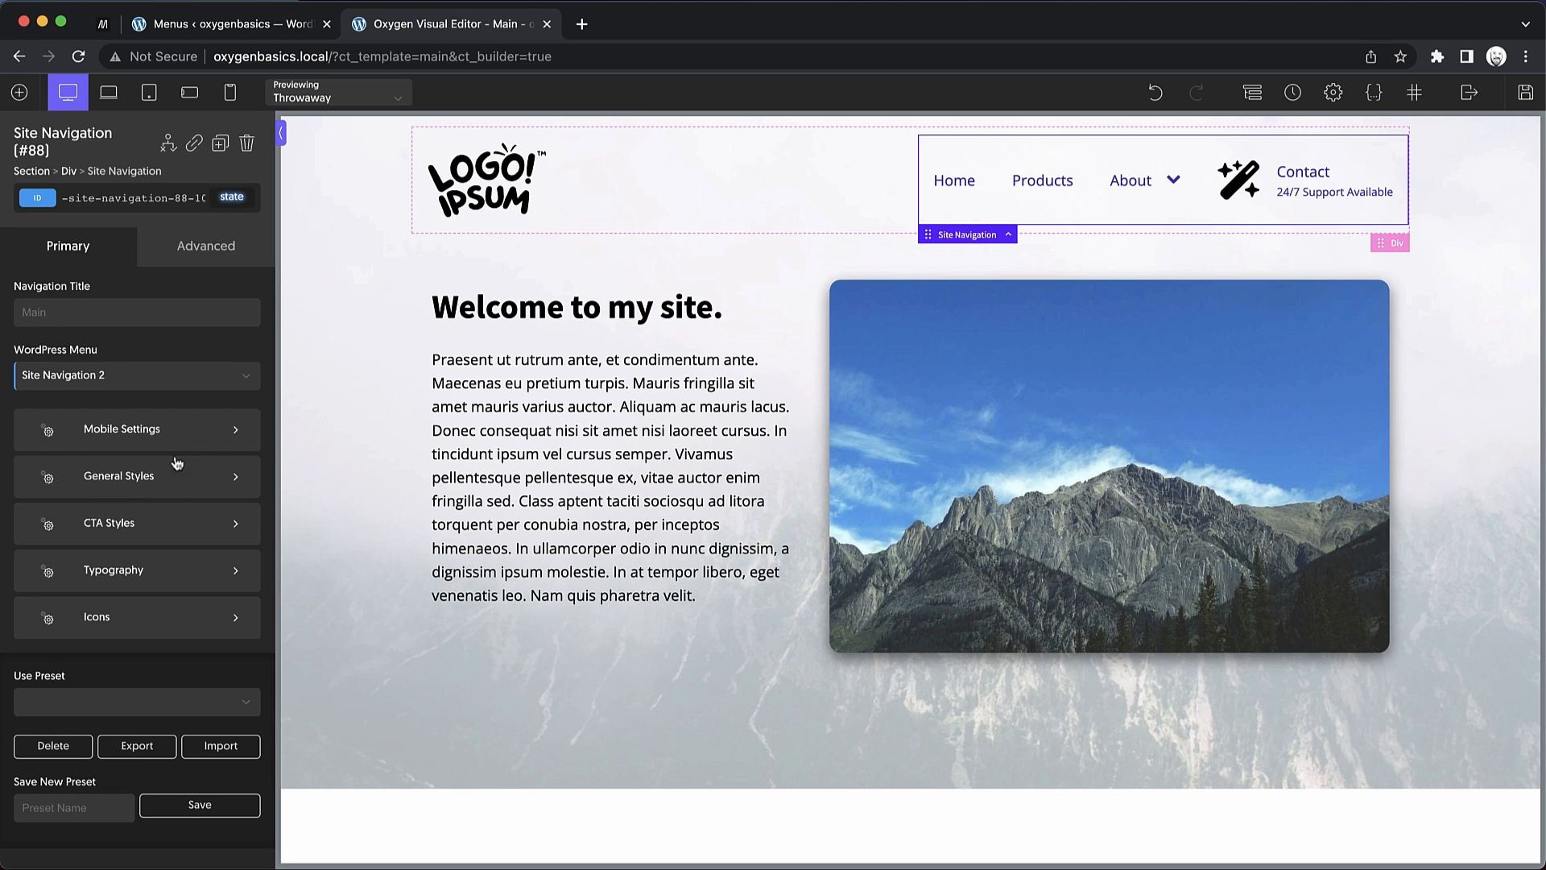
mouse_move(129, 538)
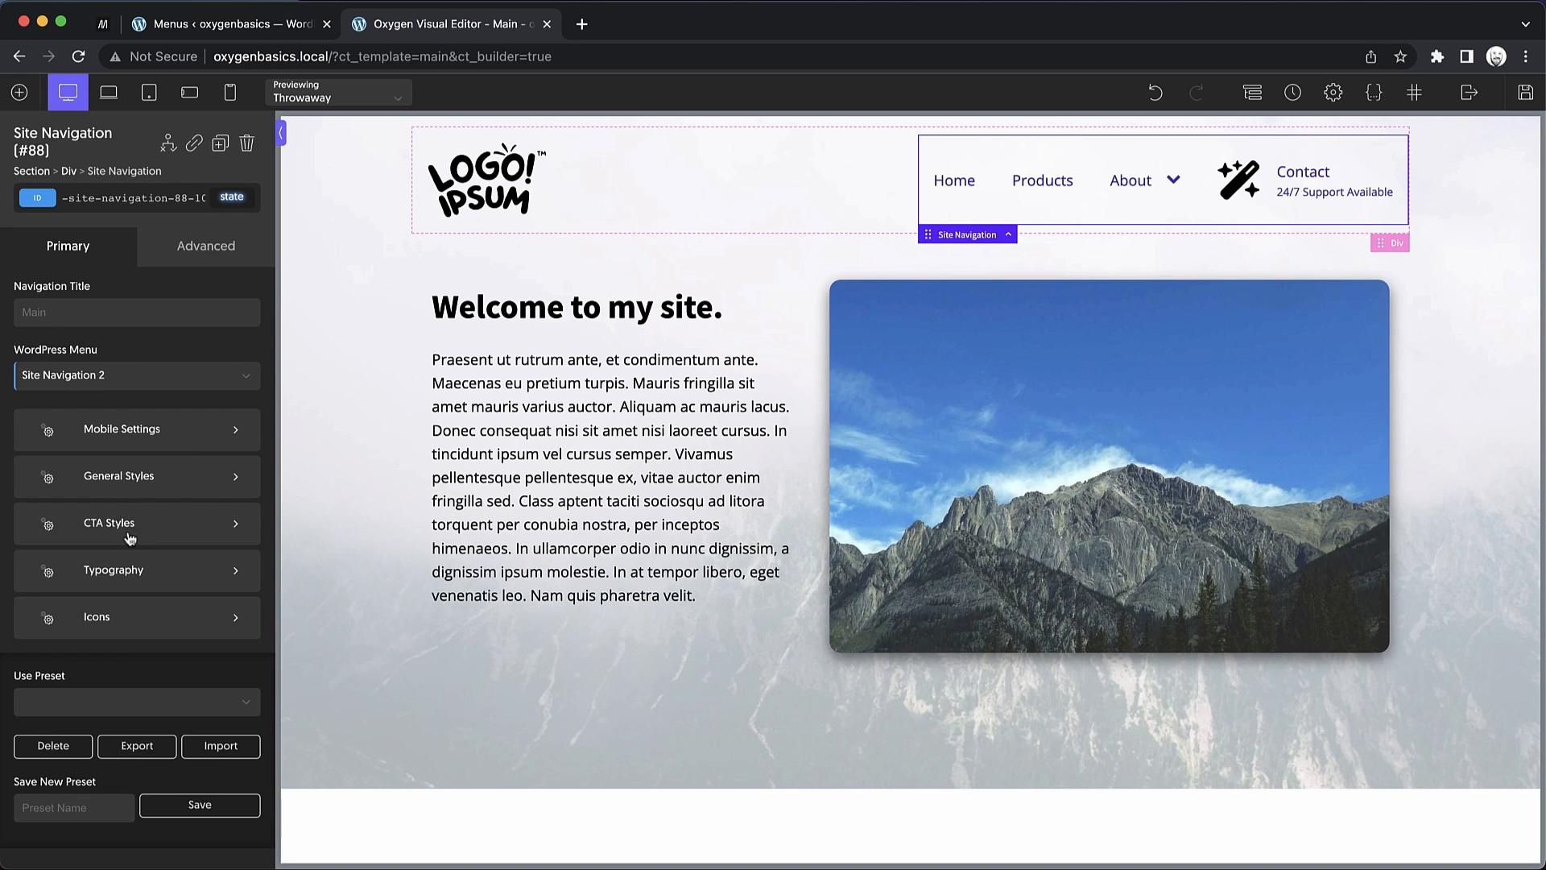
click(108, 522)
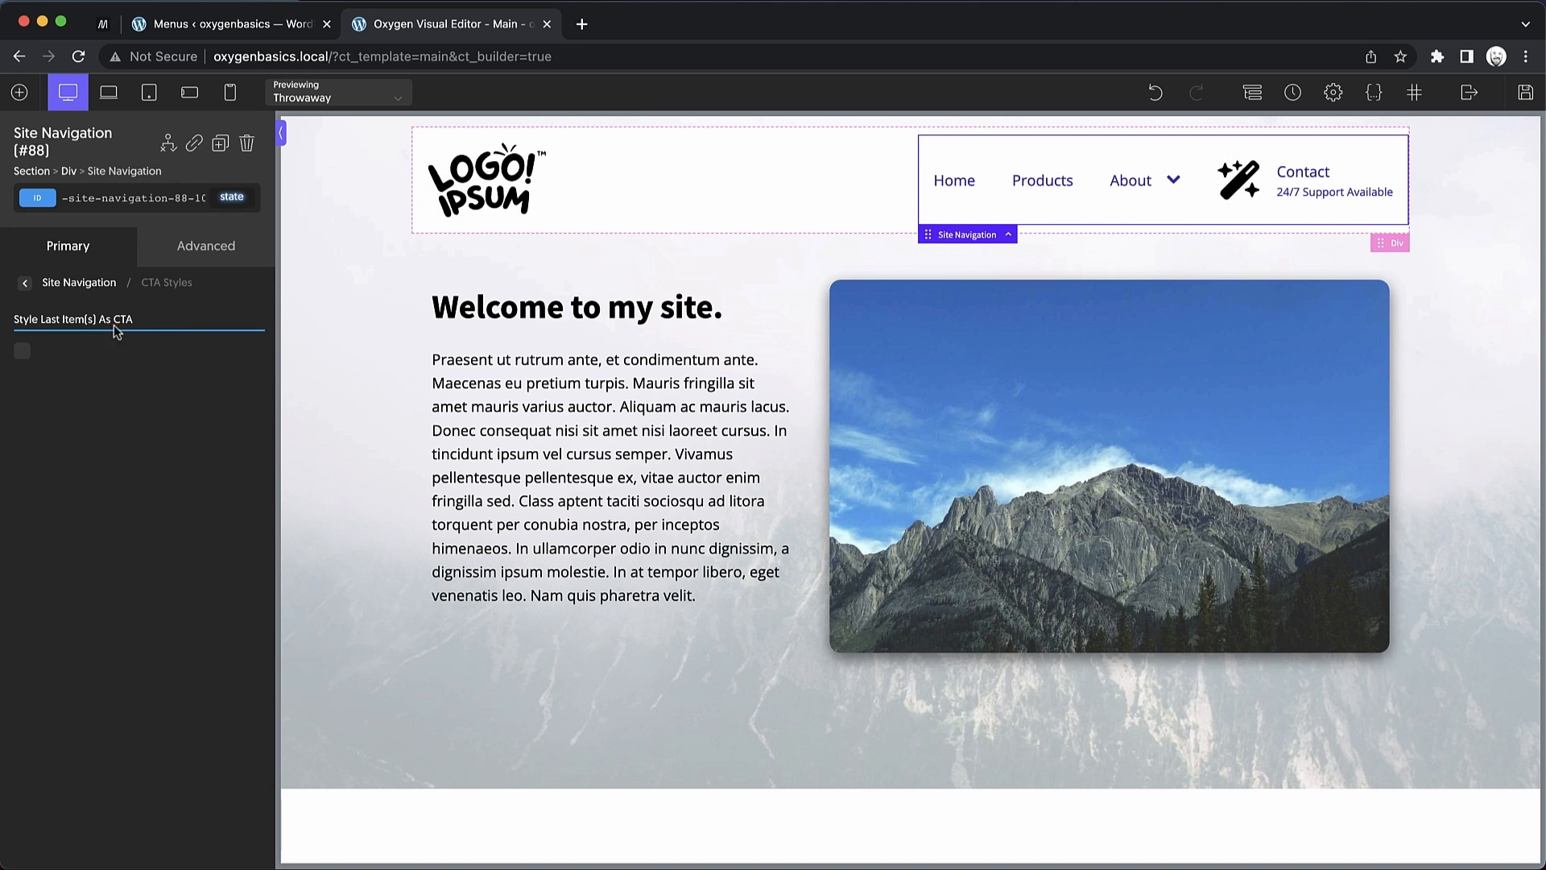
click(21, 351)
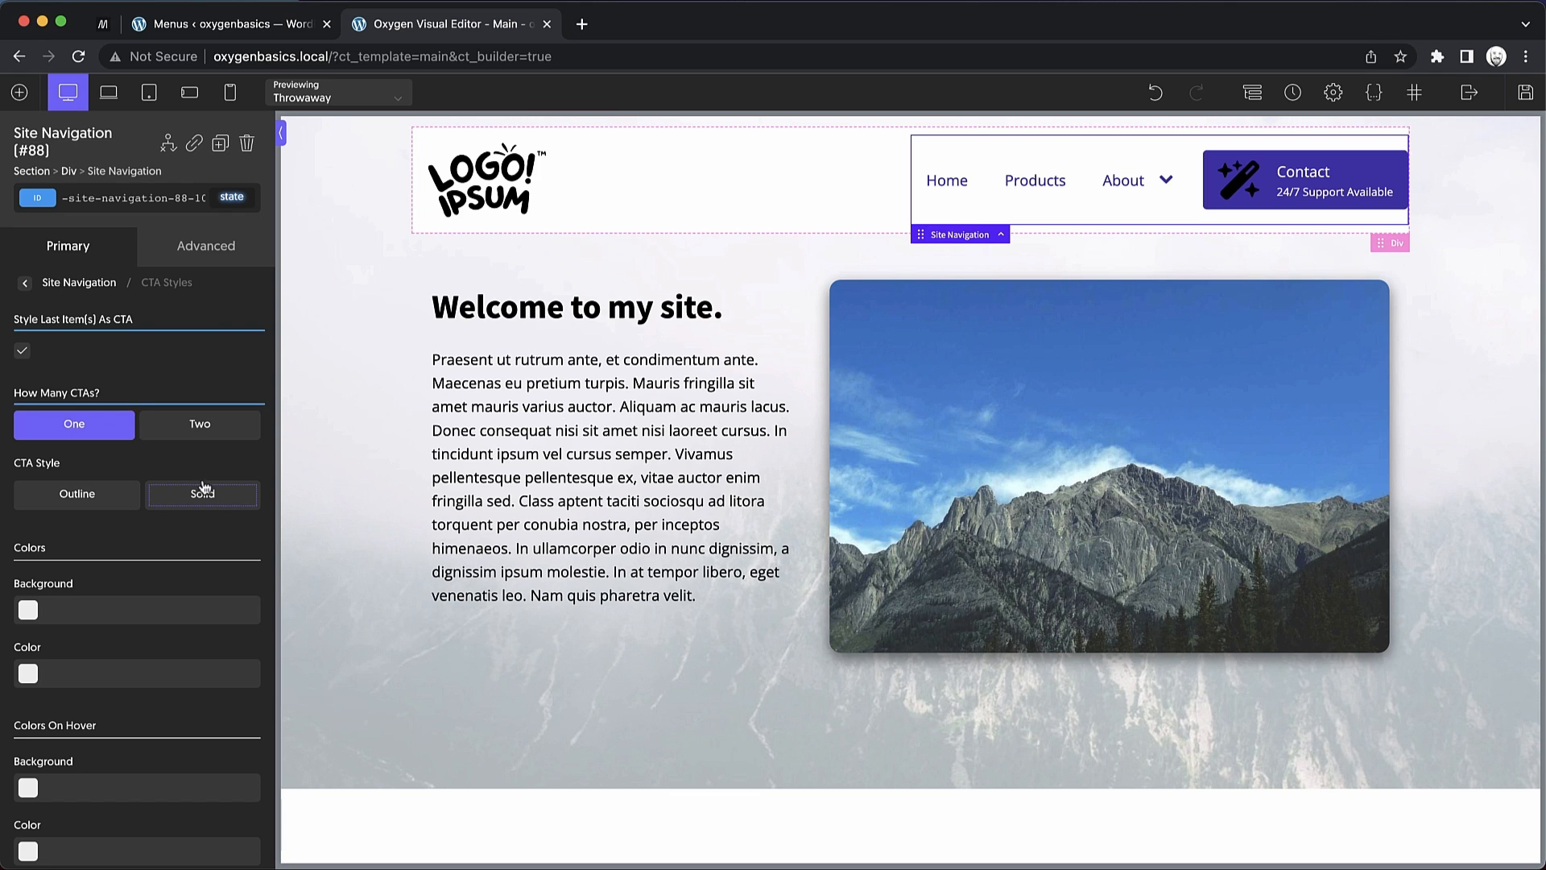
click(77, 495)
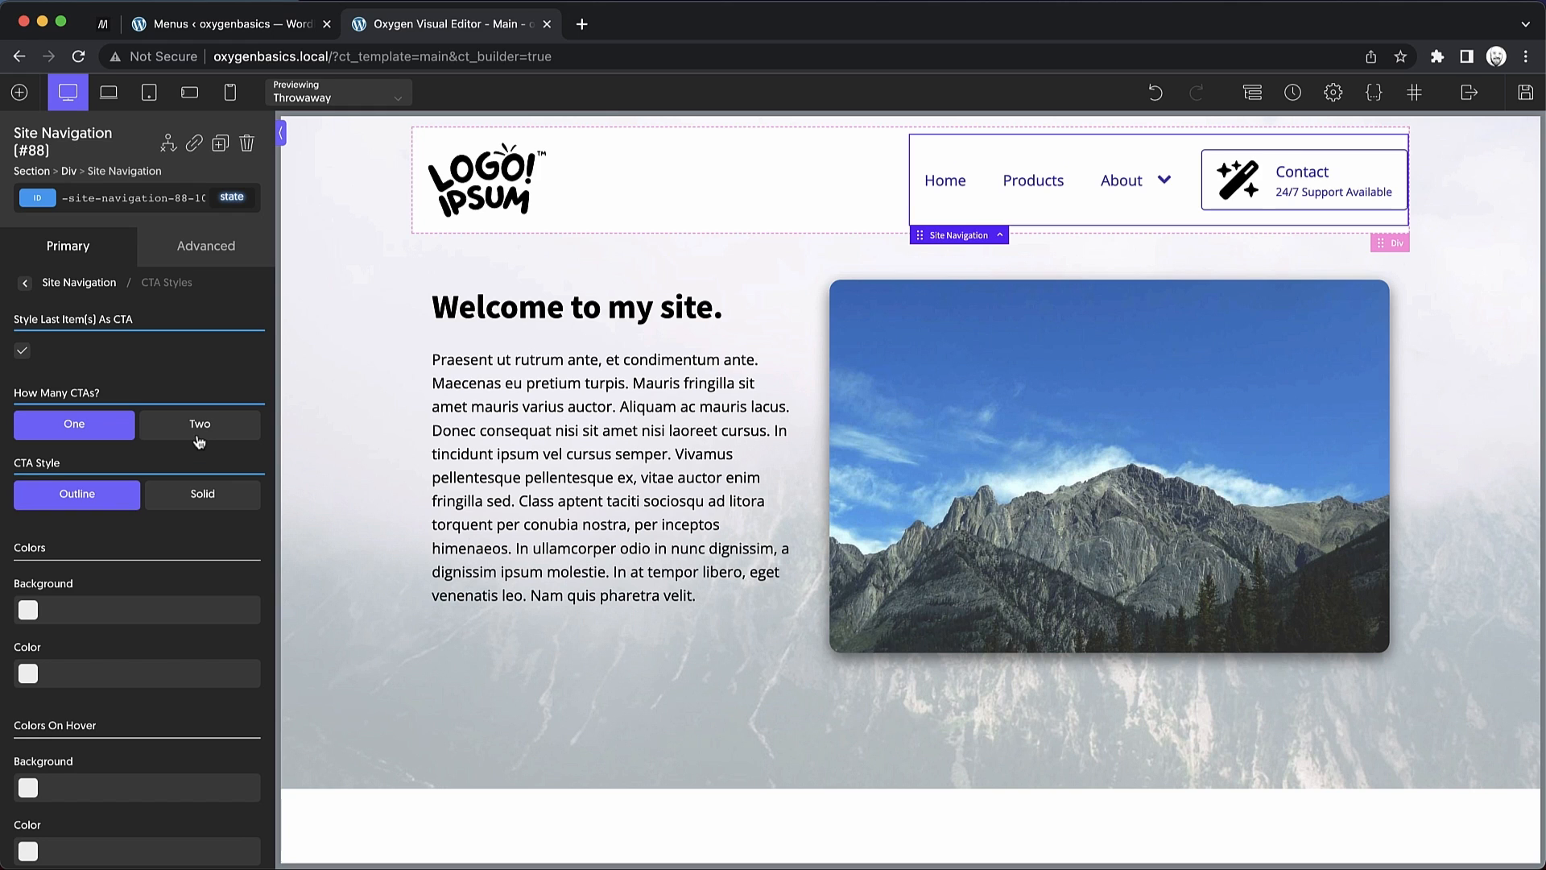
click(199, 424)
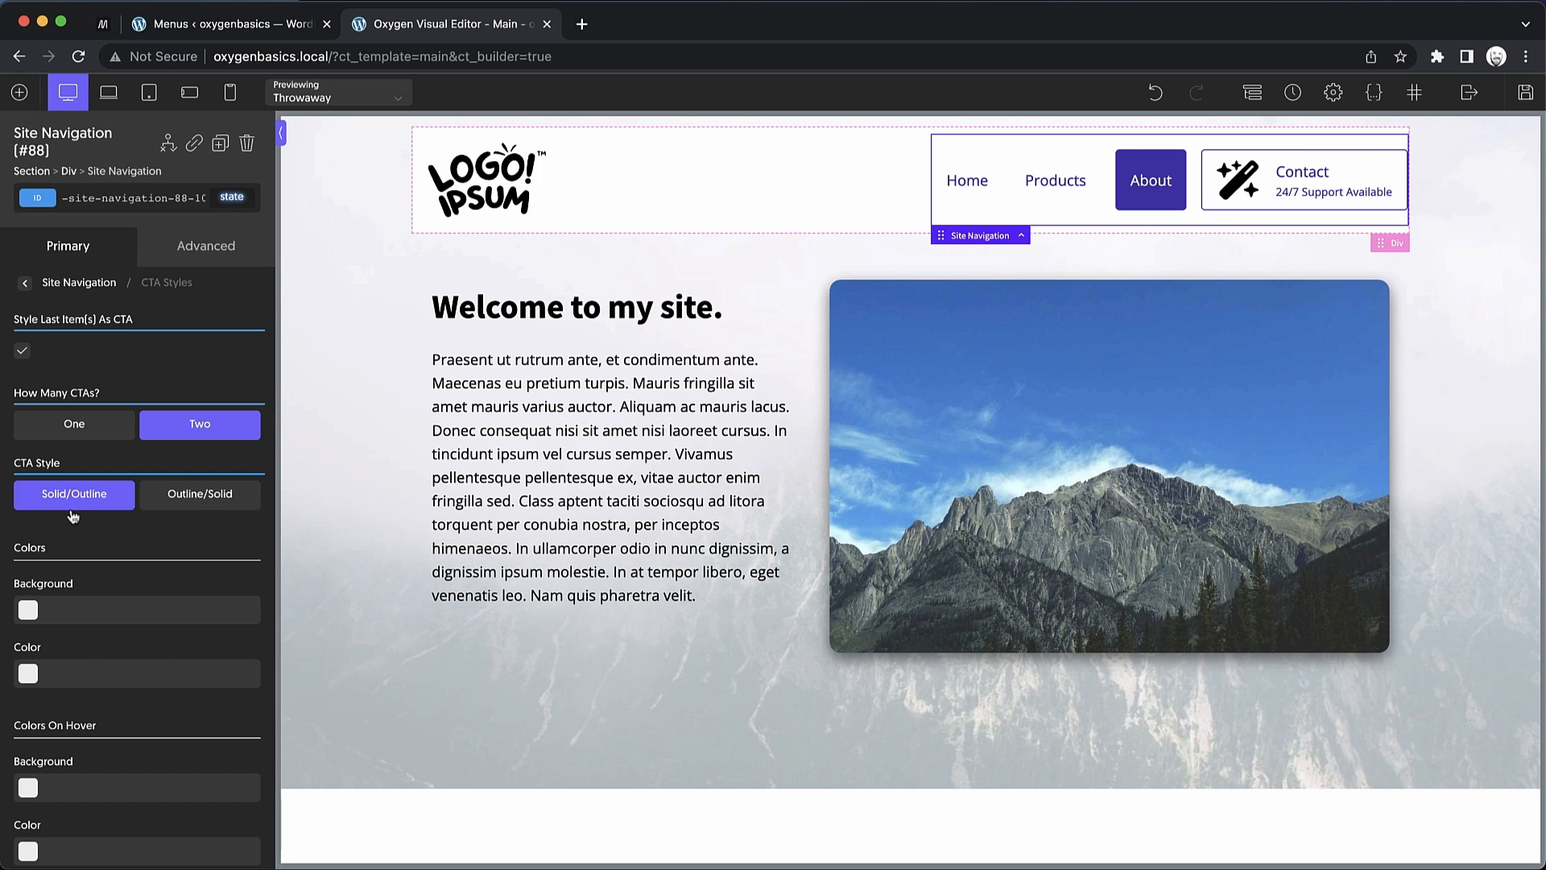
Settle on one CTA with Solid style for Contact after toggling About/Contact outline combinations
click(198, 495)
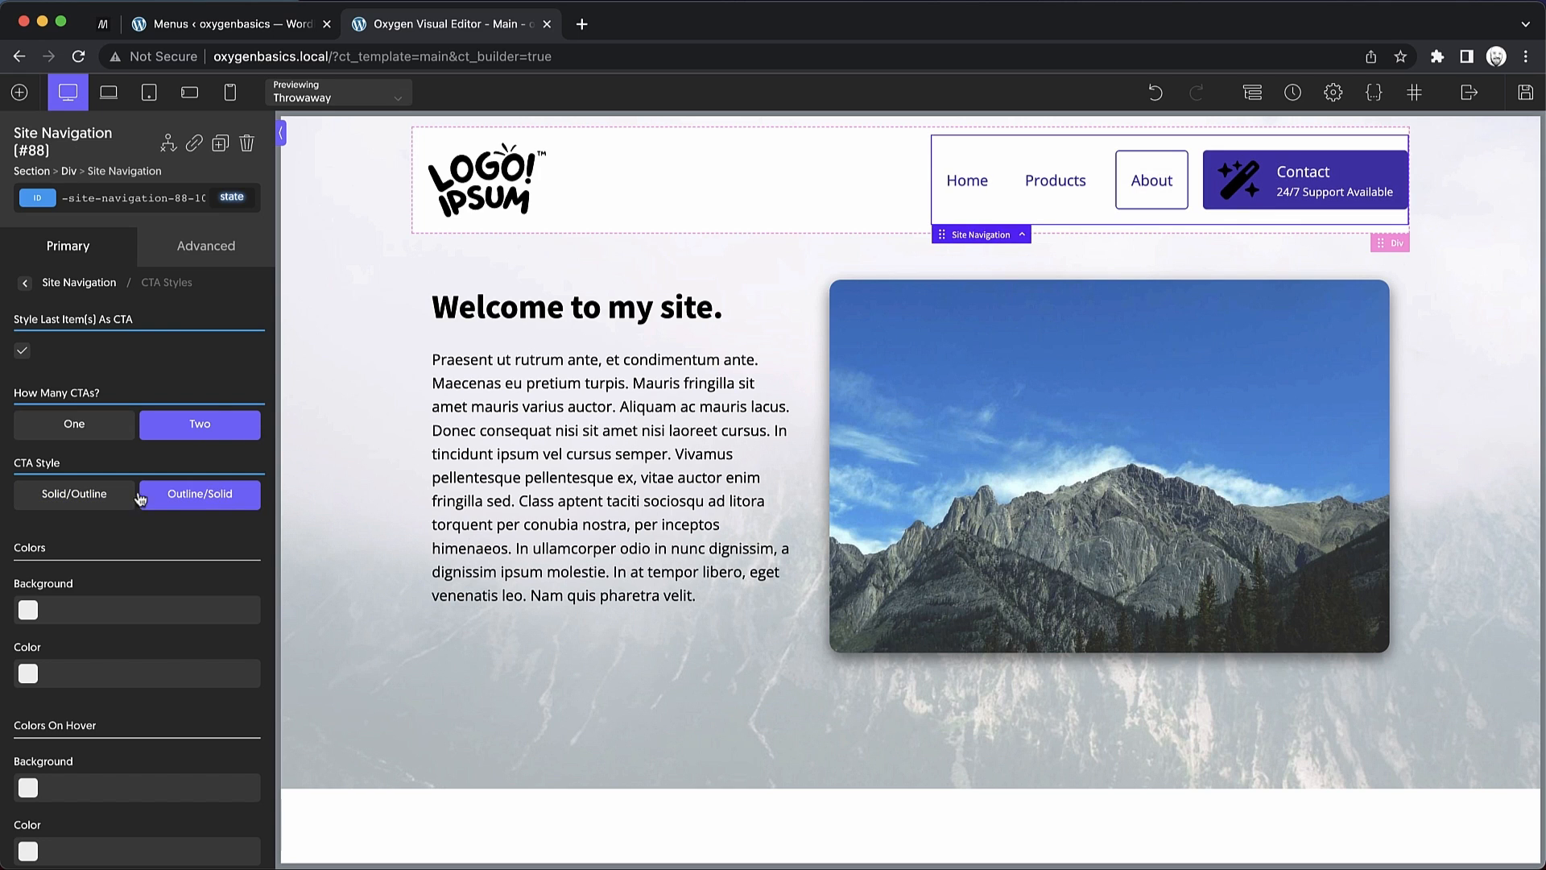
click(72, 494)
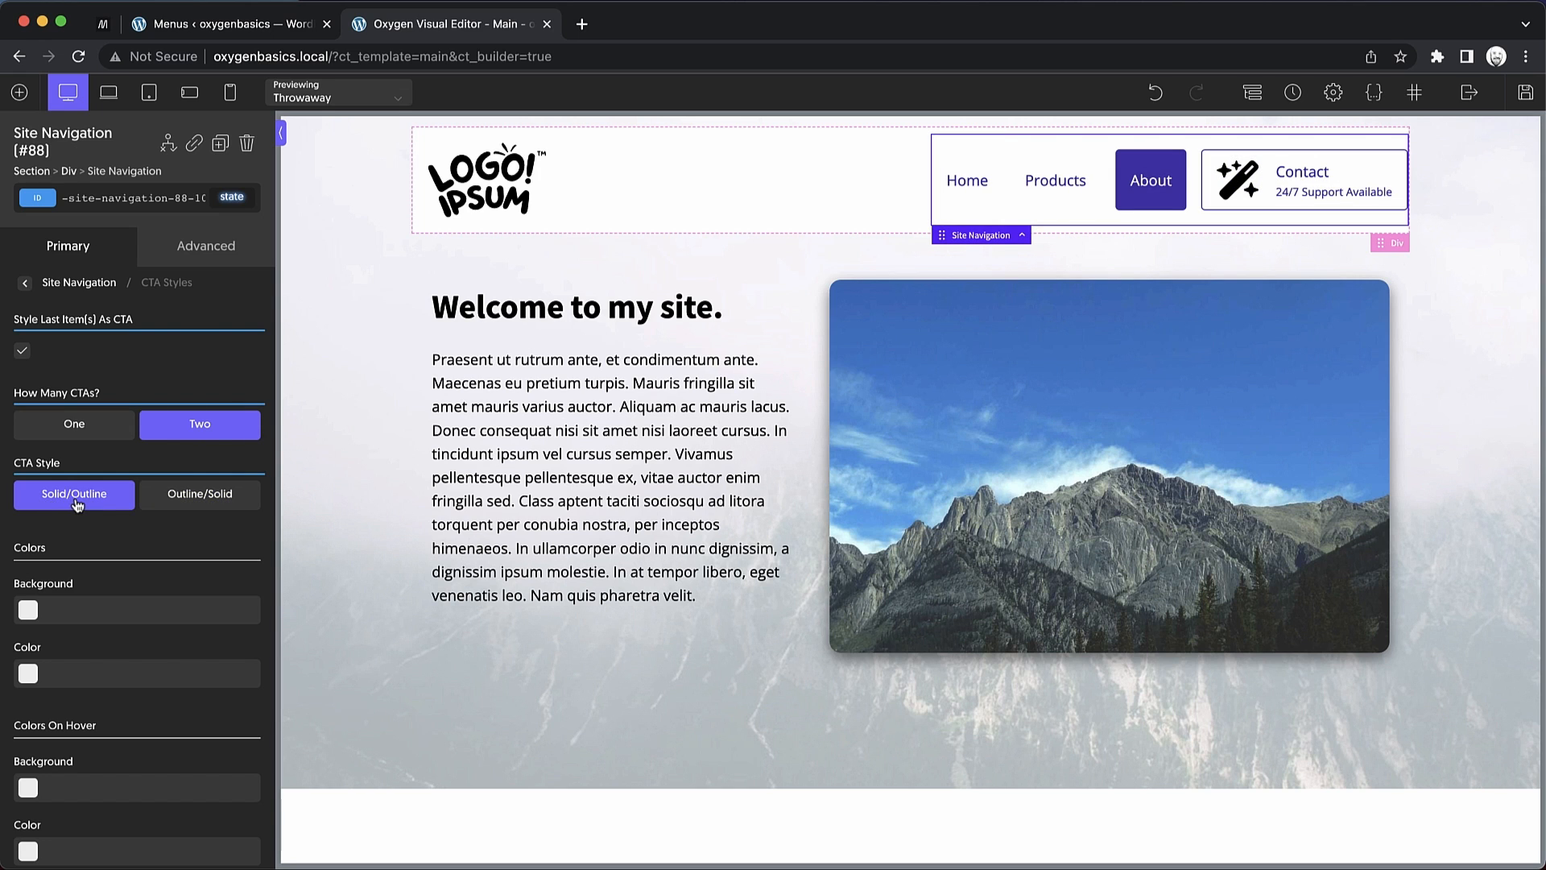
click(199, 494)
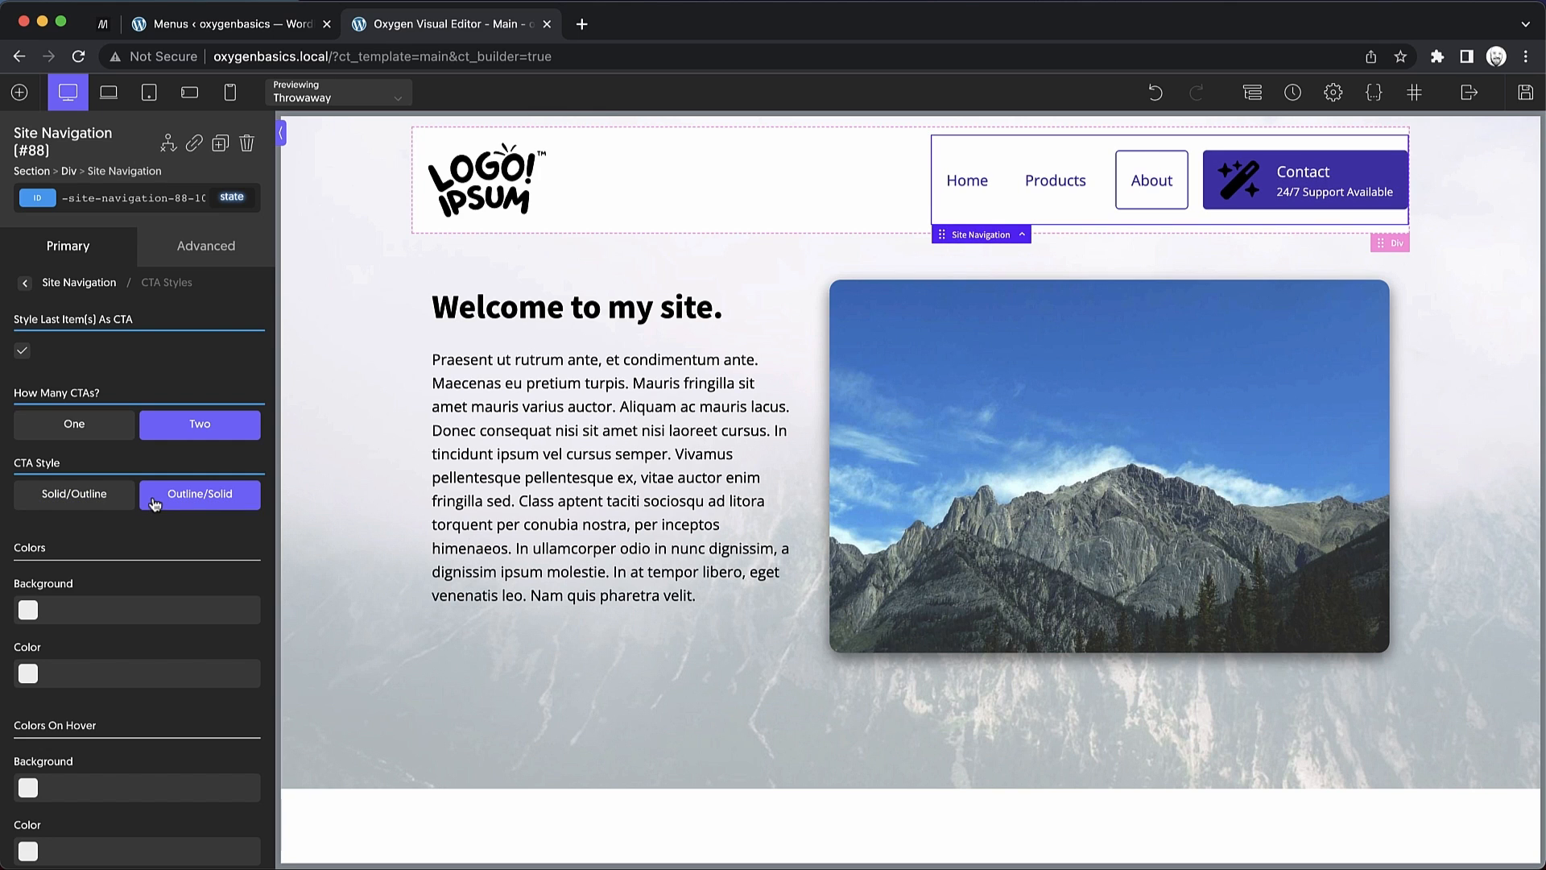
click(74, 424)
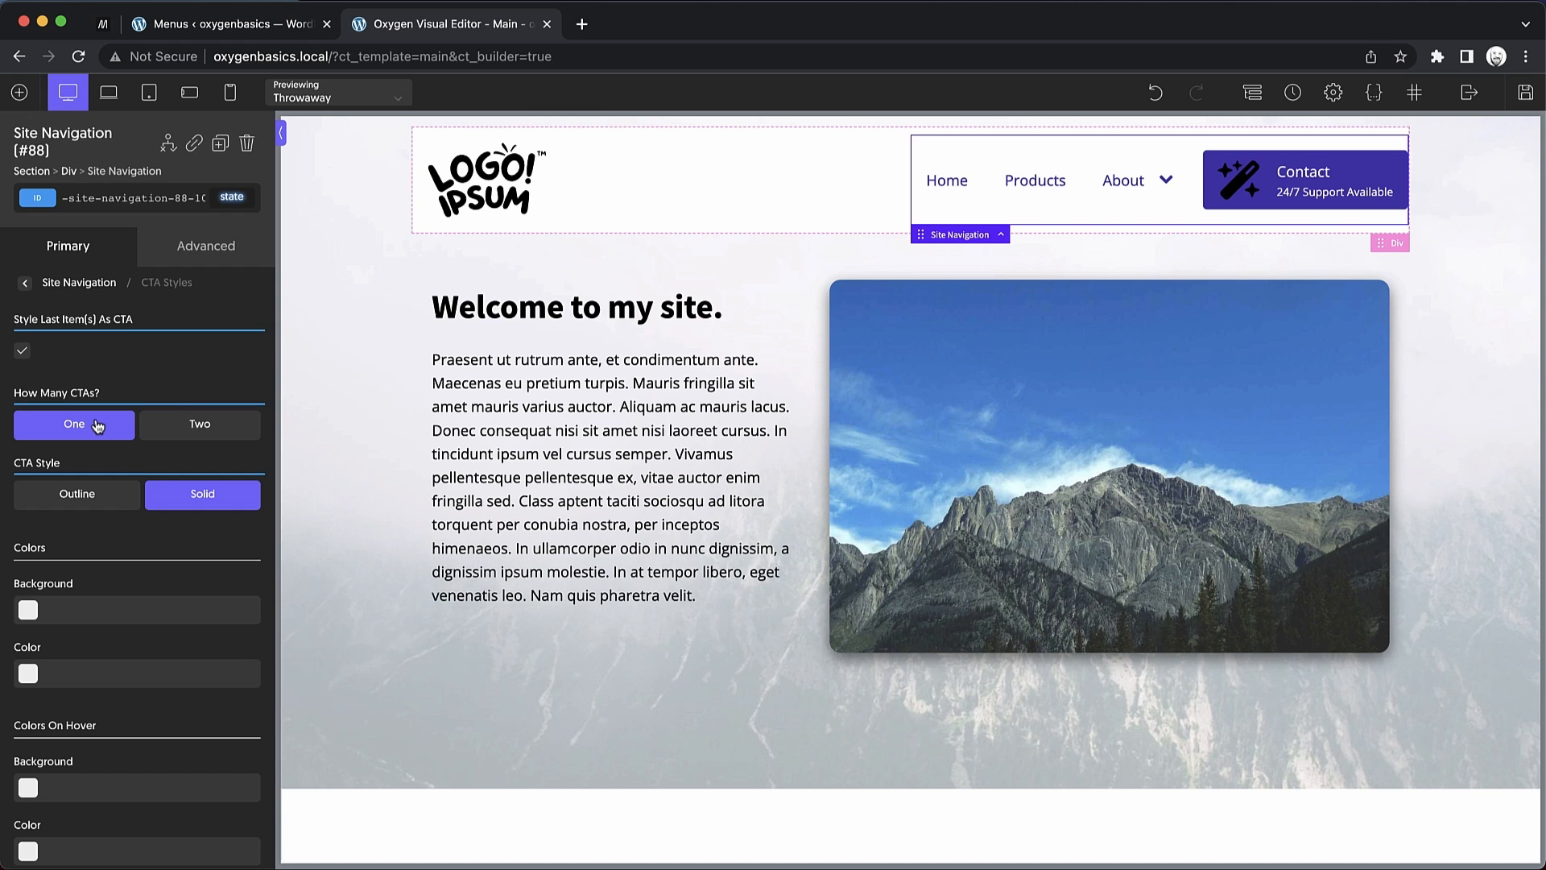
click(27, 609)
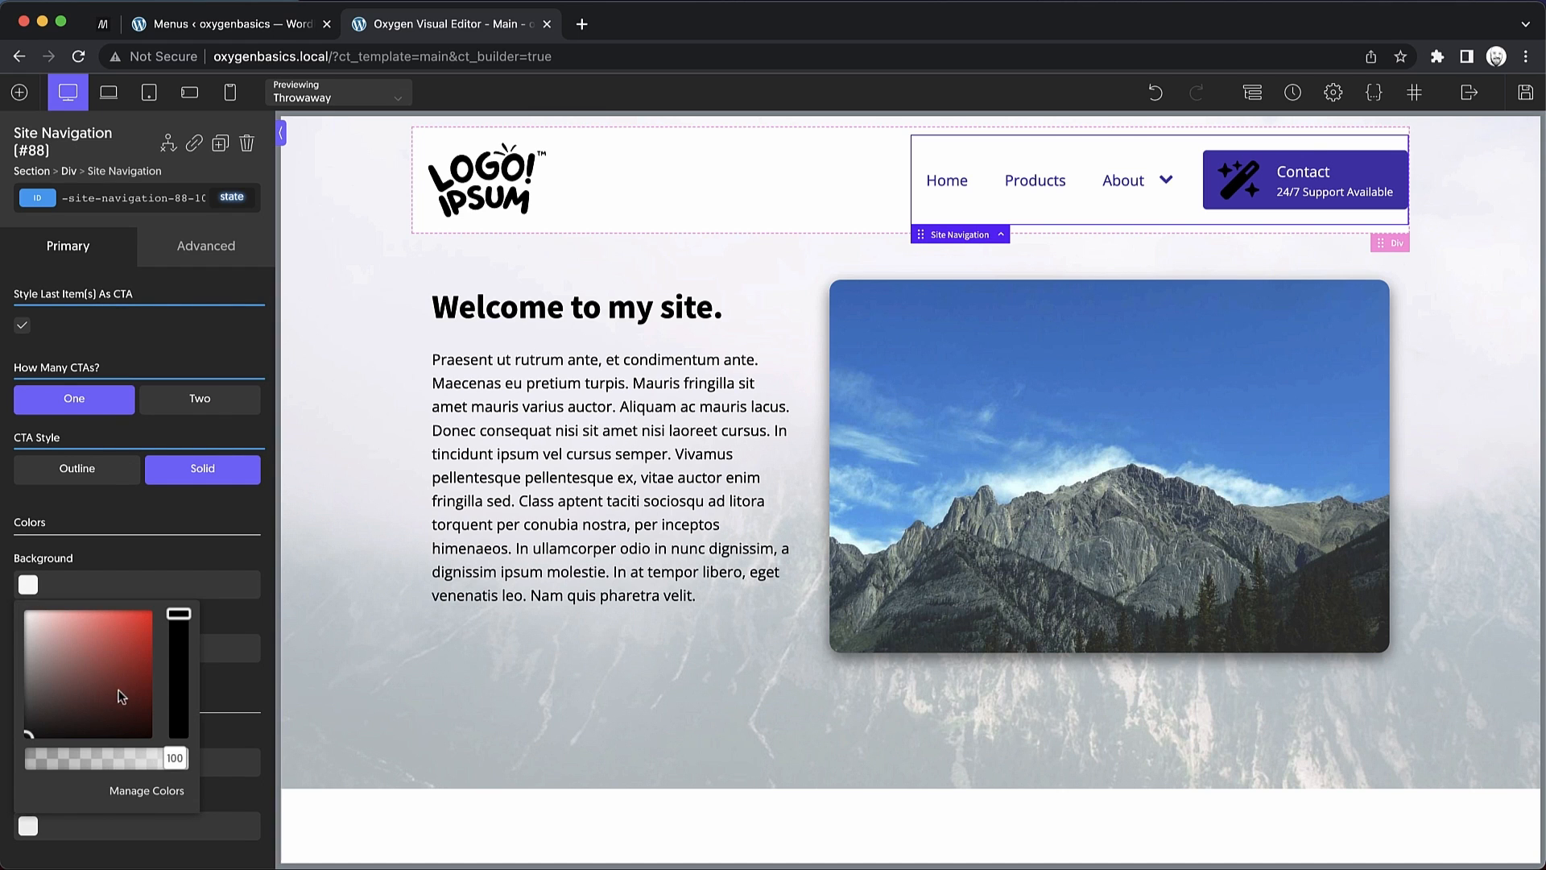
Preview a reddish #a34b4b CTA background and hover colour, then keep the purple Contact button
click(106, 678)
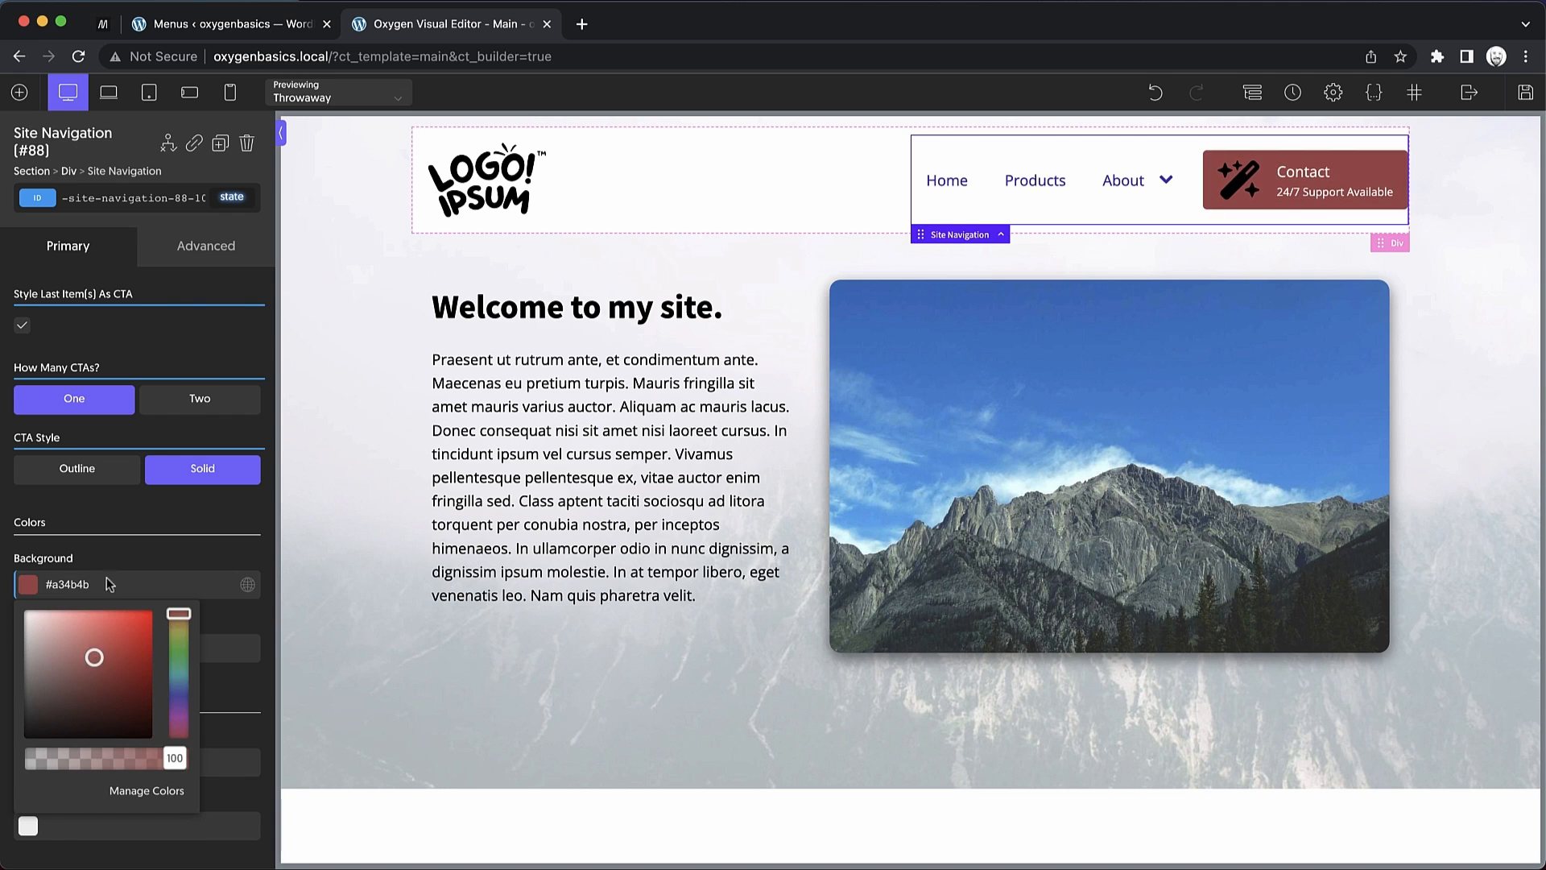
click(28, 648)
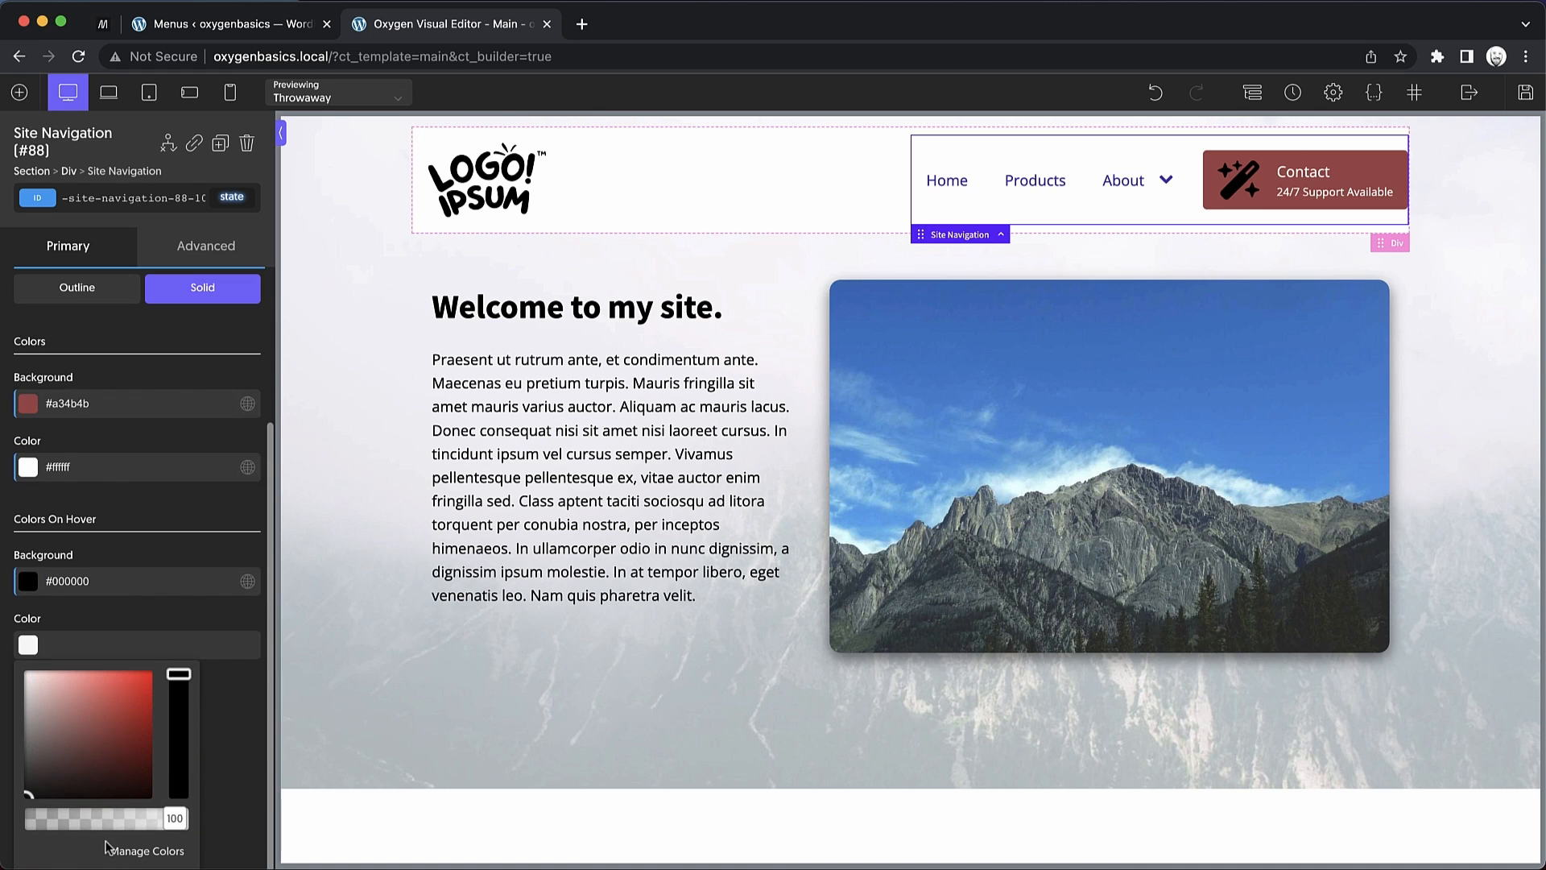
click(179, 675)
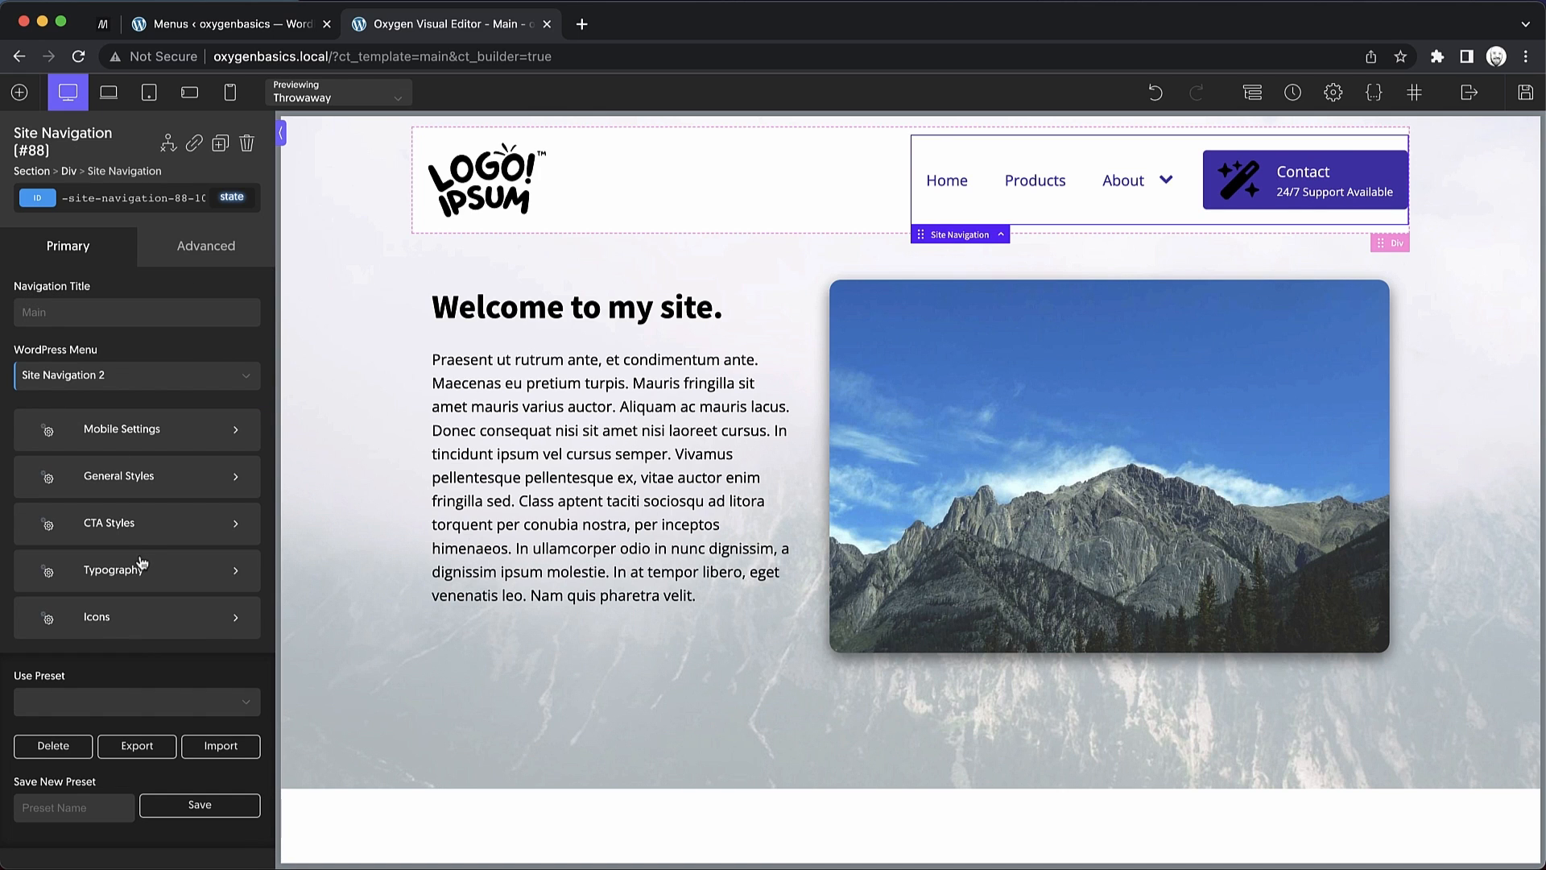
Show the Typography section's All Typography options, then return to the typography category list
click(117, 570)
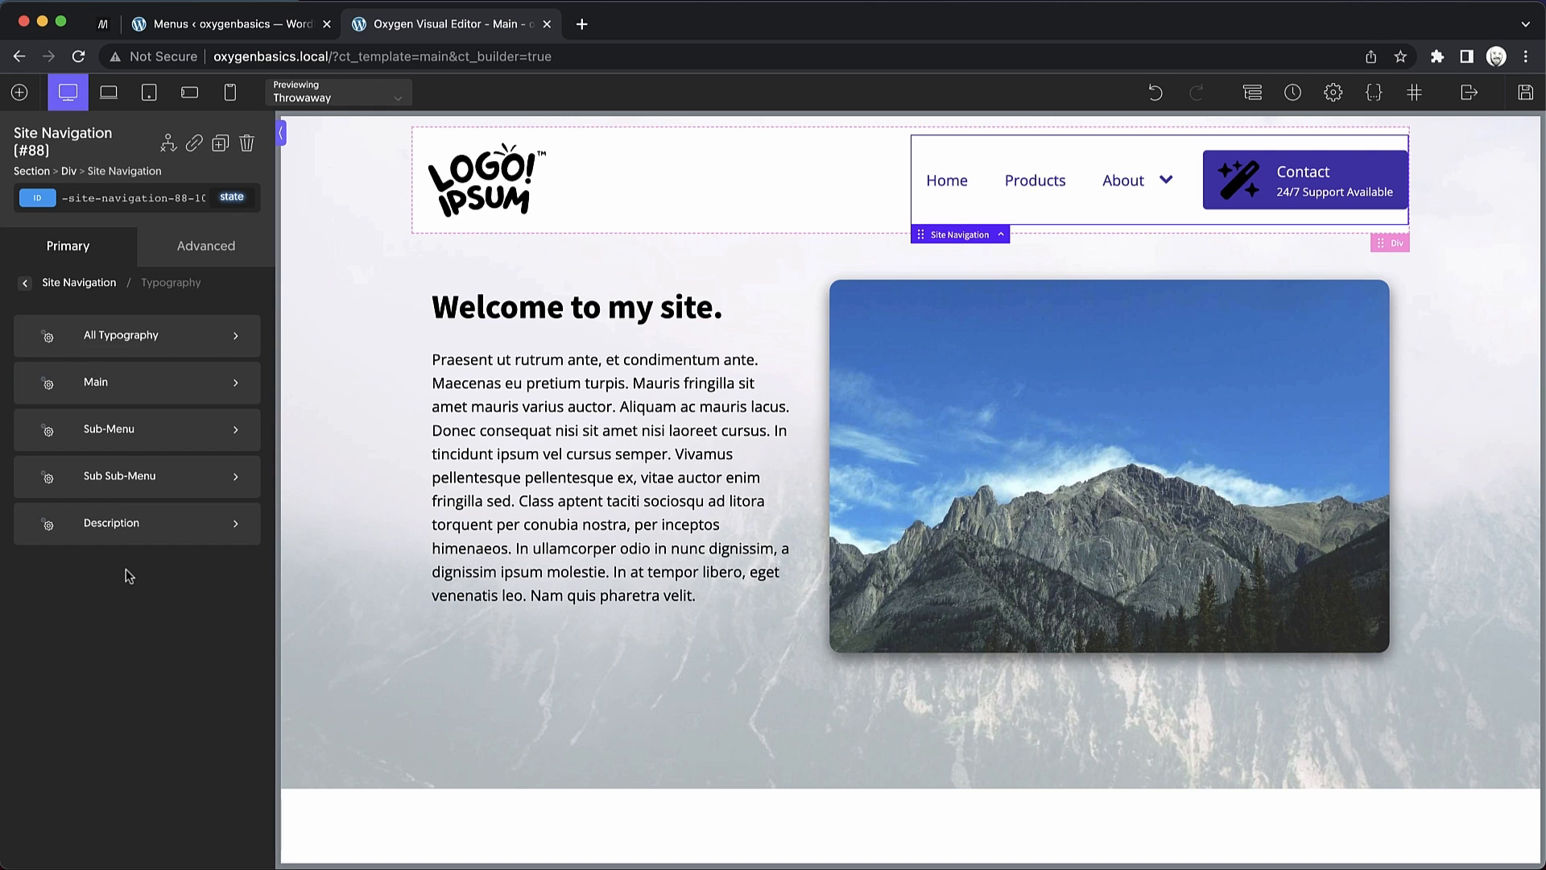
click(137, 335)
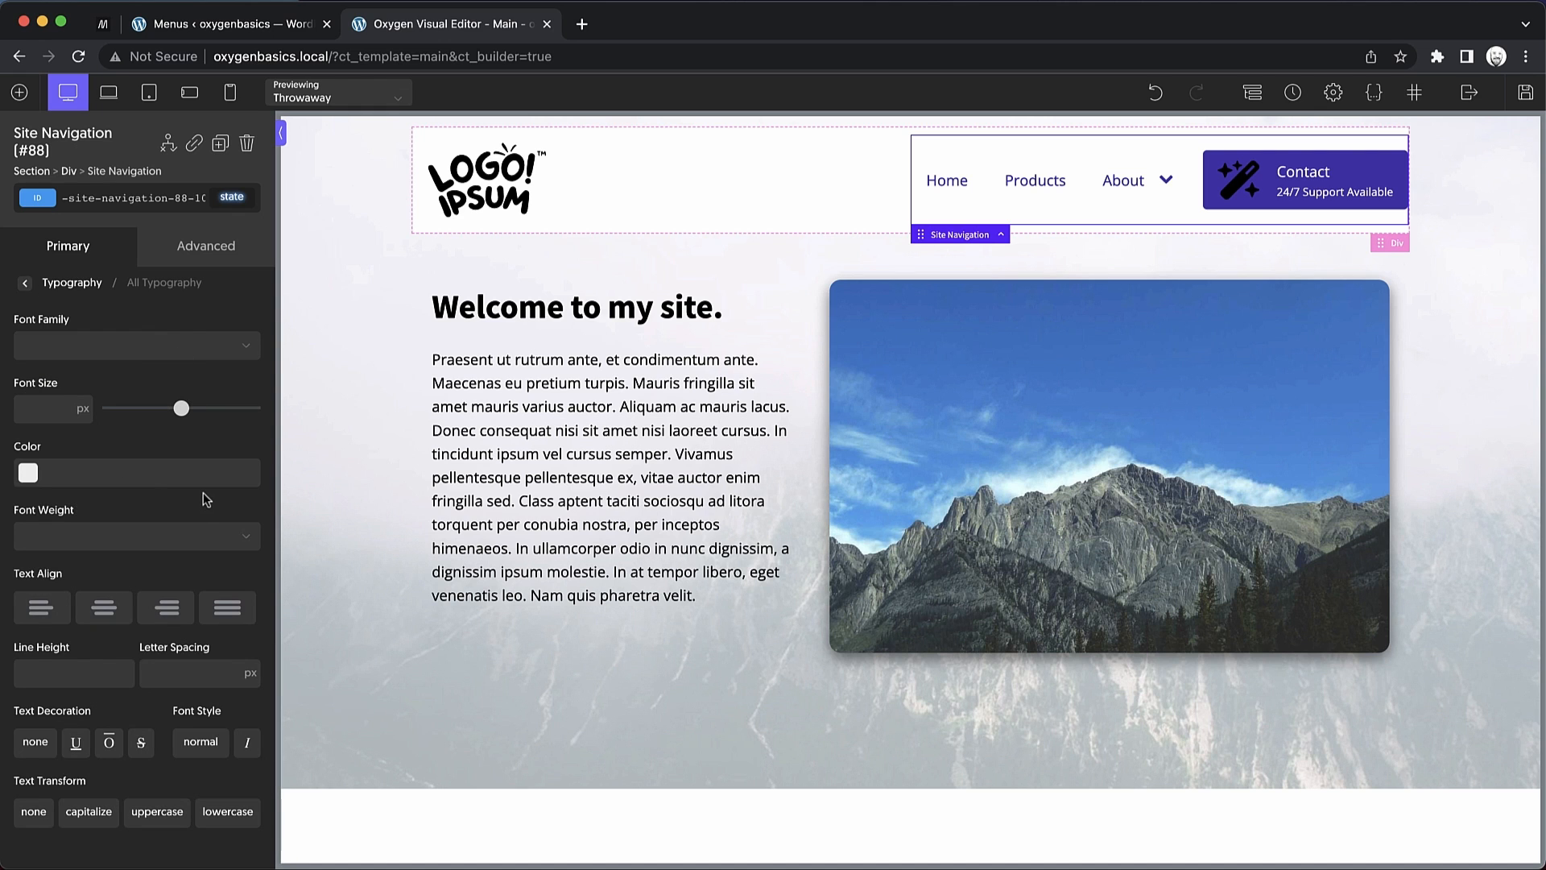
click(1123, 180)
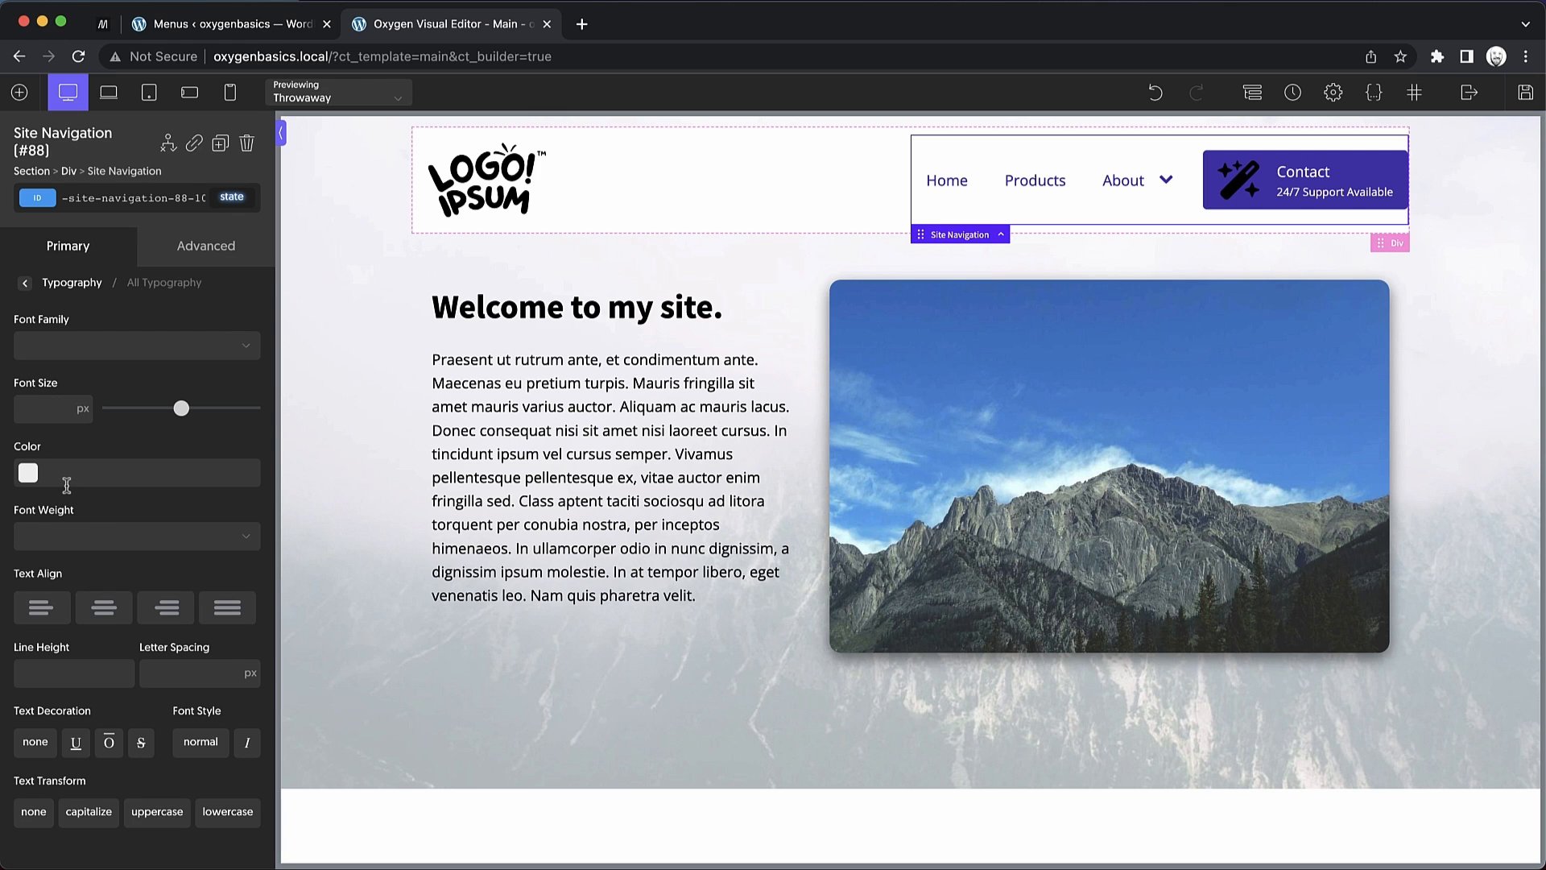
click(24, 283)
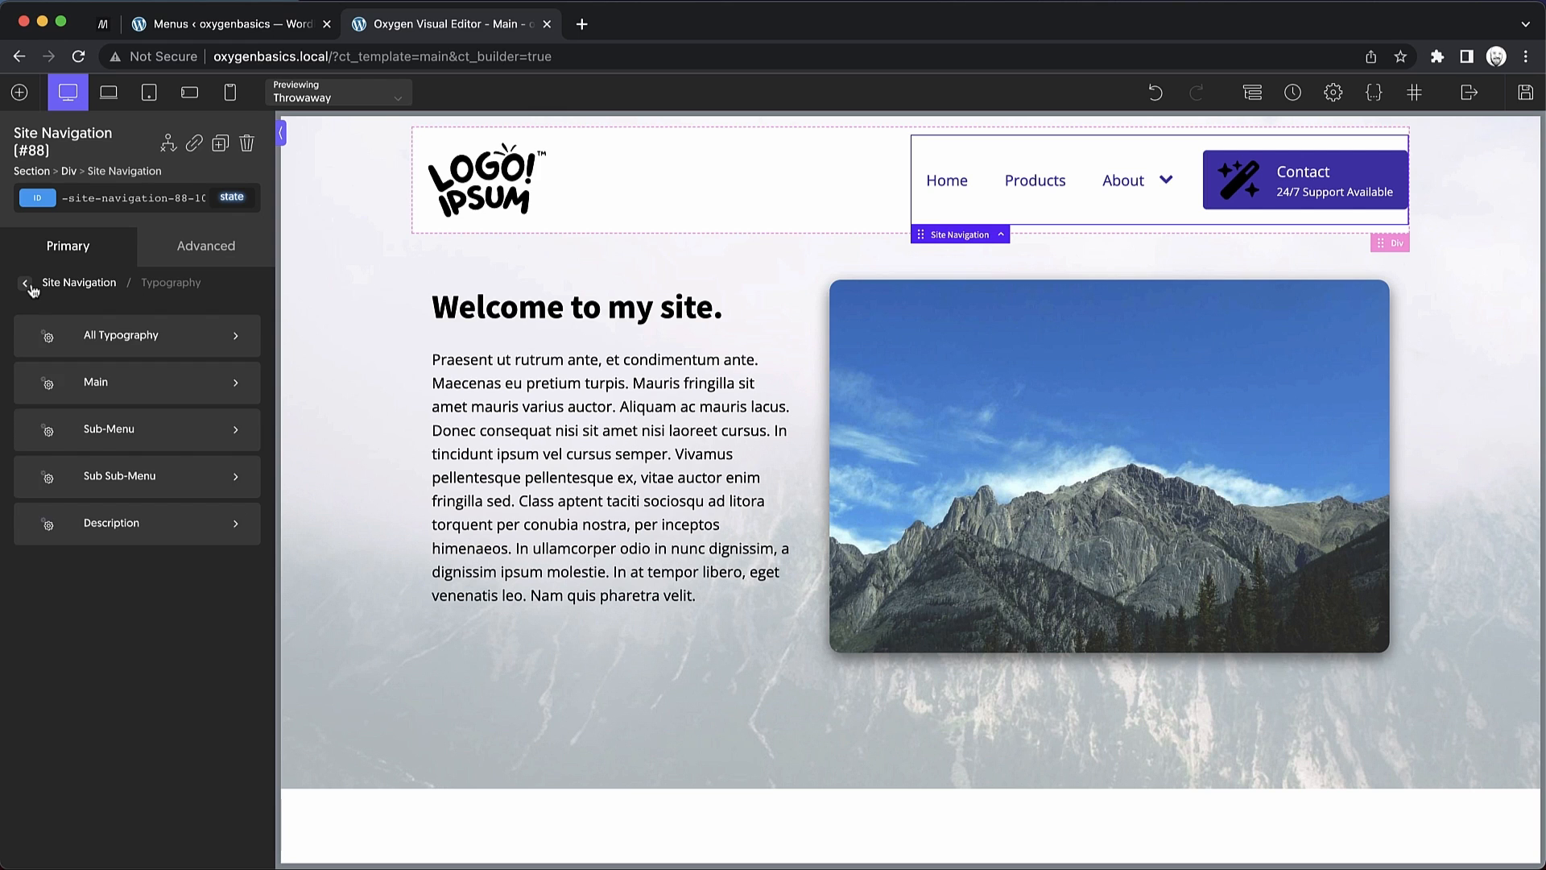
mouse_move(161, 318)
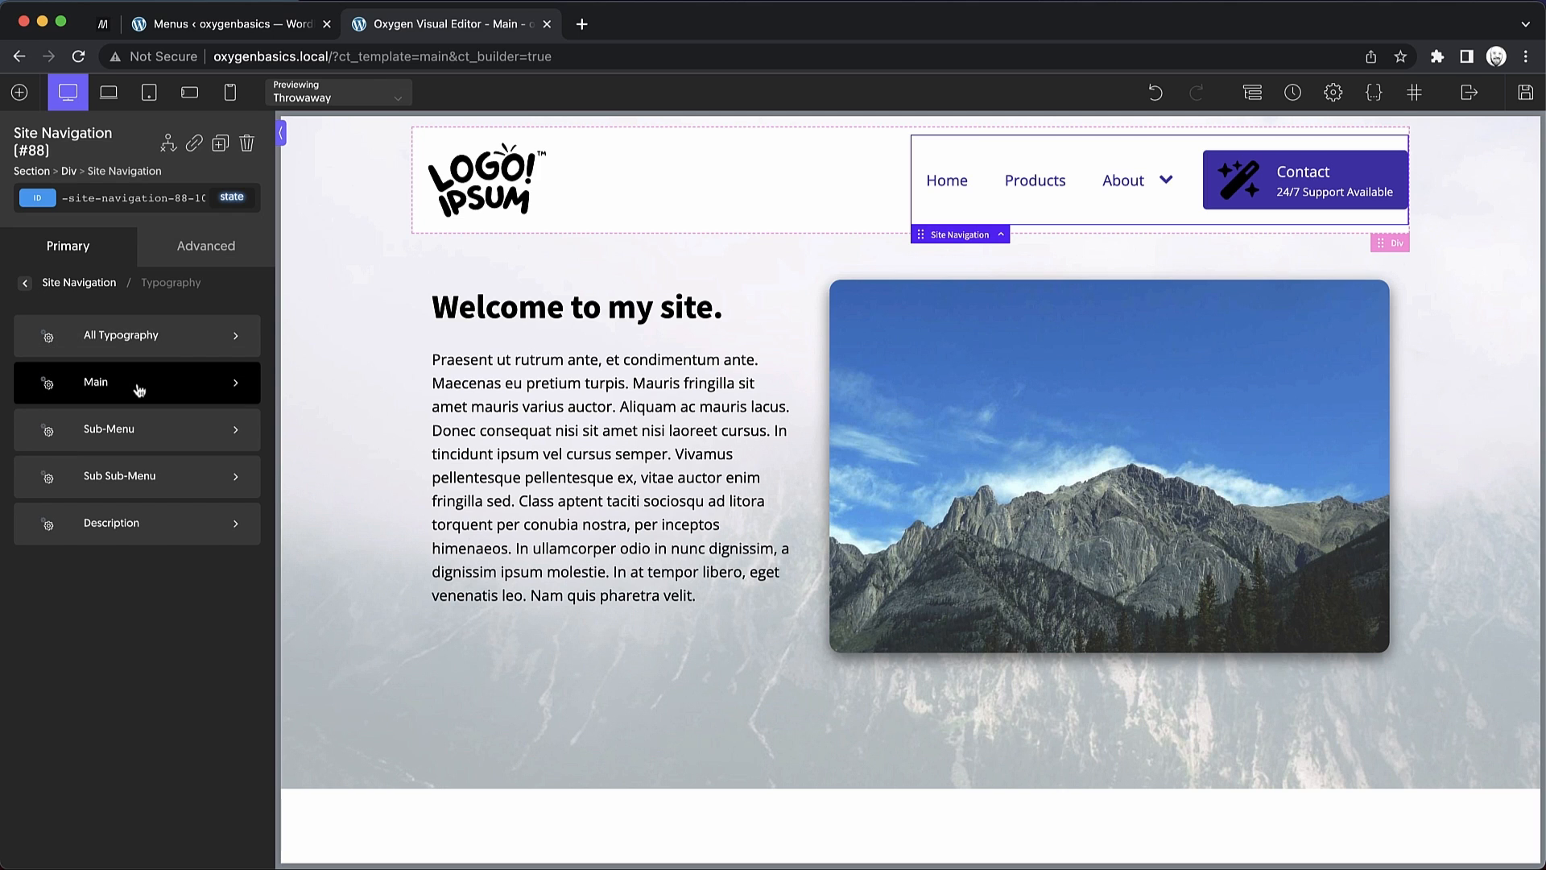
mouse_move(210, 388)
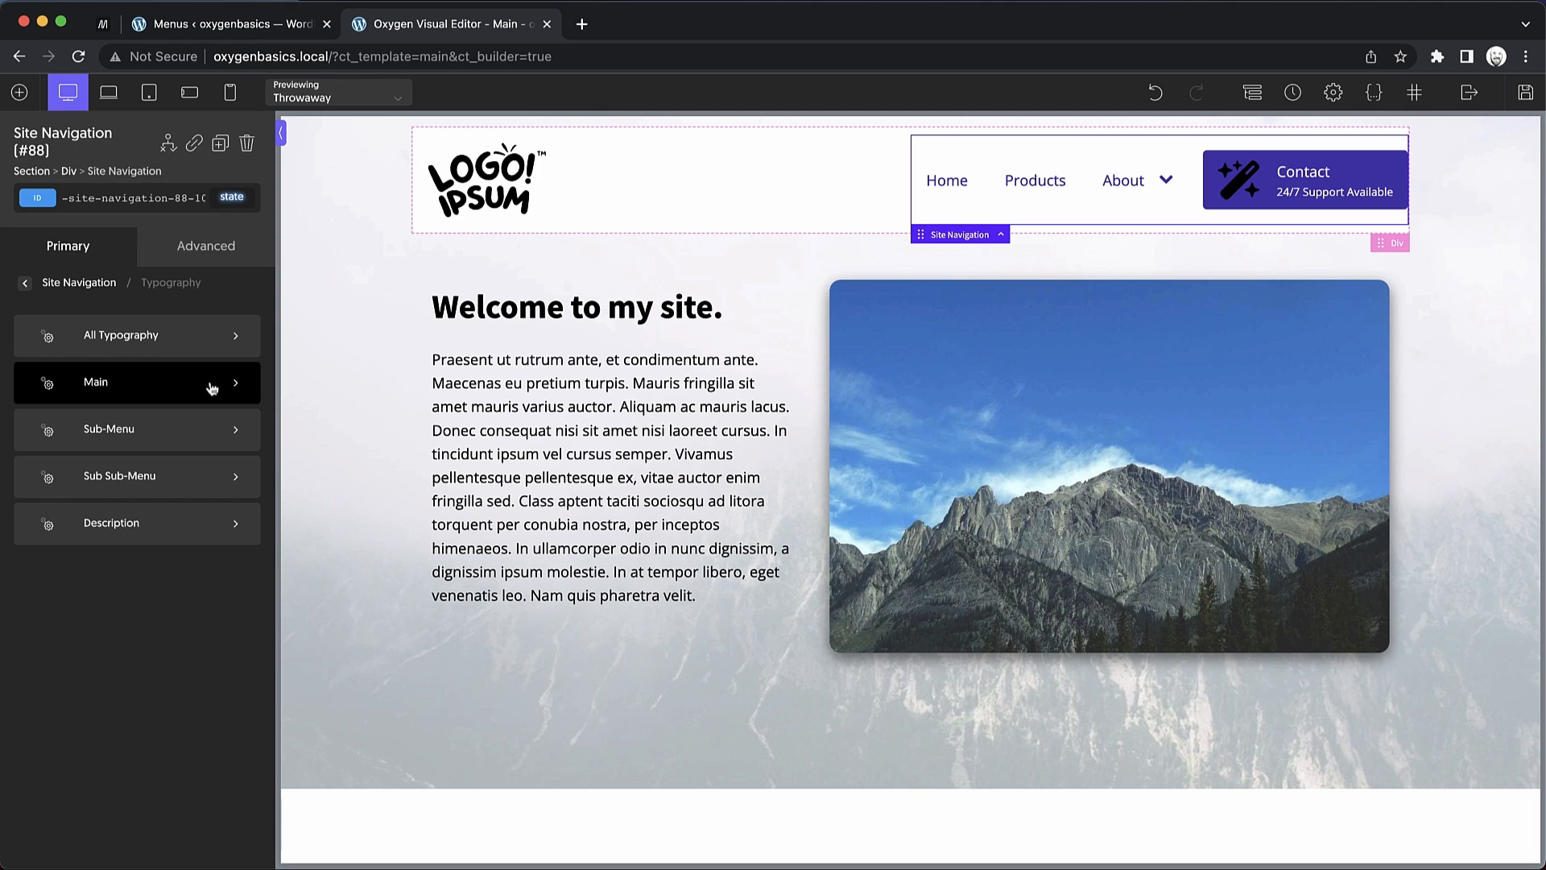
mouse_move(138, 429)
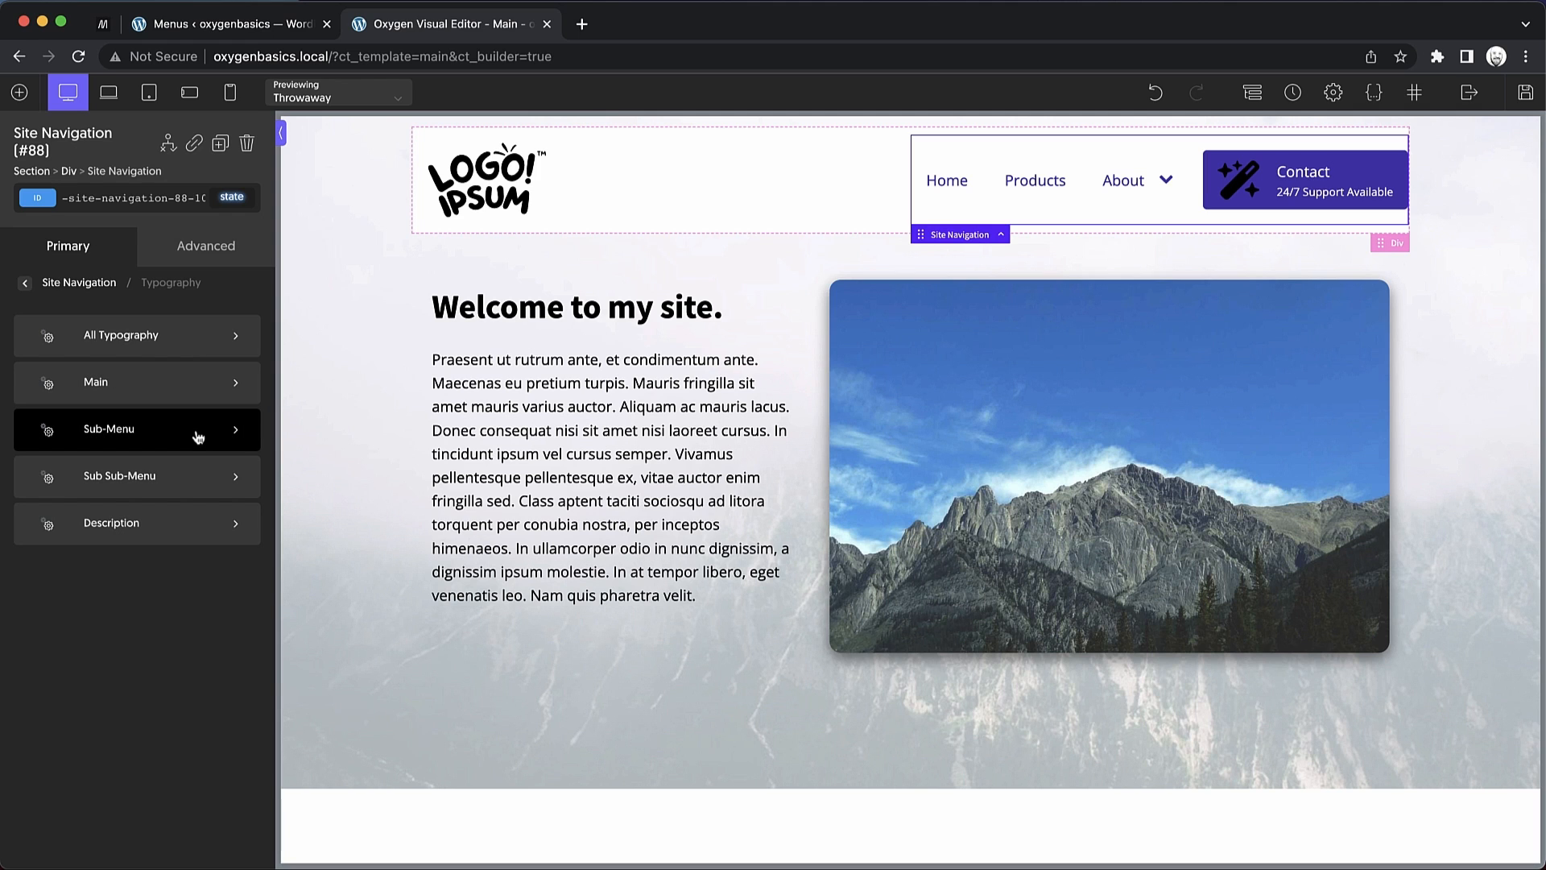
mouse_move(184, 475)
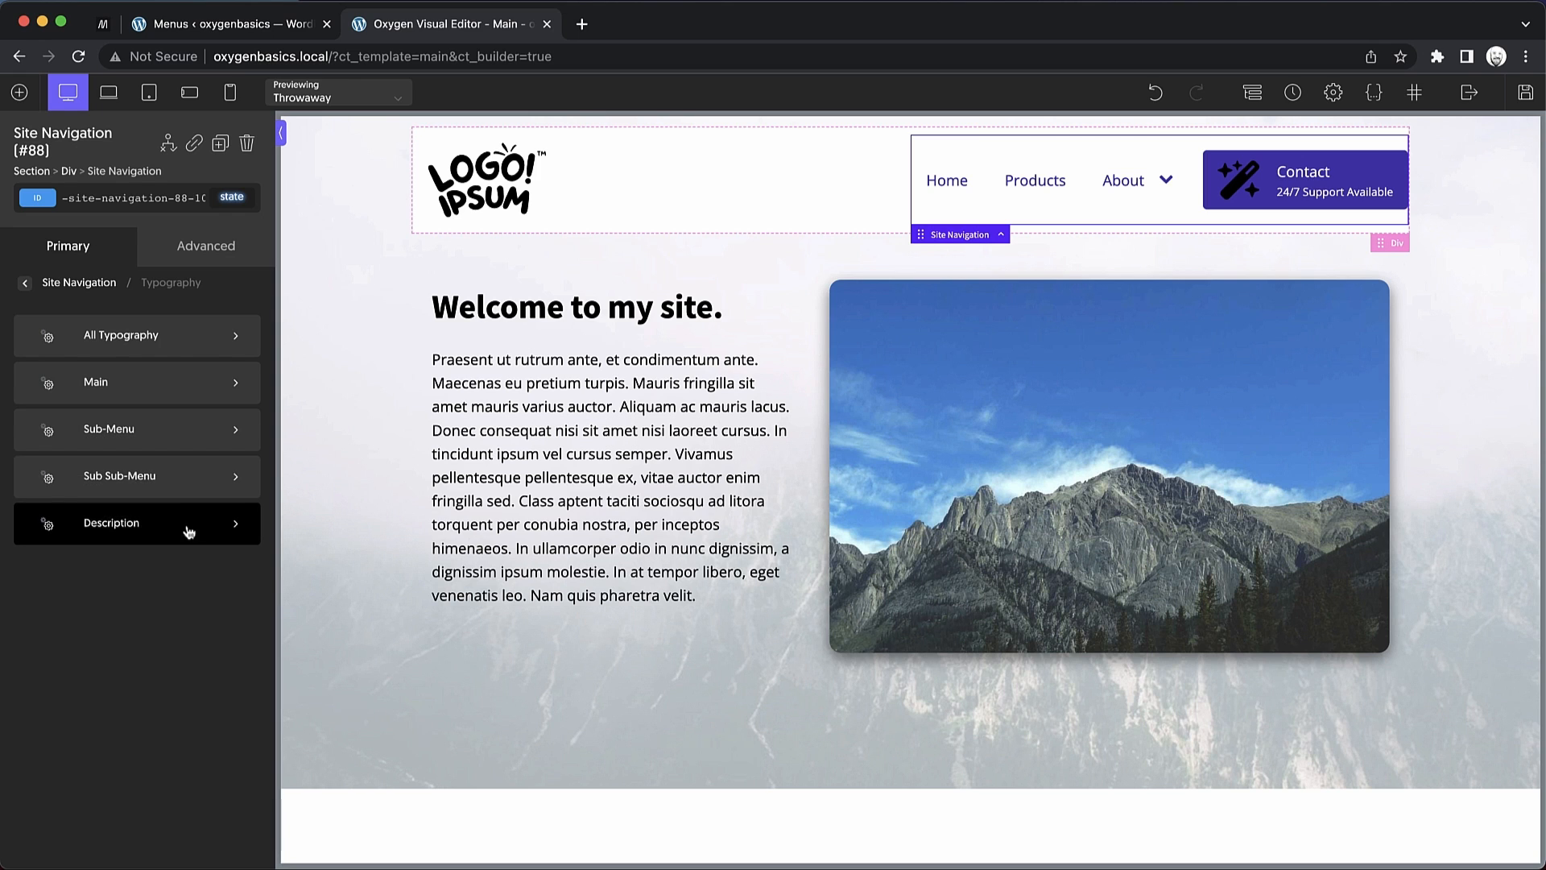
Preview larger and smaller Description font sizes, leaving the description text at its original size
click(135, 522)
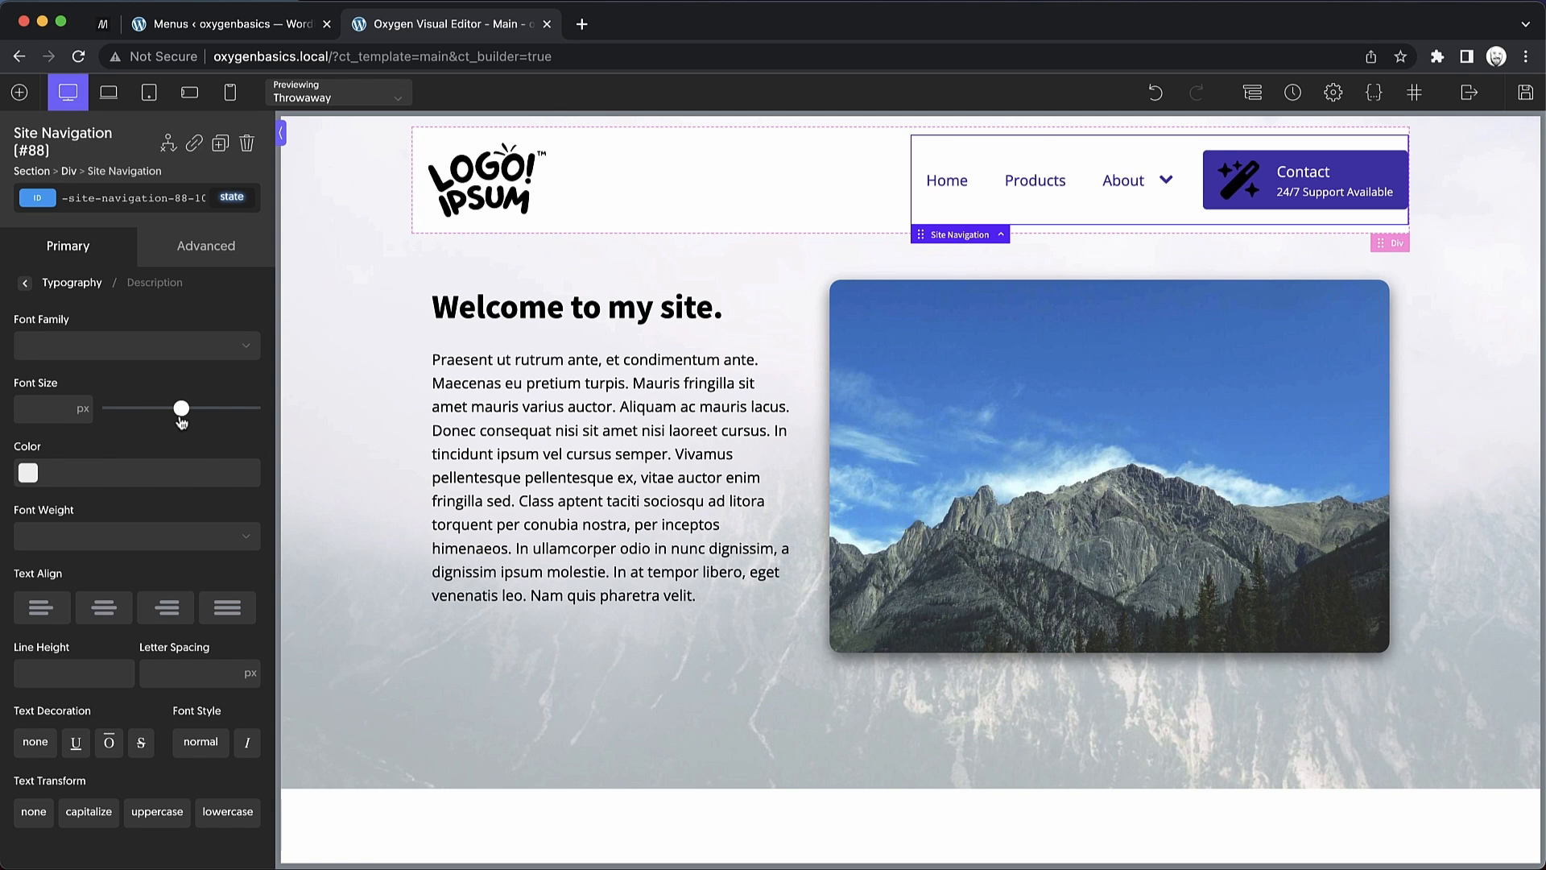
drag(180, 407, 133, 407)
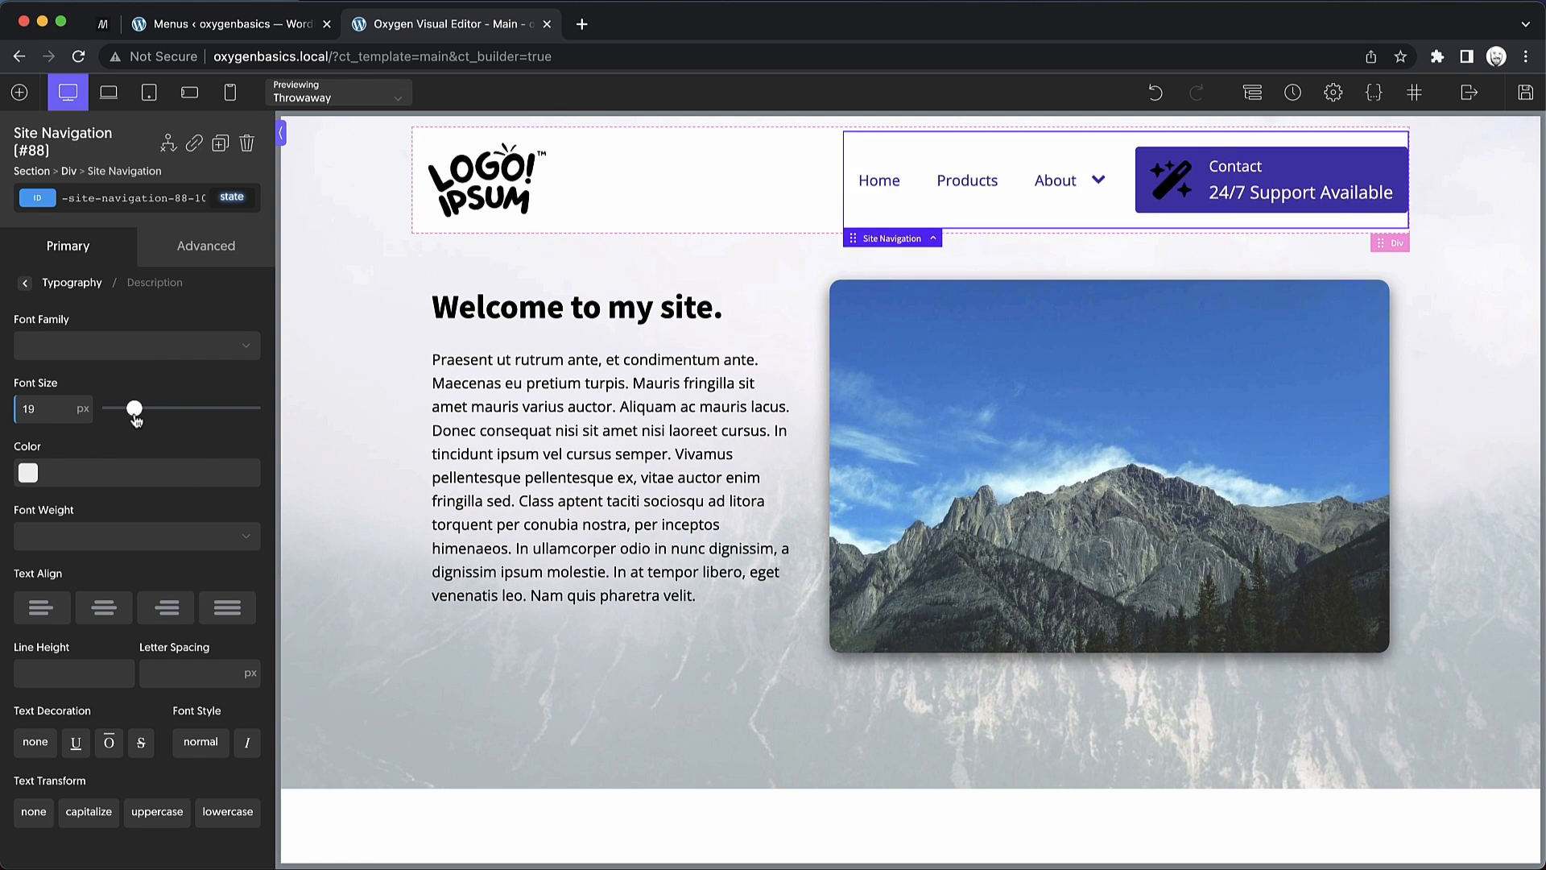
drag(134, 407, 121, 408)
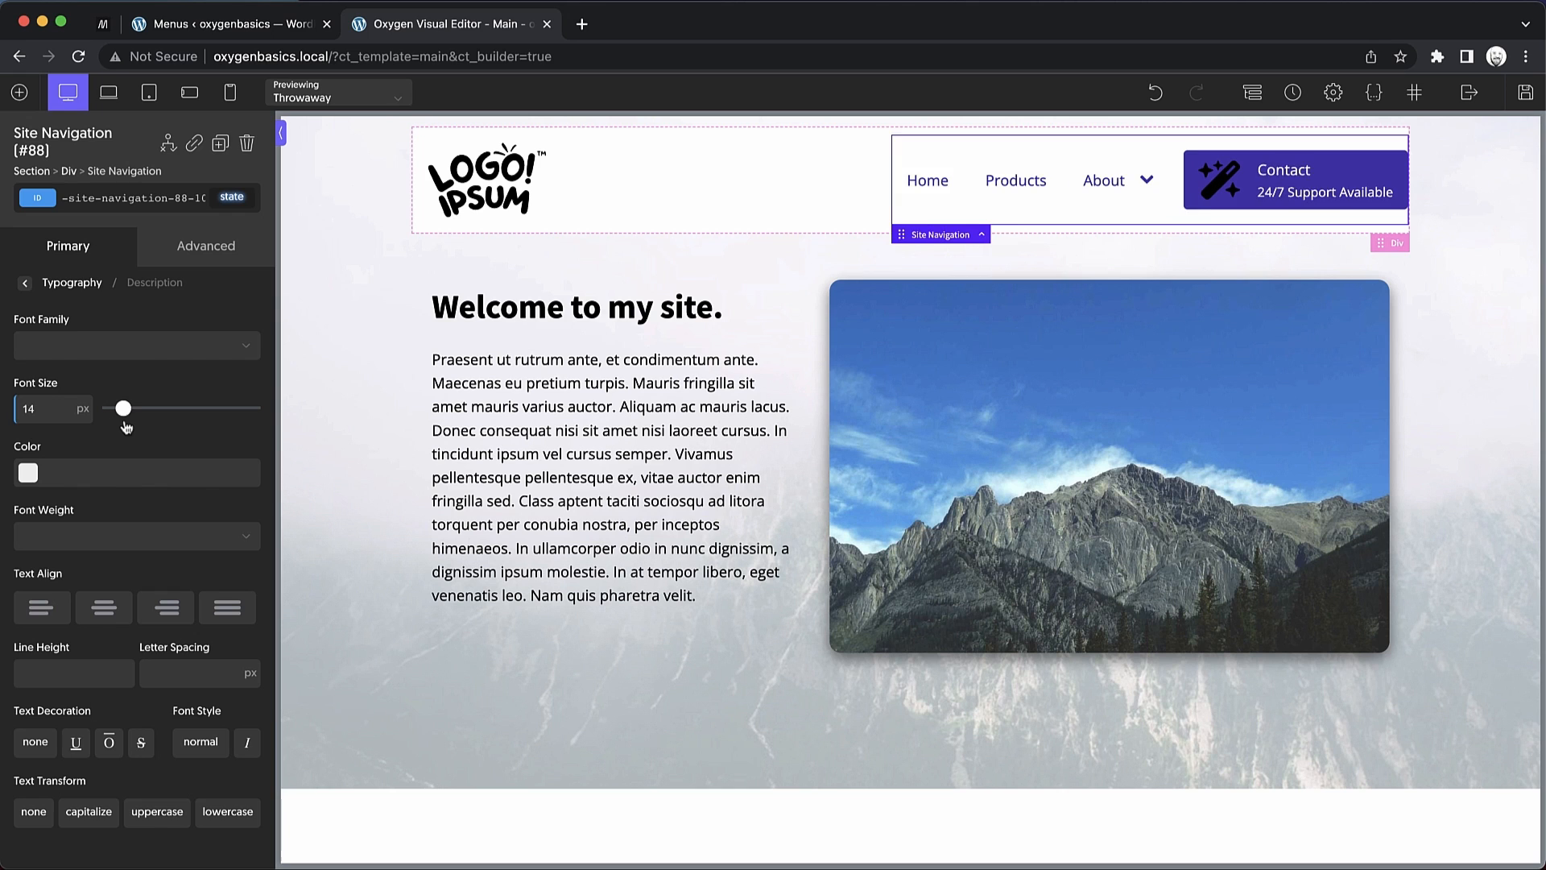
drag(120, 407, 116, 408)
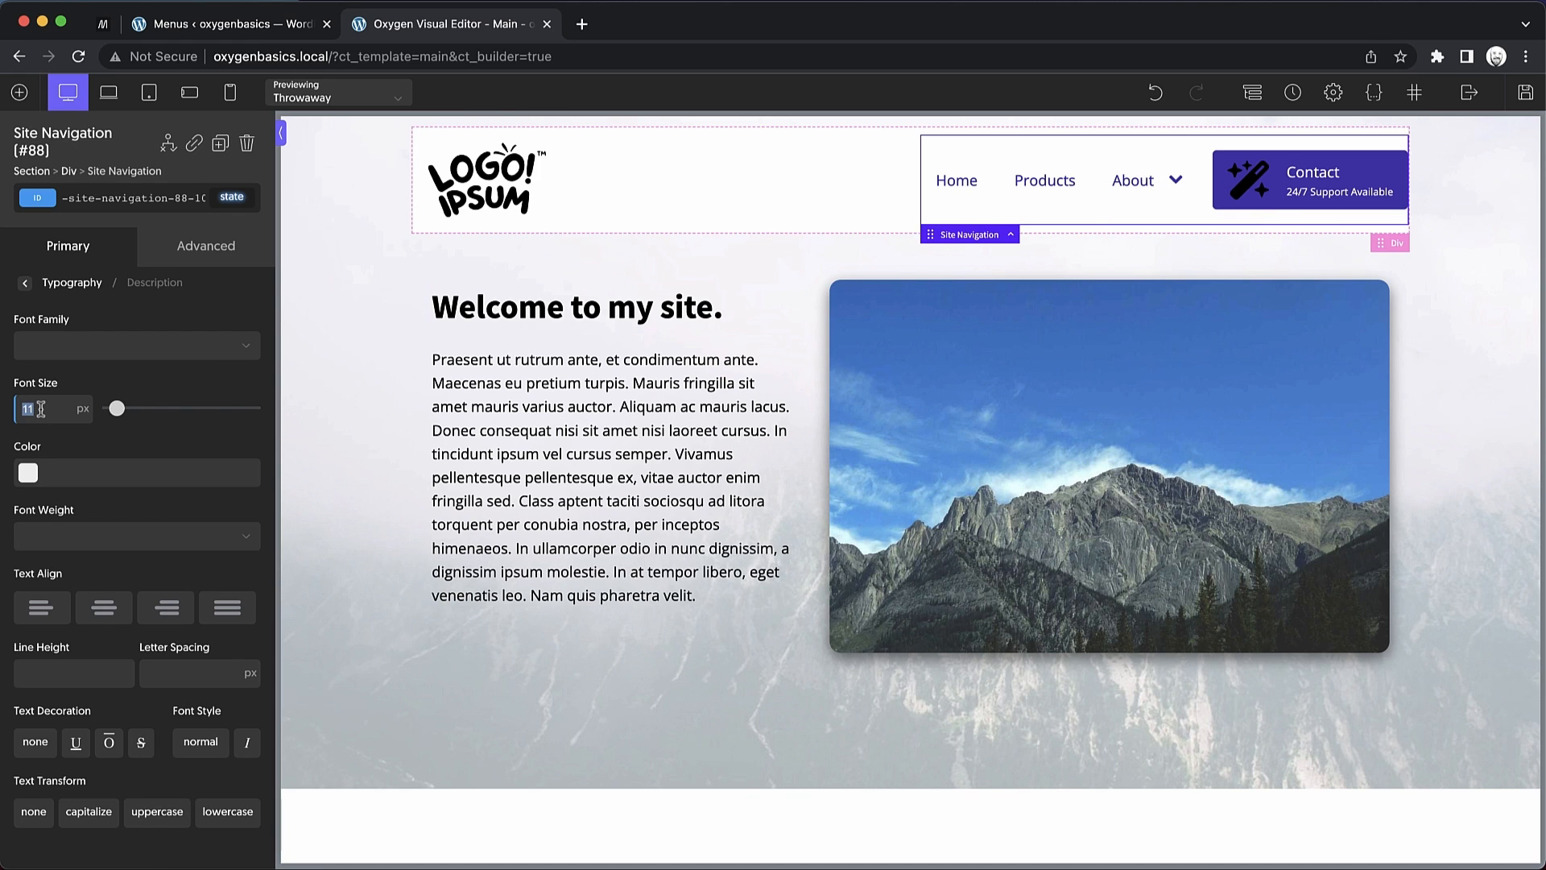
click(25, 283)
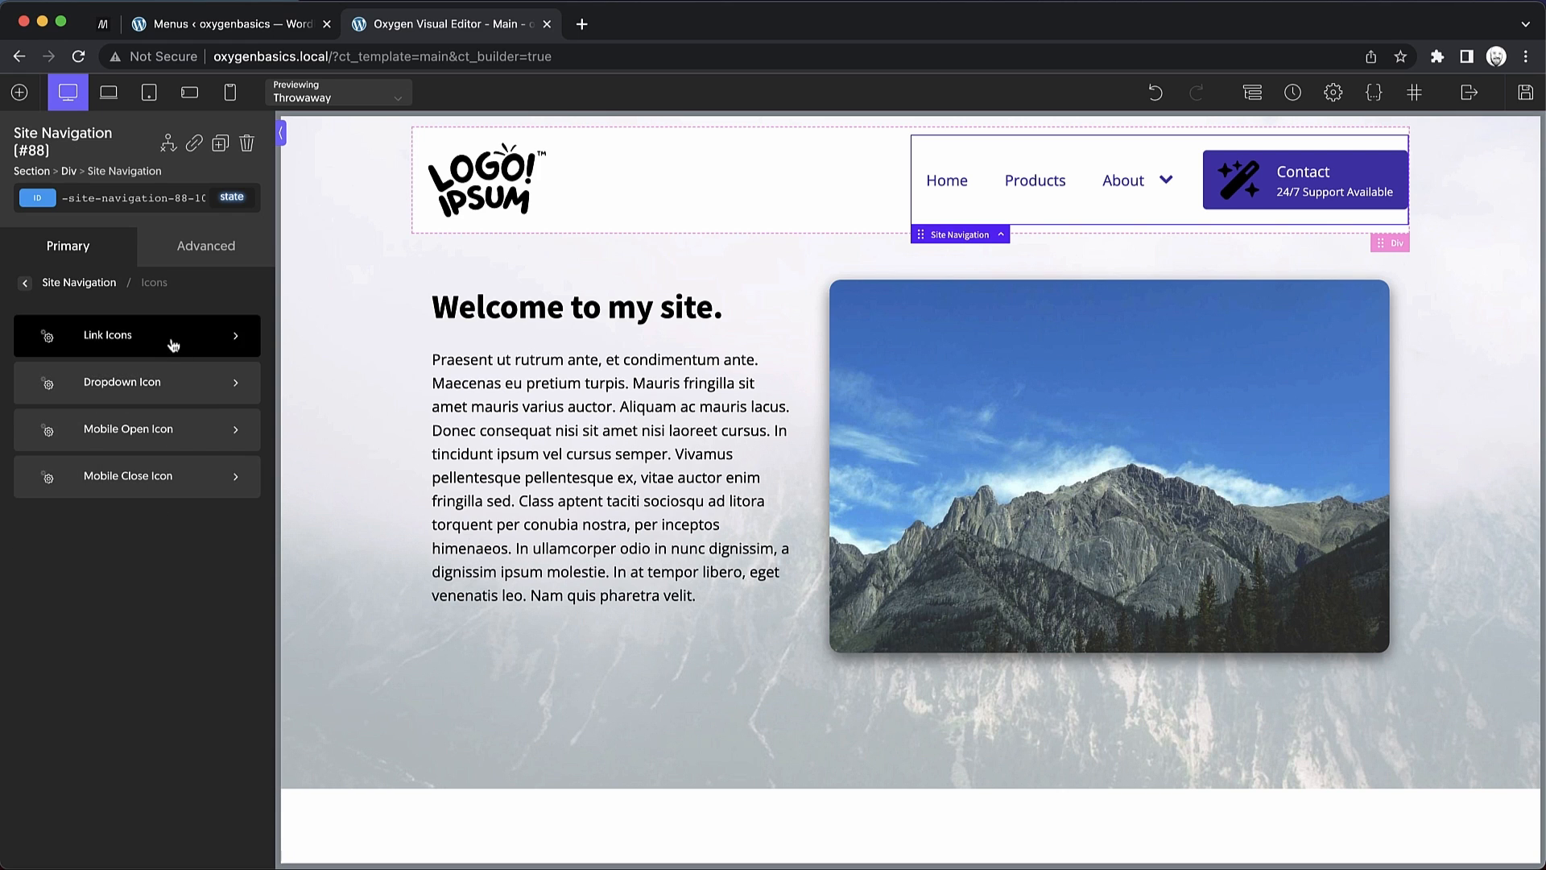
Set Link Icons size to 32px and enable Invert On Sub-Menus & CTAs
click(135, 335)
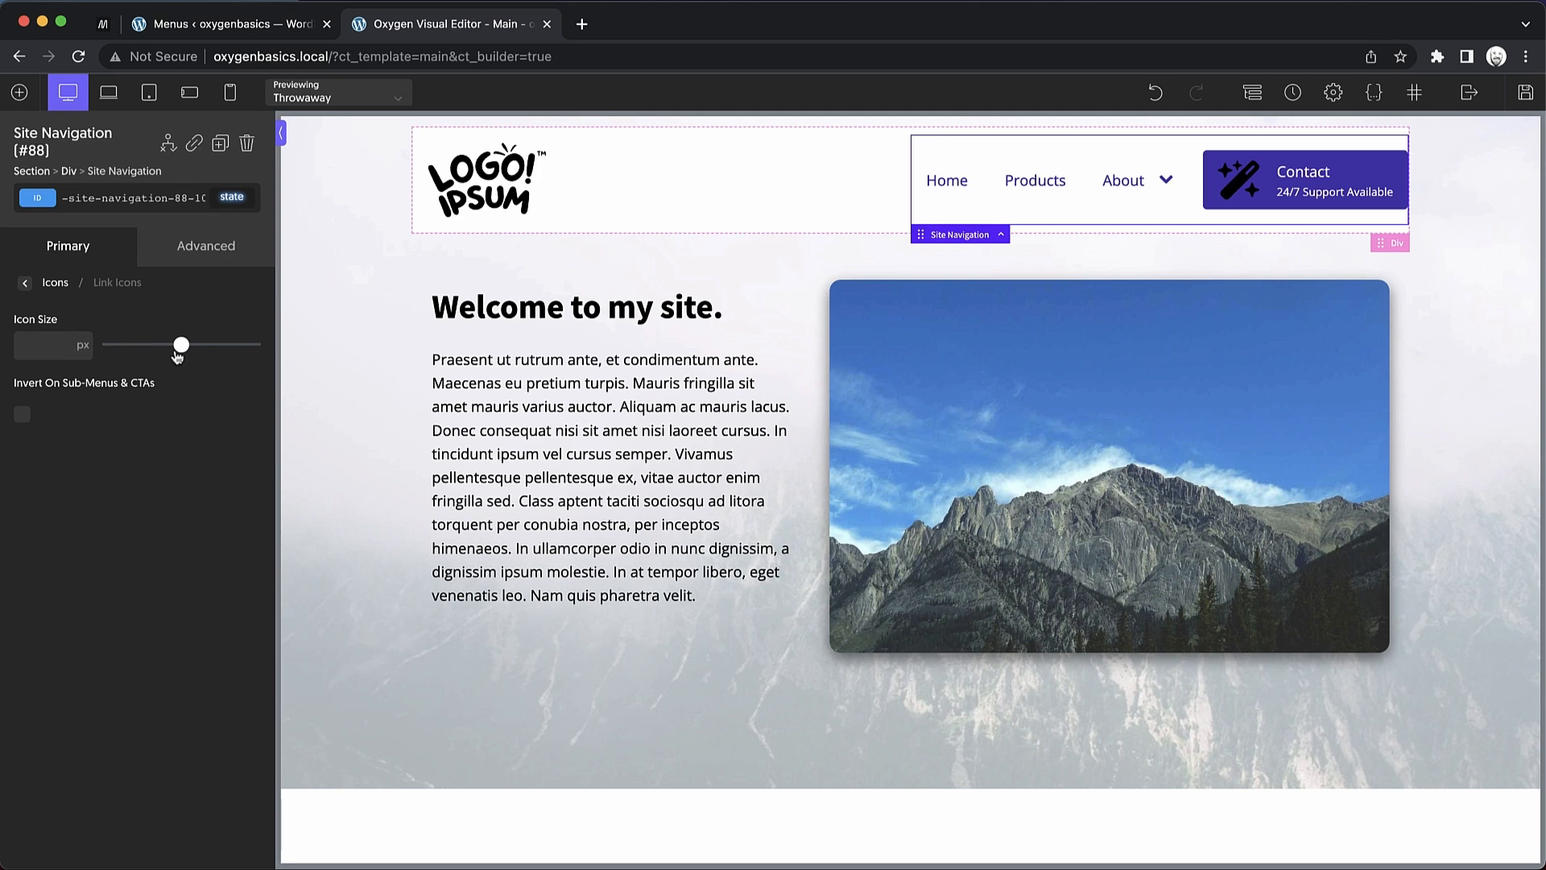
drag(182, 344, 155, 345)
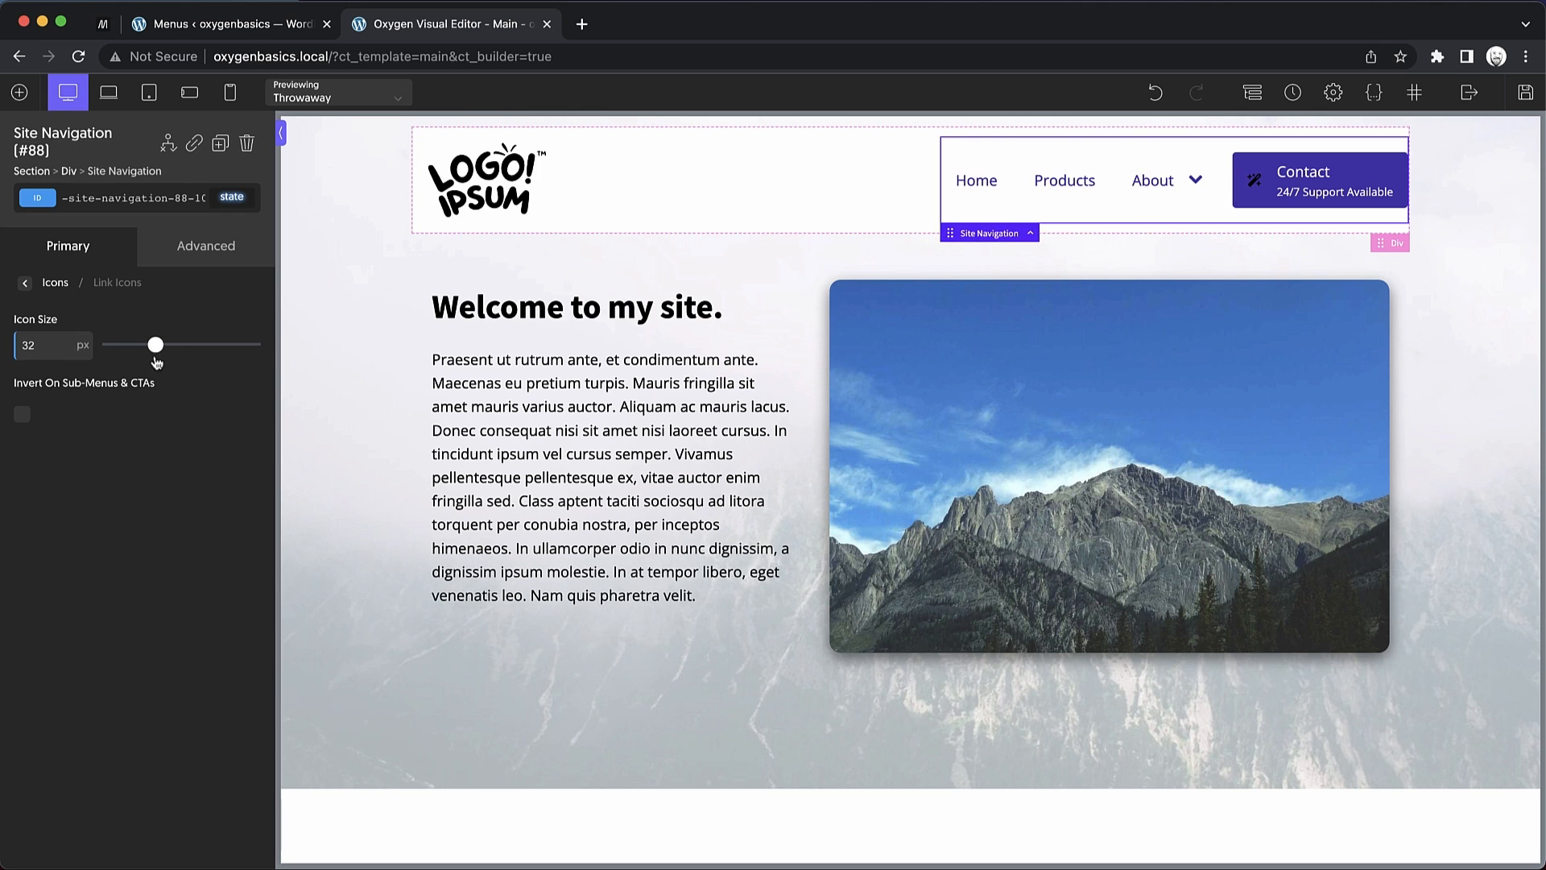
drag(151, 345, 156, 345)
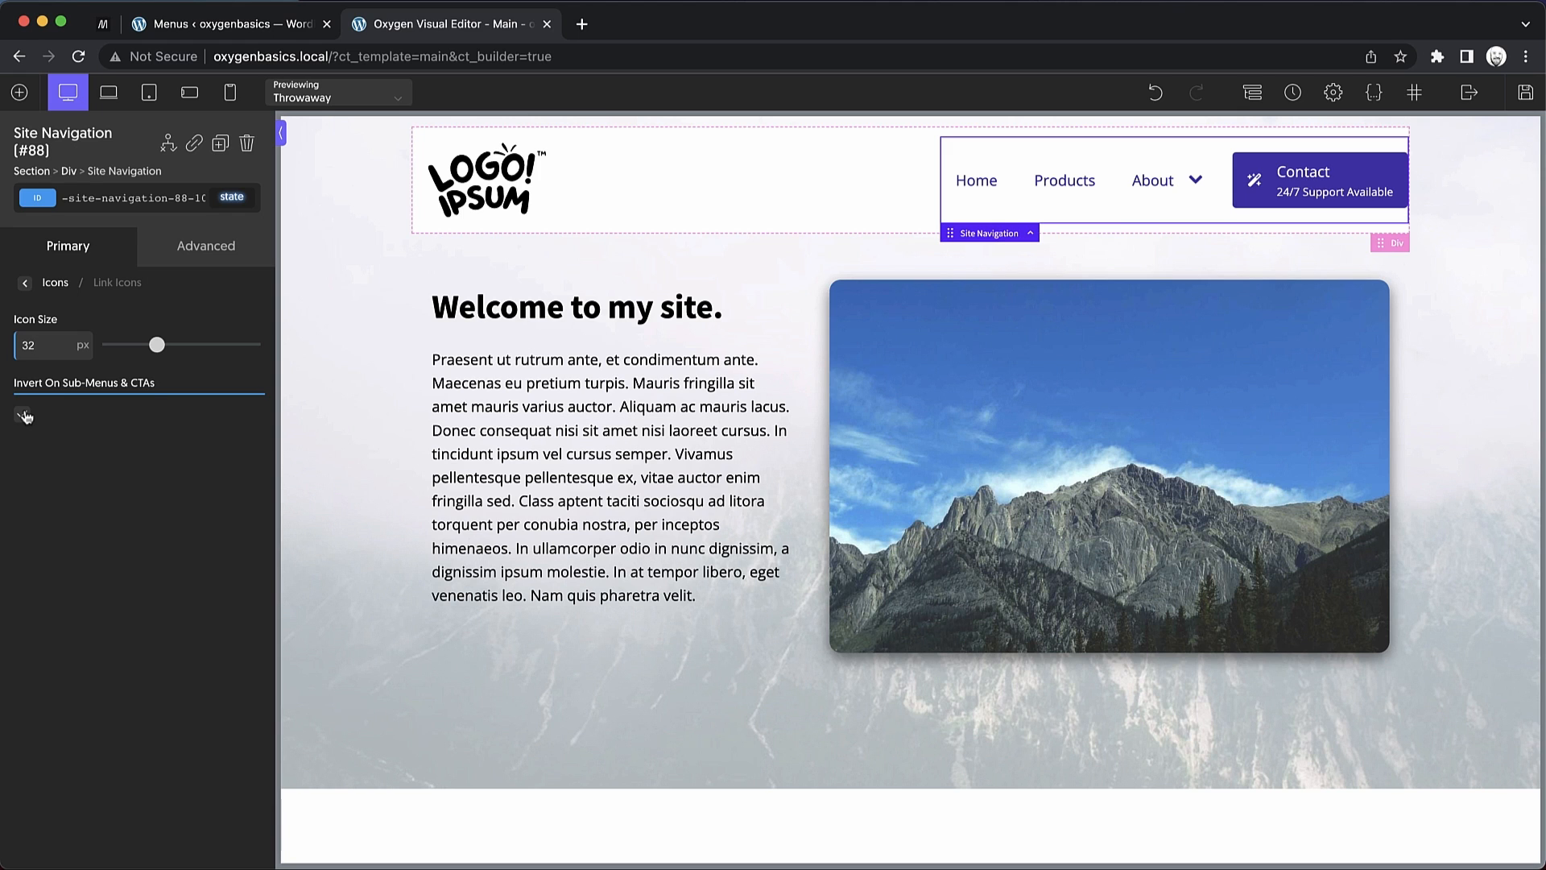
click(21, 414)
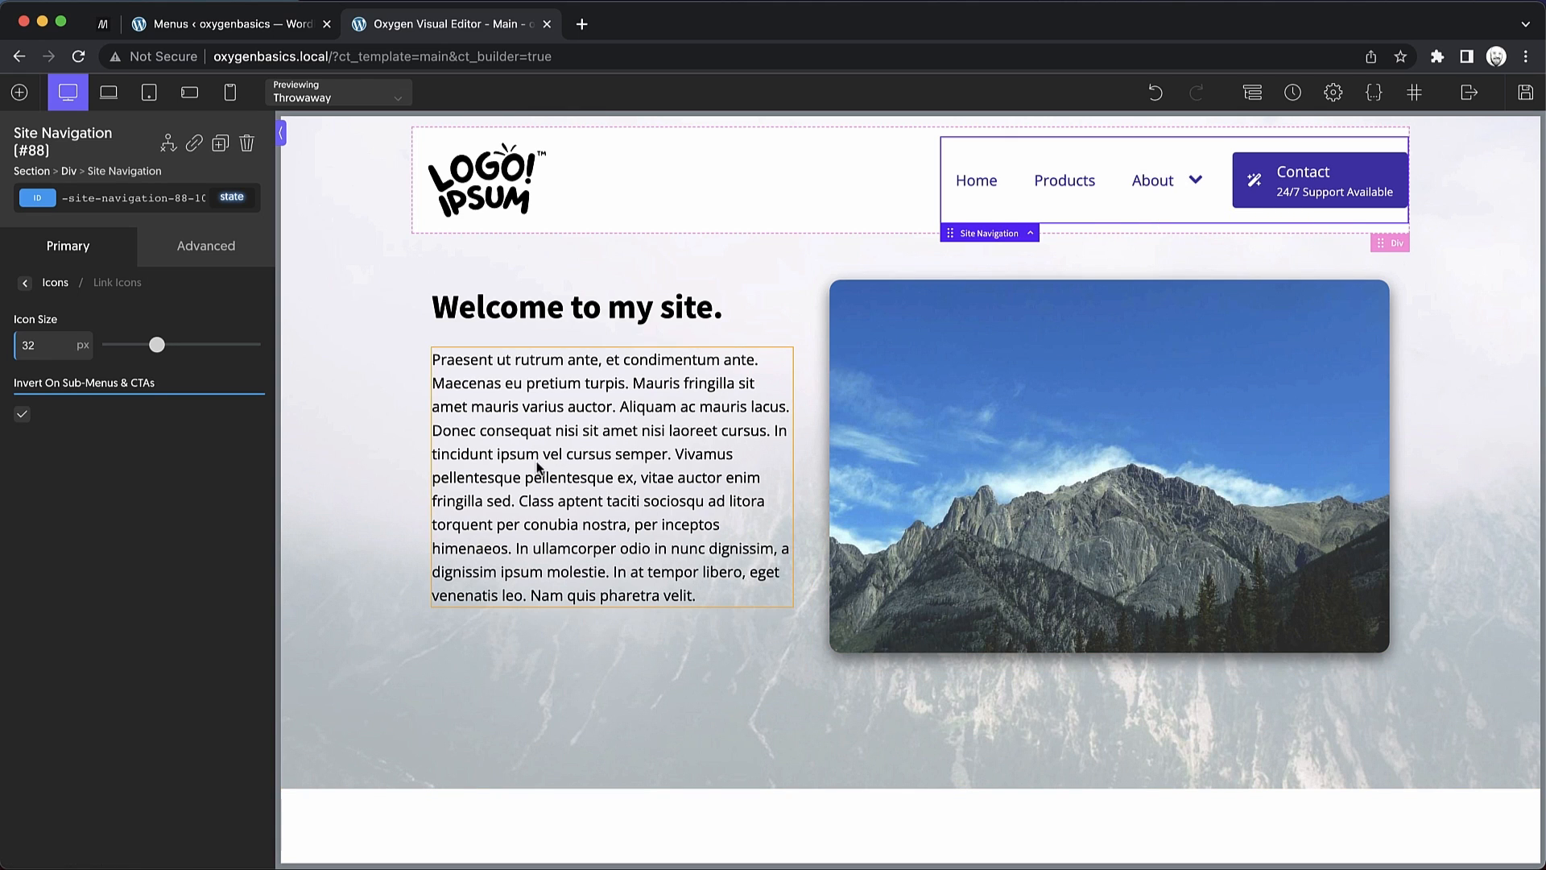
click(24, 283)
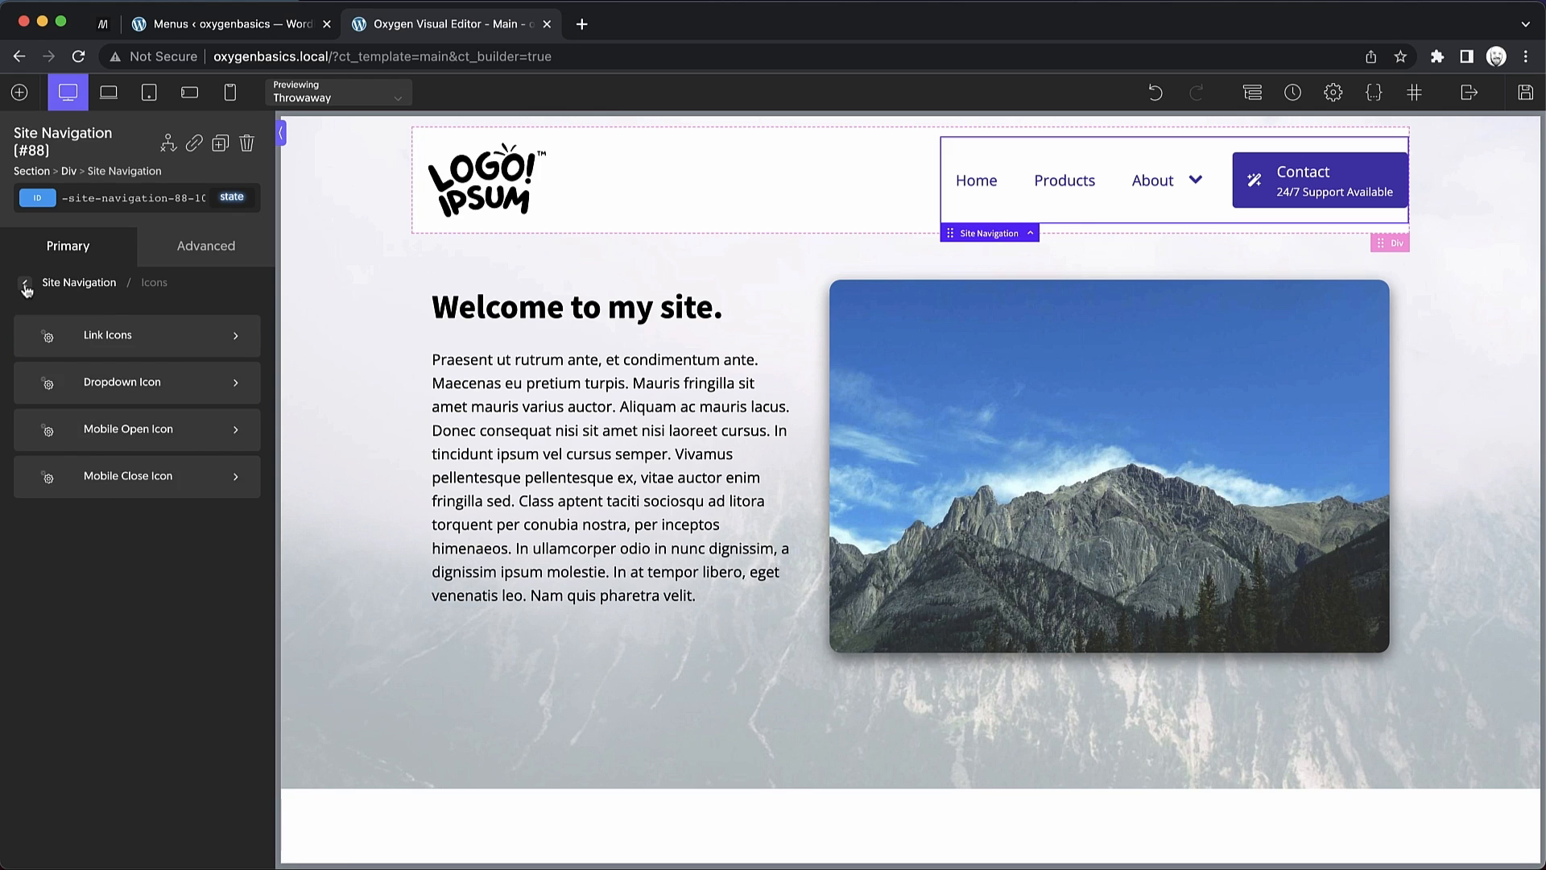
Set the Dropdown Icon size to 15px and check it on the About submenu
click(122, 383)
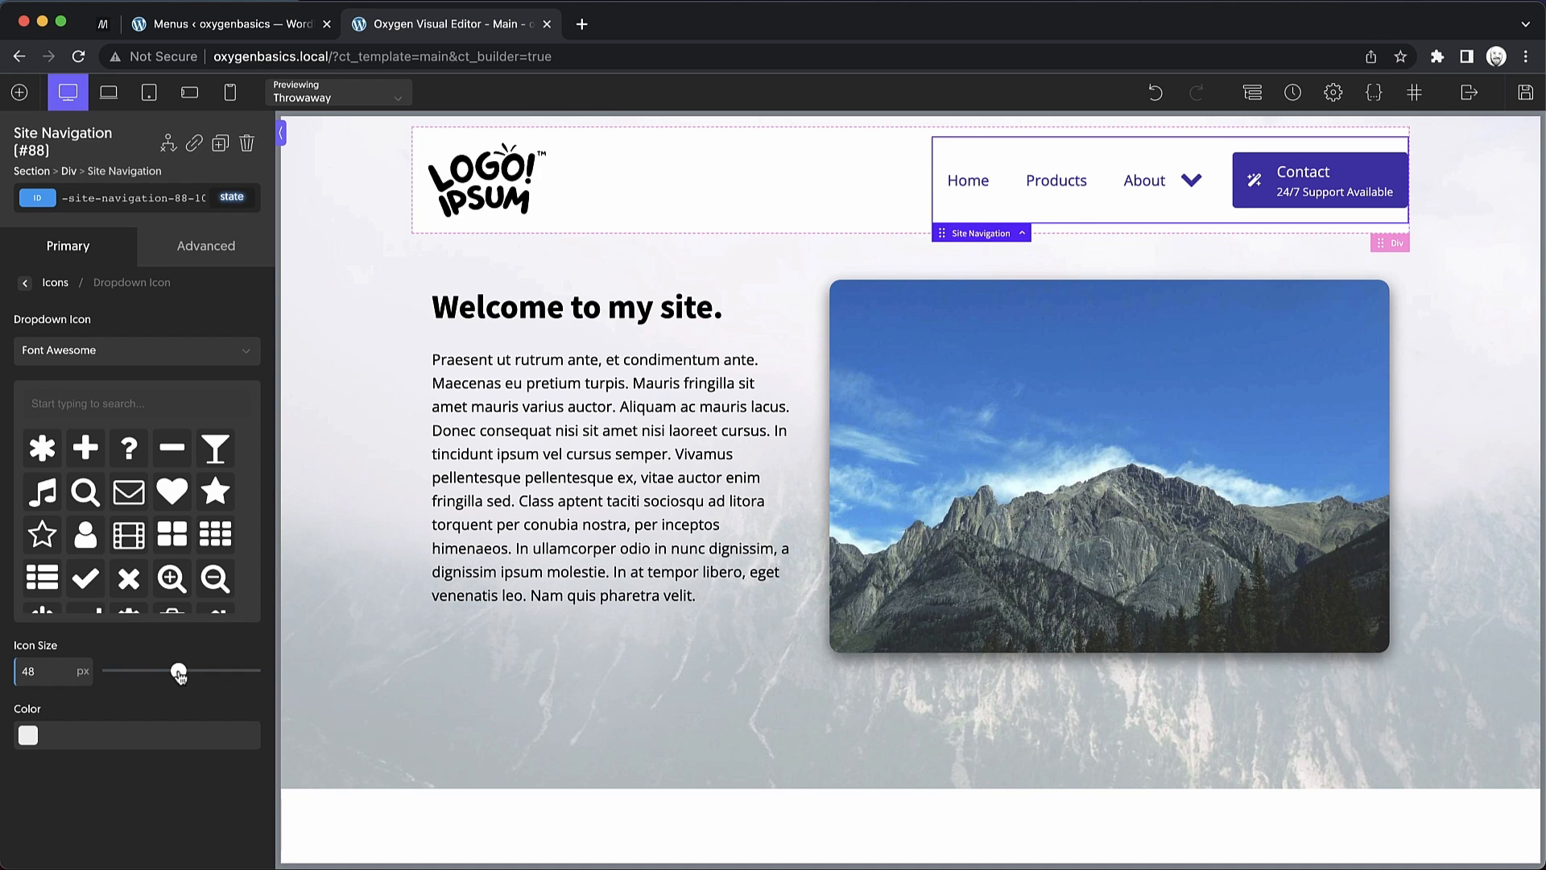
drag(178, 672, 135, 672)
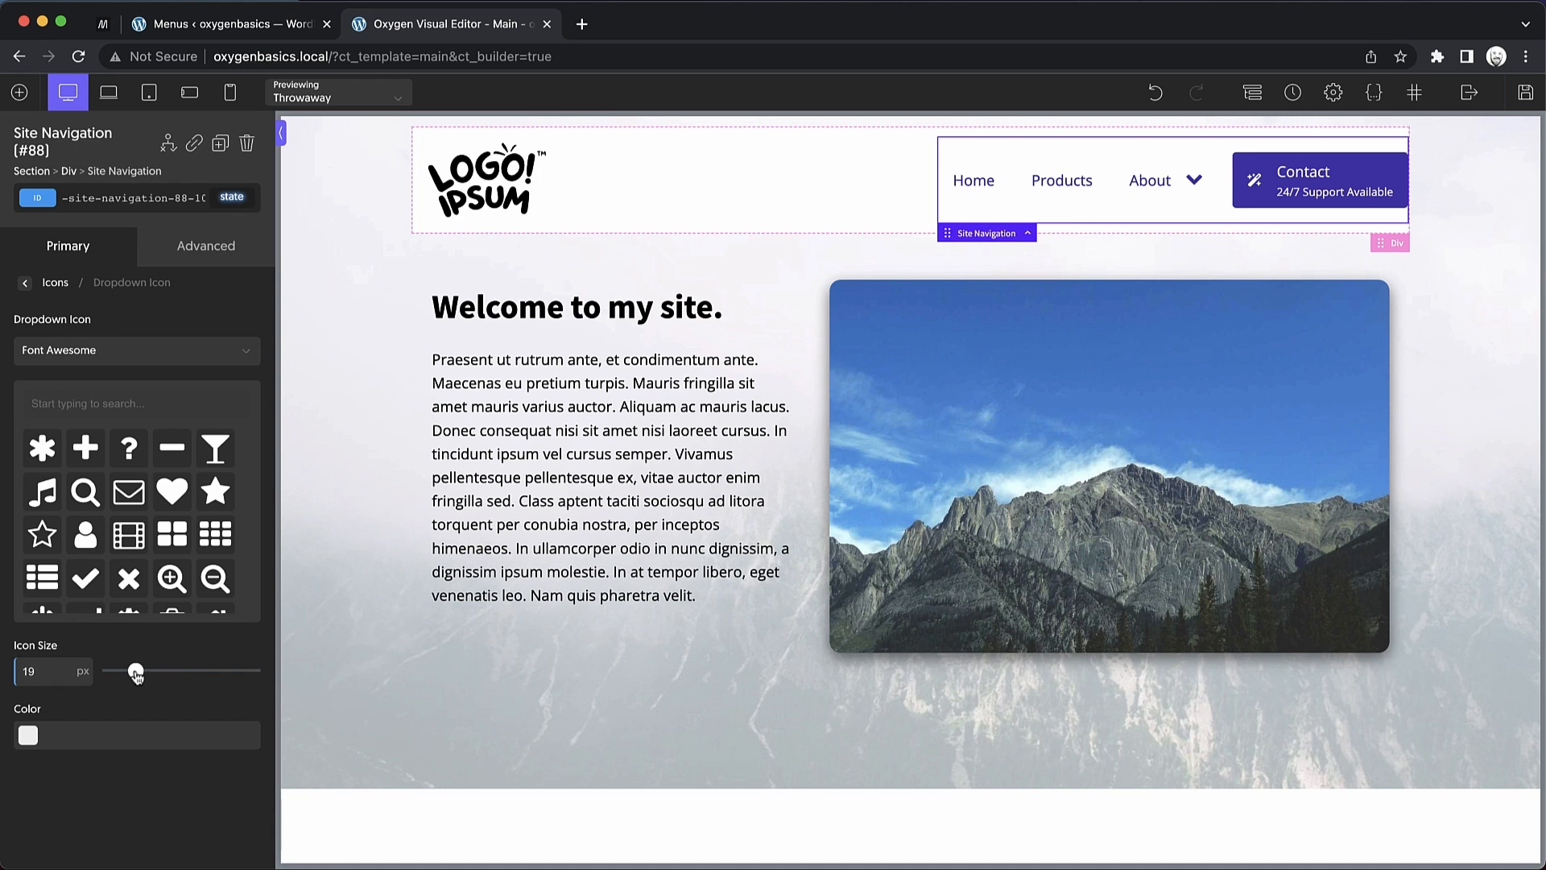
drag(136, 670, 130, 670)
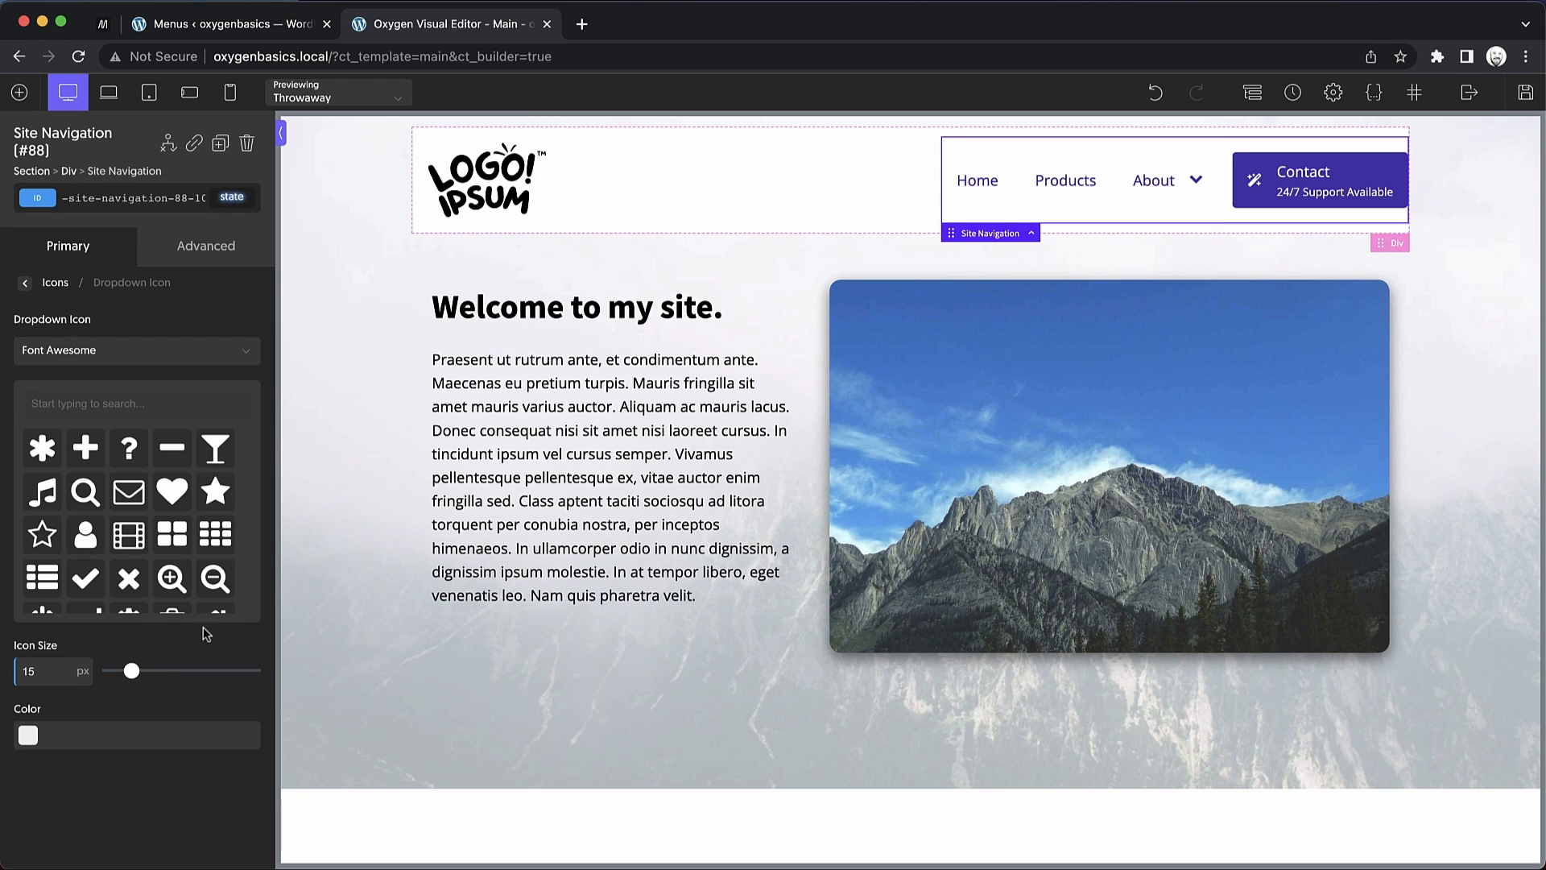
click(1153, 180)
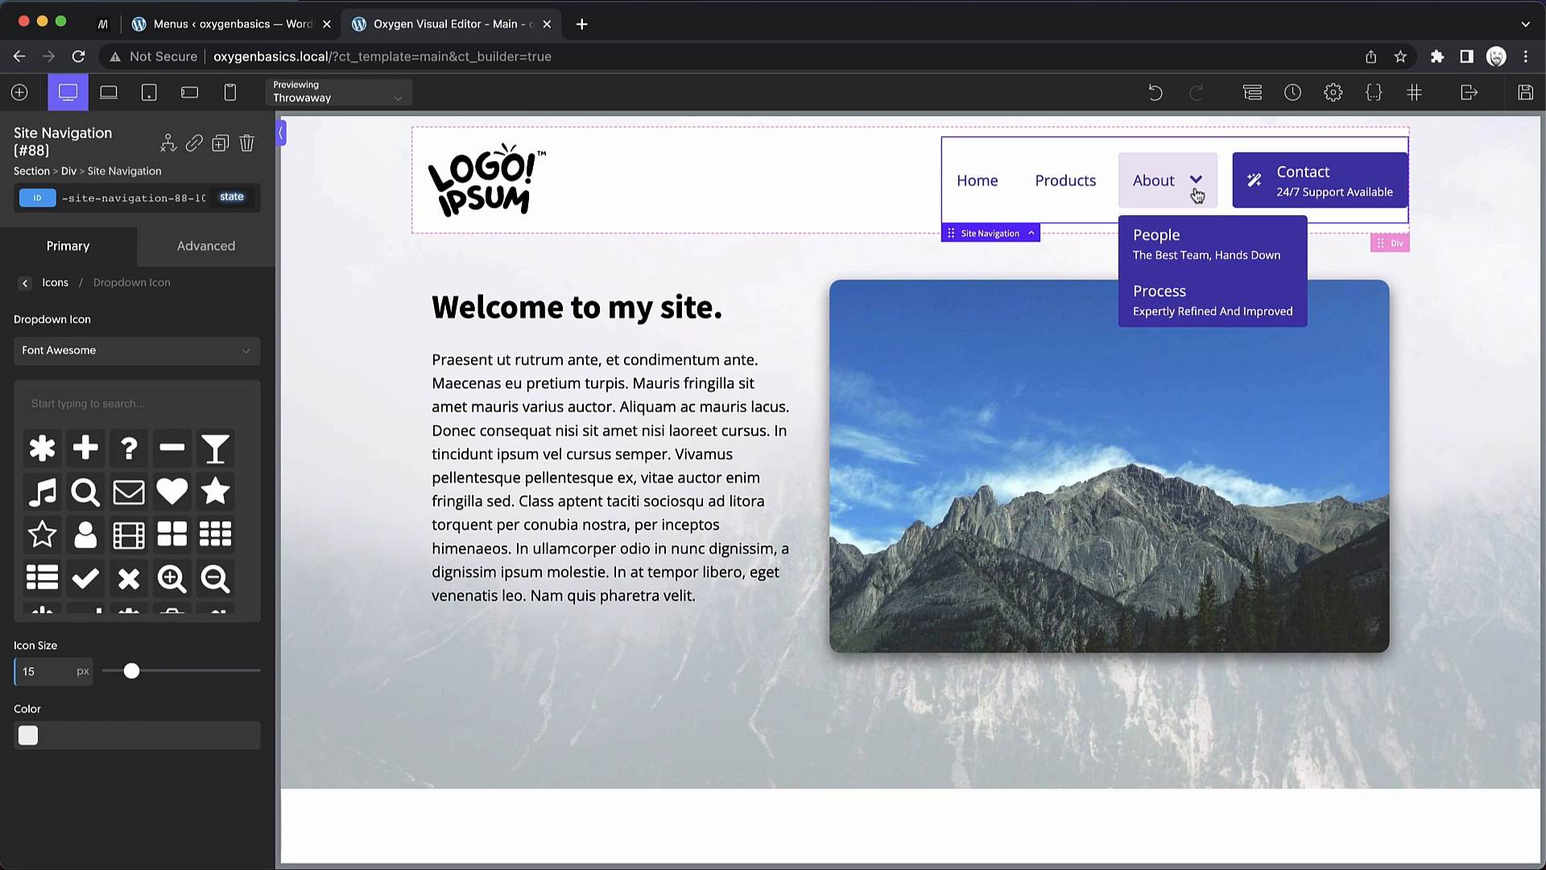
mouse_move(1149, 203)
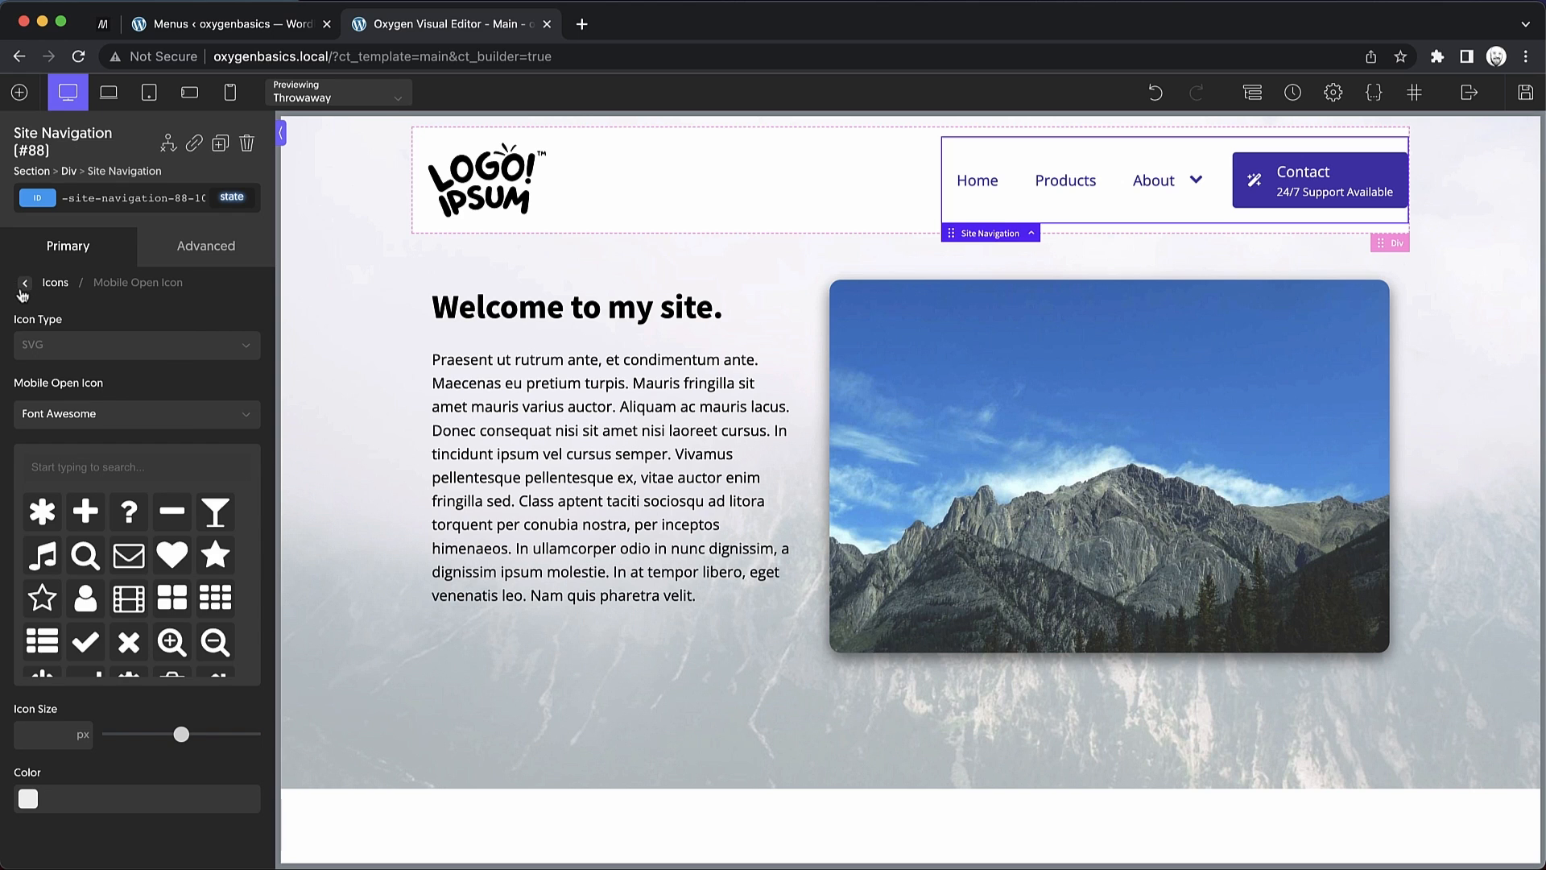
Set Switch To Mobile Menu At to Always in Mobile Settings so the hamburger shows at every width
click(21, 283)
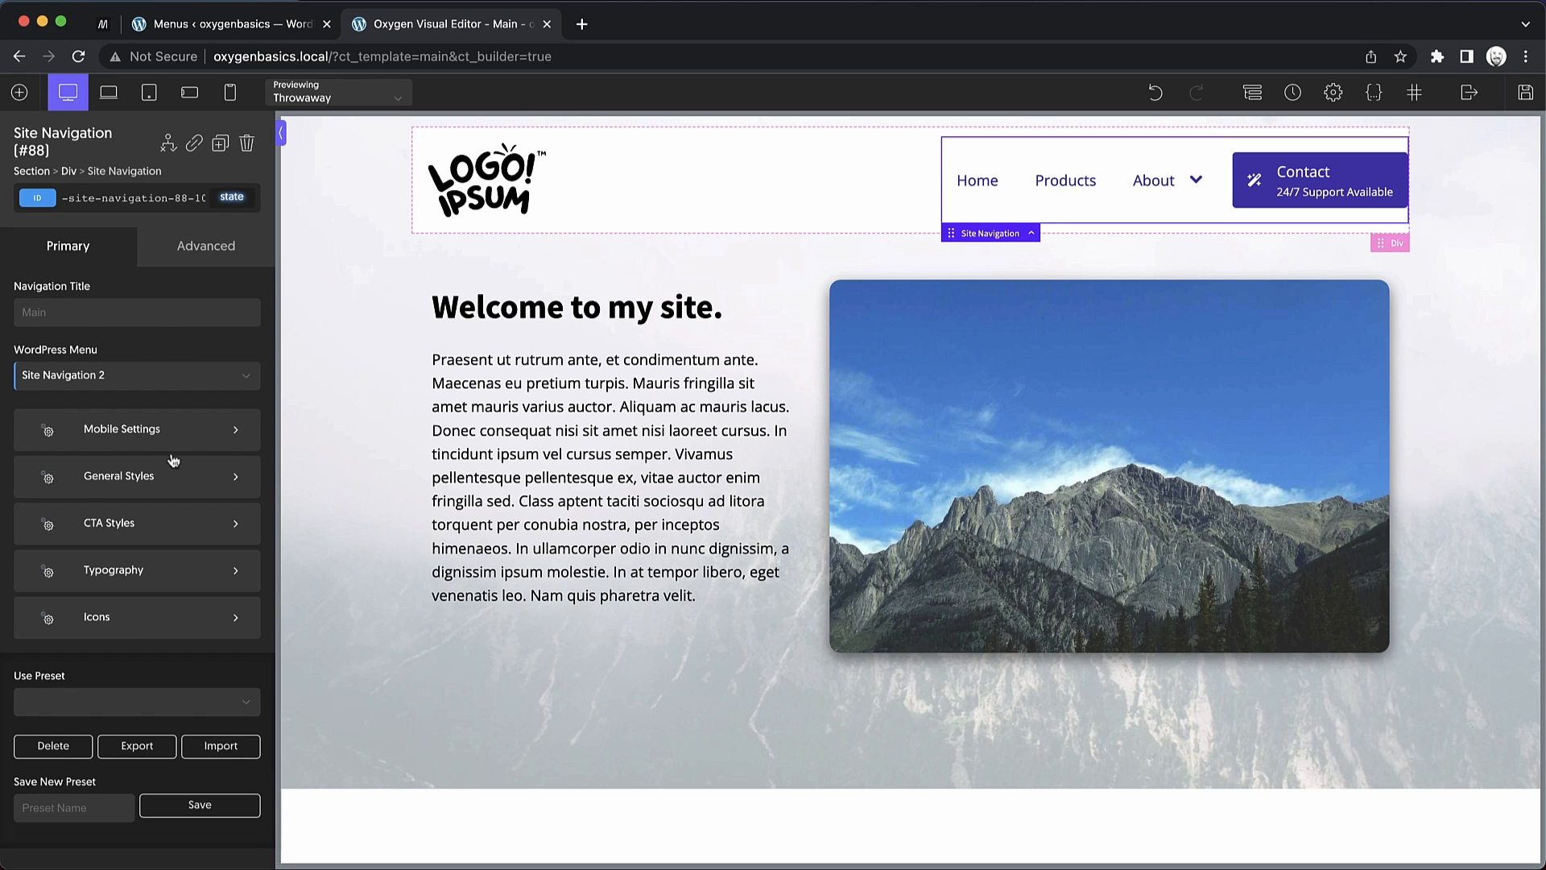
click(120, 428)
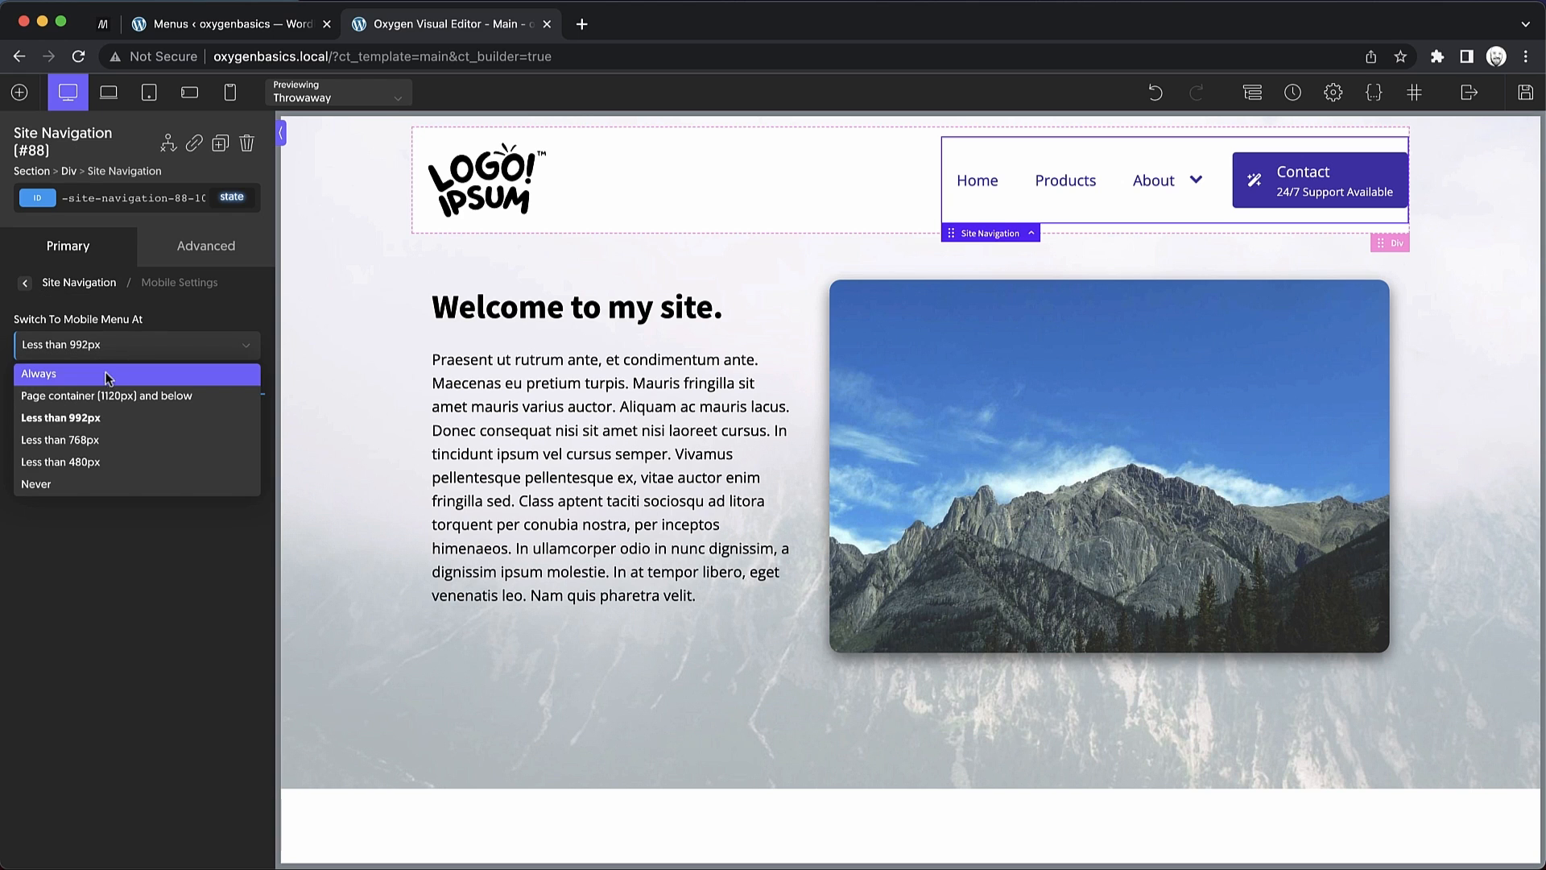
click(39, 372)
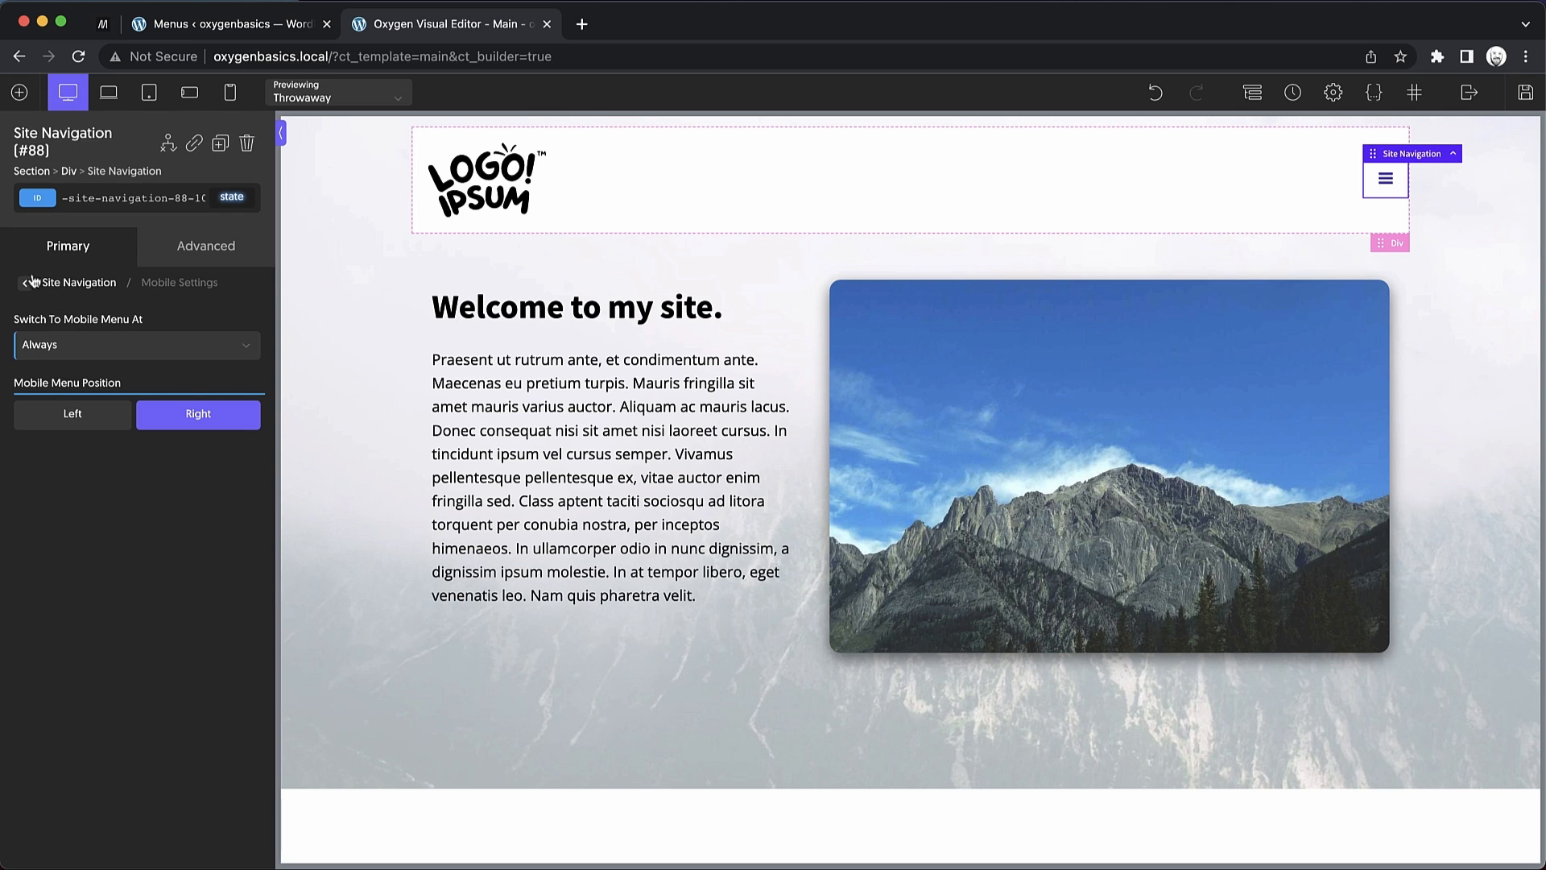
click(179, 282)
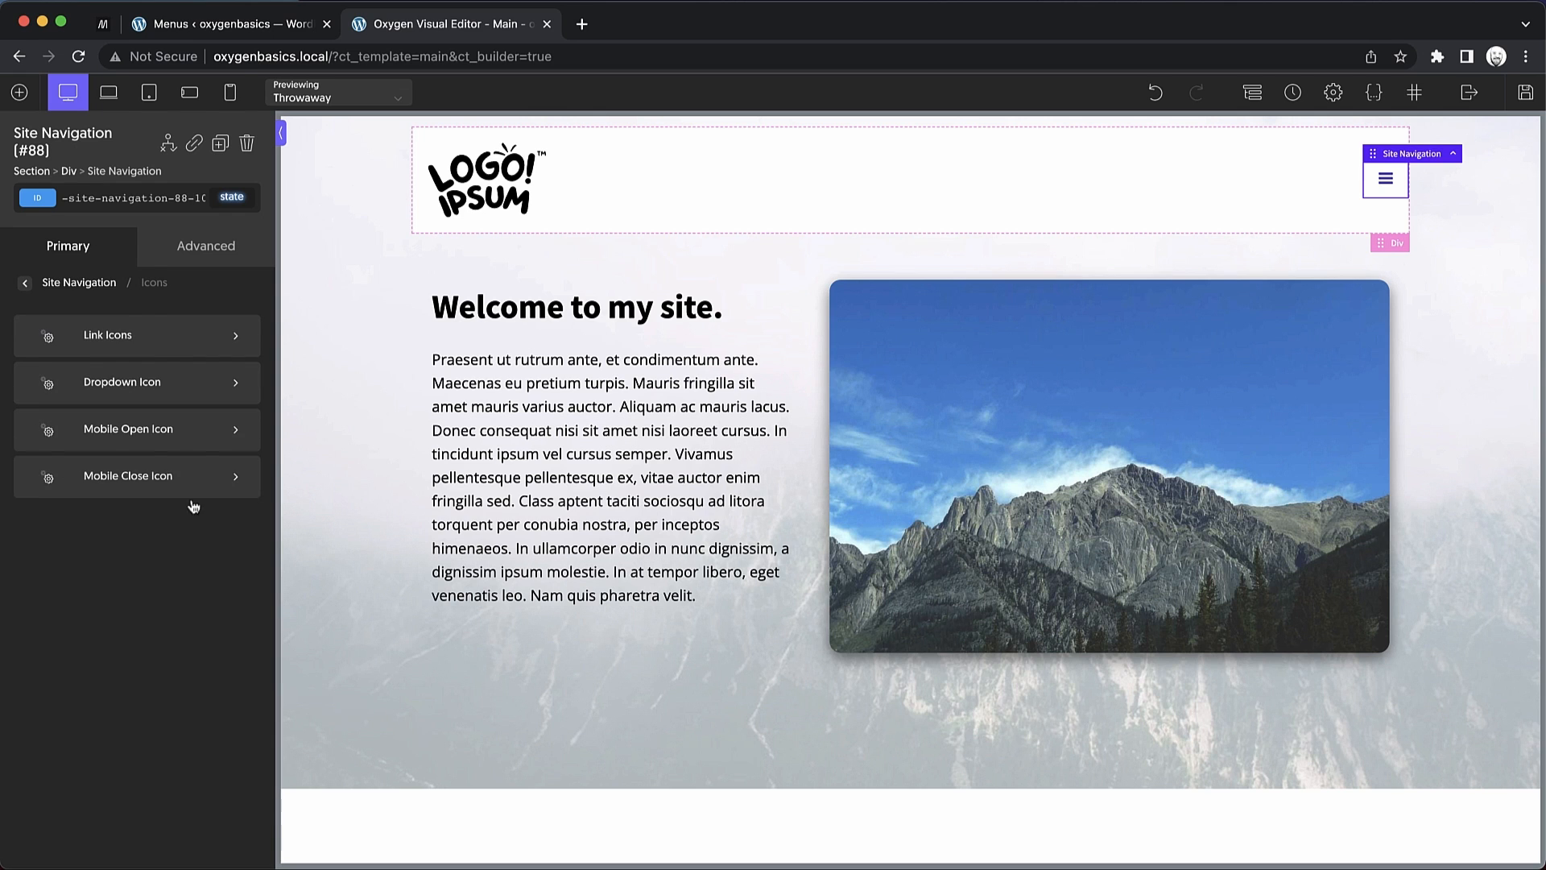
Give the Mobile Open Icon the CSS icon type with the Sticks animation and check the hamburger
click(129, 428)
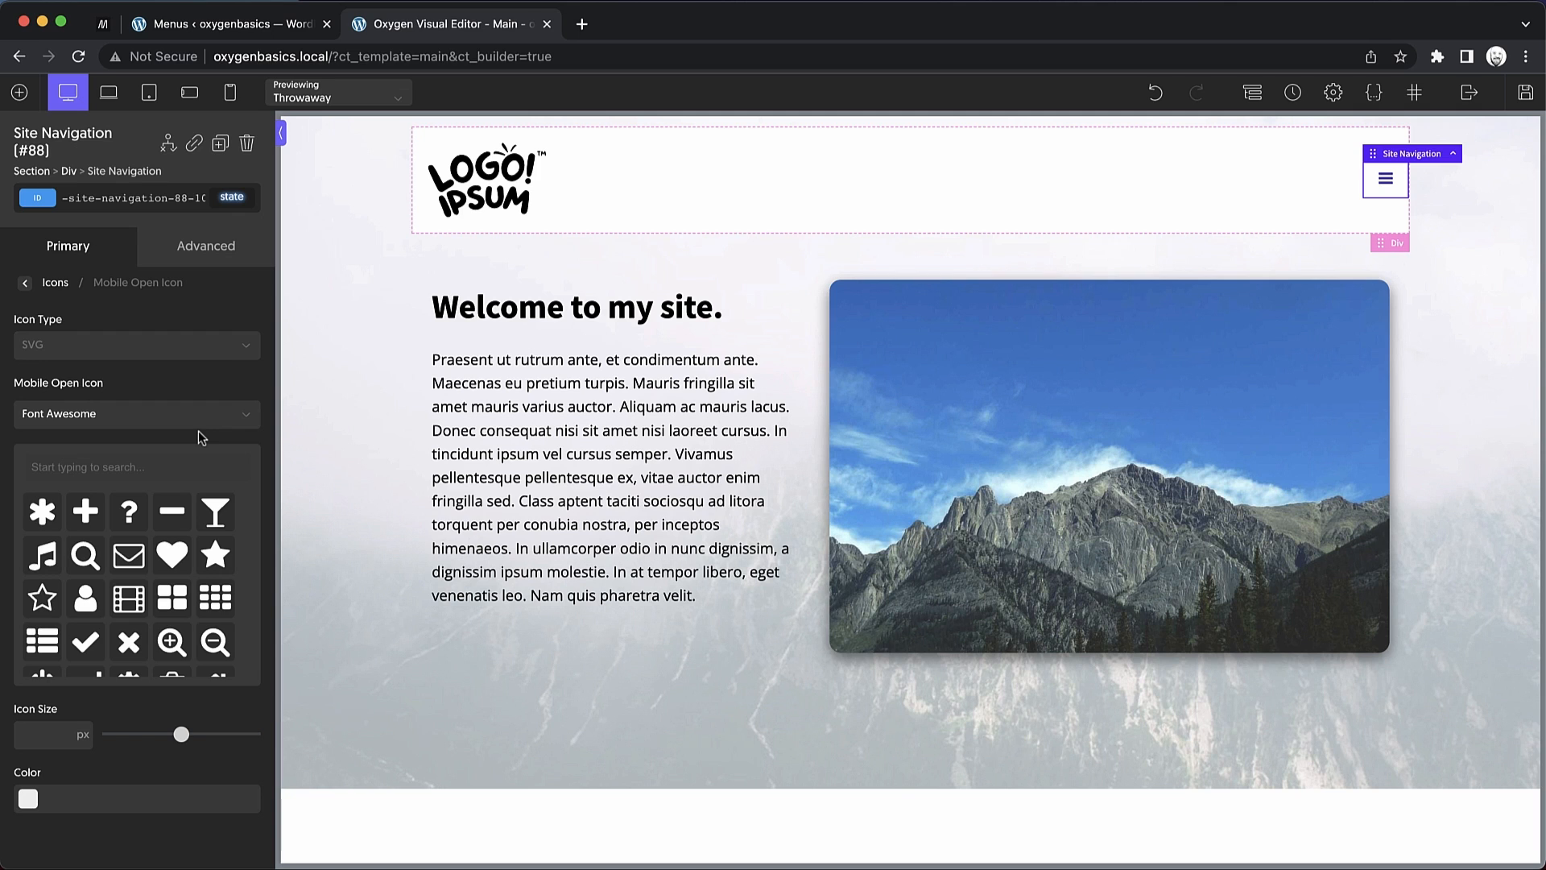
mouse_move(135, 438)
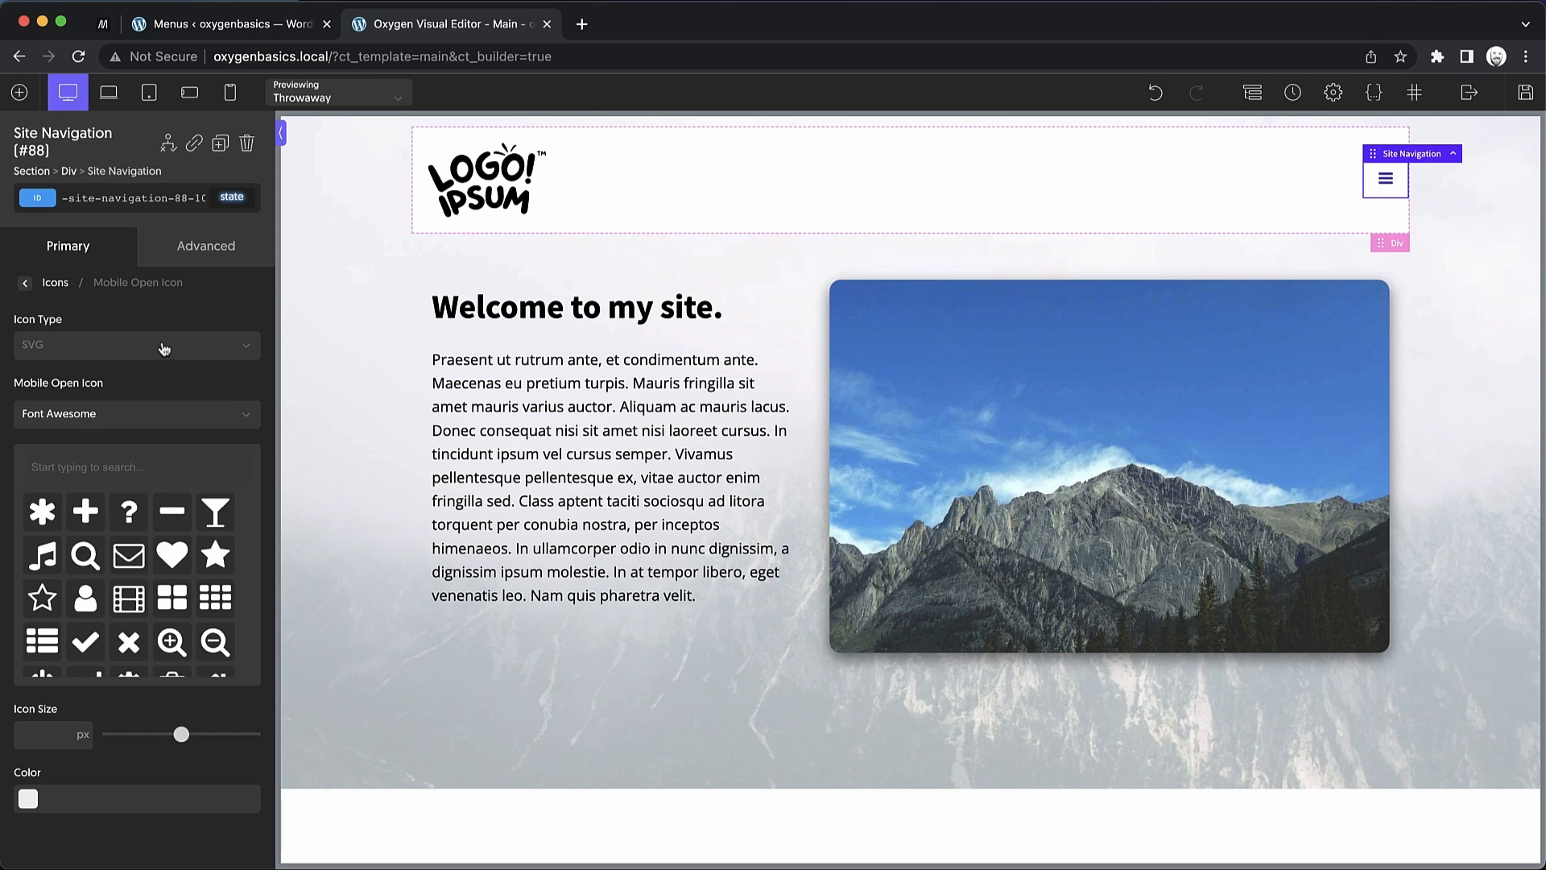
click(135, 345)
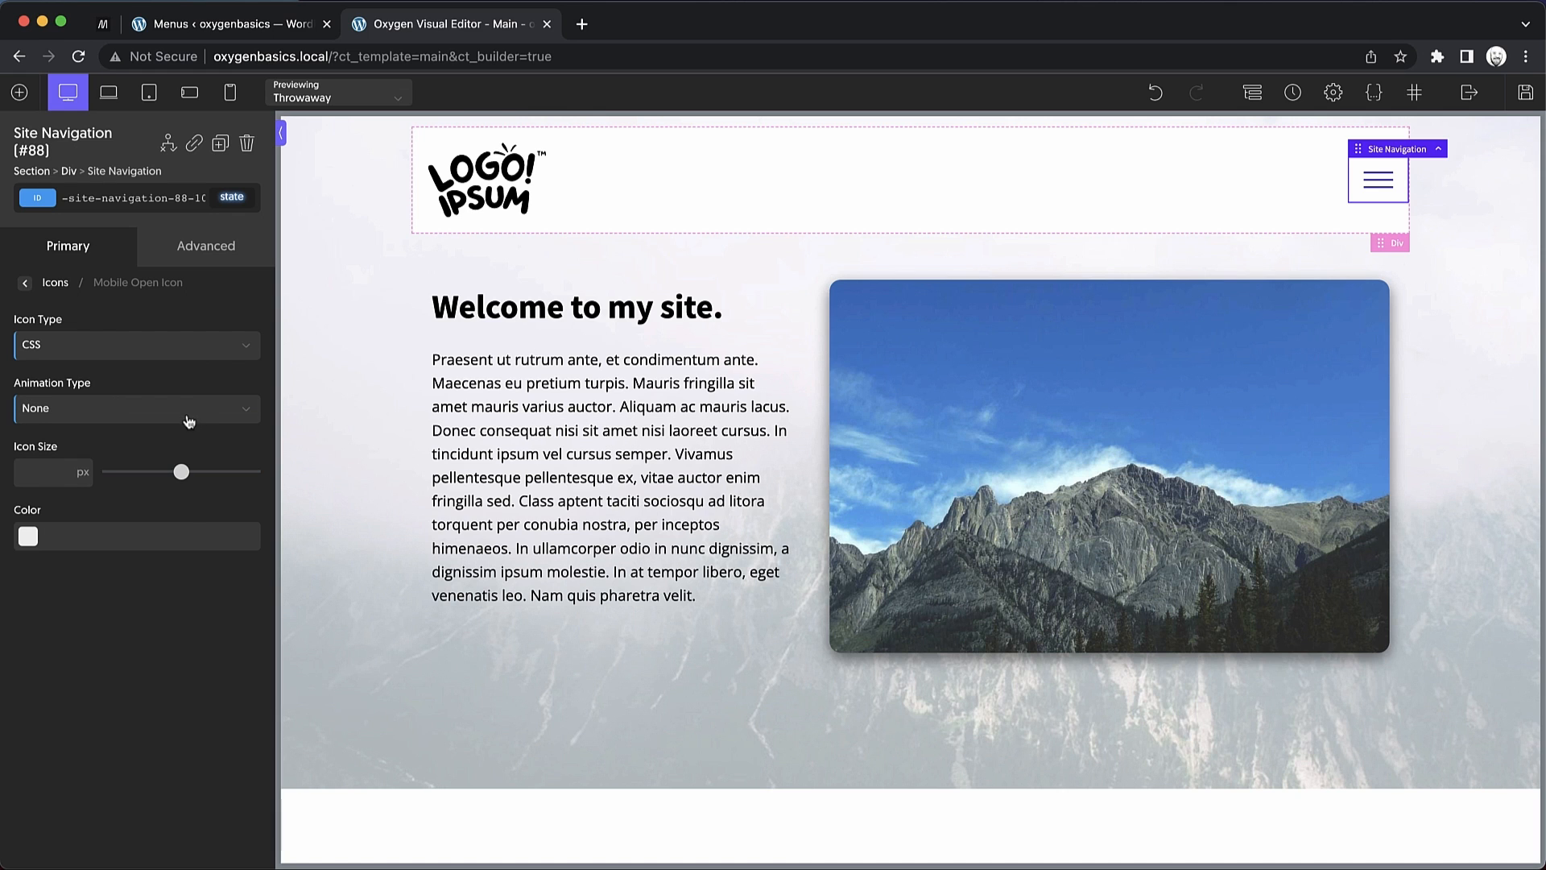
click(136, 408)
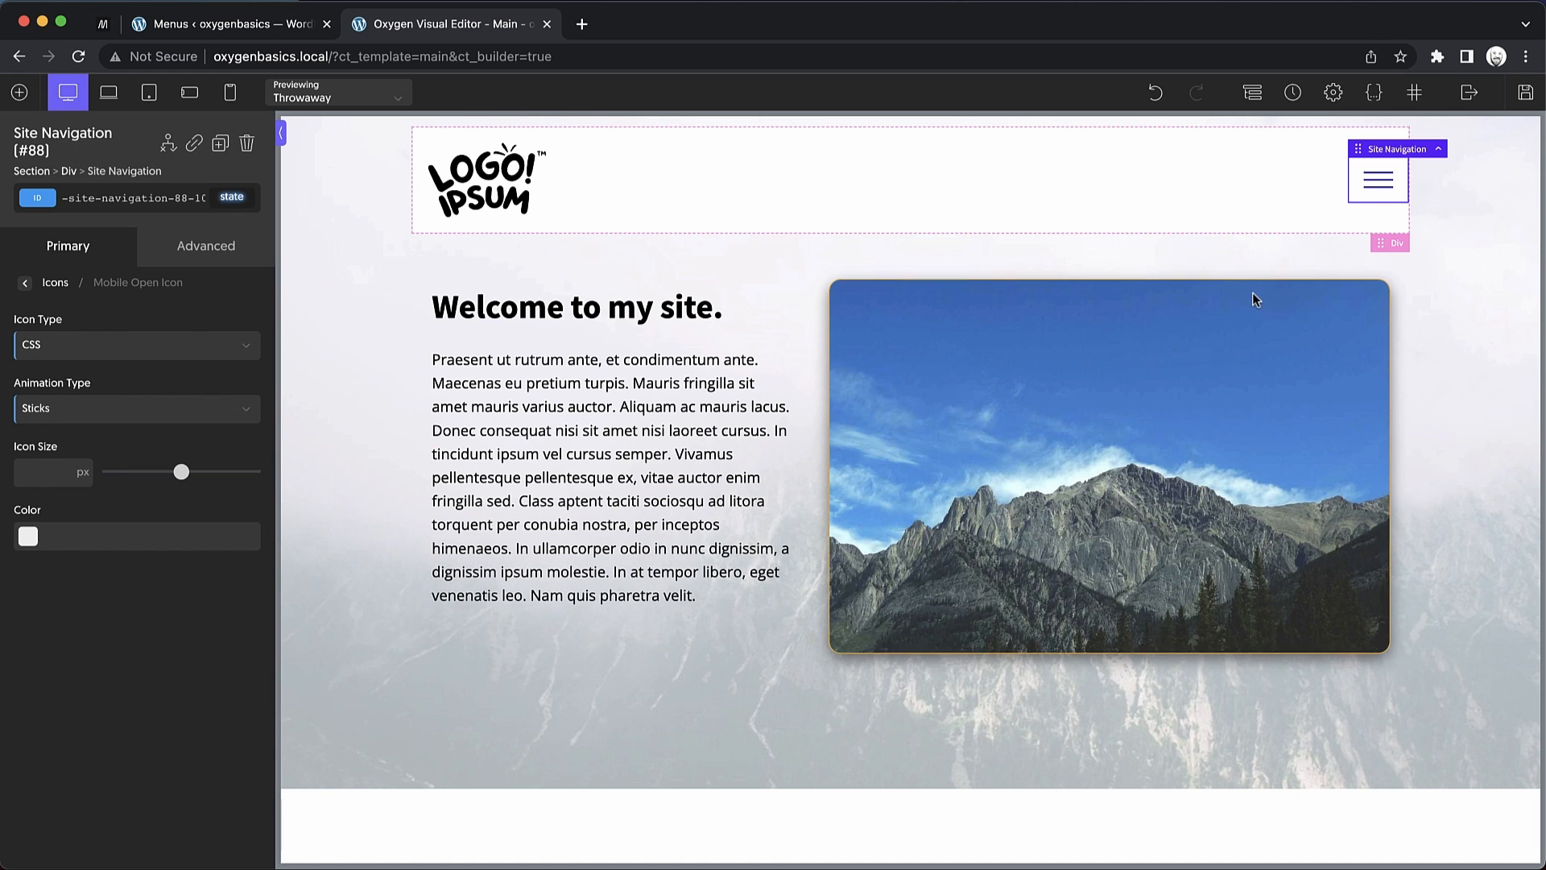
click(1377, 181)
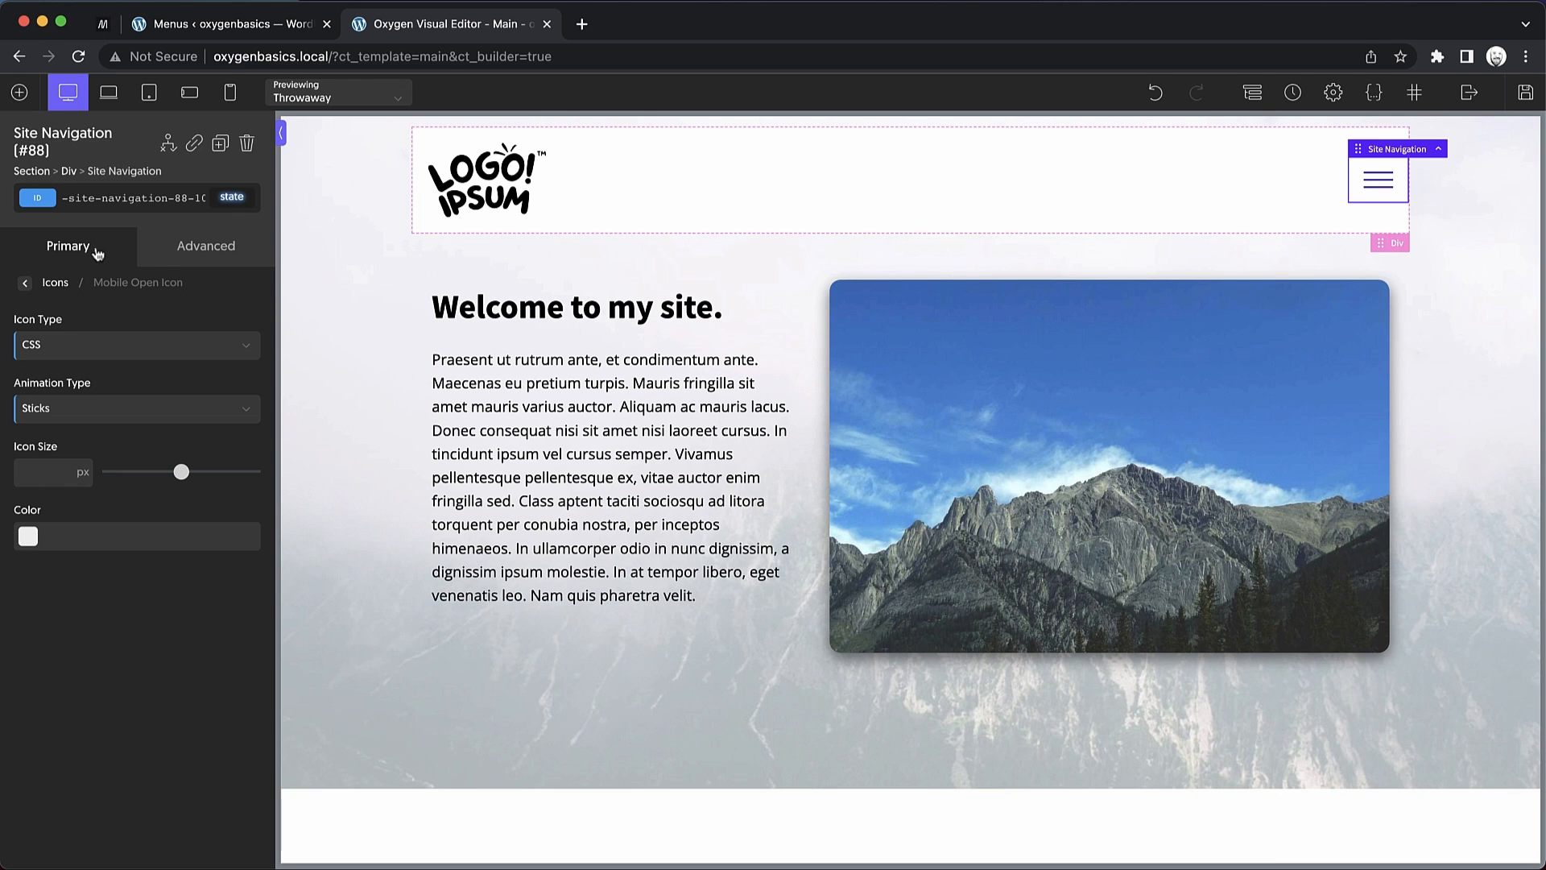
Keep Mobile Menu Position on Left and open the hamburger menu in the canvas preview
click(24, 284)
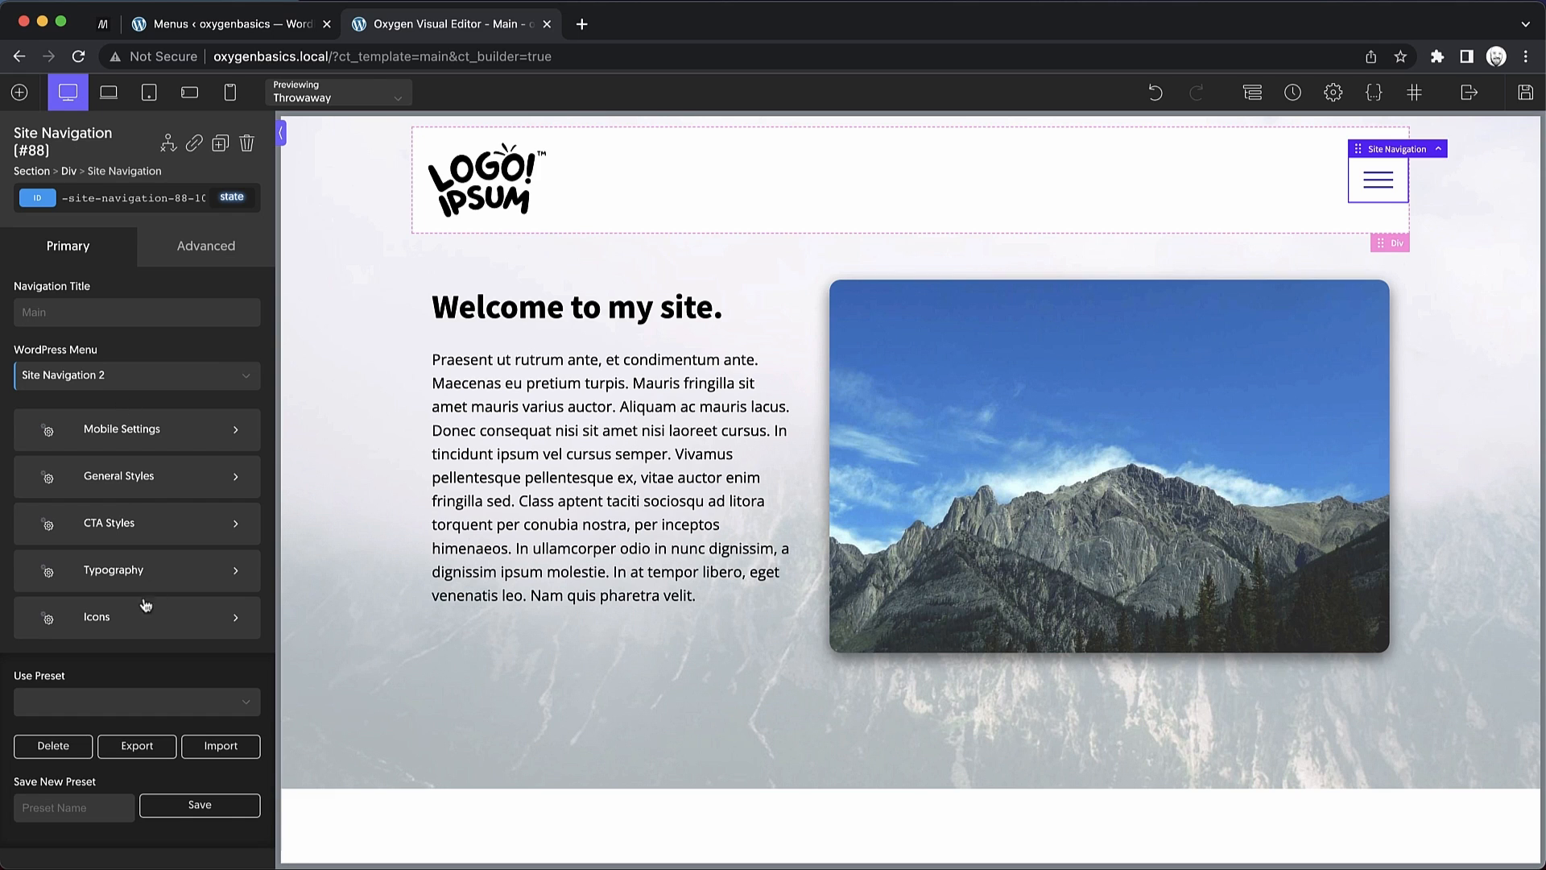
mouse_move(163, 453)
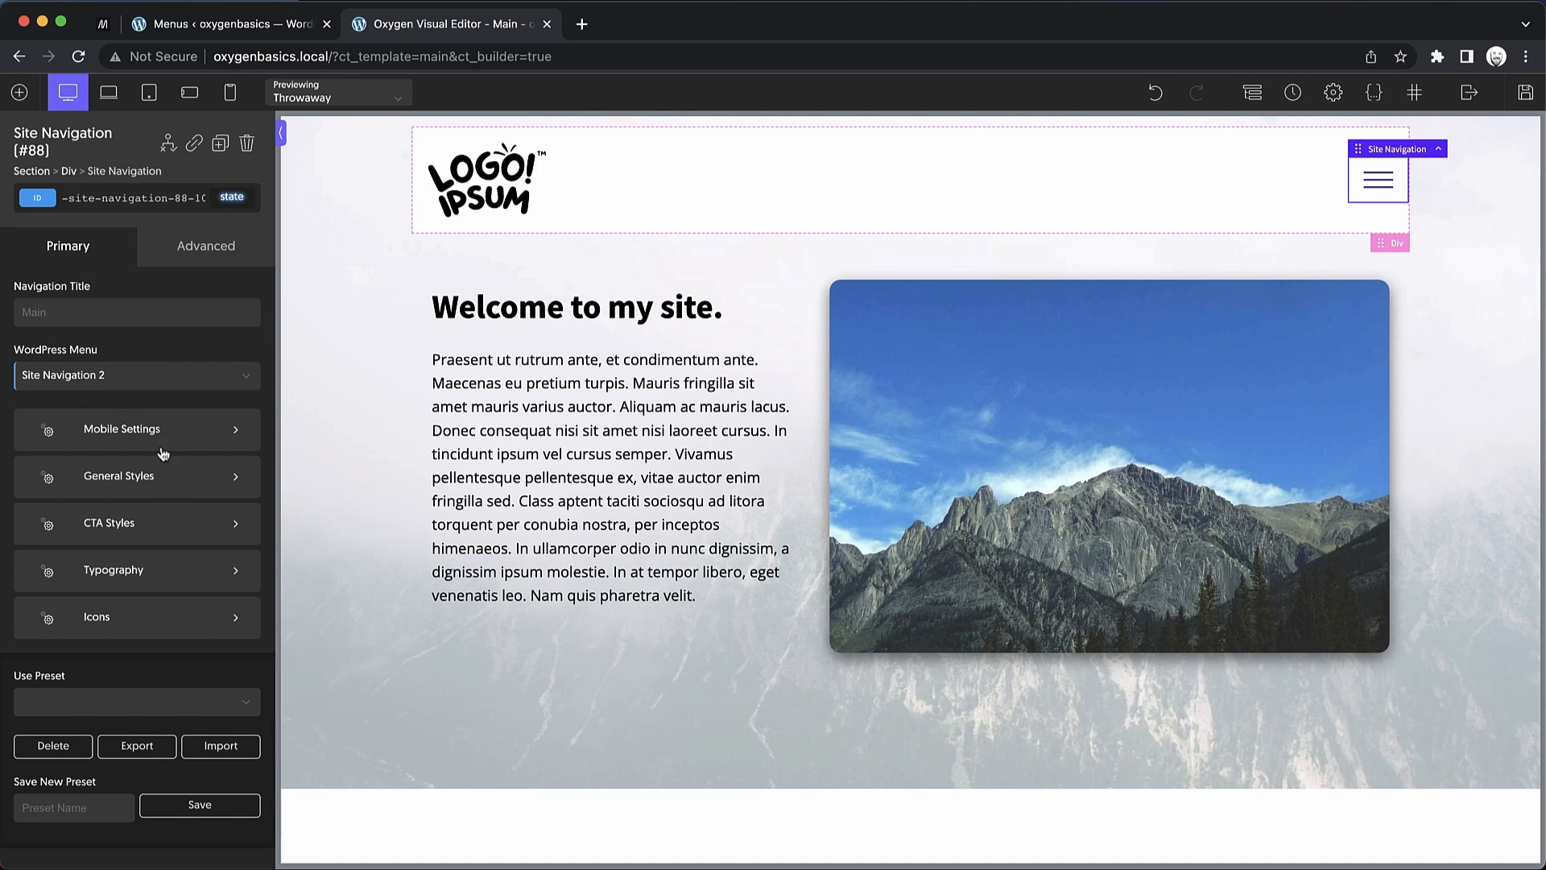
click(121, 428)
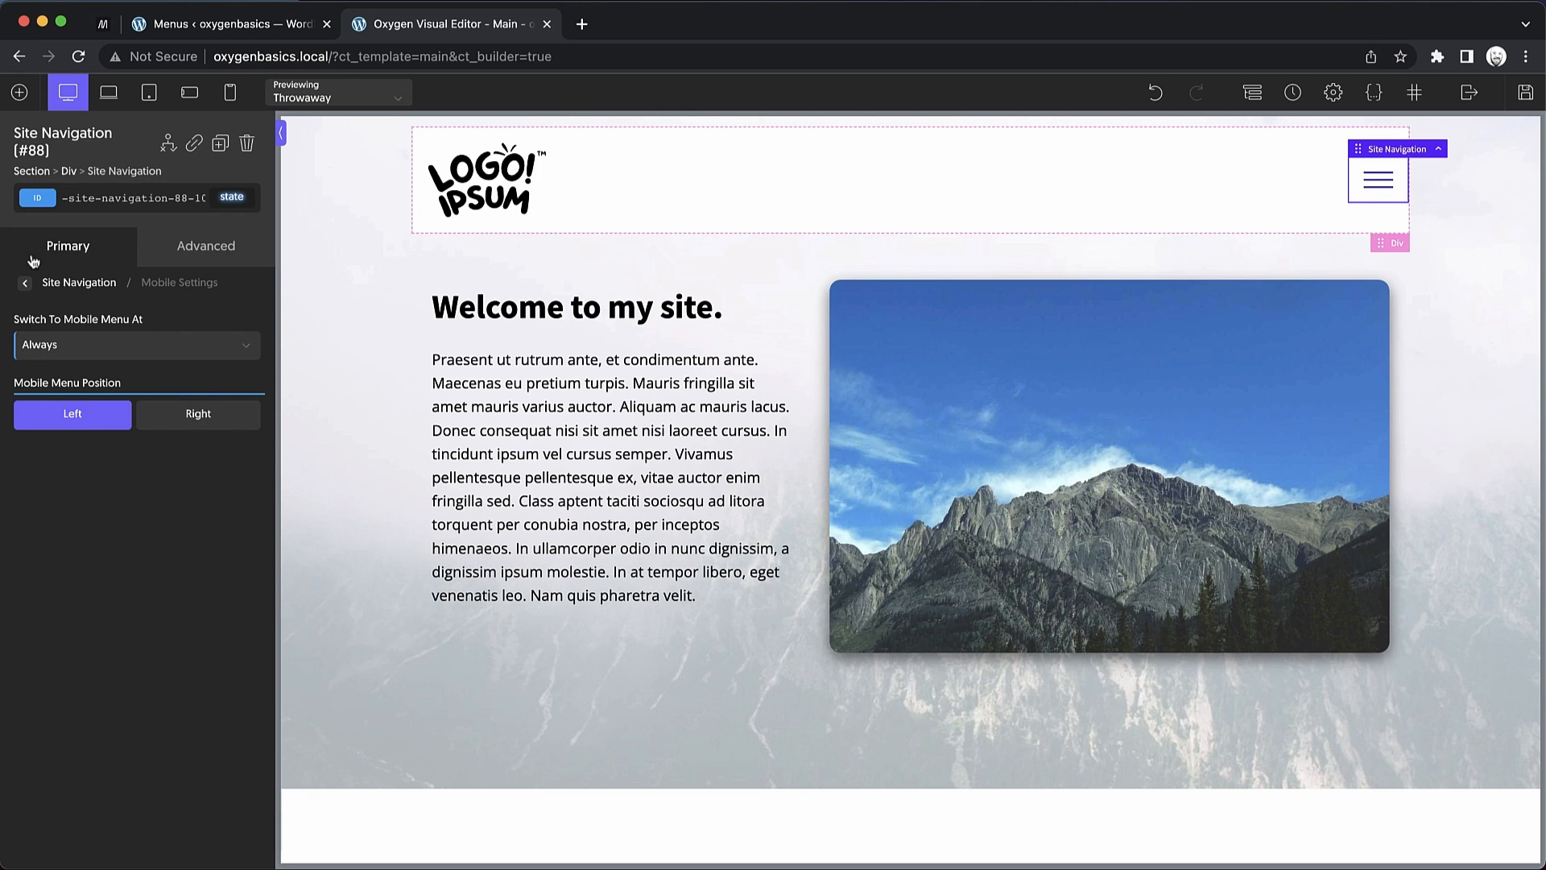
click(24, 283)
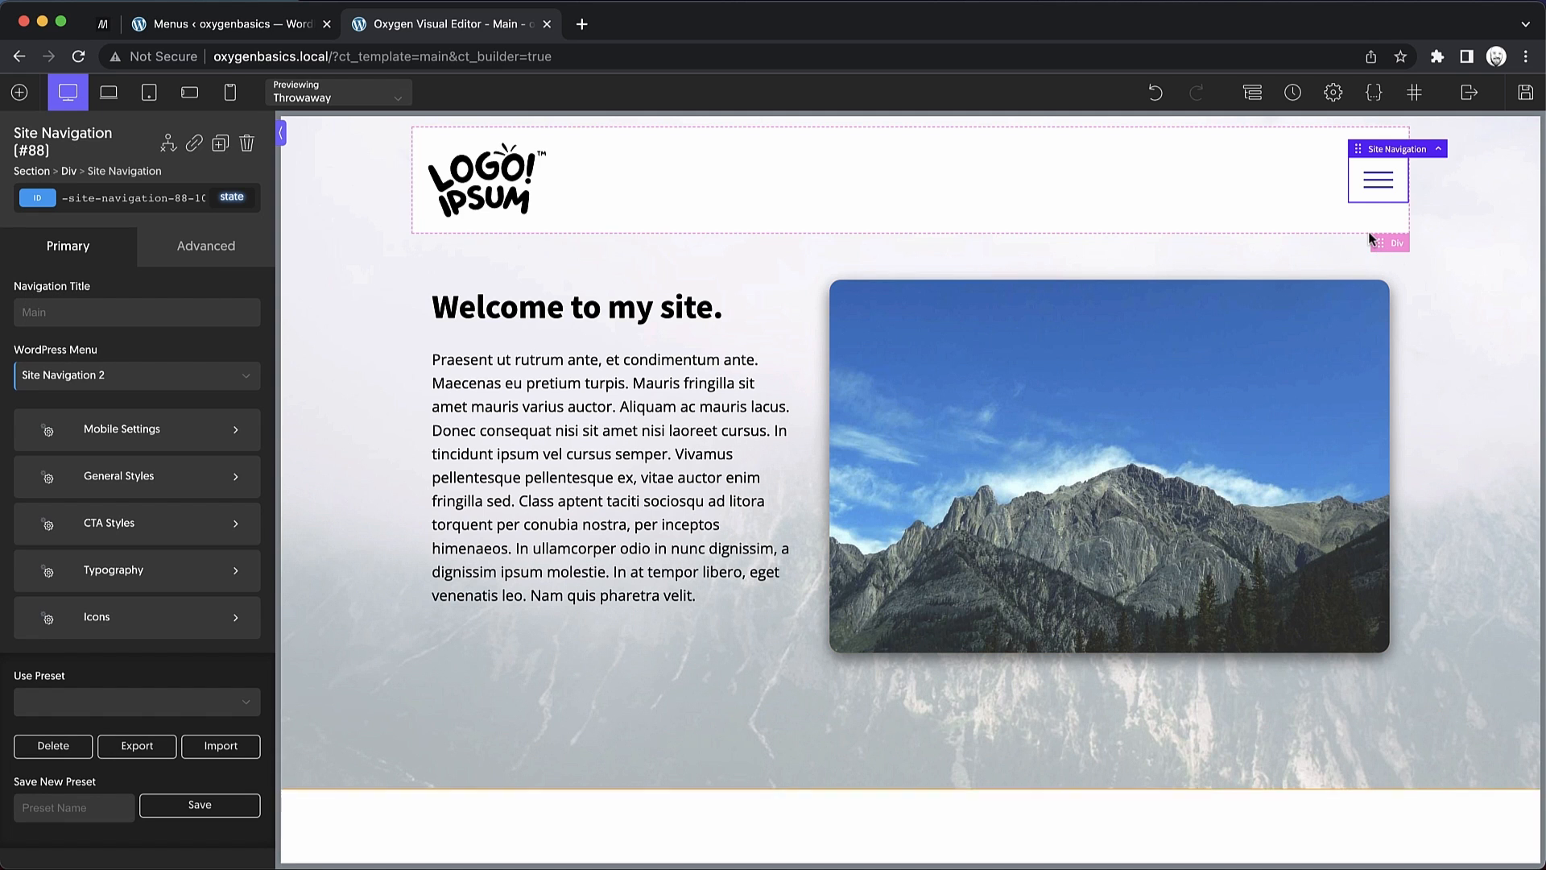
click(1377, 178)
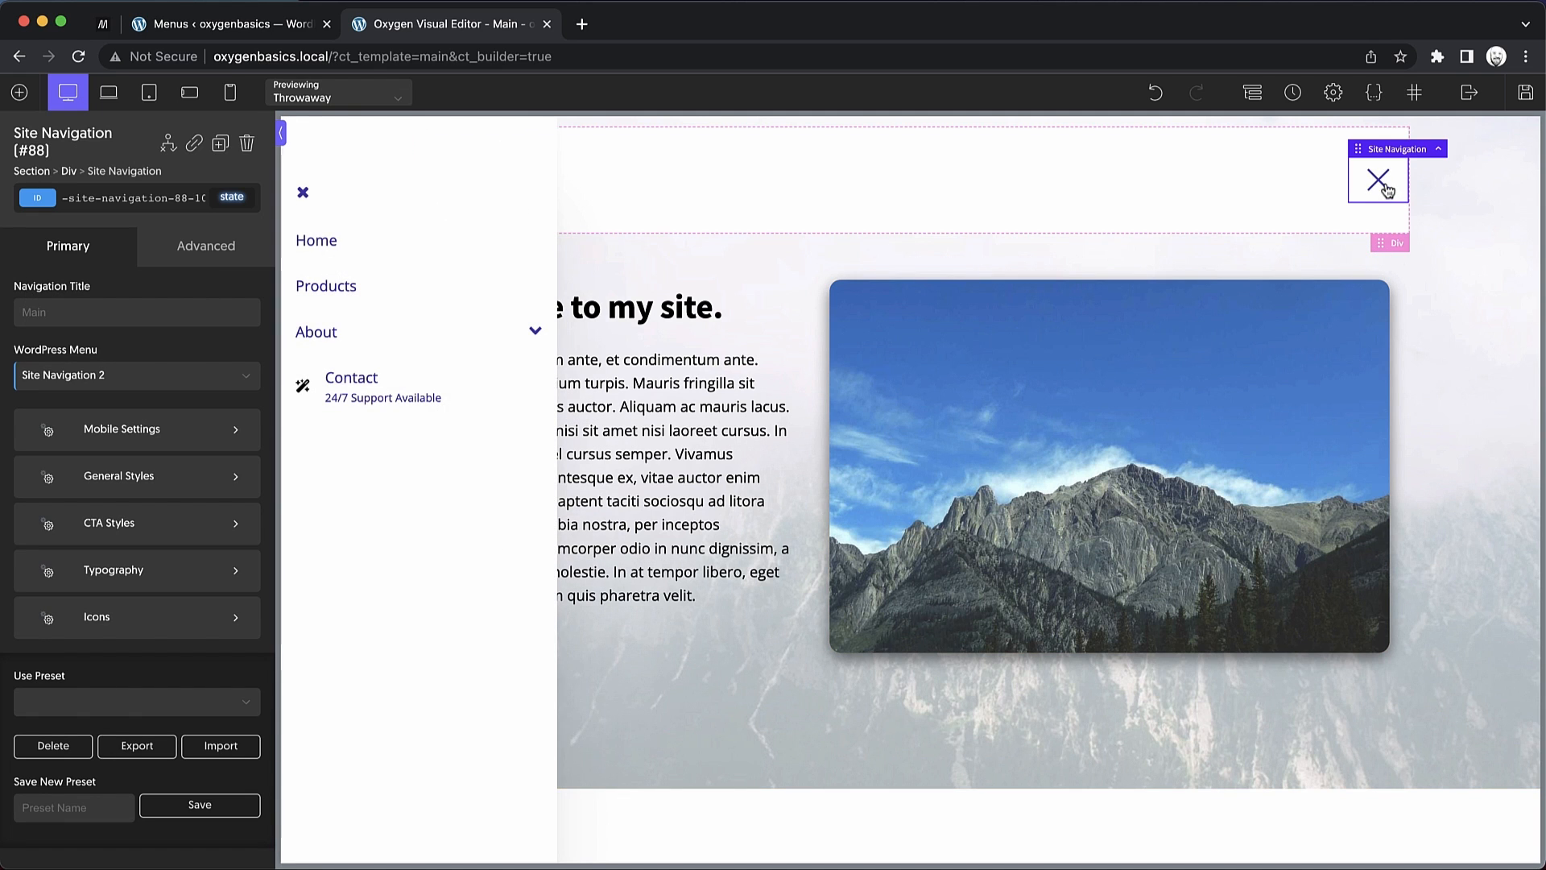
Try the Basic and Drop In animations on the Mobile Open Icon, previewing each in the canvas
click(137, 617)
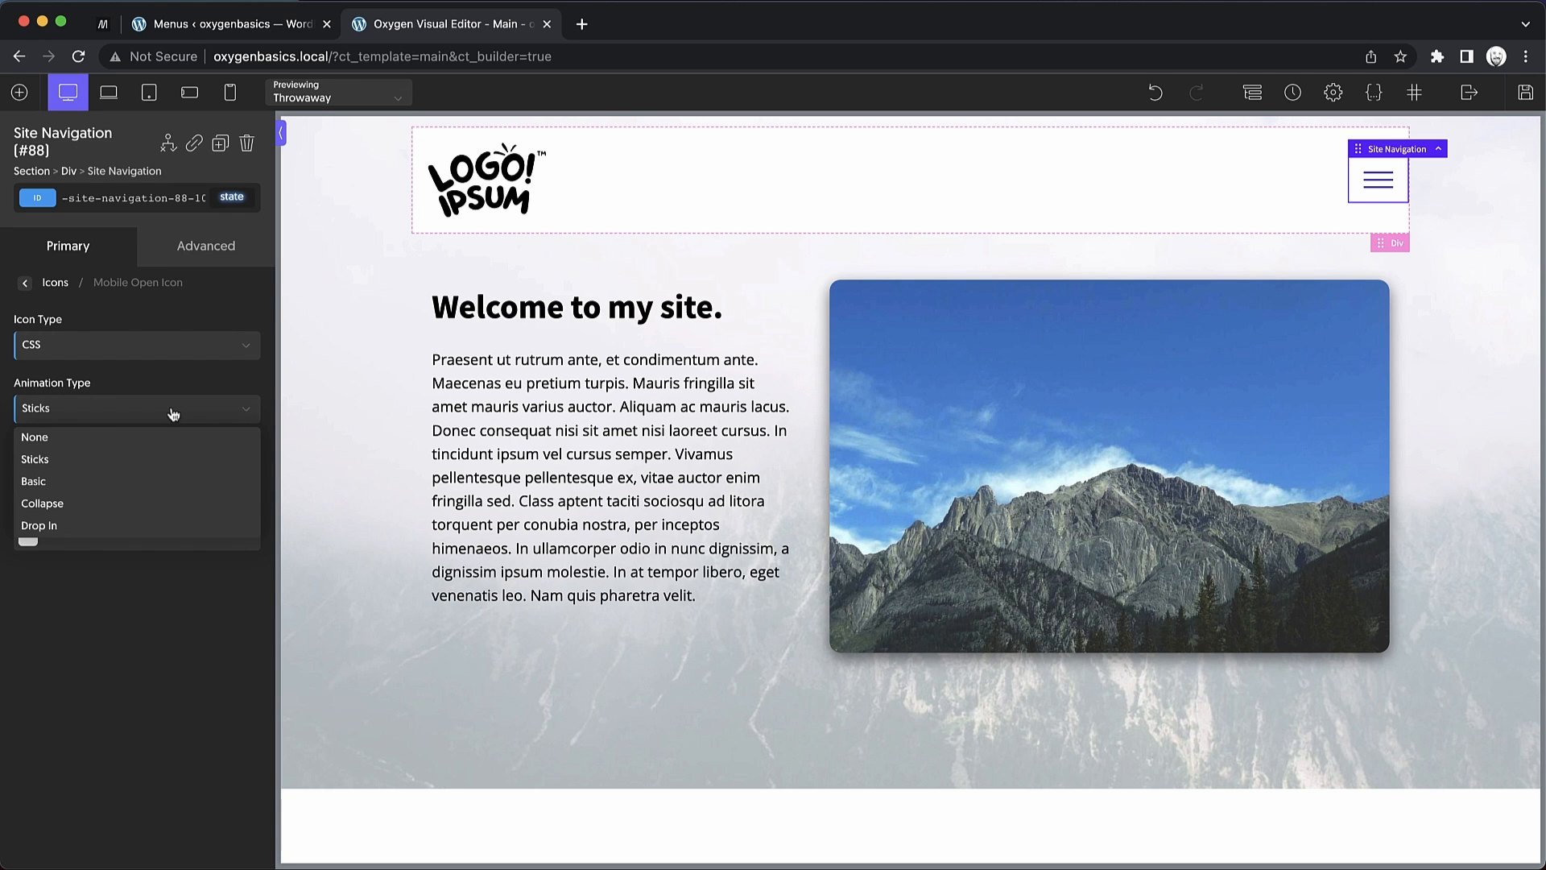
click(34, 480)
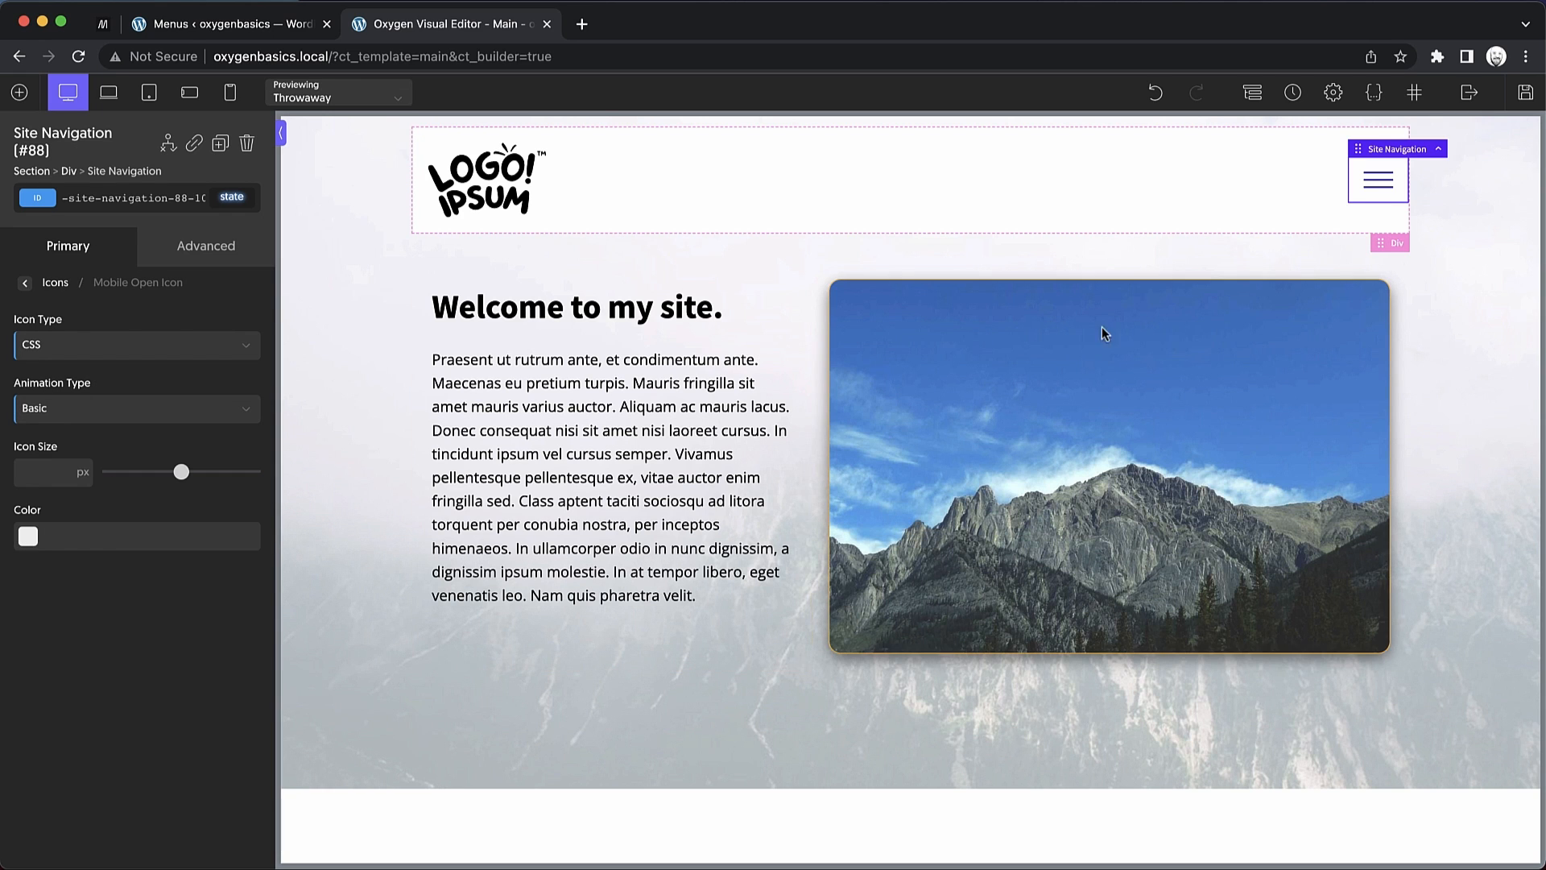
click(1378, 180)
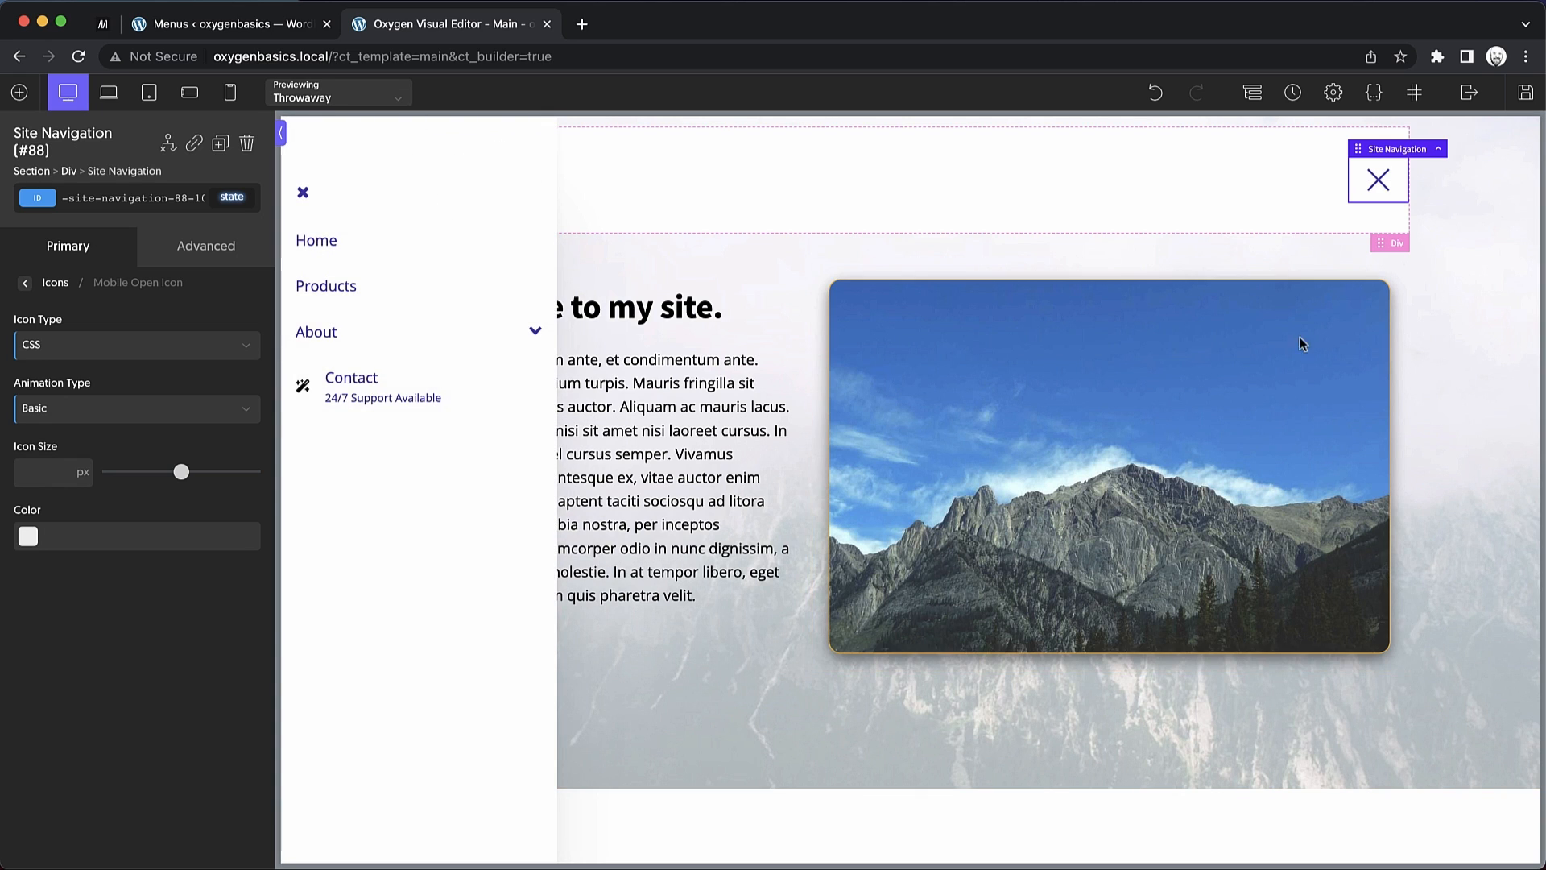
click(1378, 179)
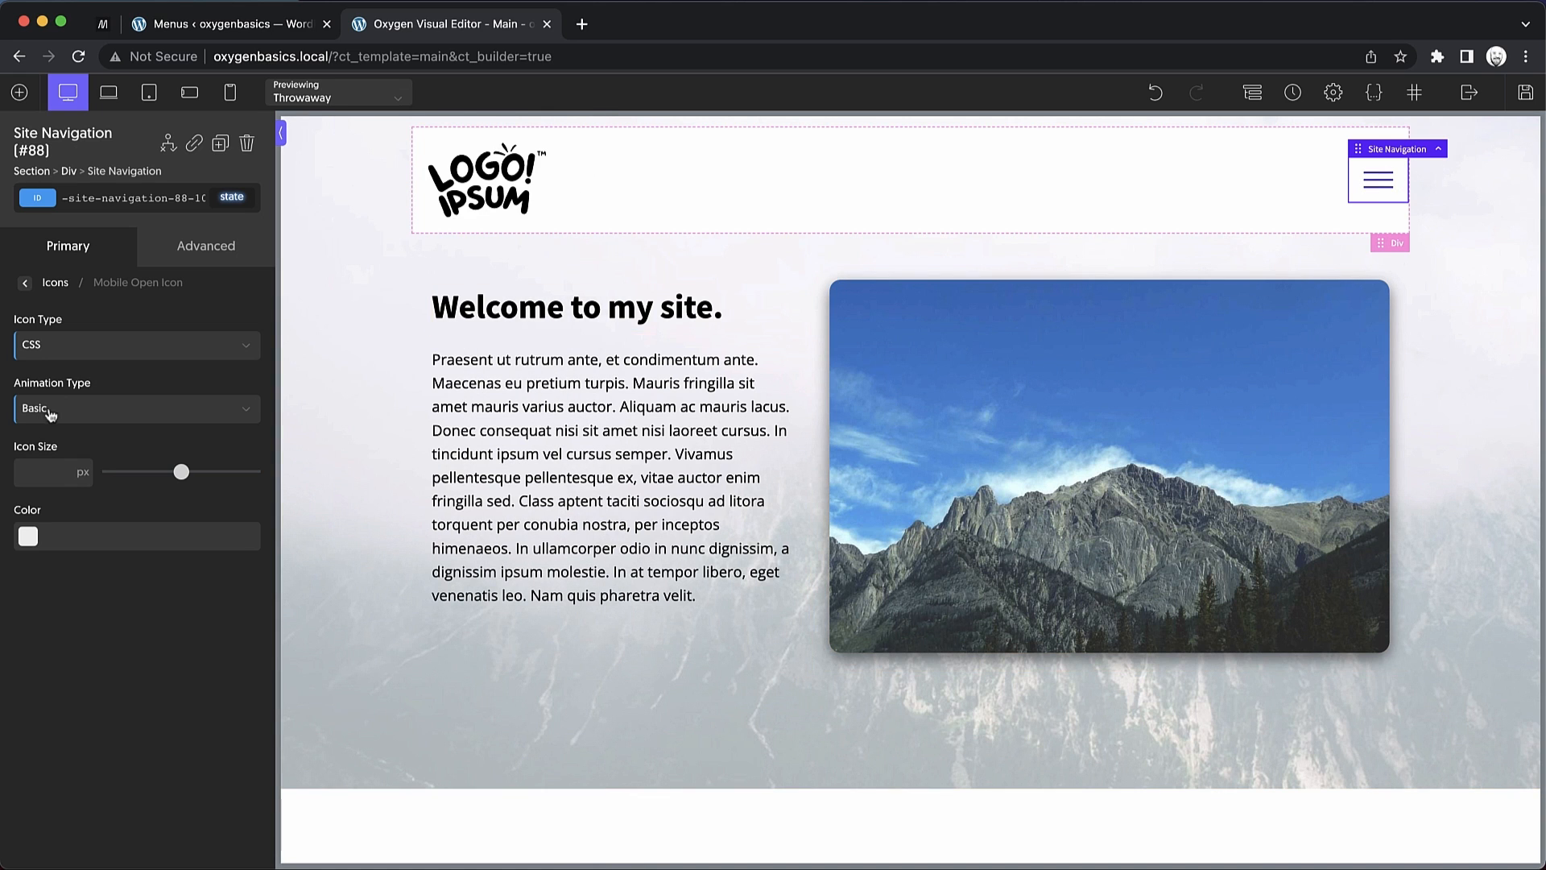
click(135, 408)
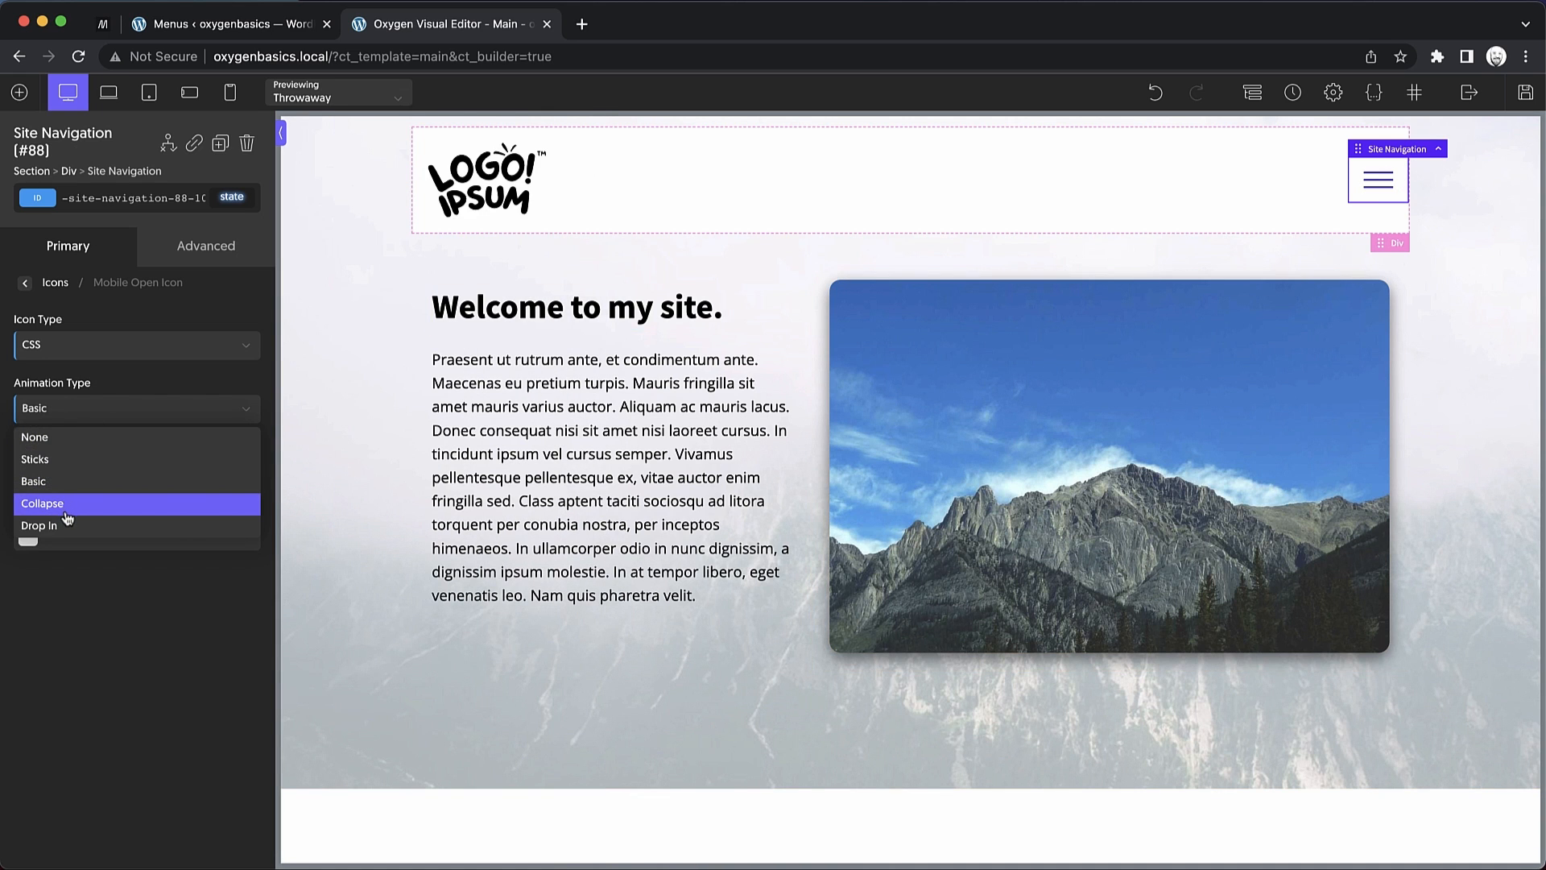
click(38, 524)
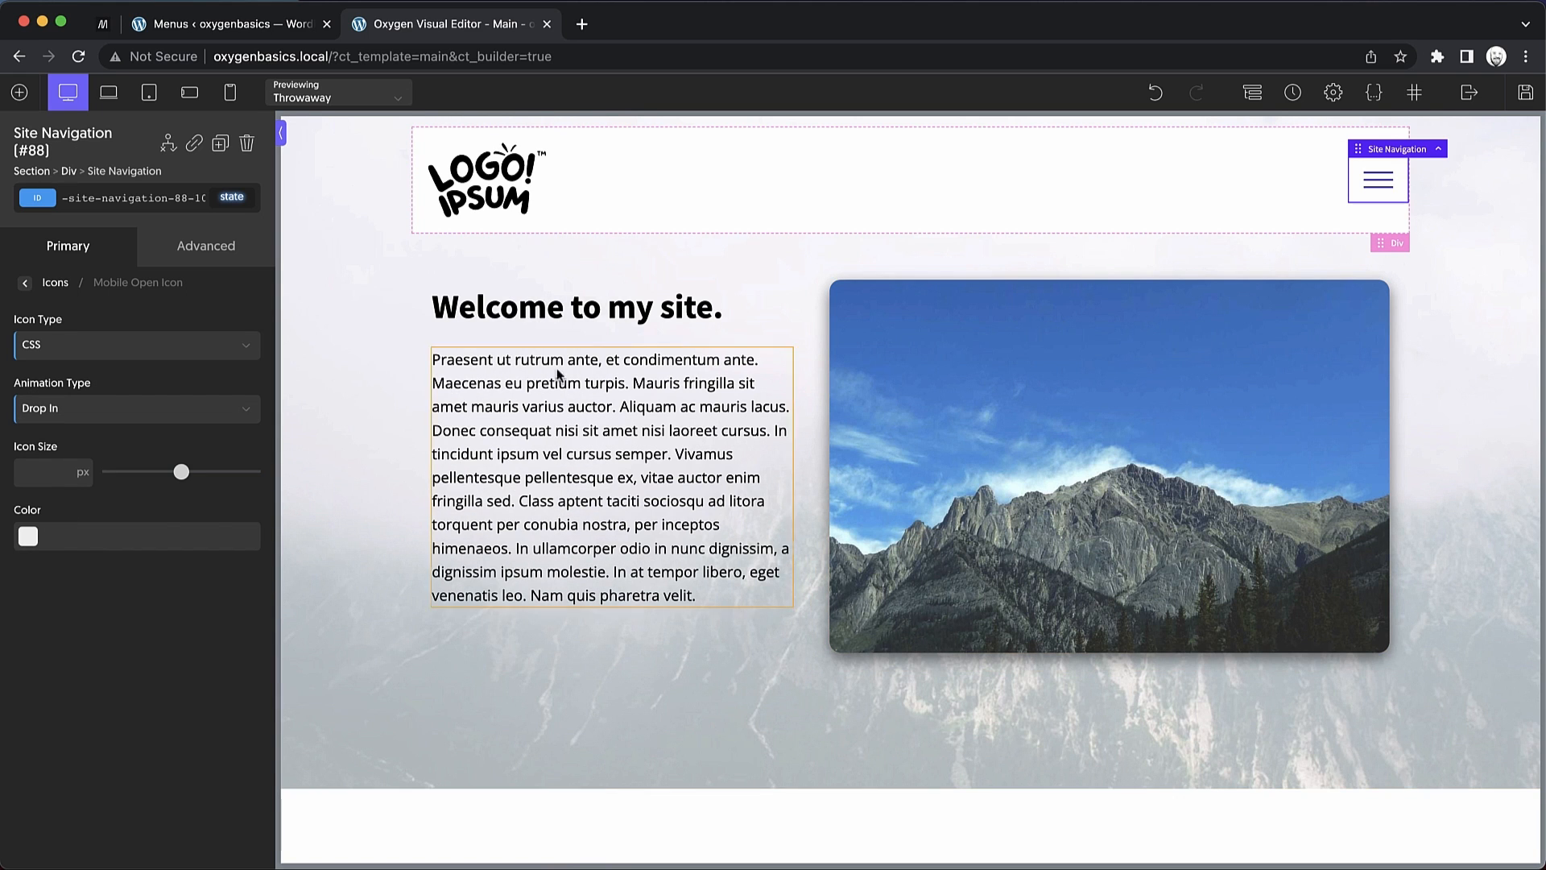
Set the open icon Animation Type to Collapse and its Icon Size to 24px
click(135, 408)
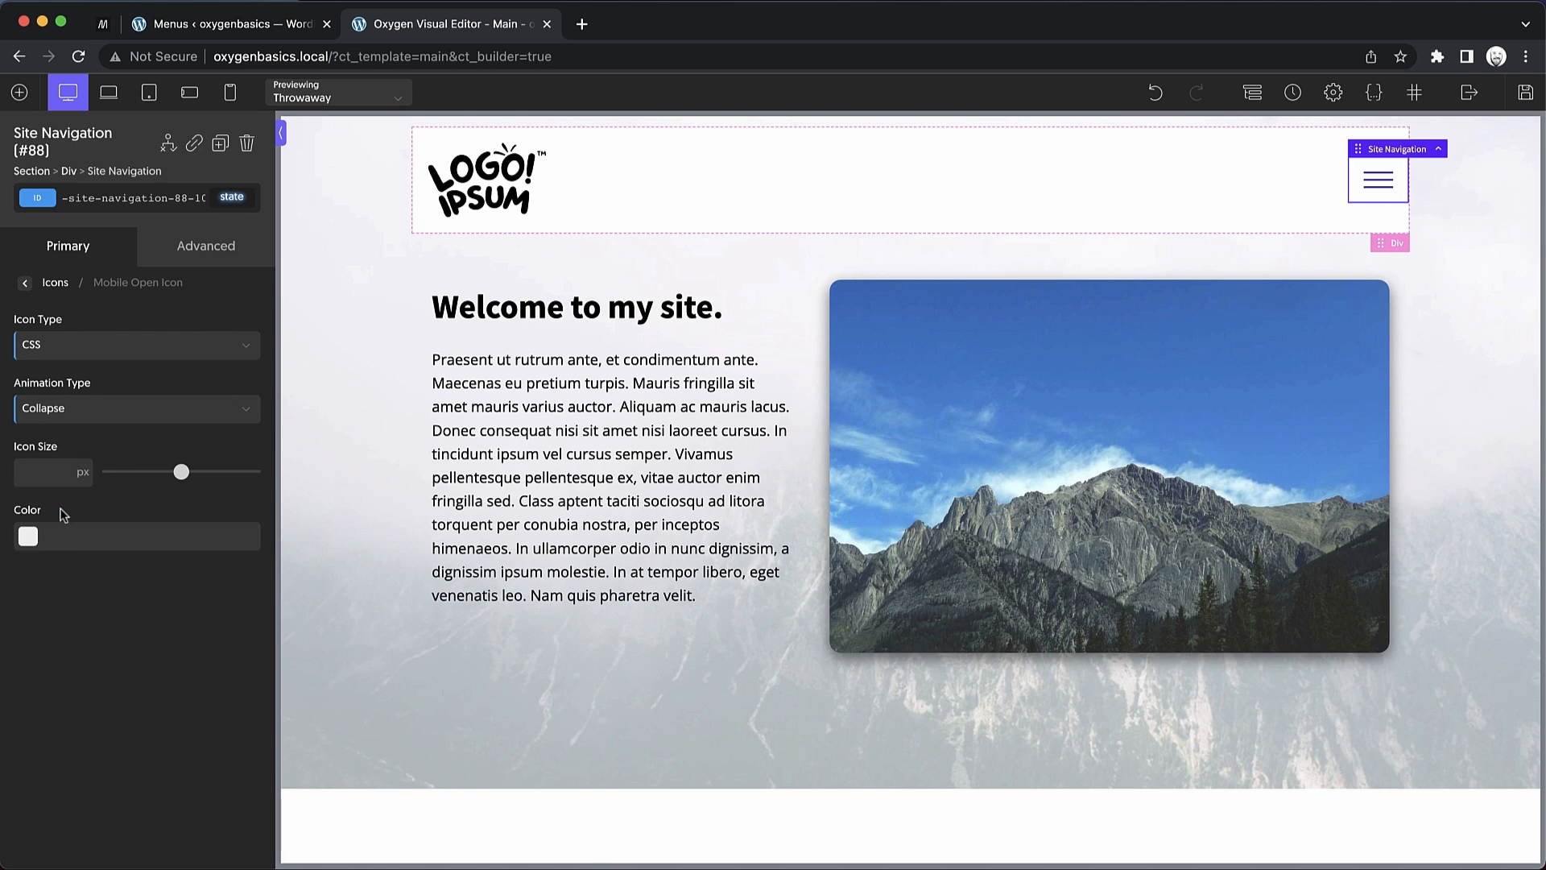
click(1377, 180)
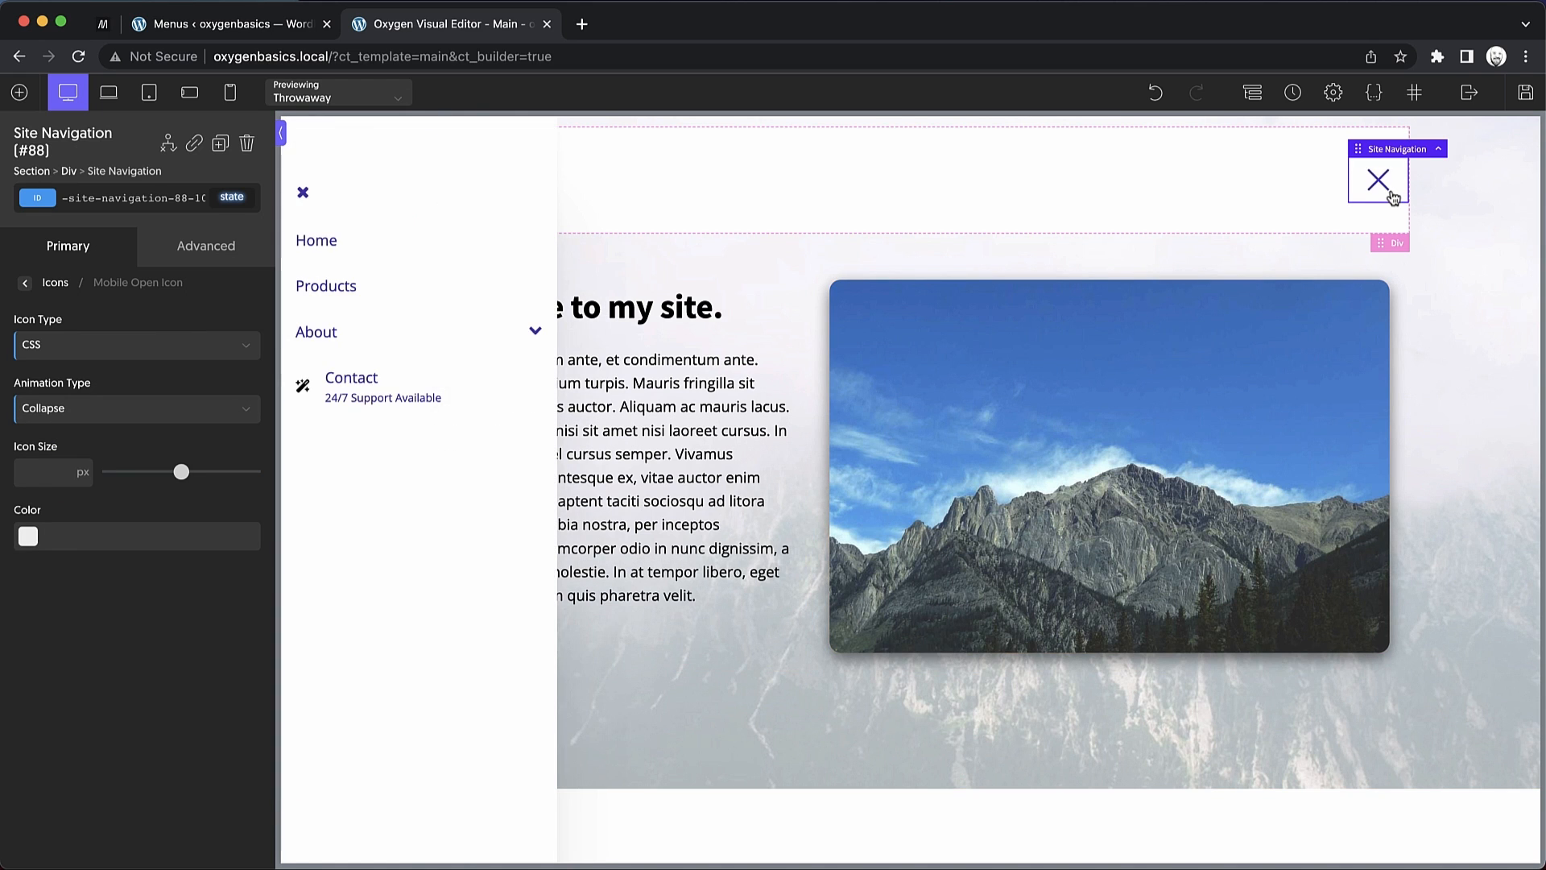
click(1378, 182)
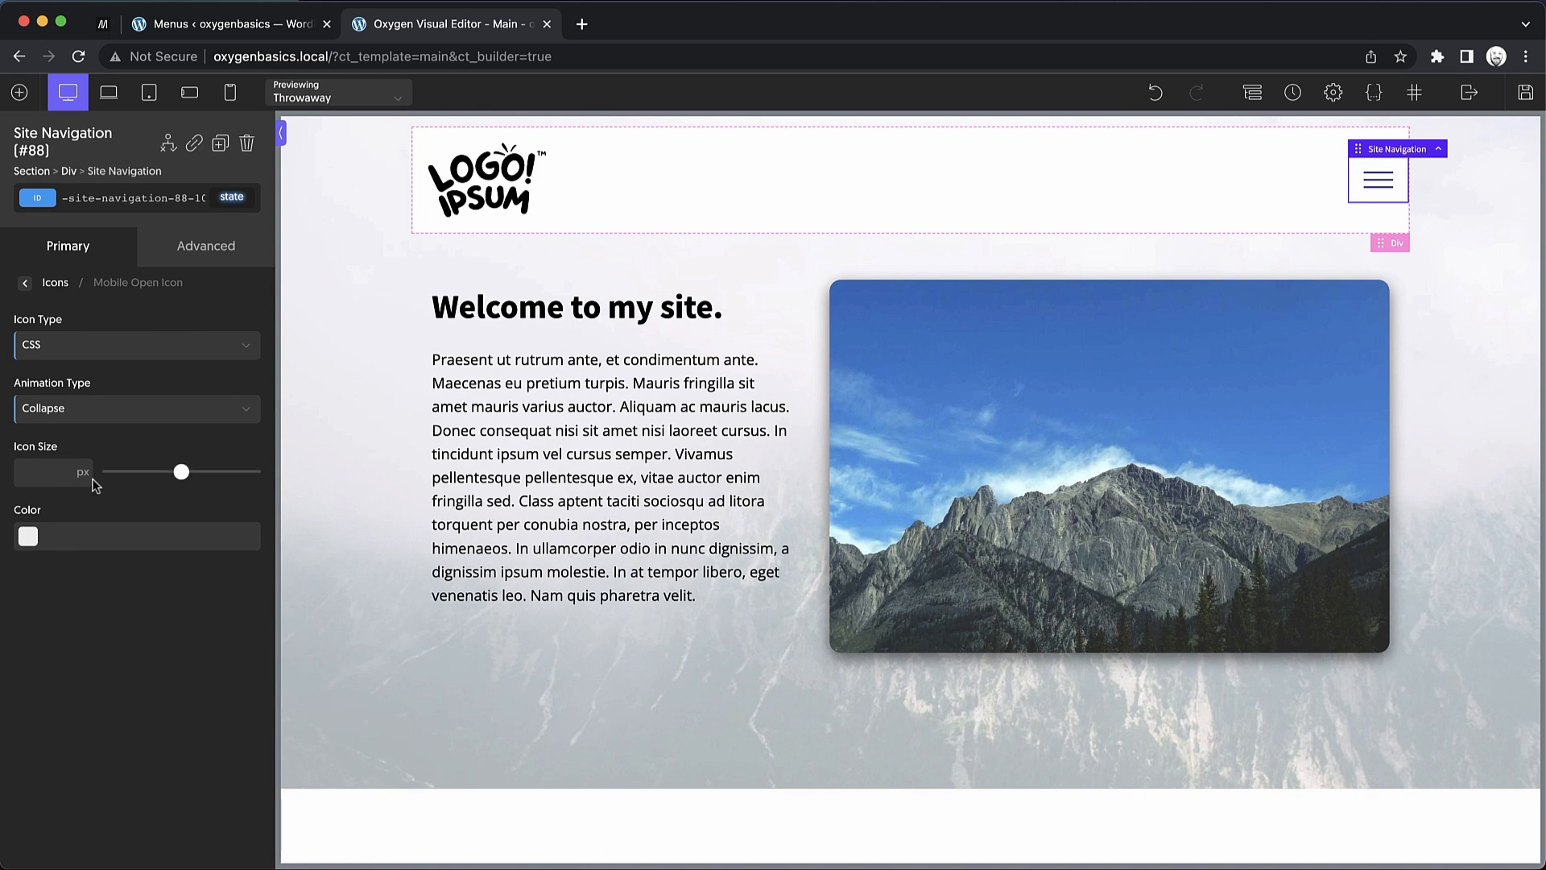
drag(180, 472, 143, 472)
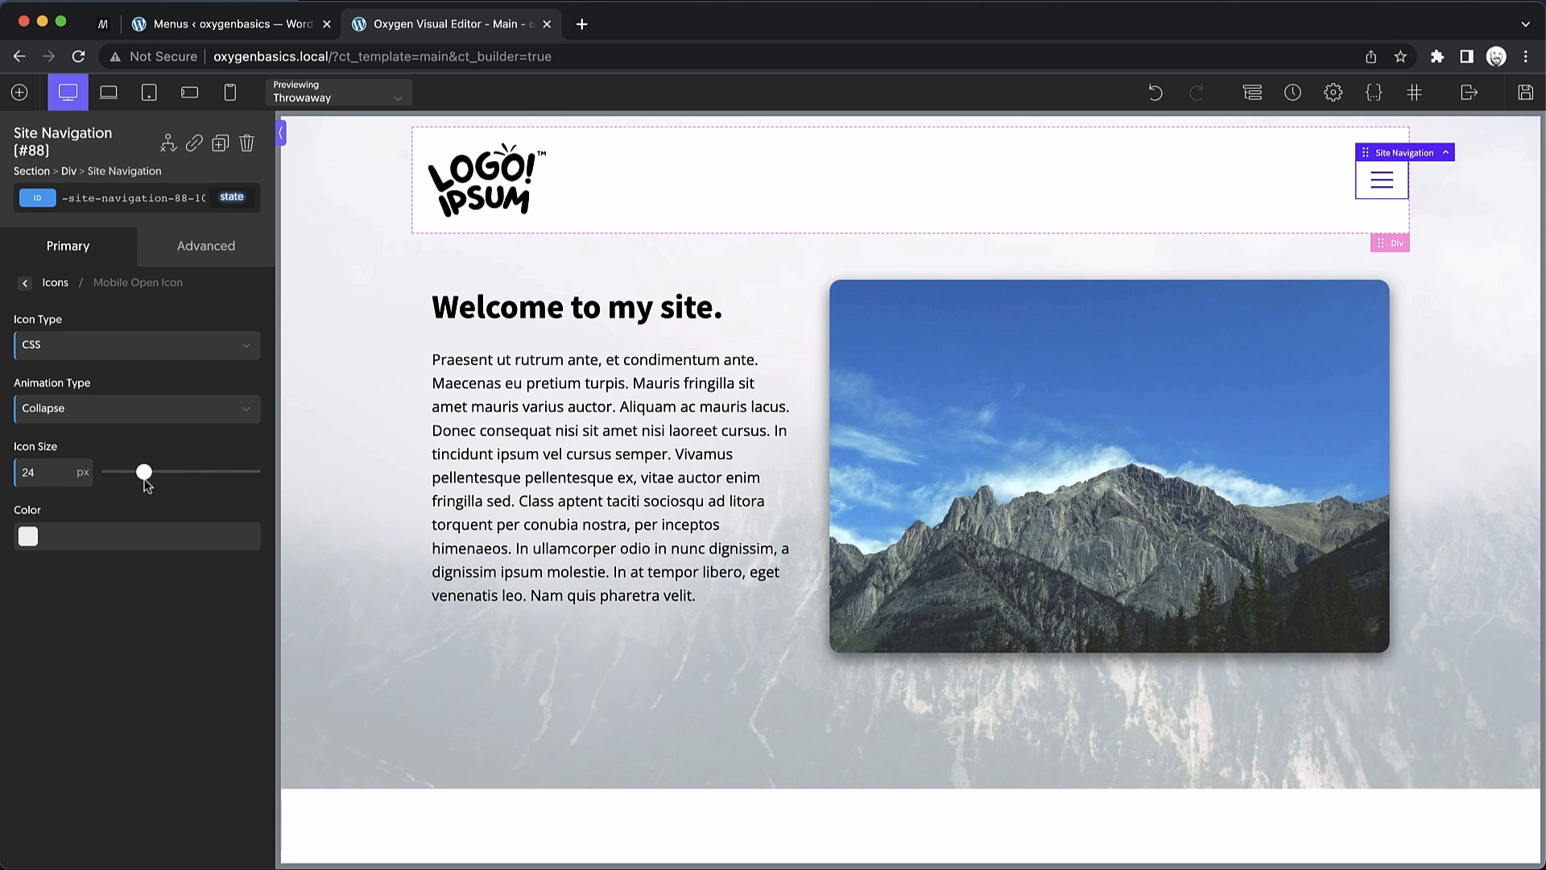
click(27, 536)
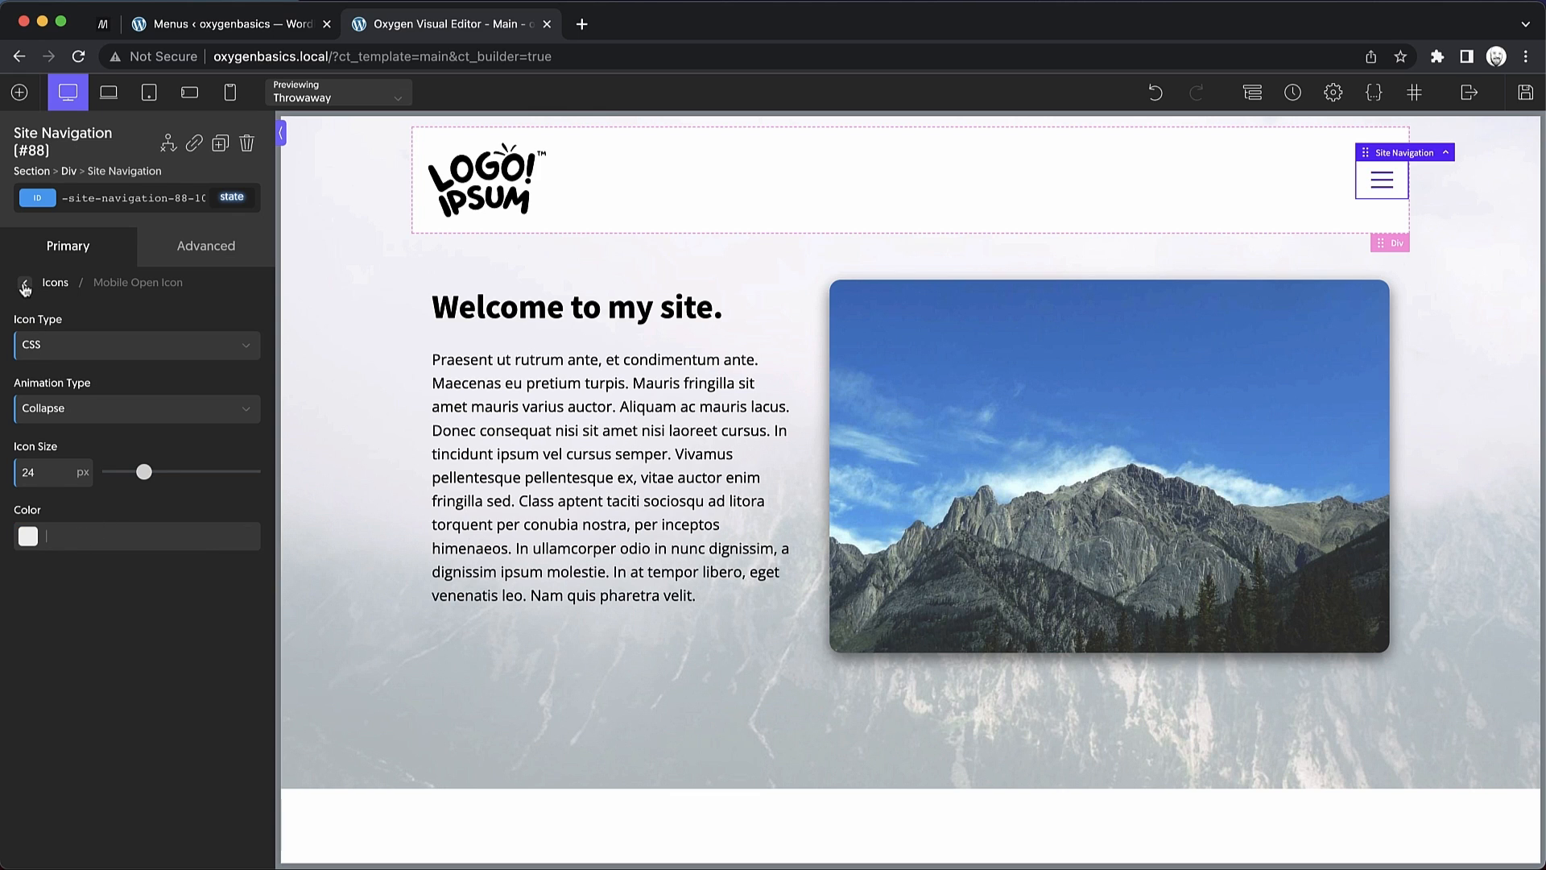
Switch the Mobile Close Icon from SVG to CSS type and position it Right
click(24, 288)
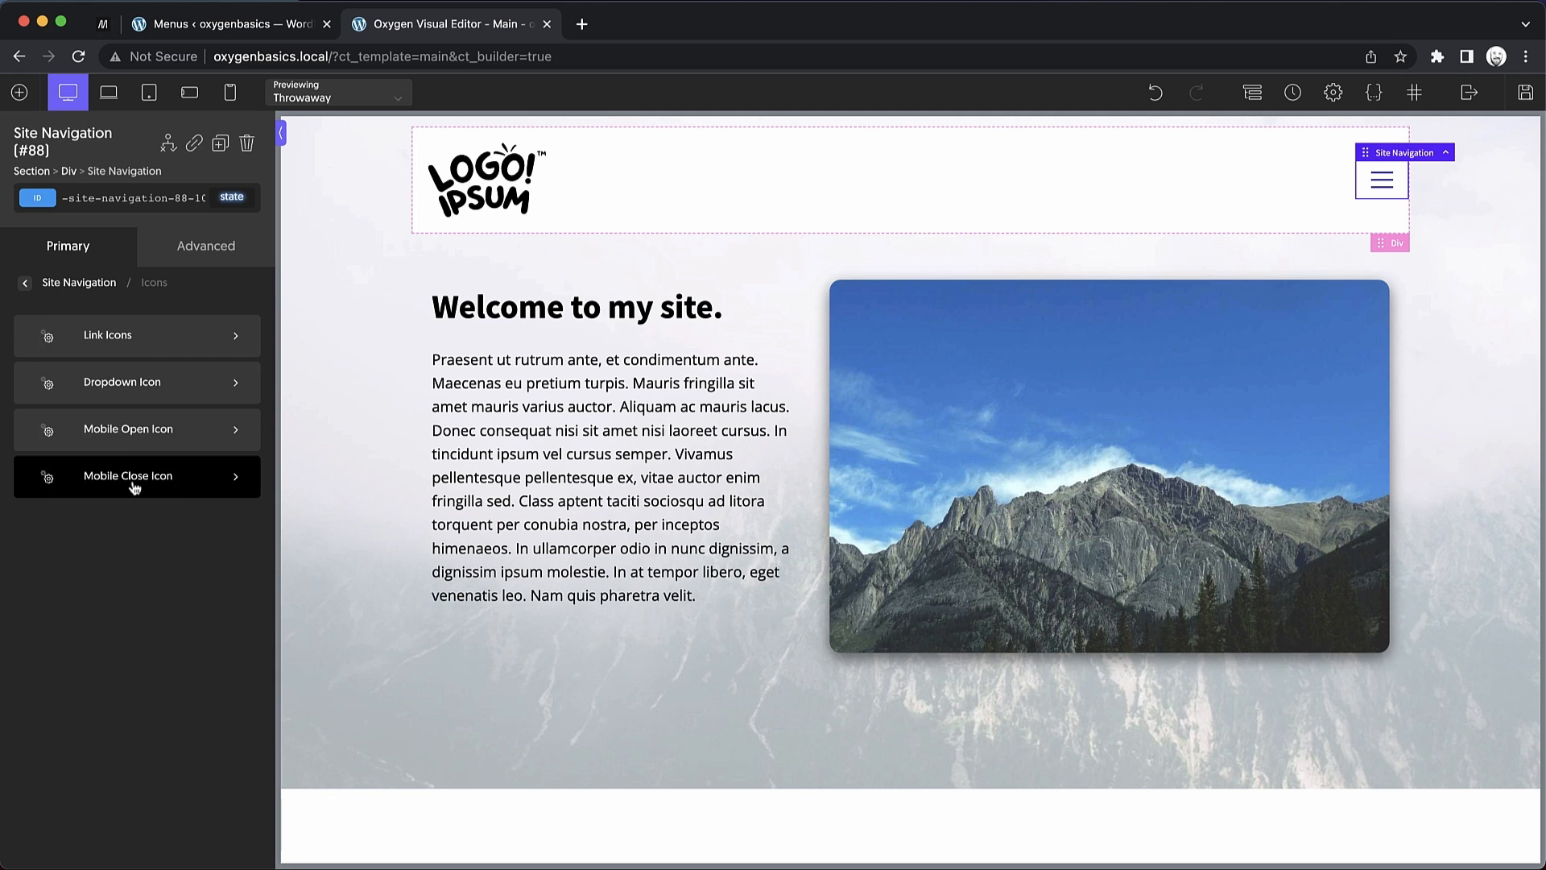
click(135, 477)
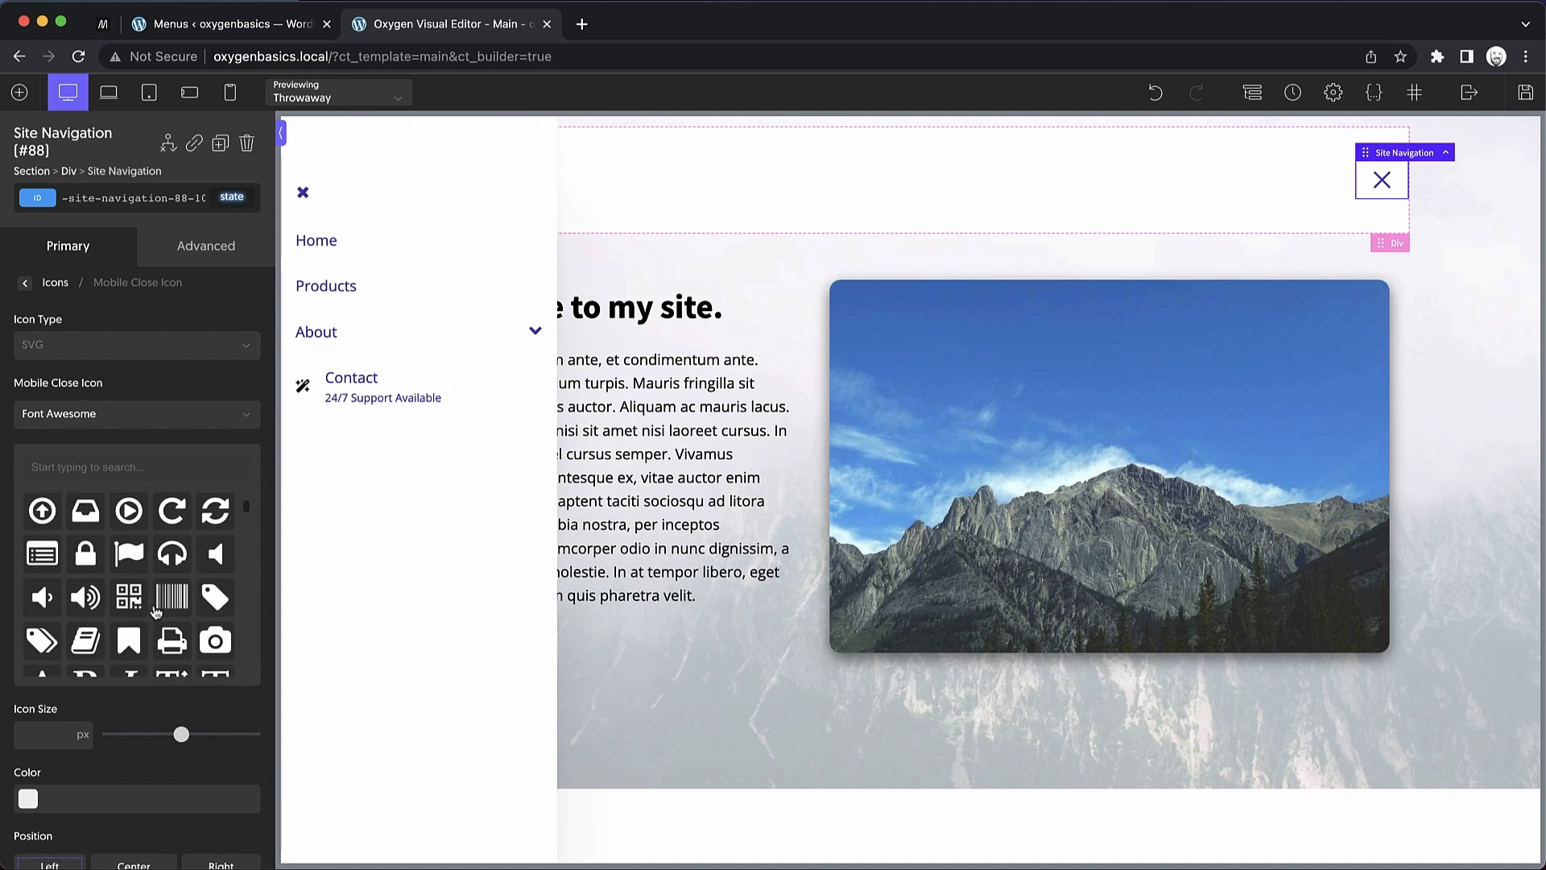
click(135, 345)
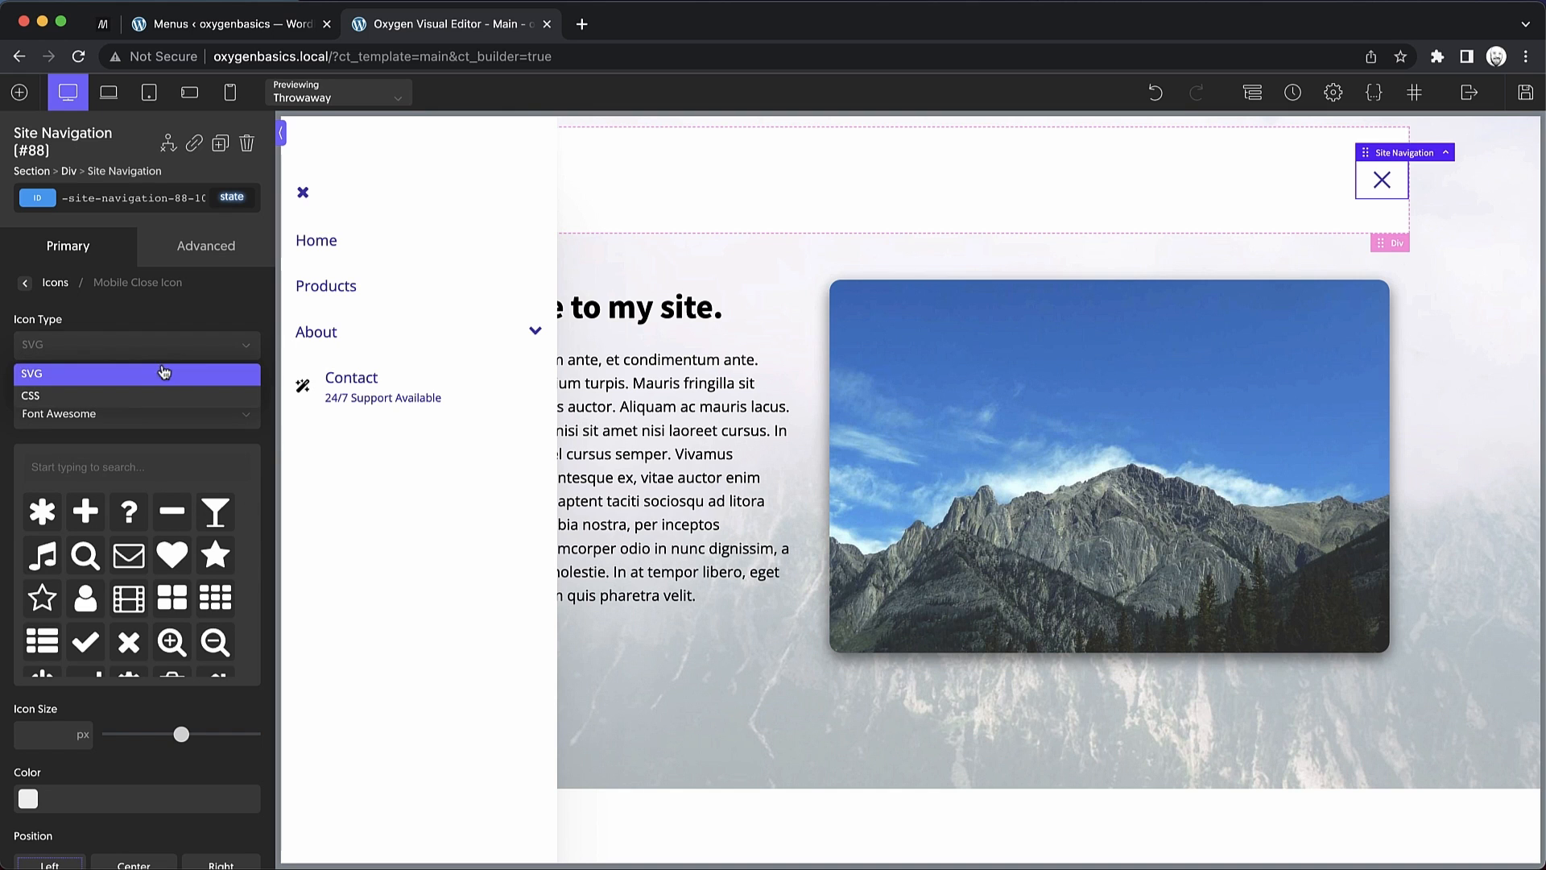
click(32, 394)
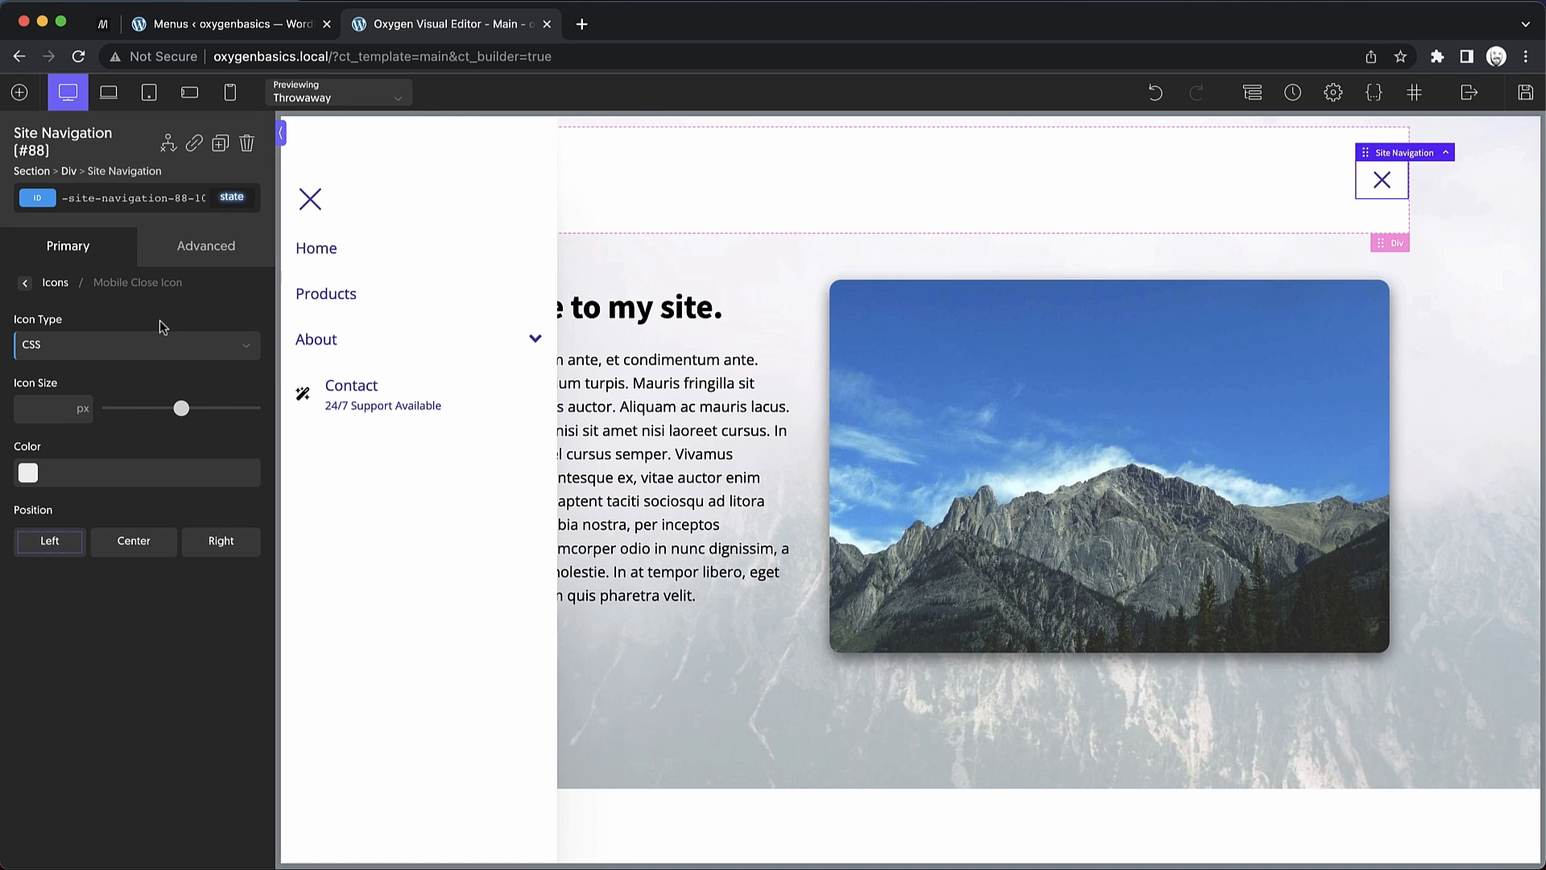
mouse_move(86, 369)
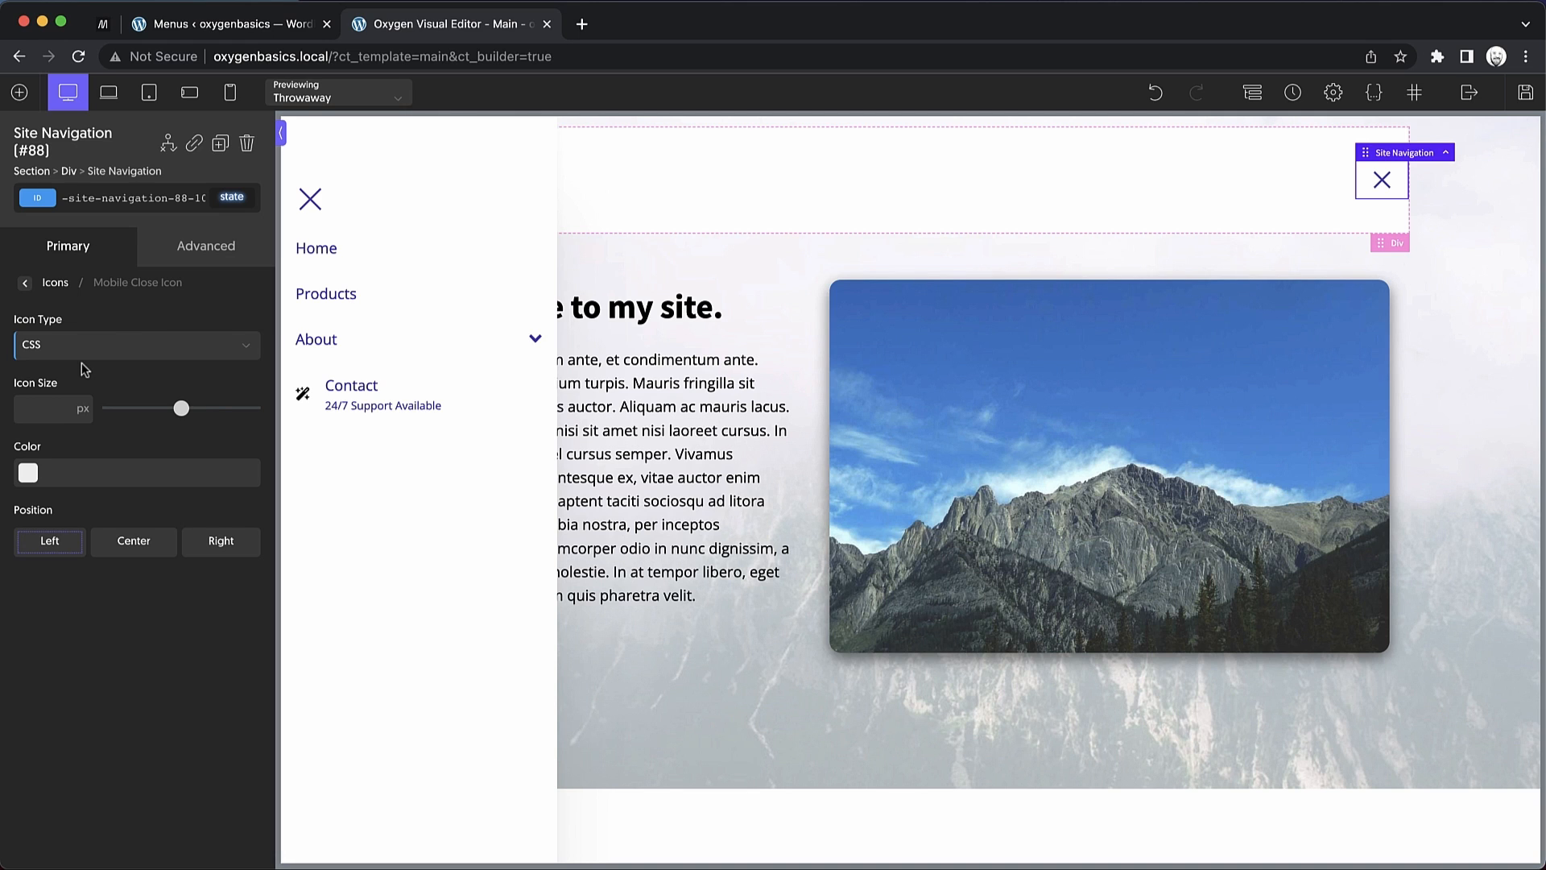
mouse_move(84, 346)
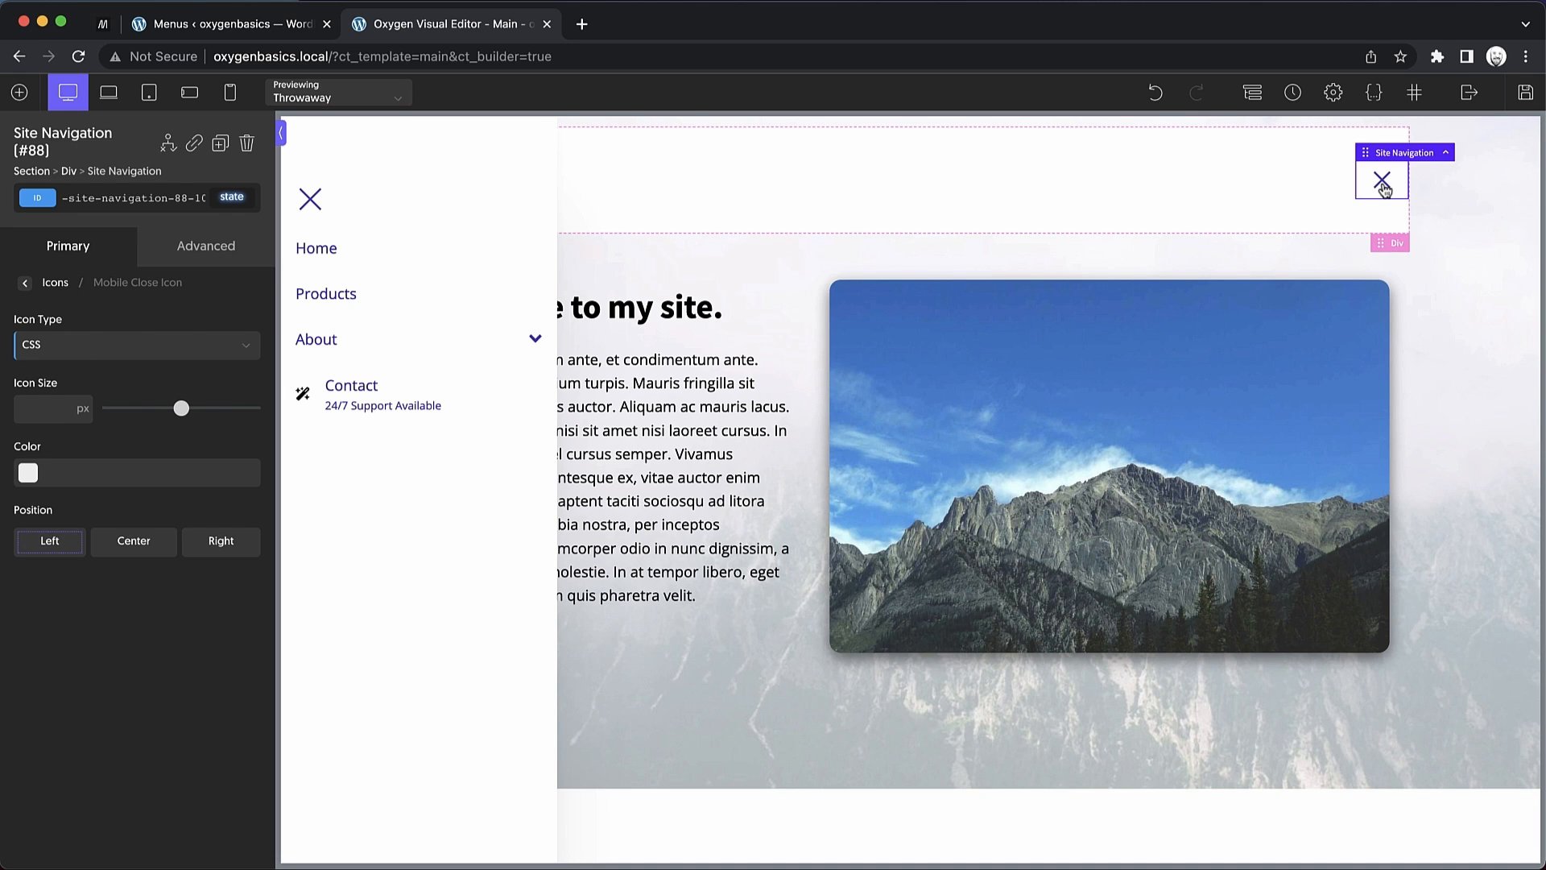
mouse_move(227, 431)
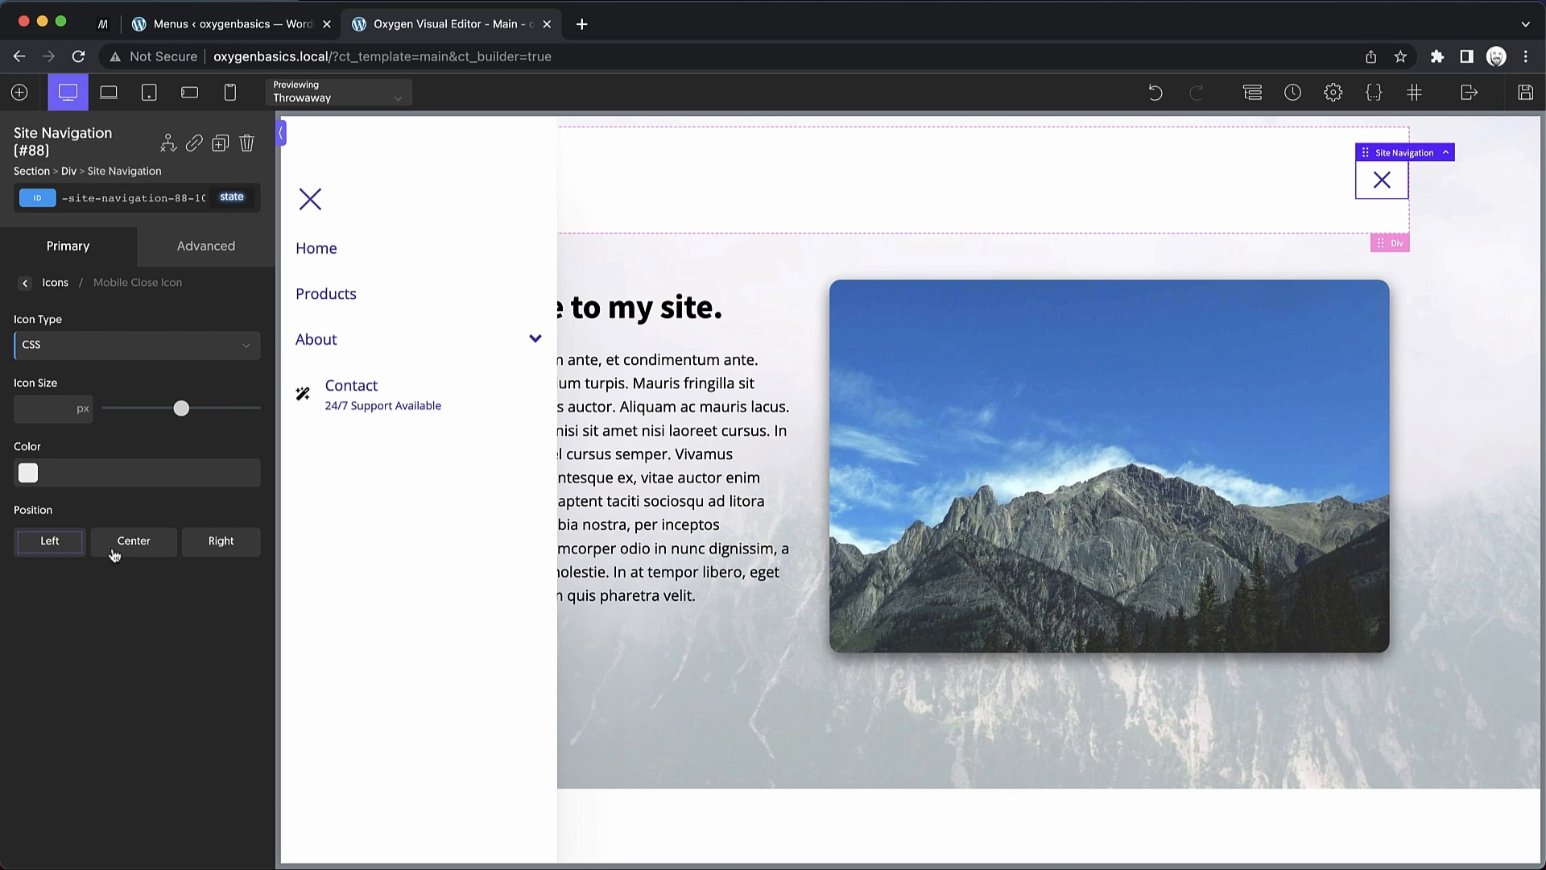
click(221, 541)
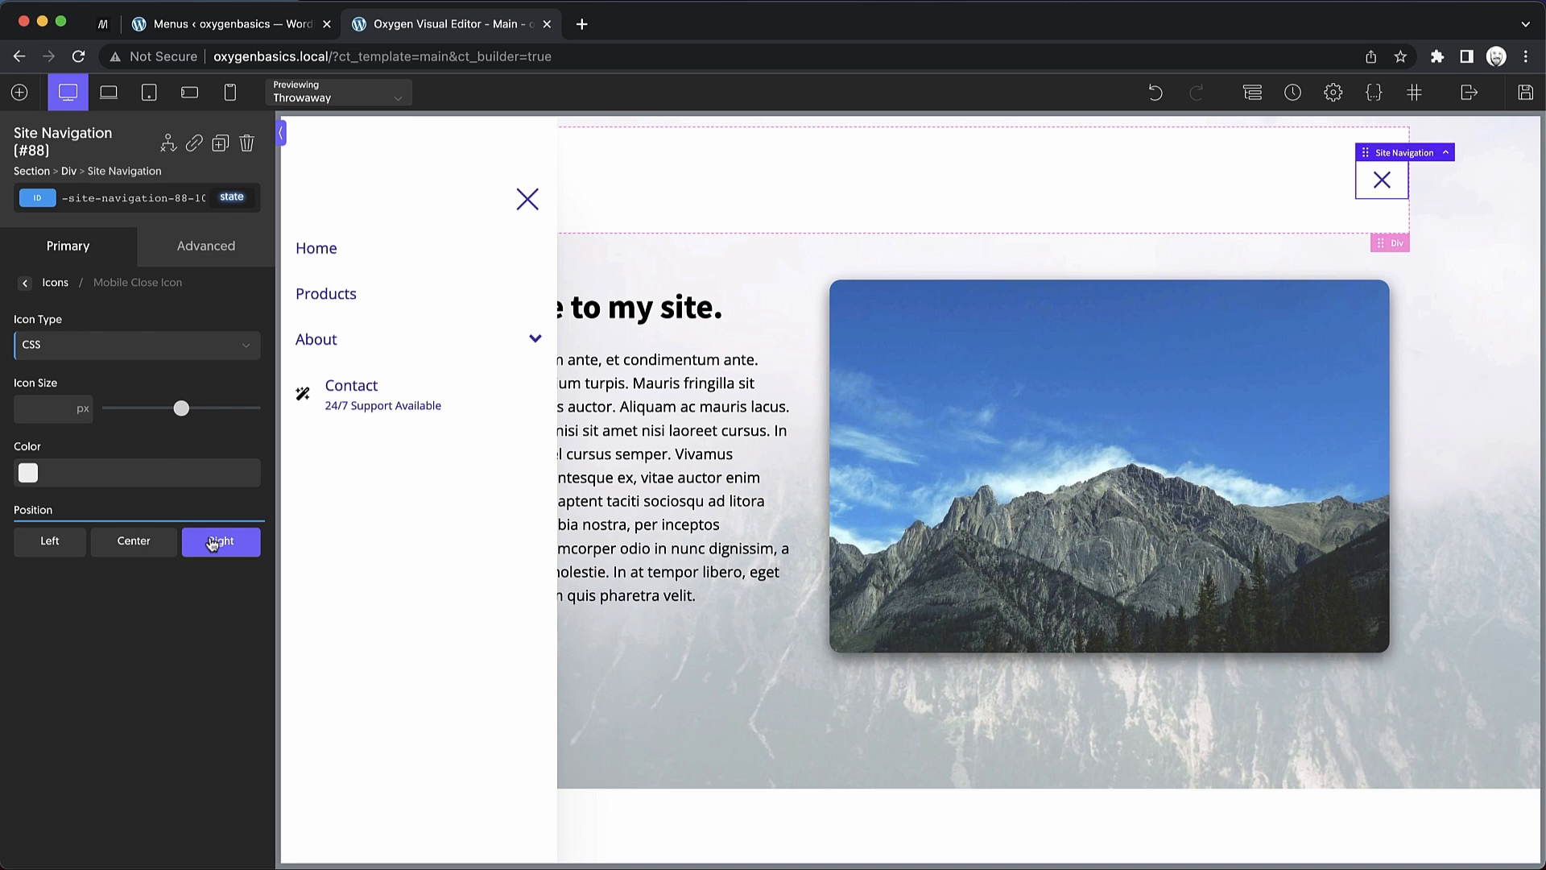
Return to the top-level Site Navigation settings via the Primary tab
click(25, 284)
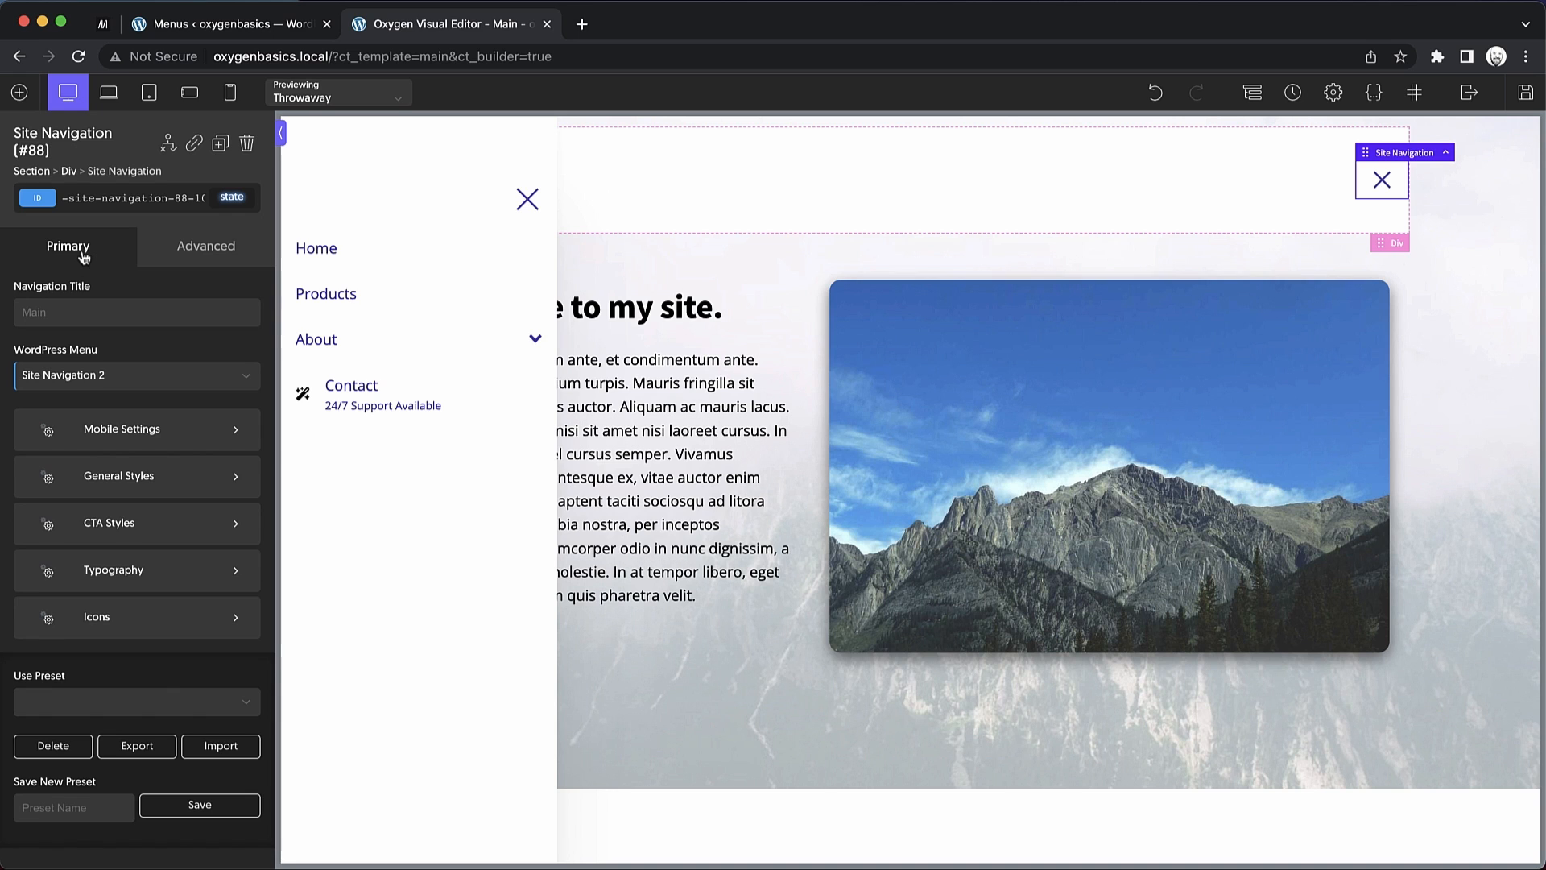
mouse_move(164, 636)
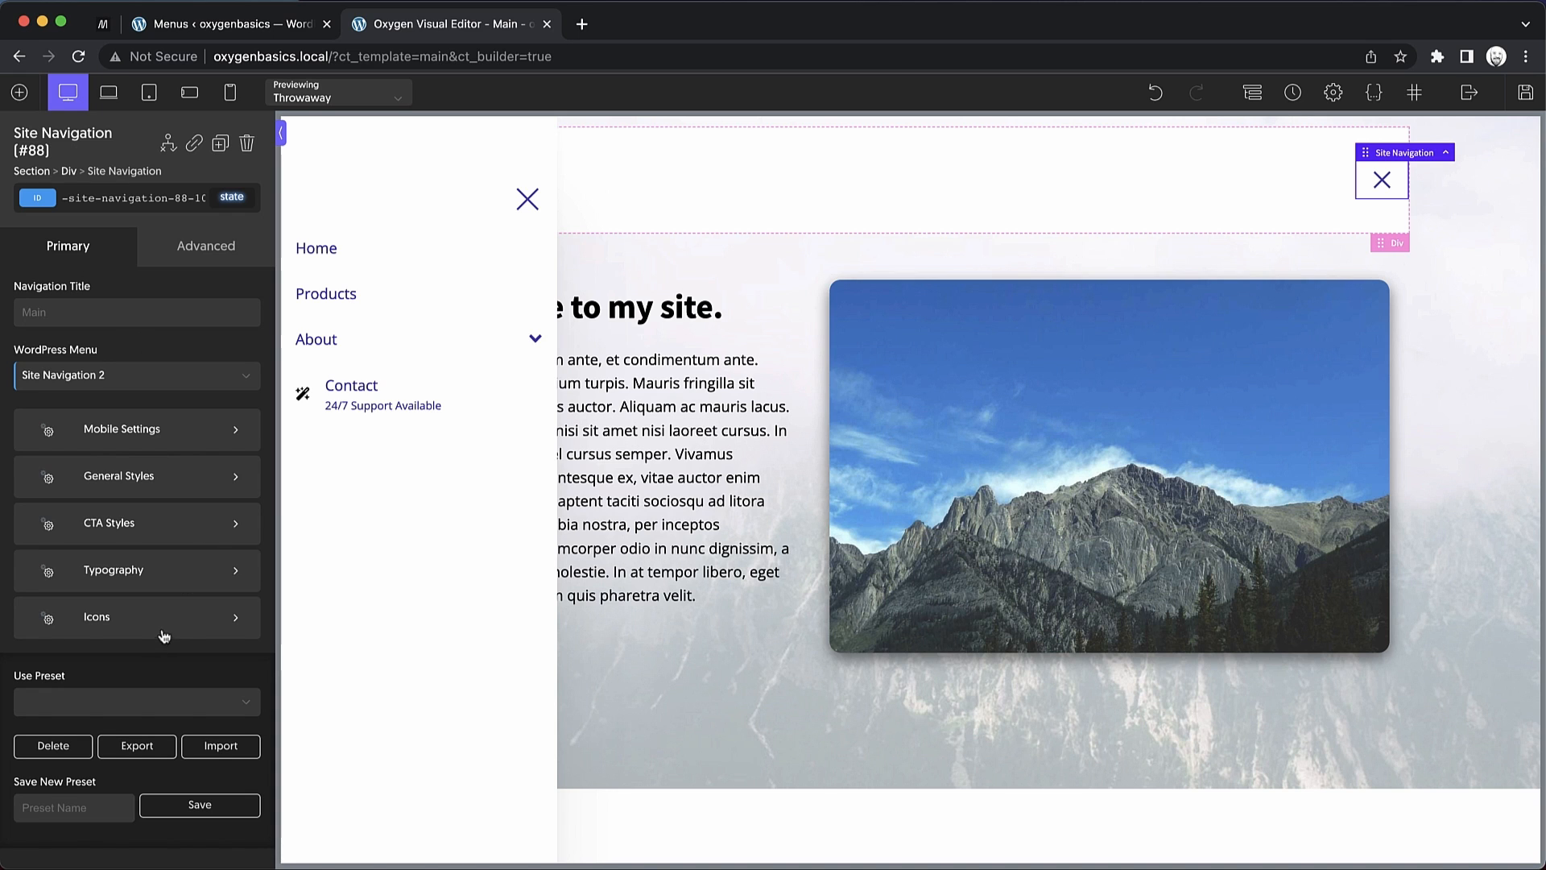
click(135, 617)
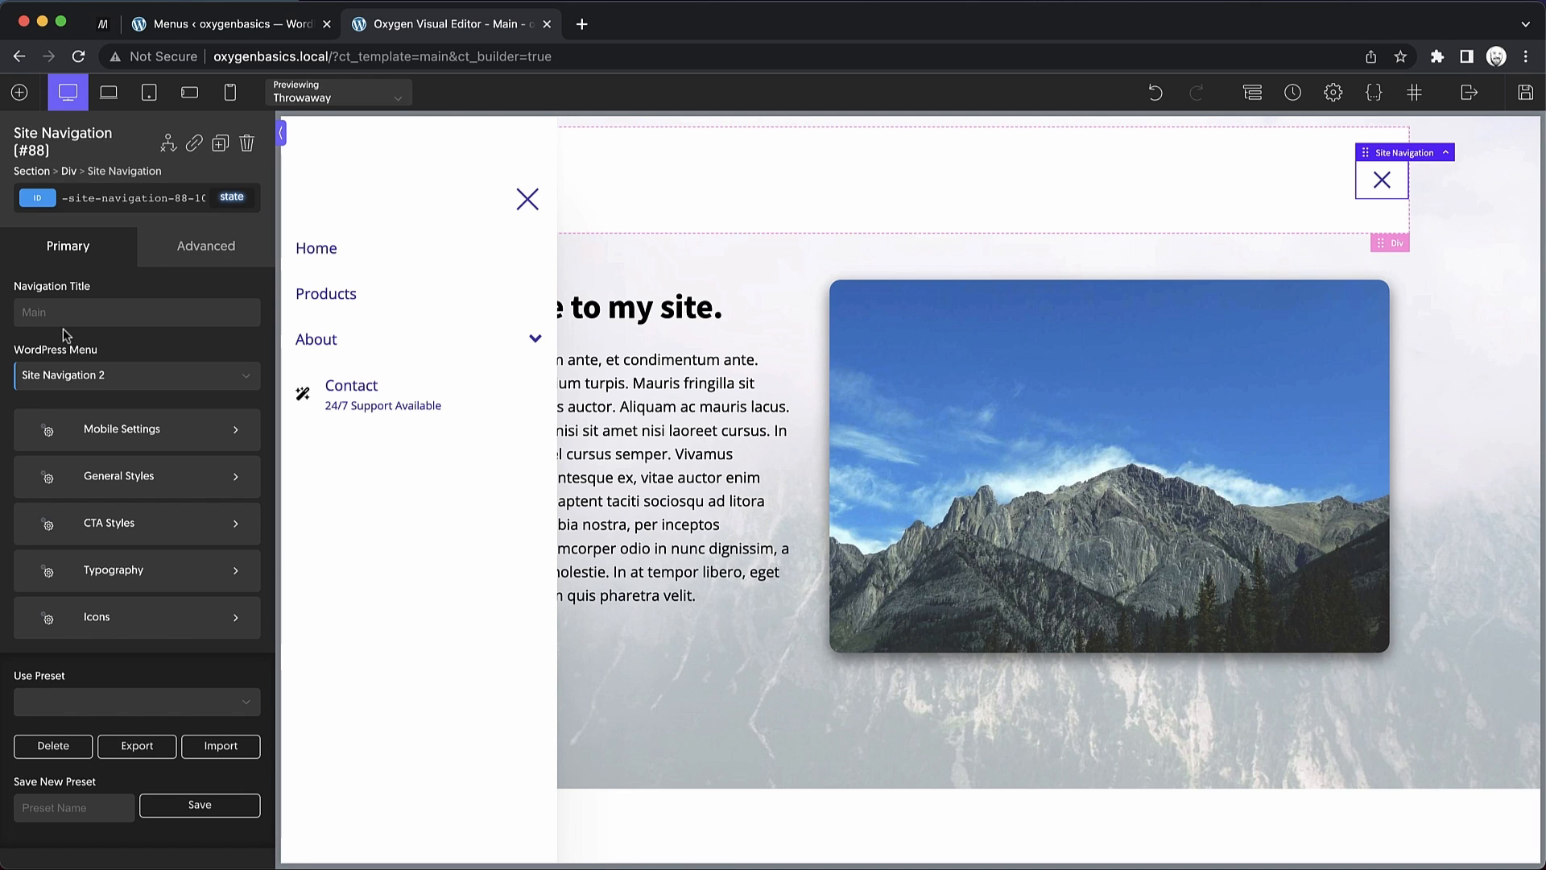
mouse_move(101, 341)
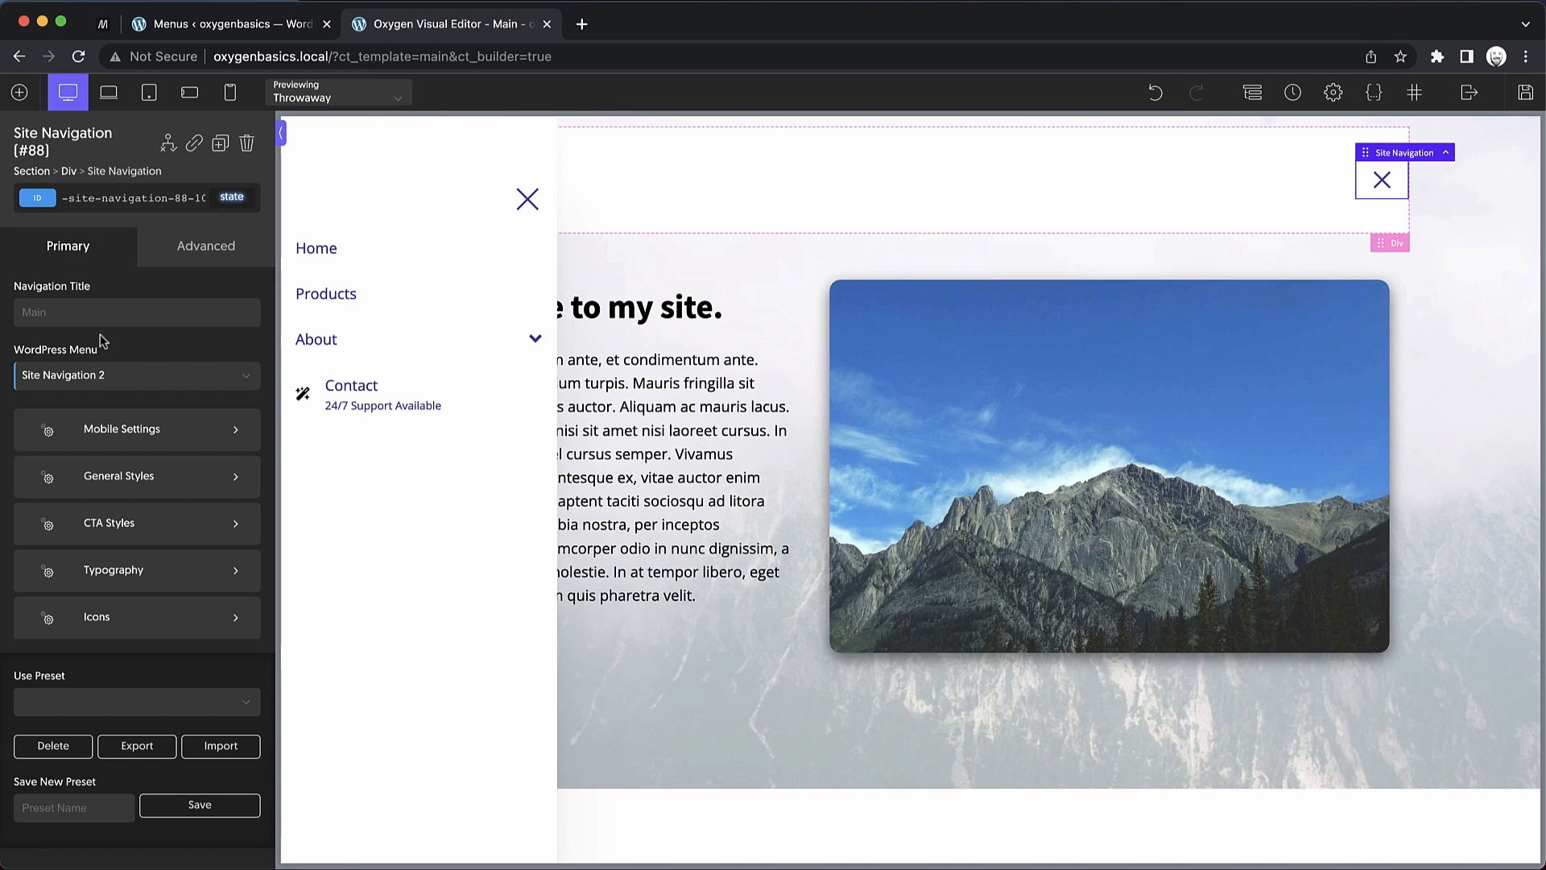